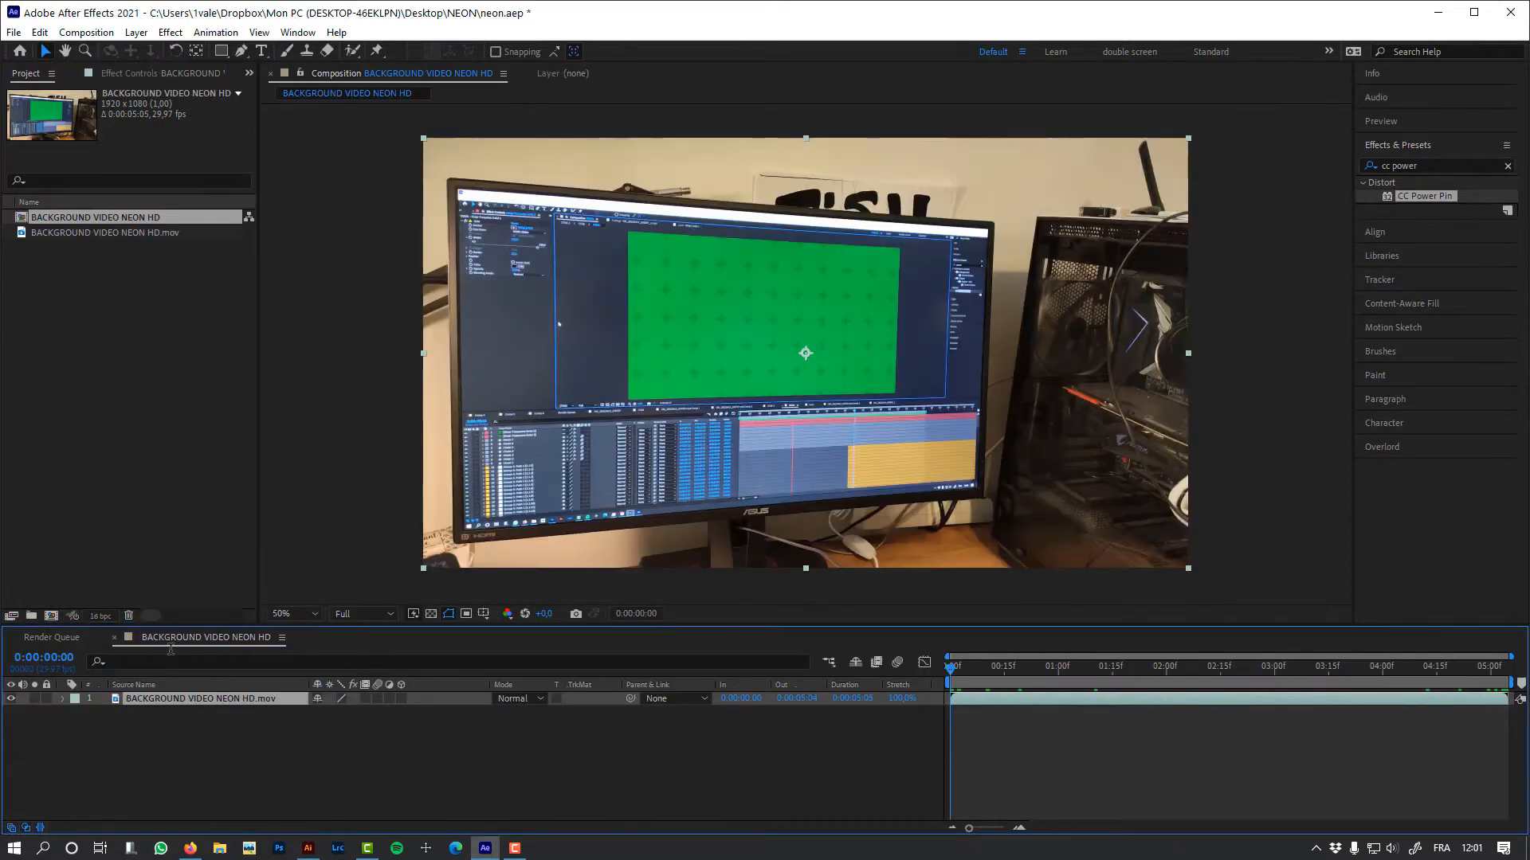
Apply Track in Boris FX Mocha to the BACKGROUND VIDEO NEON HD footage layer.
click(215, 32)
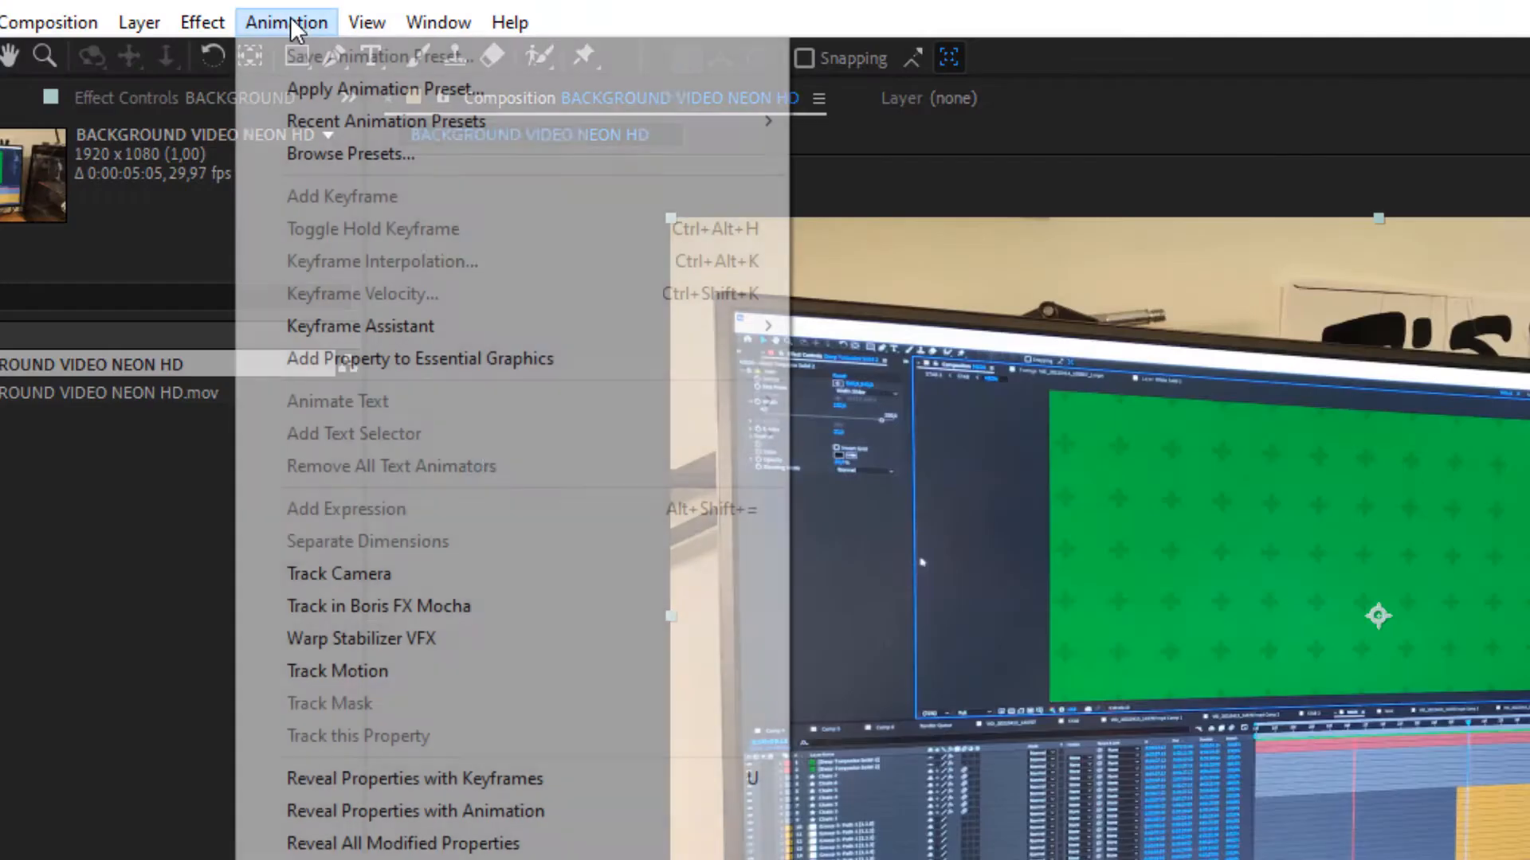
click(379, 605)
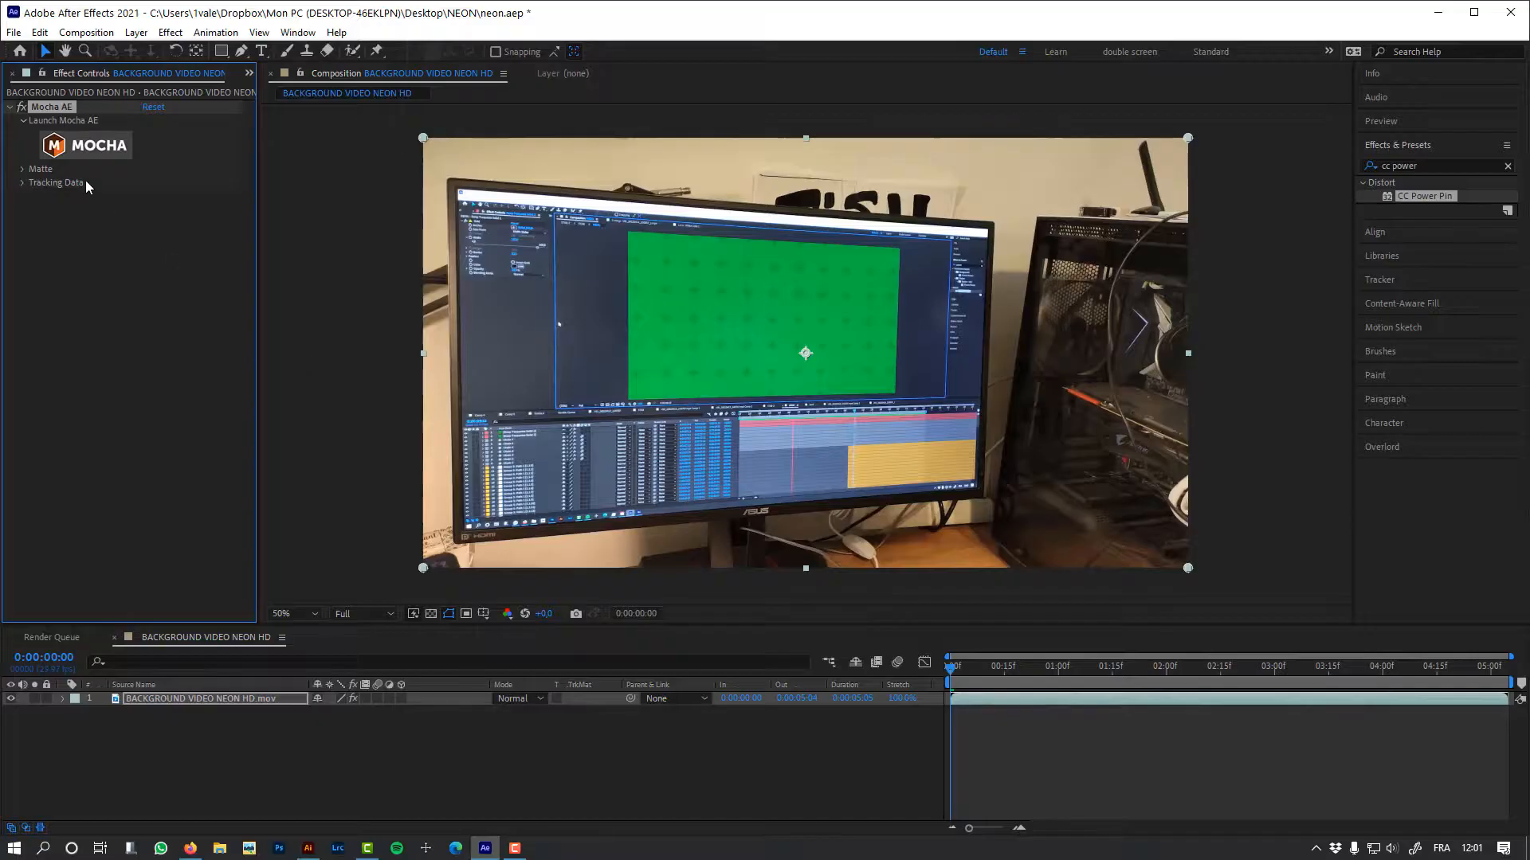
Track the monitor screen in Mocha with Min % Pixels Used set to 90.
click(63, 121)
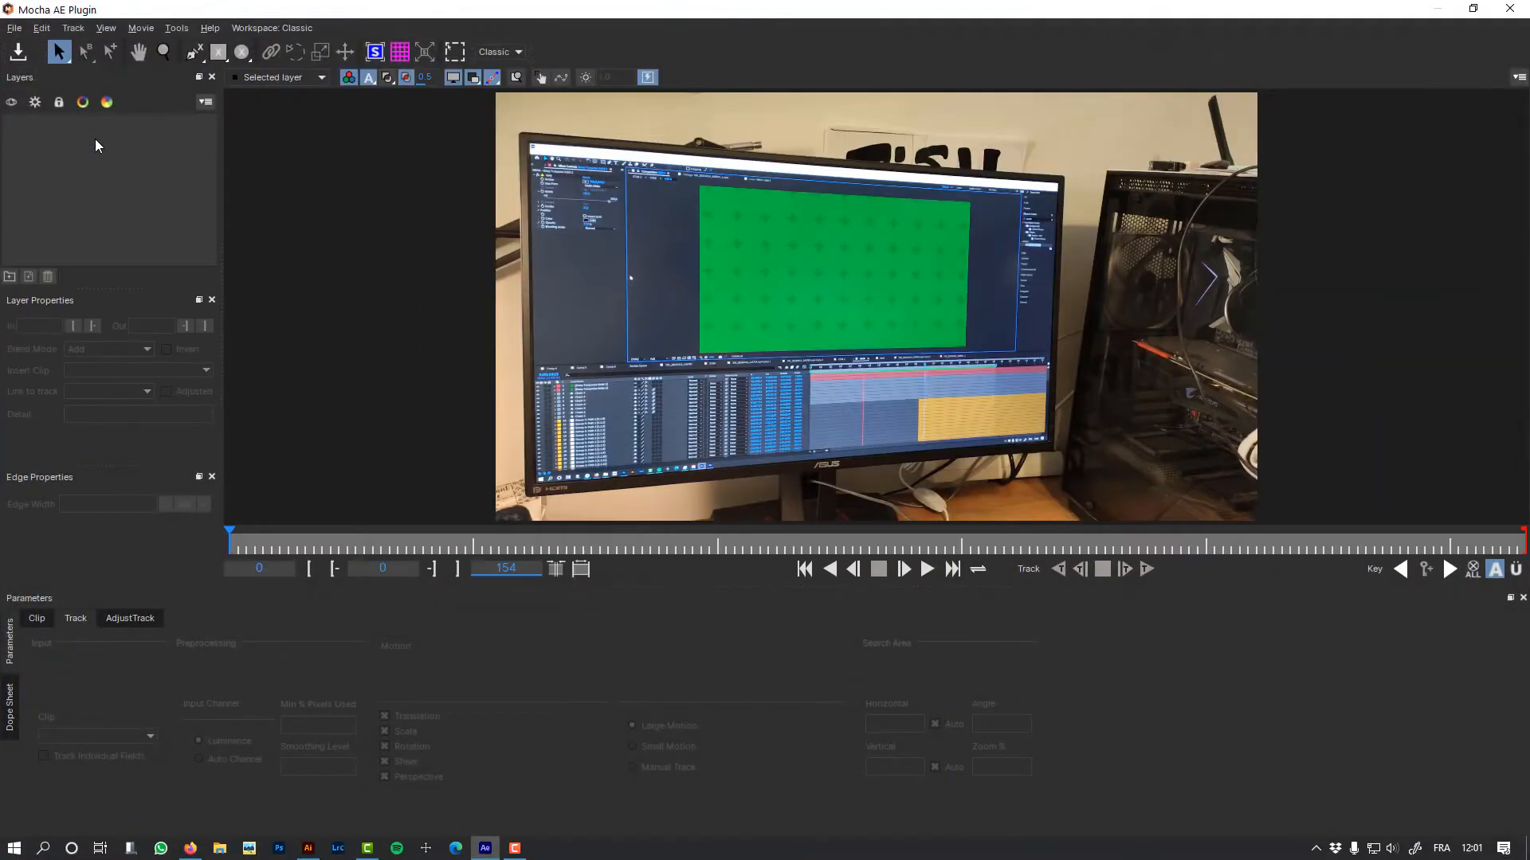
click(192, 51)
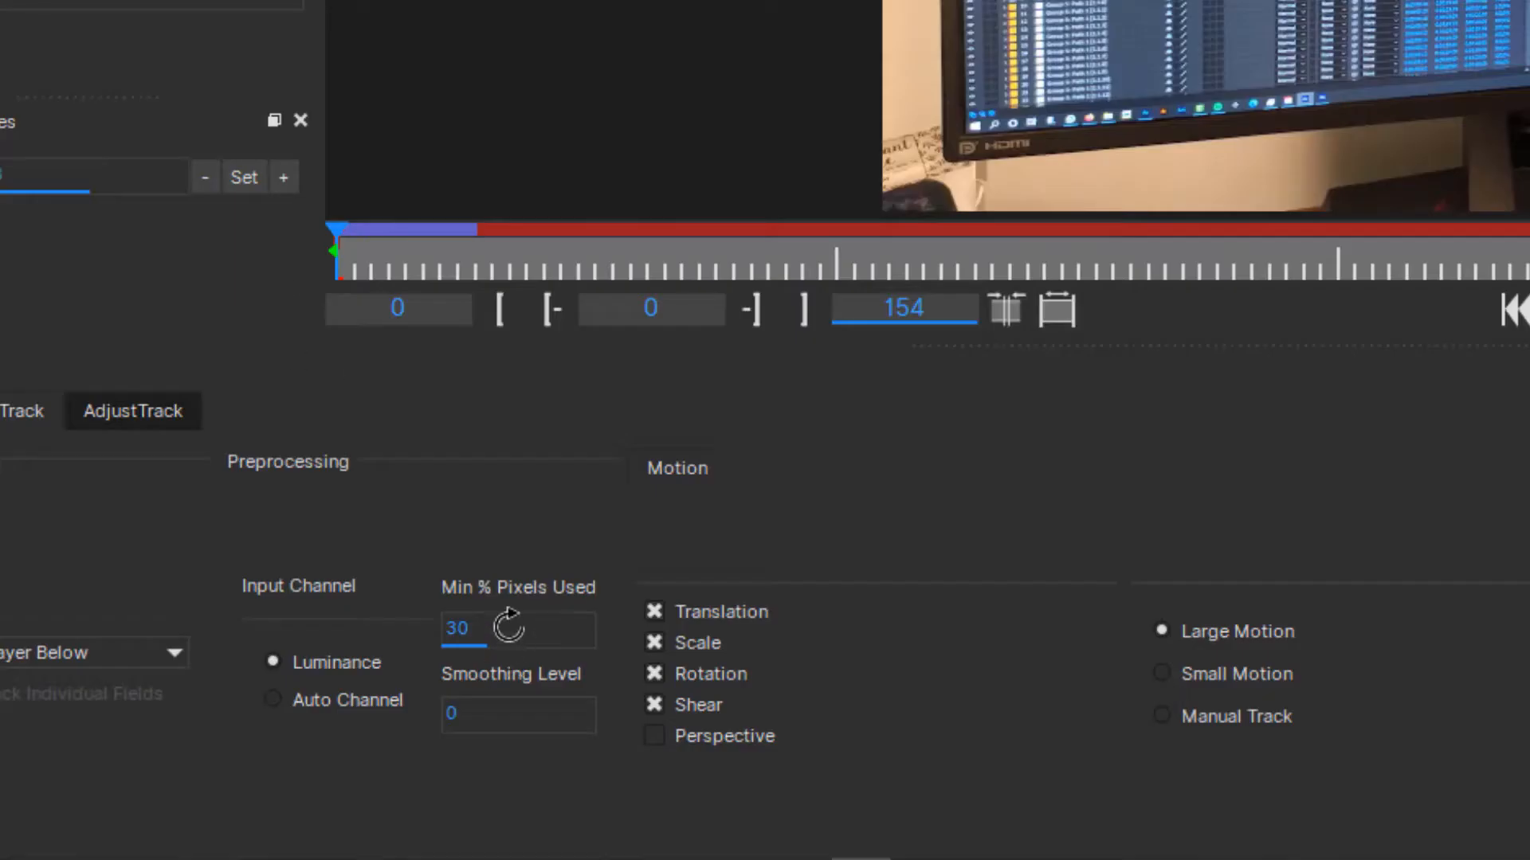
text(90)
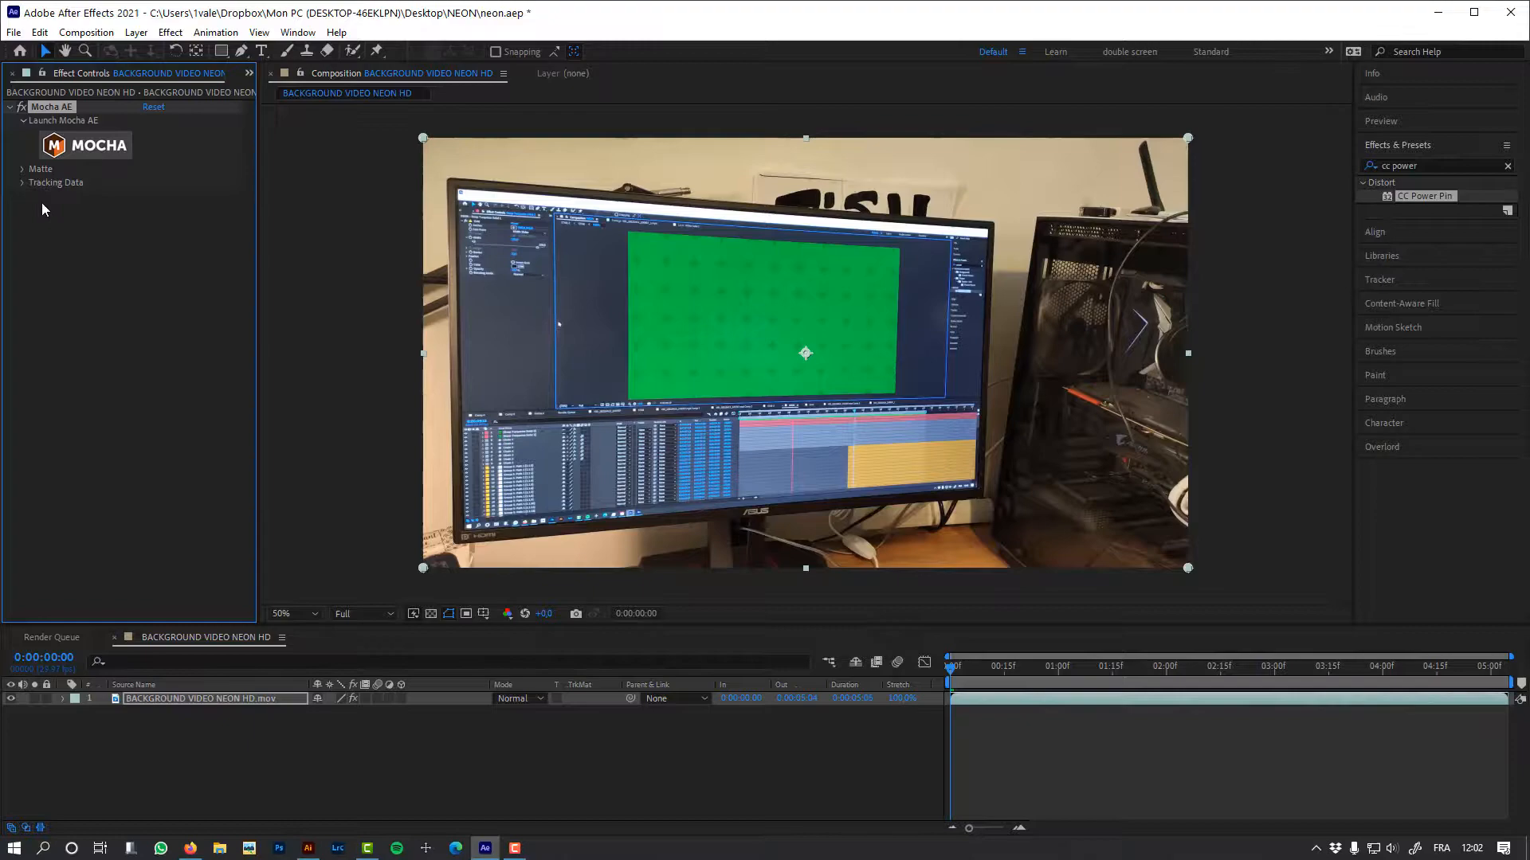
Load Layer 1 track data and export it inverted as a Corner Pin to CC Power Pin.
click(22, 182)
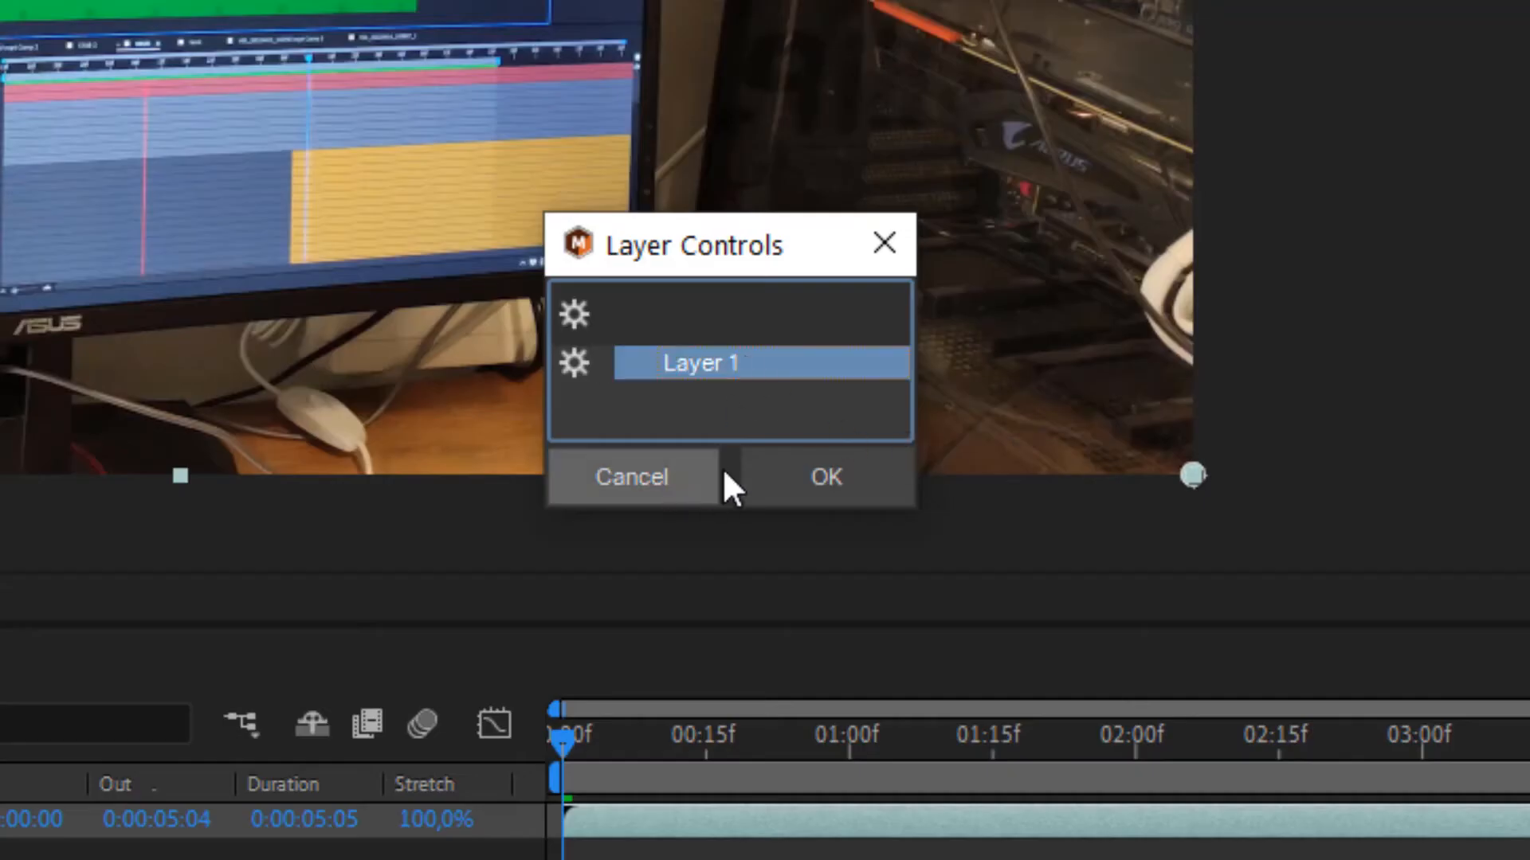
click(825, 477)
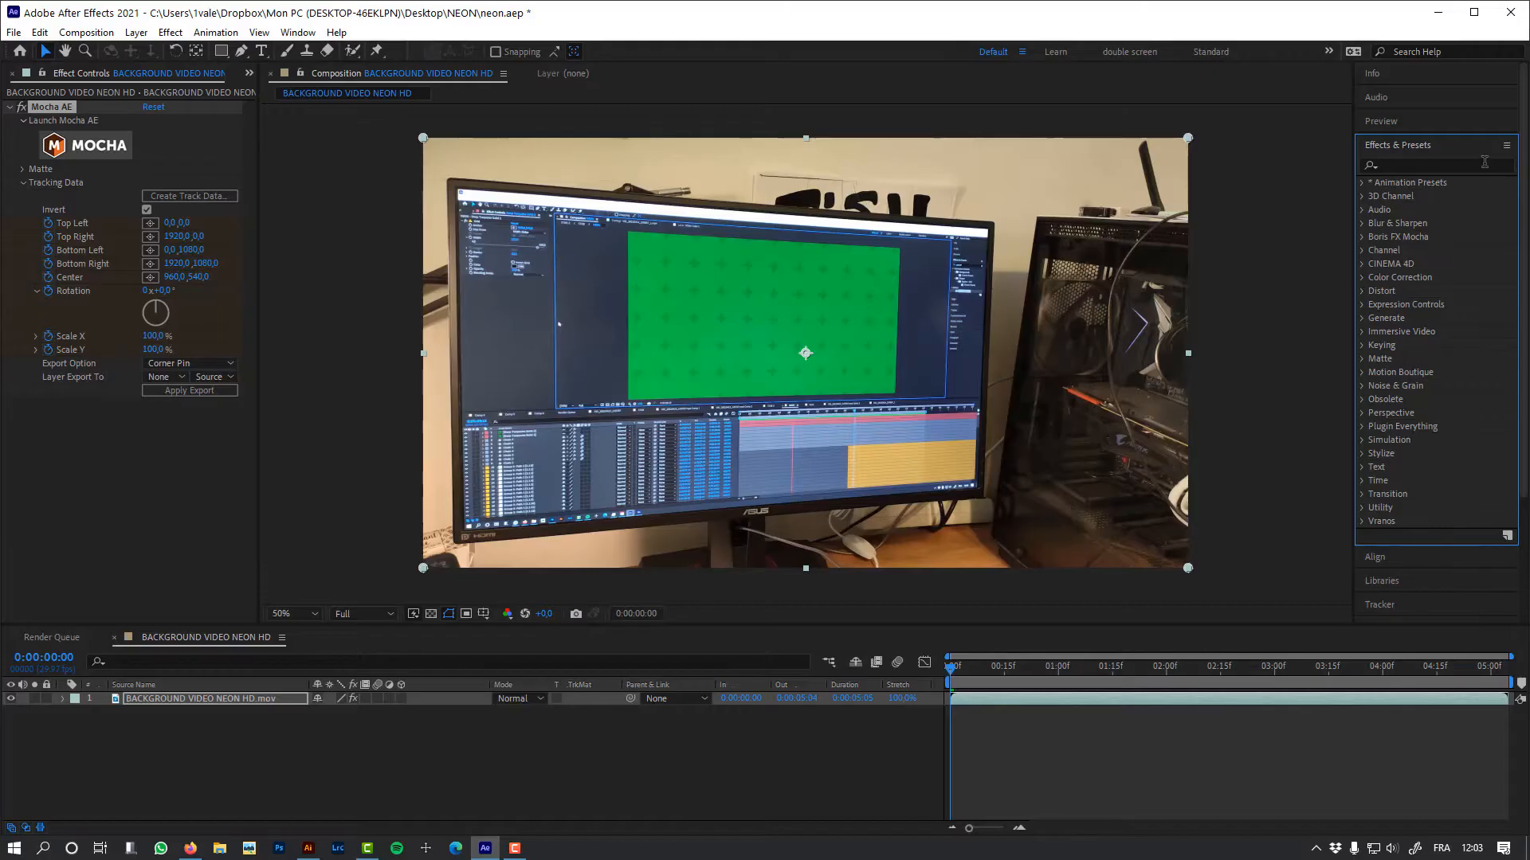
text(cc)
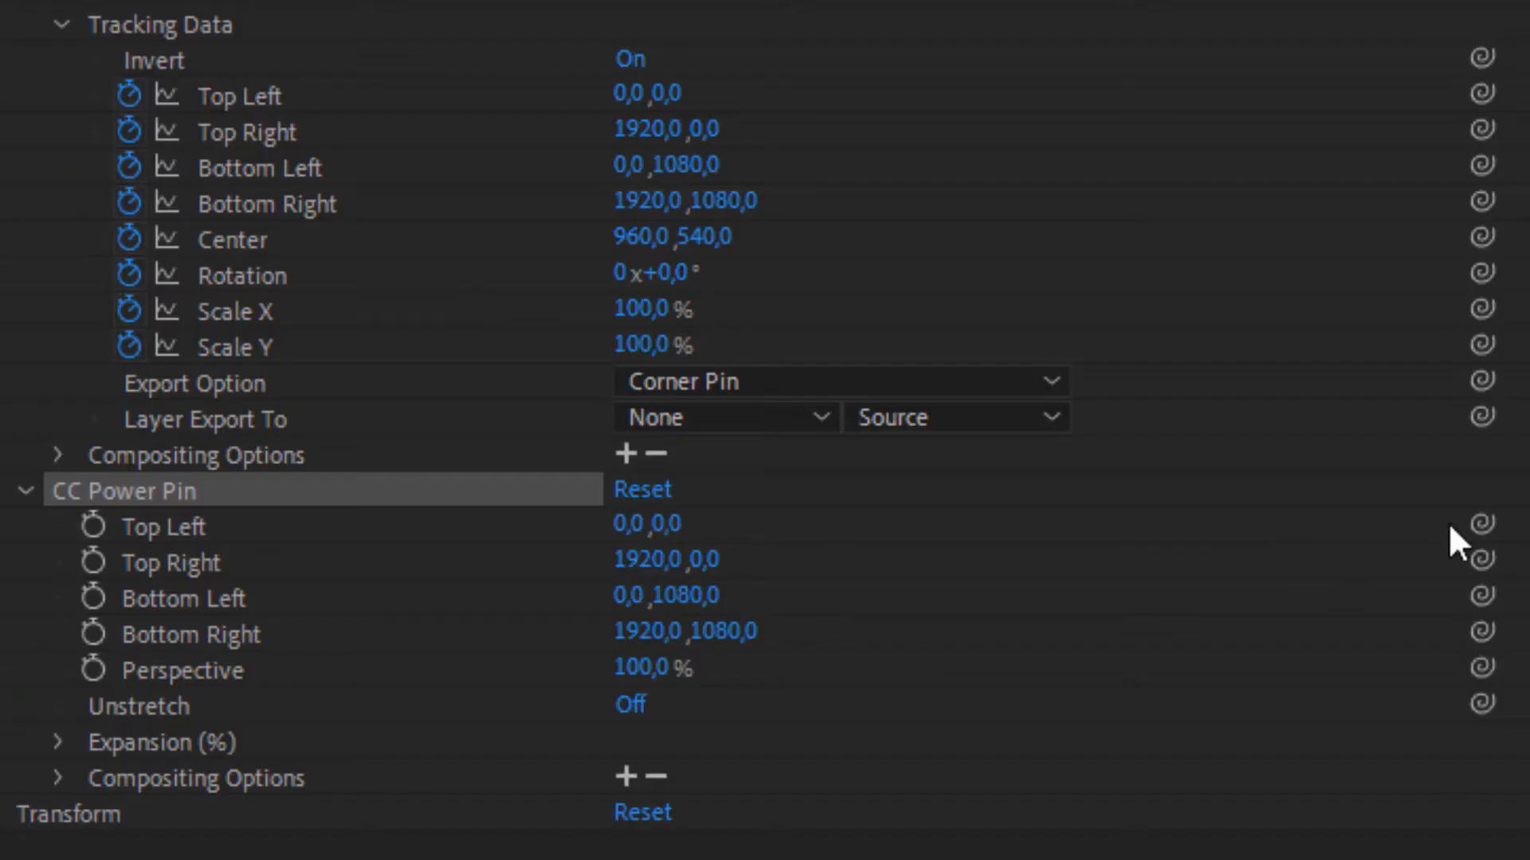
click(163, 527)
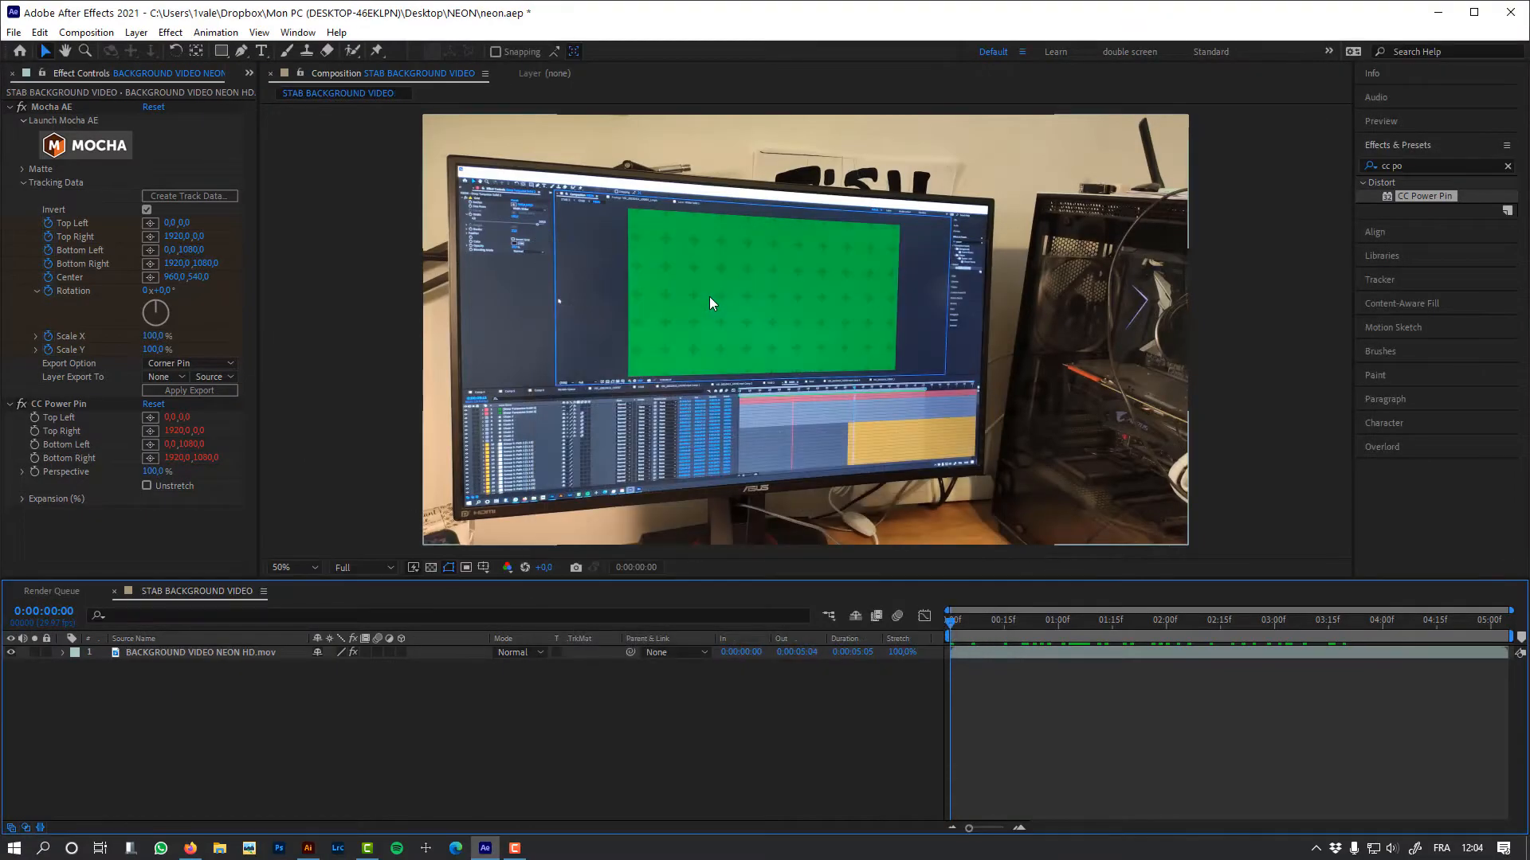
Create a single new composition from the selected footage and STAB BACKGROUND VIDEO comp.
click(250, 74)
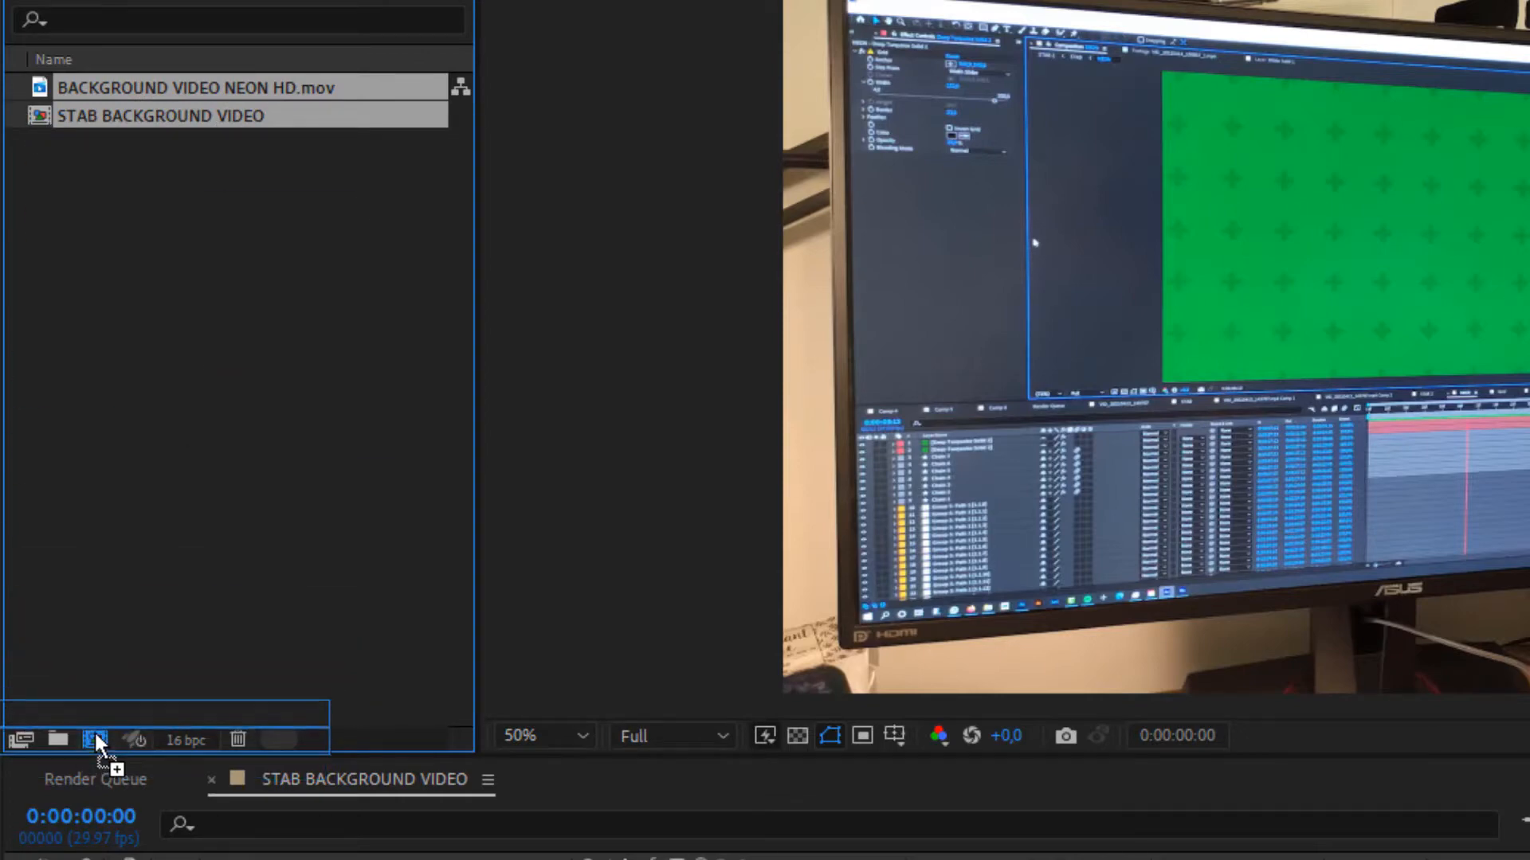
click(95, 739)
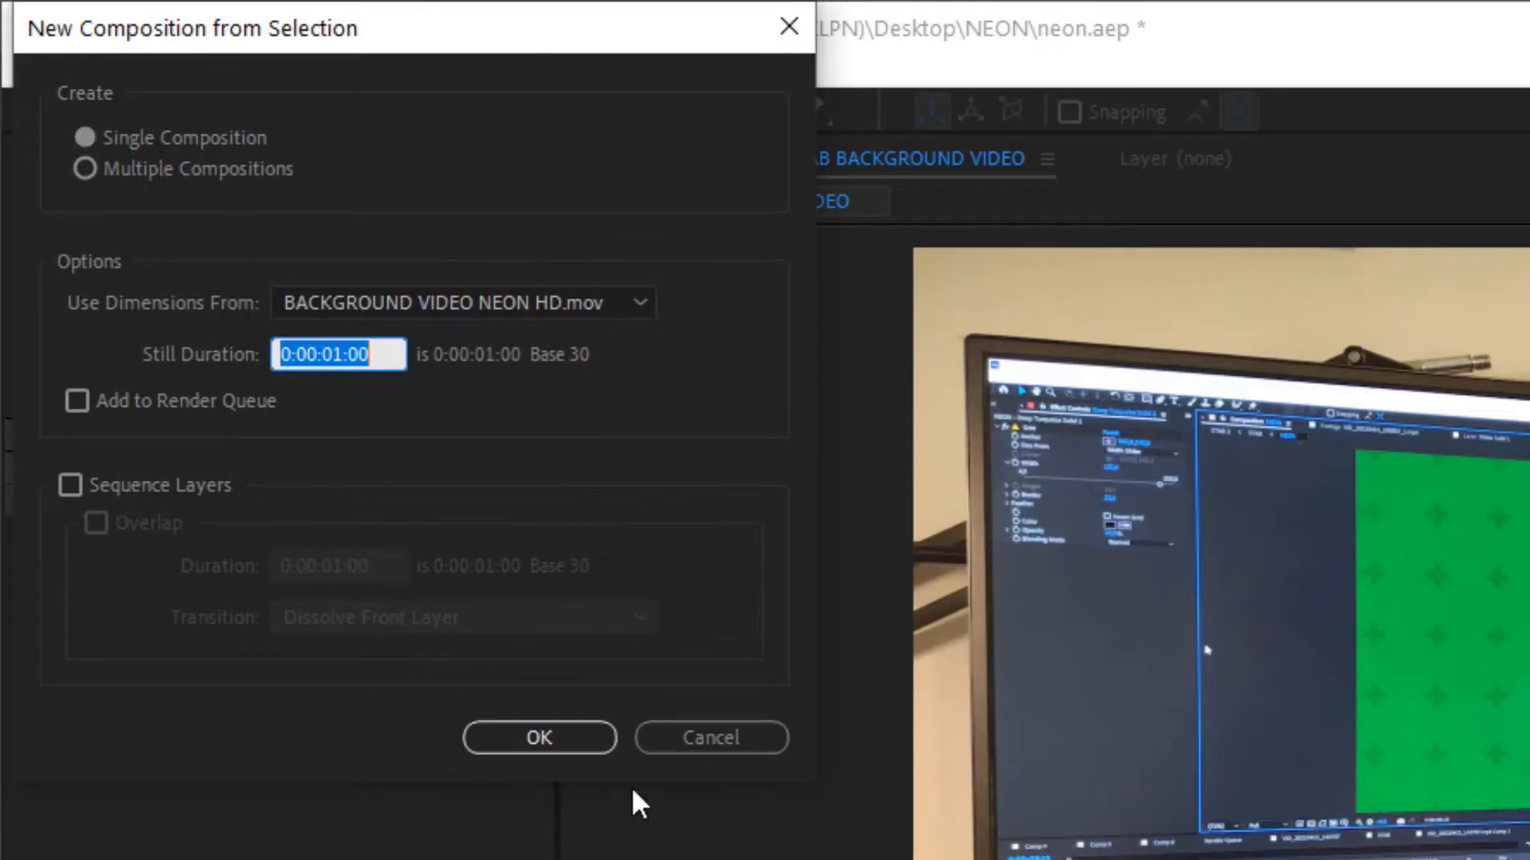
click(539, 738)
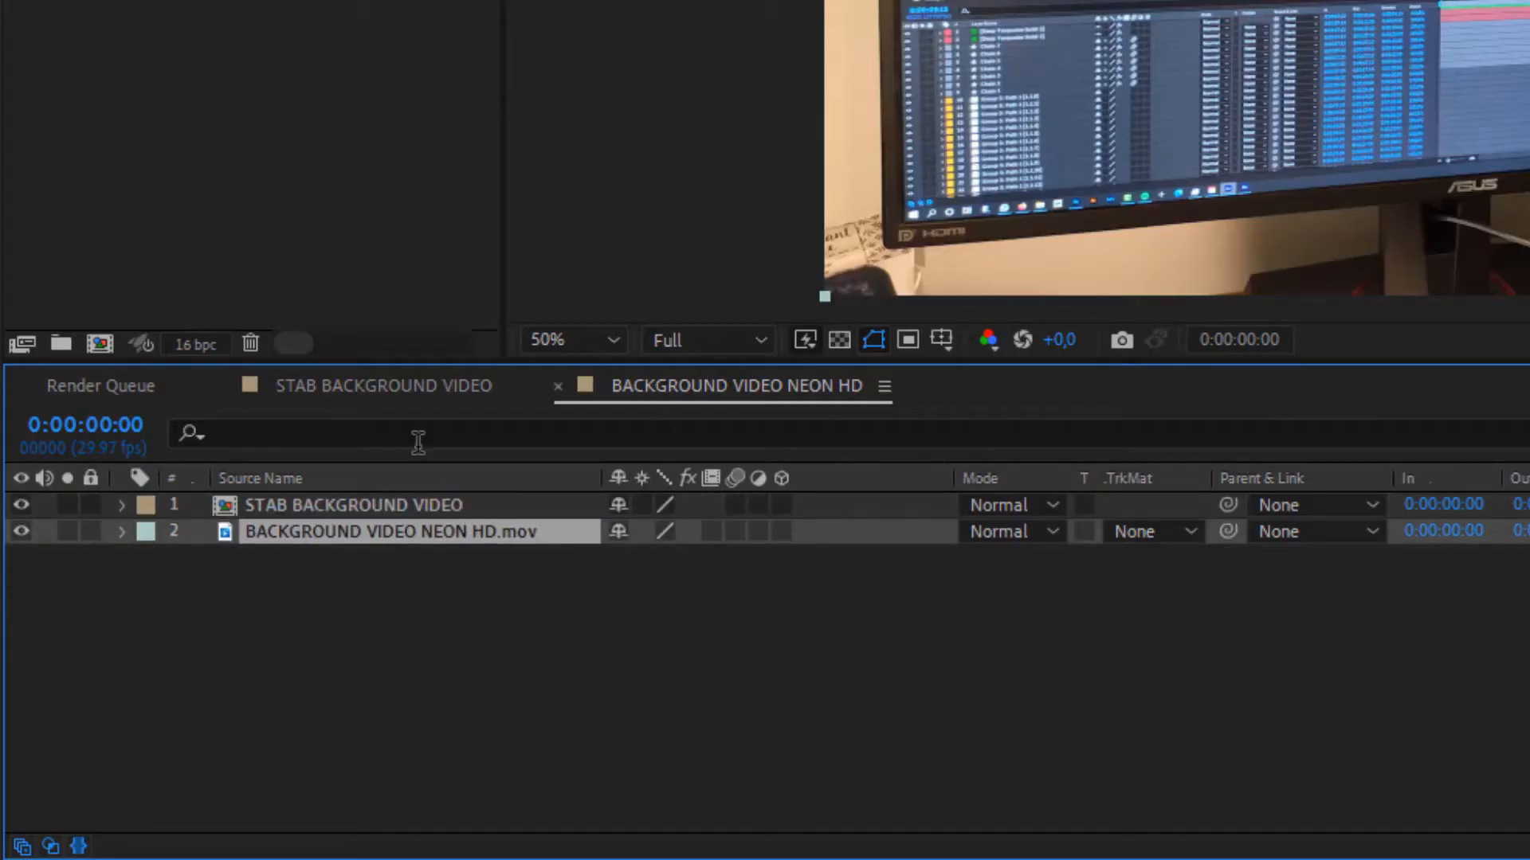
Paste the copied tracking effects onto the nested STAB BACKGROUND VIDEO layer.
click(381, 386)
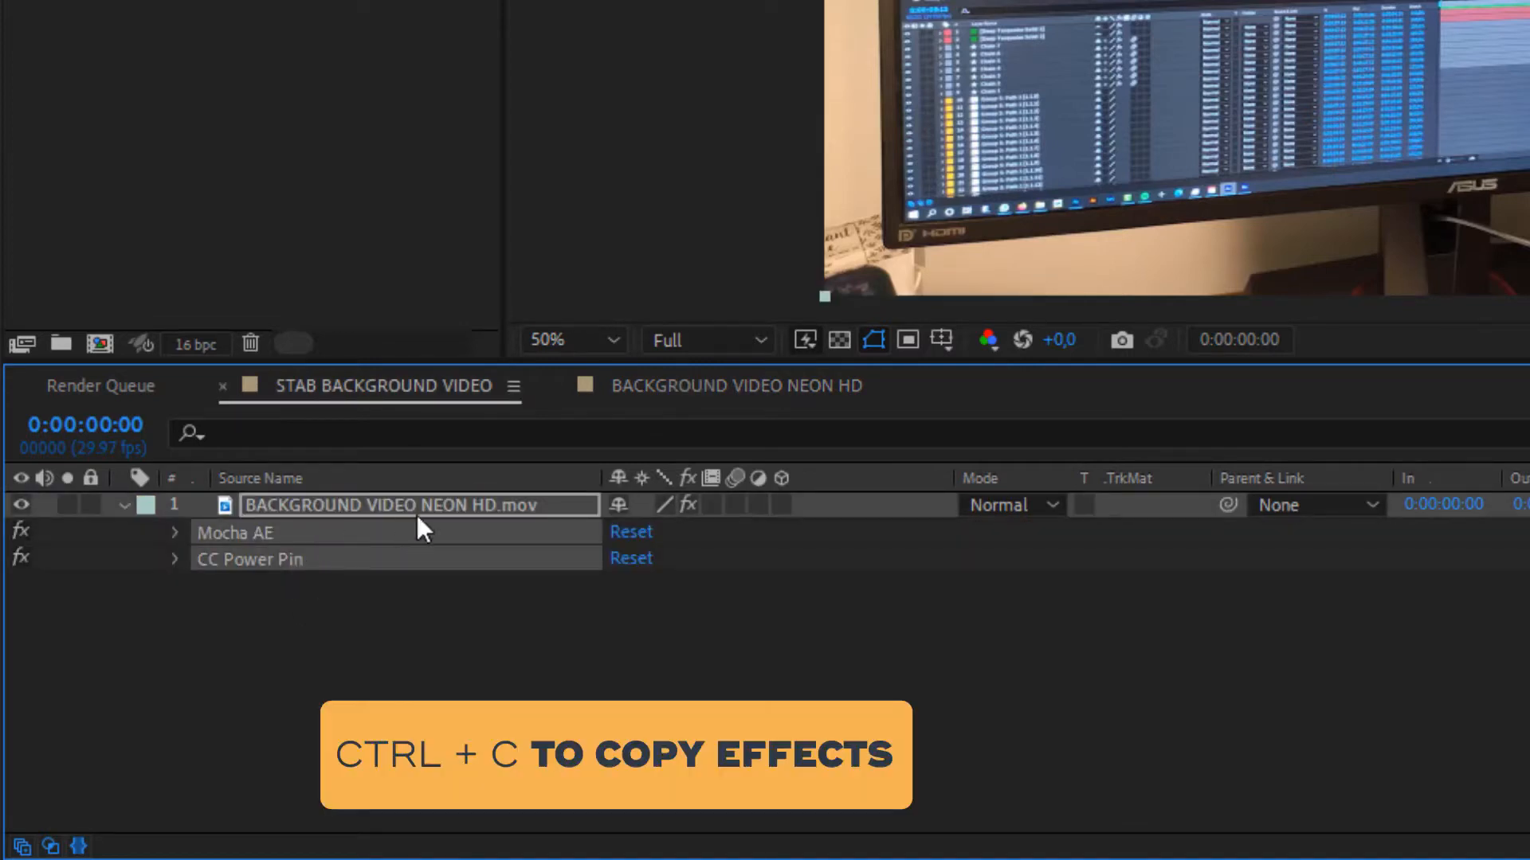
click(736, 386)
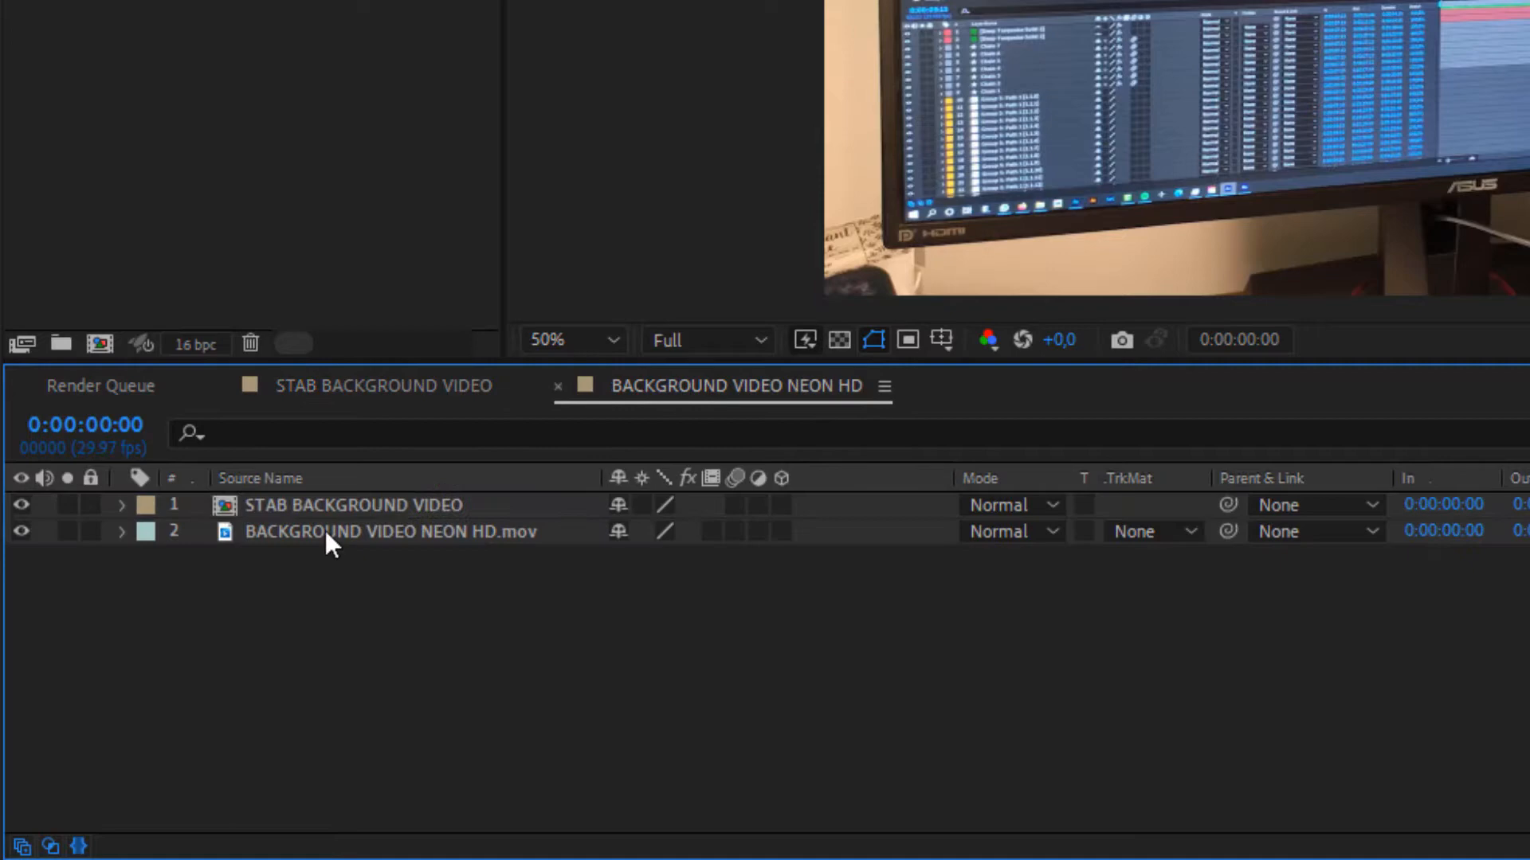
key(ctrl+v)
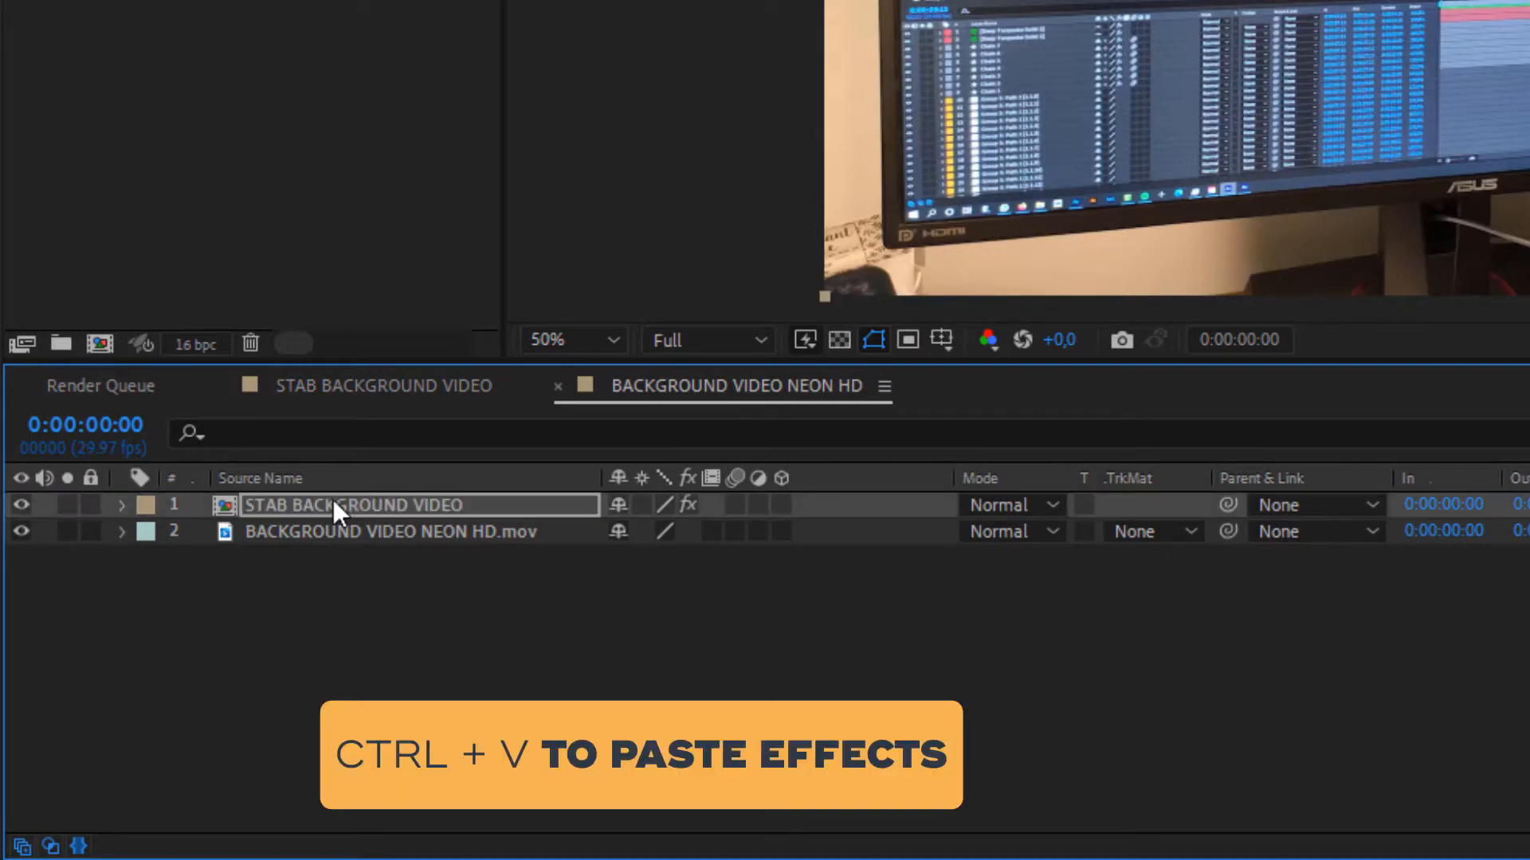
key(ctrl+v)
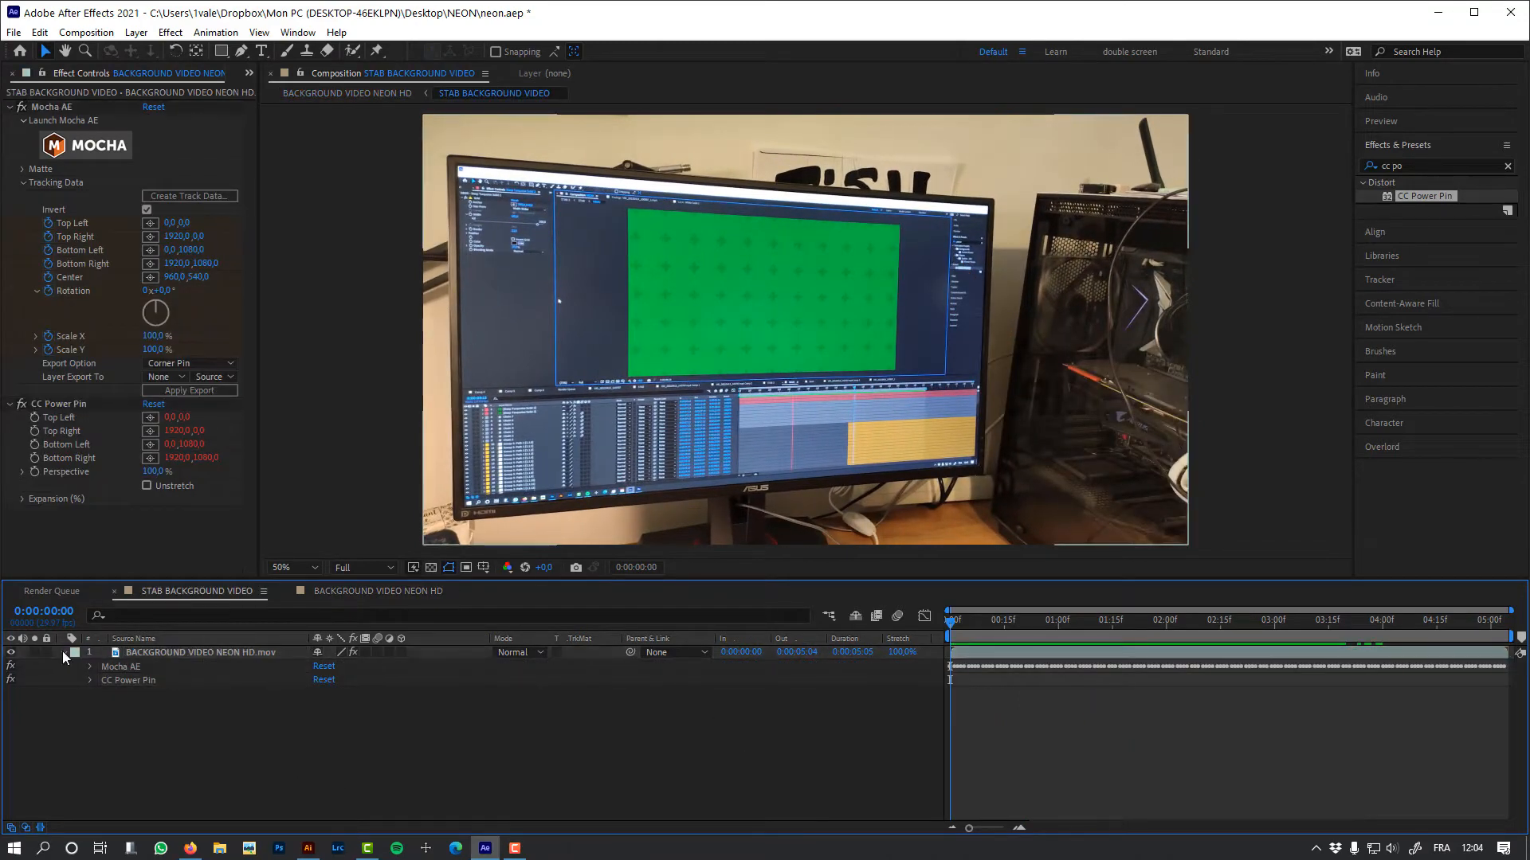
Precompose the footage as KEY SCREEN, apply Keylight and eyedrop the monitor's green.
key(ctrl+shift+c)
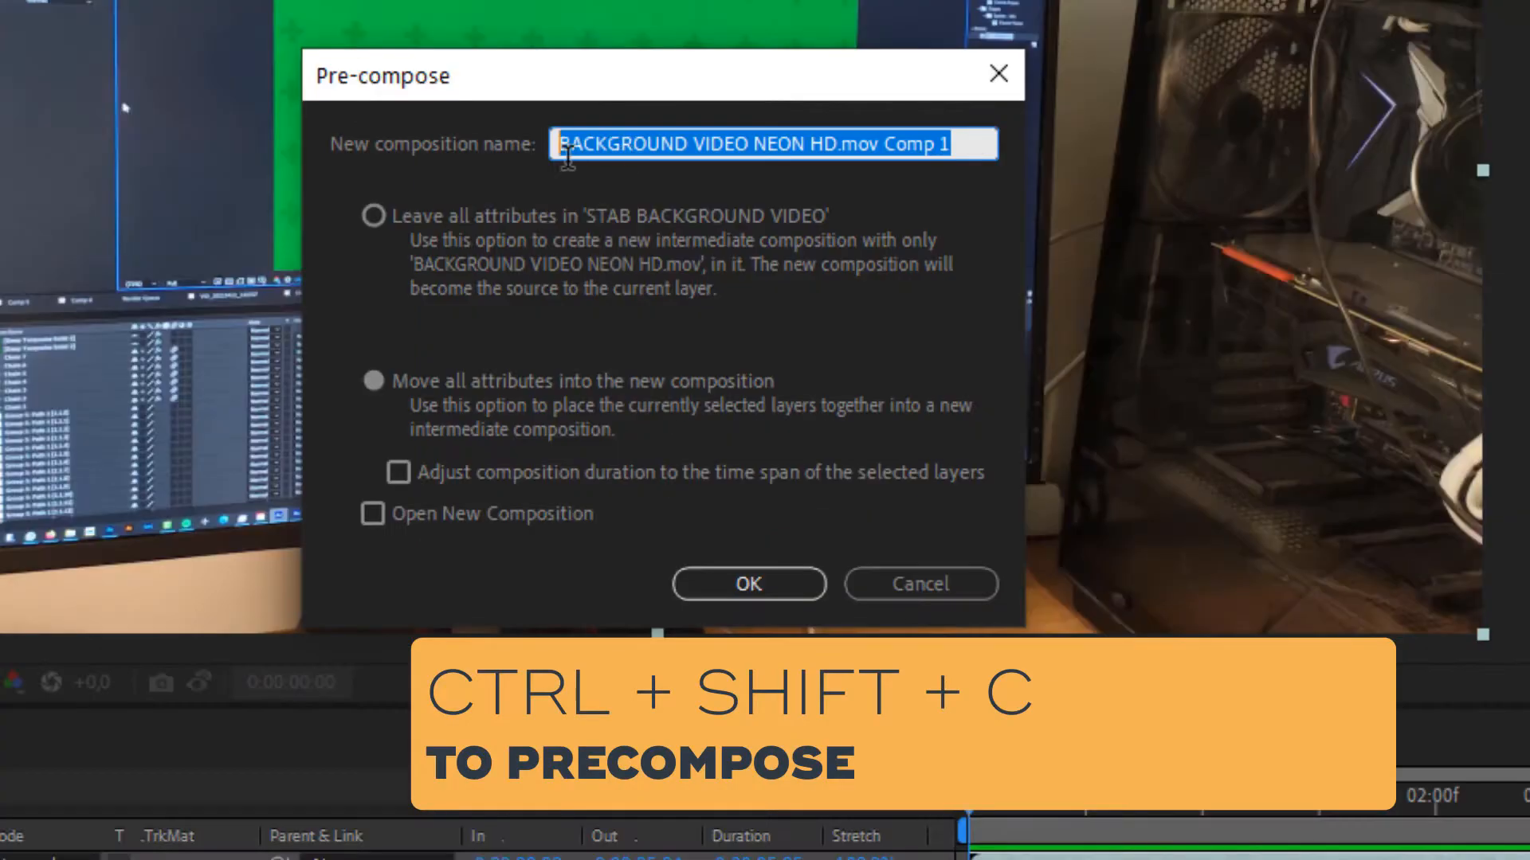
click(747, 583)
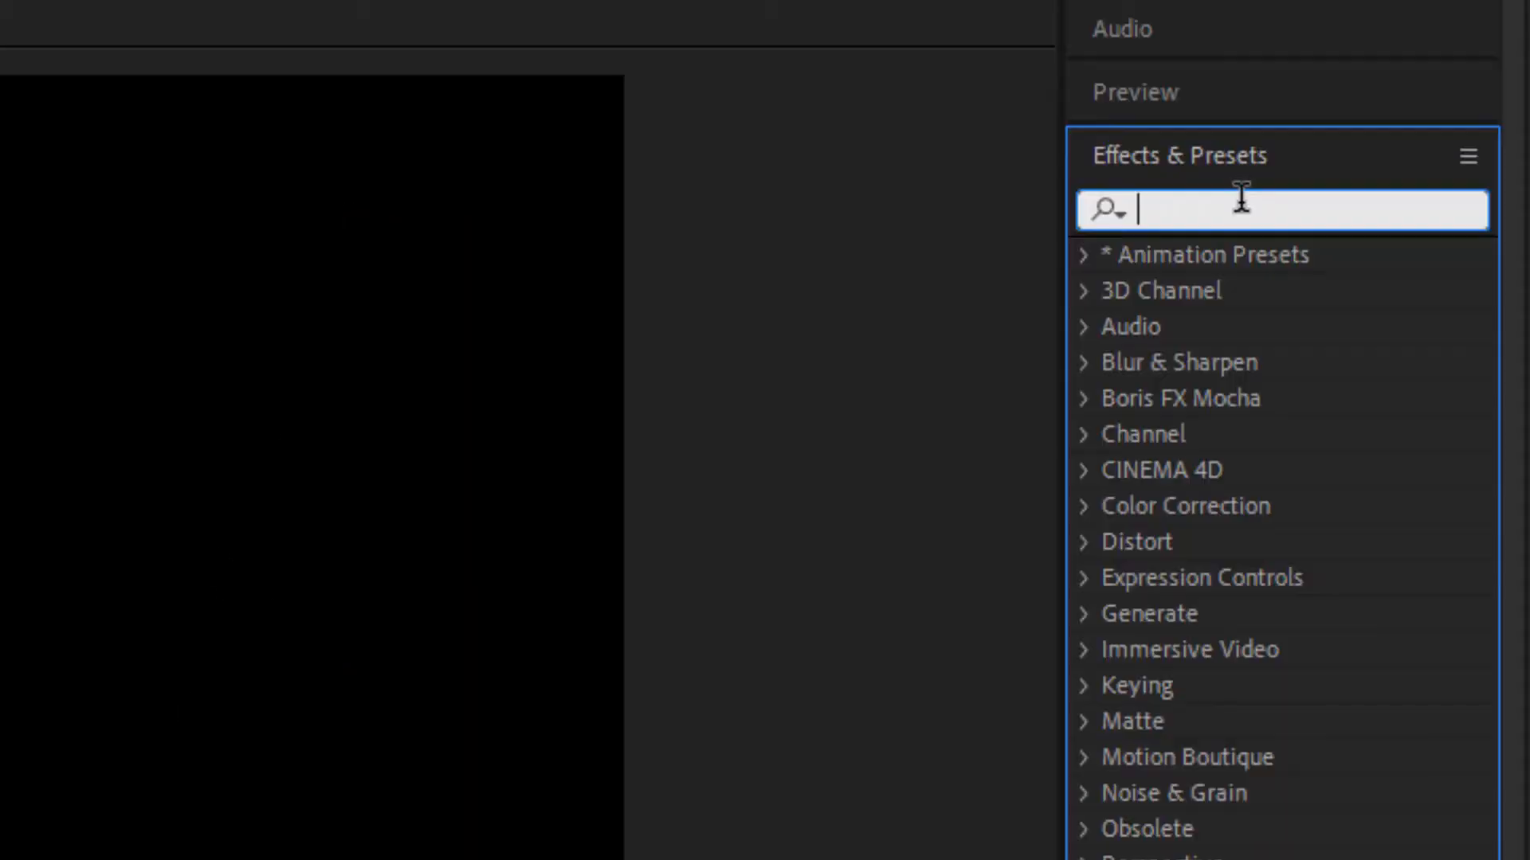
text(key)
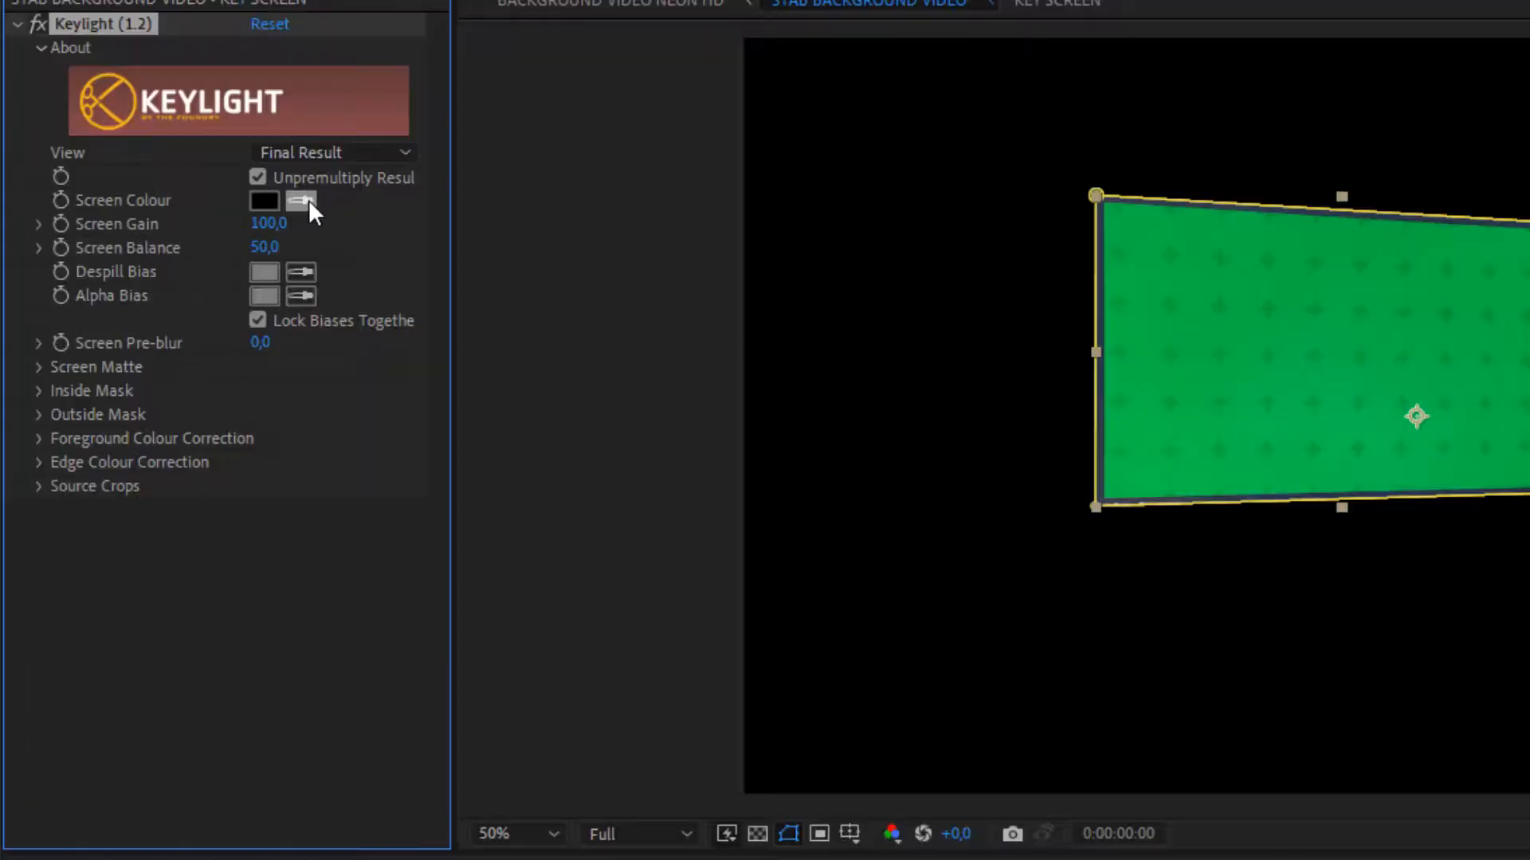
click(1151, 273)
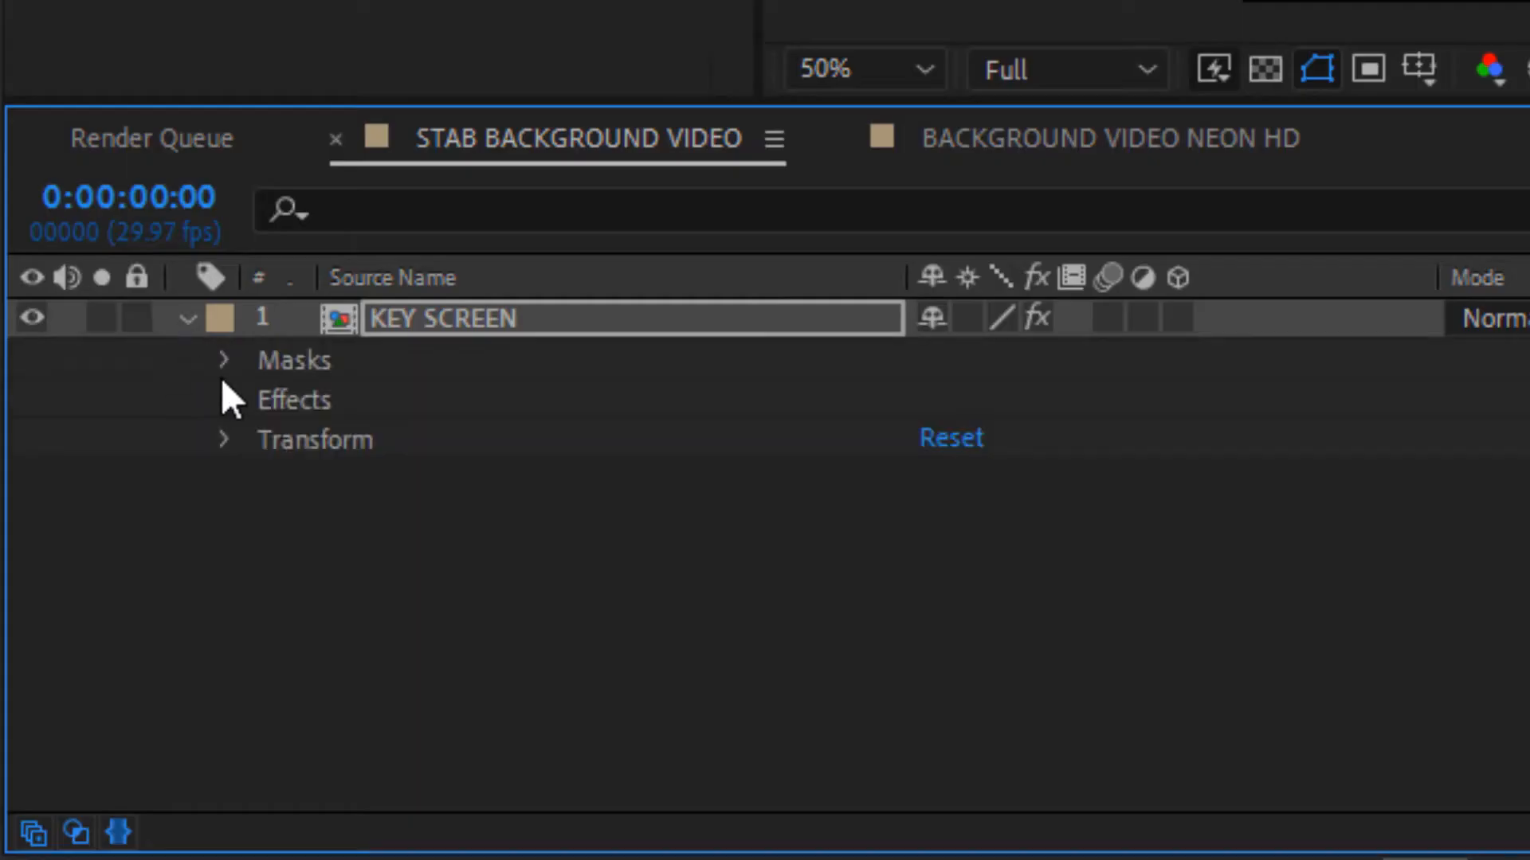
click(223, 399)
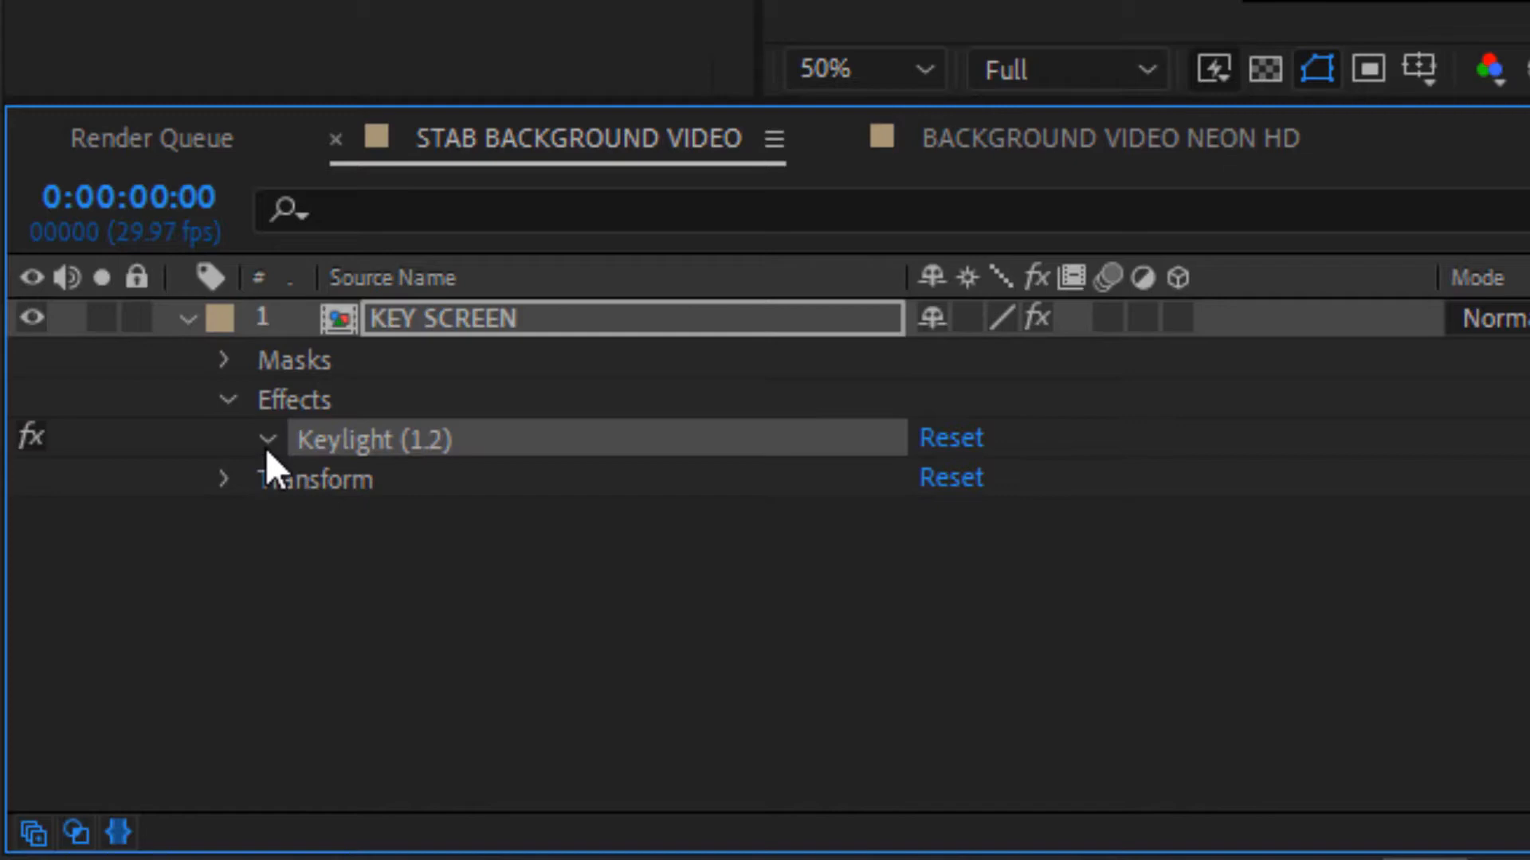
click(268, 439)
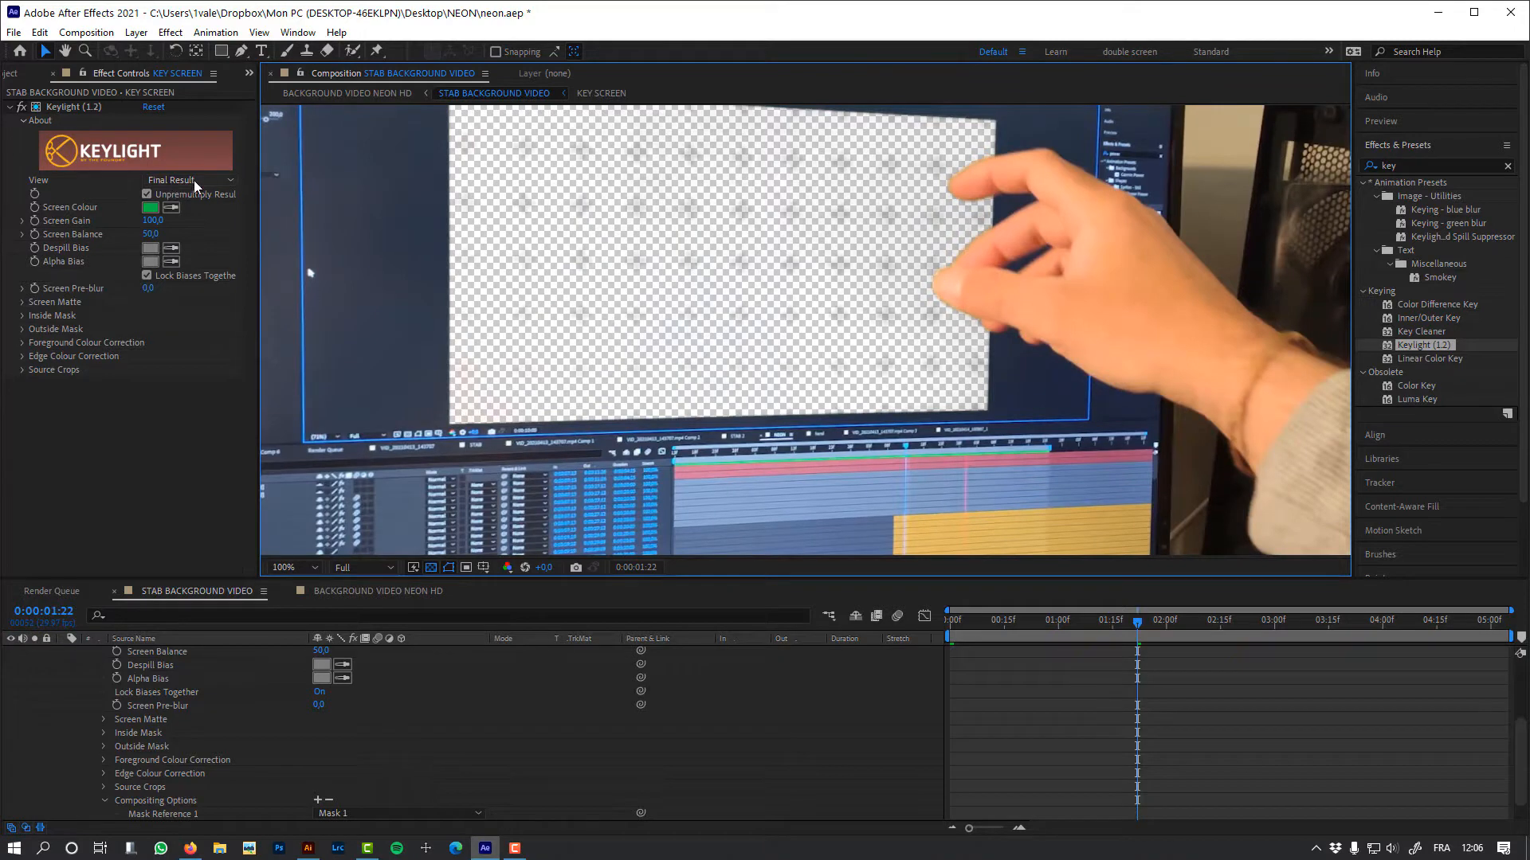
Check the Keylight result as a black-and-white matte, then return to the final keyed view.
click(188, 179)
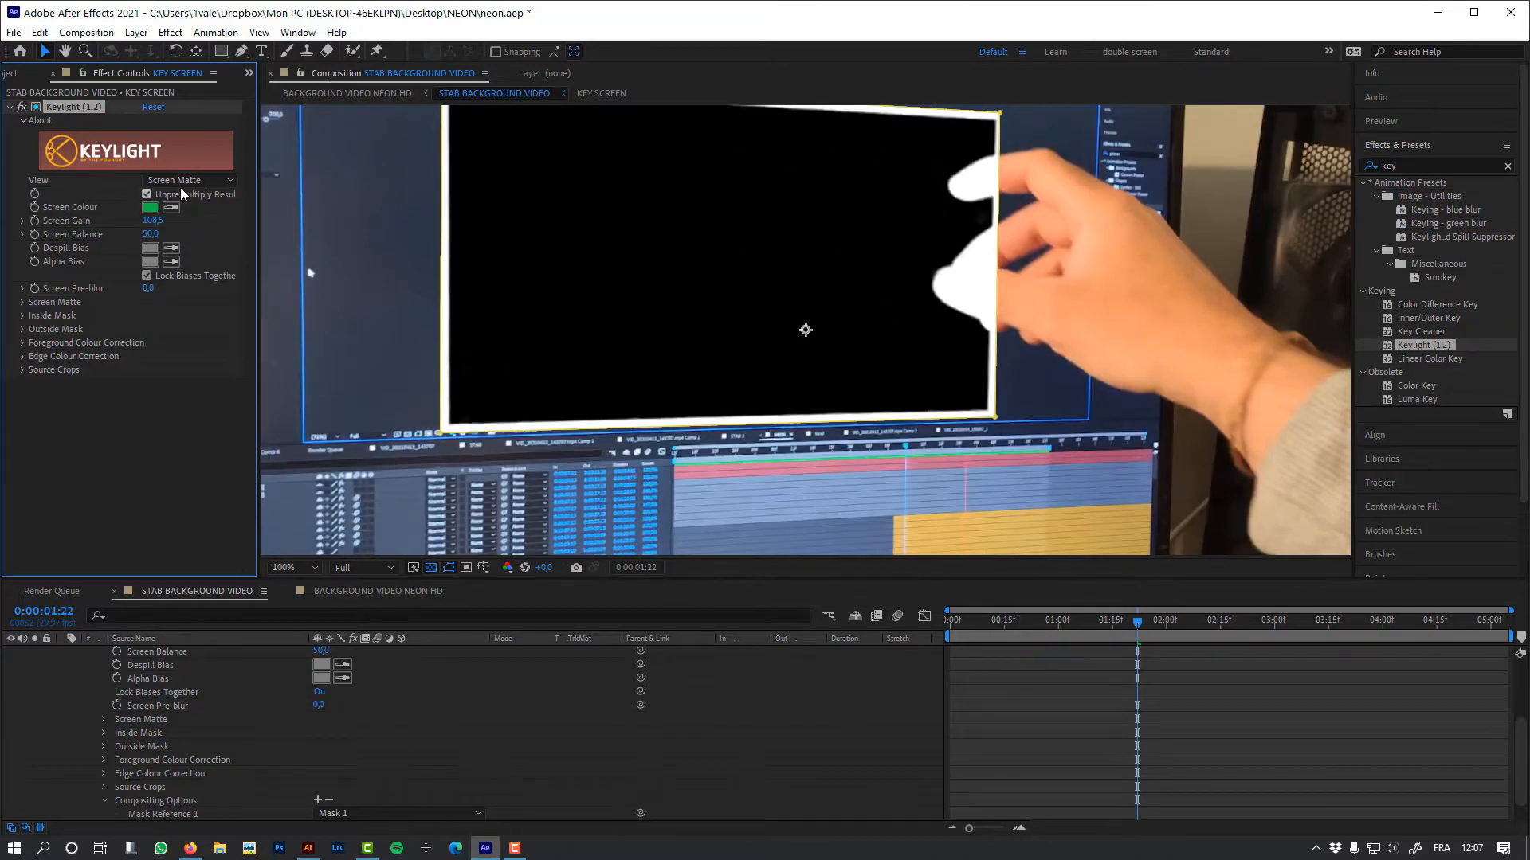
click(188, 179)
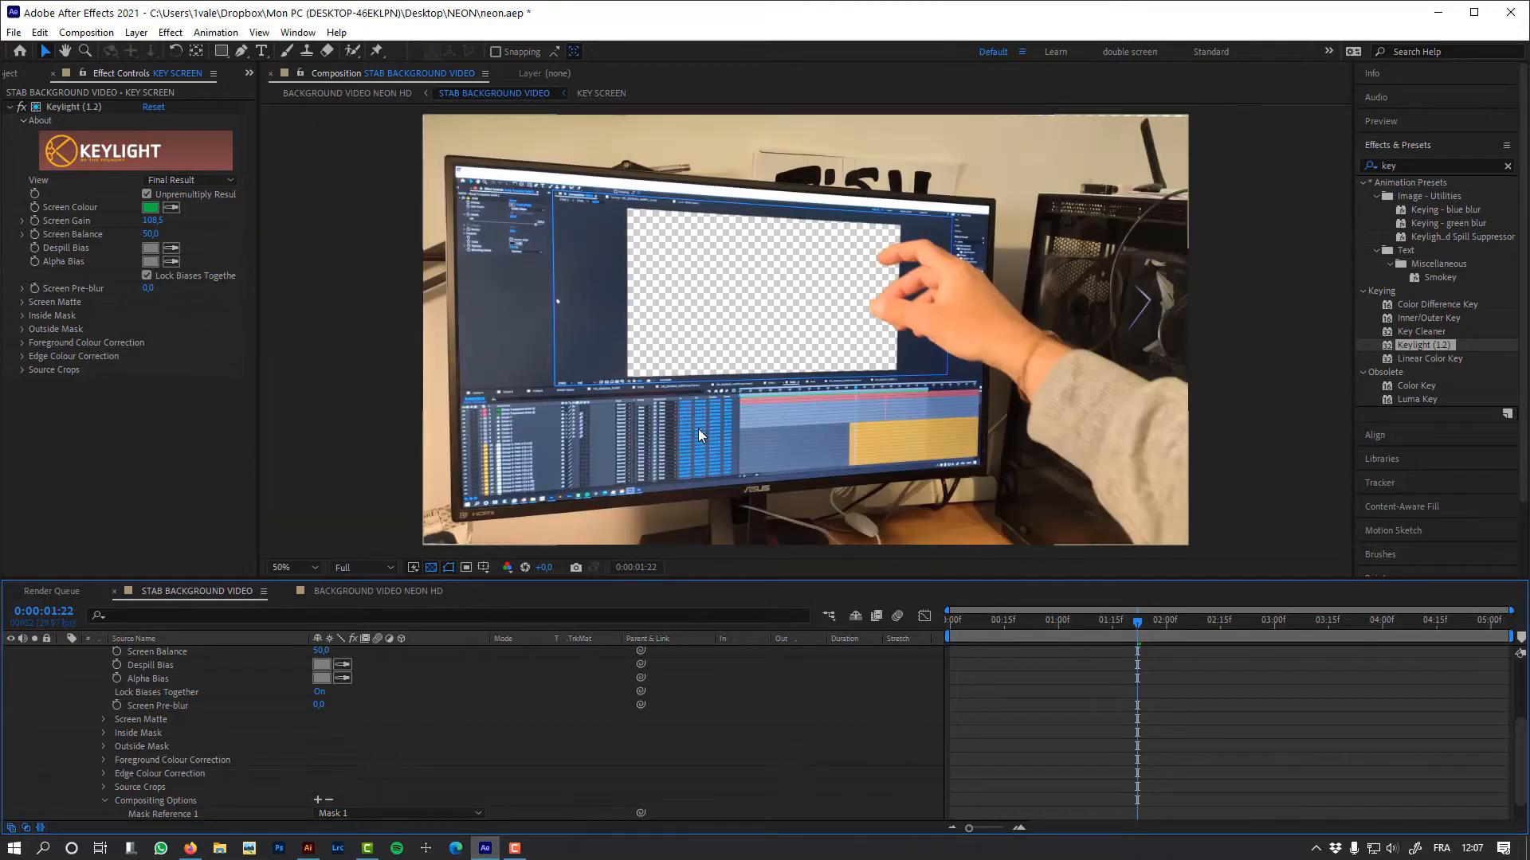
click(1224, 620)
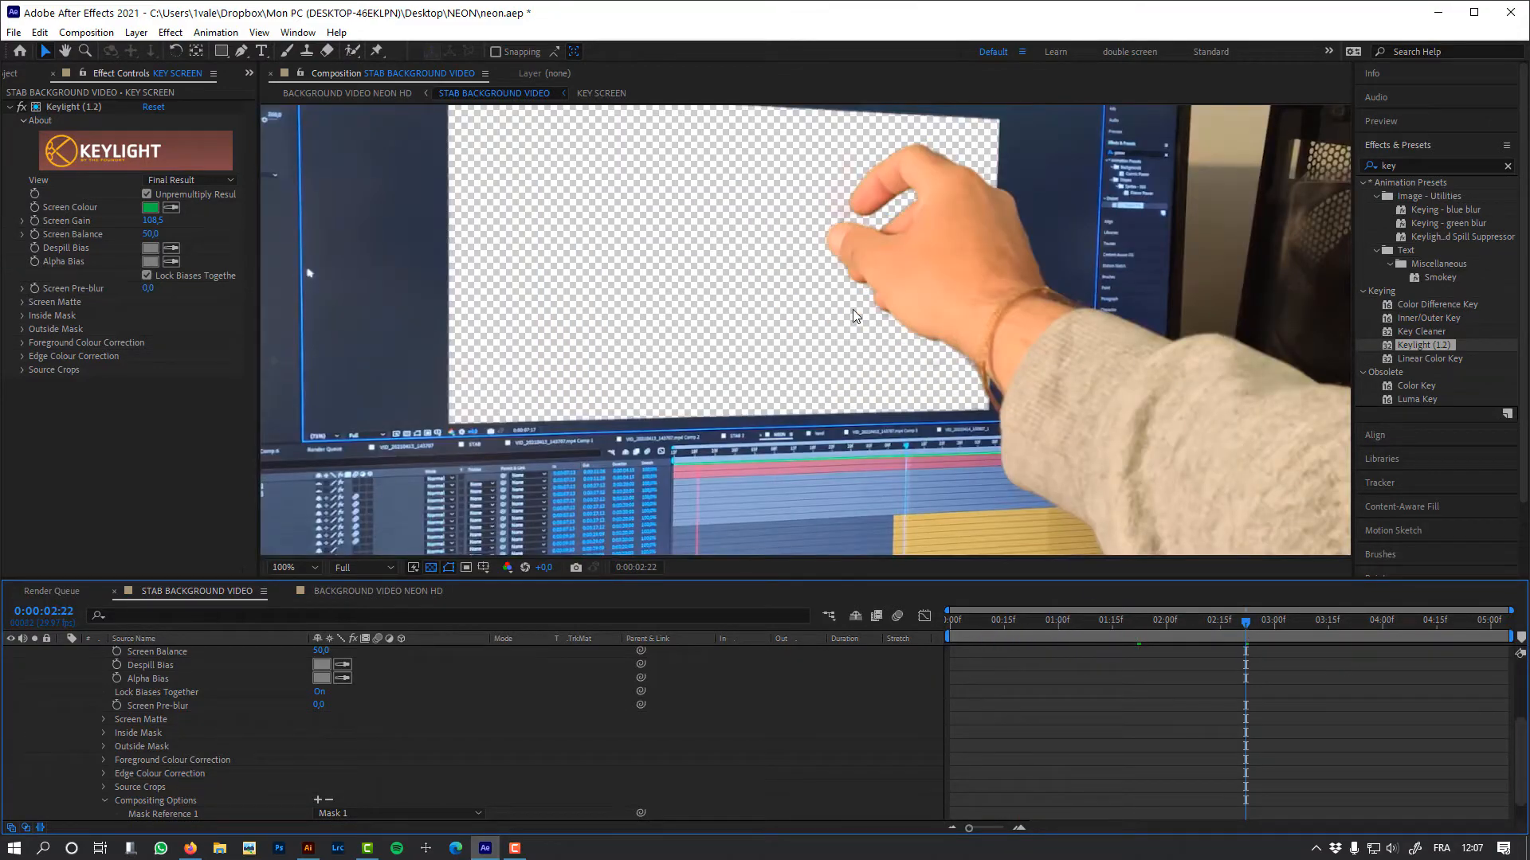
click(1140, 621)
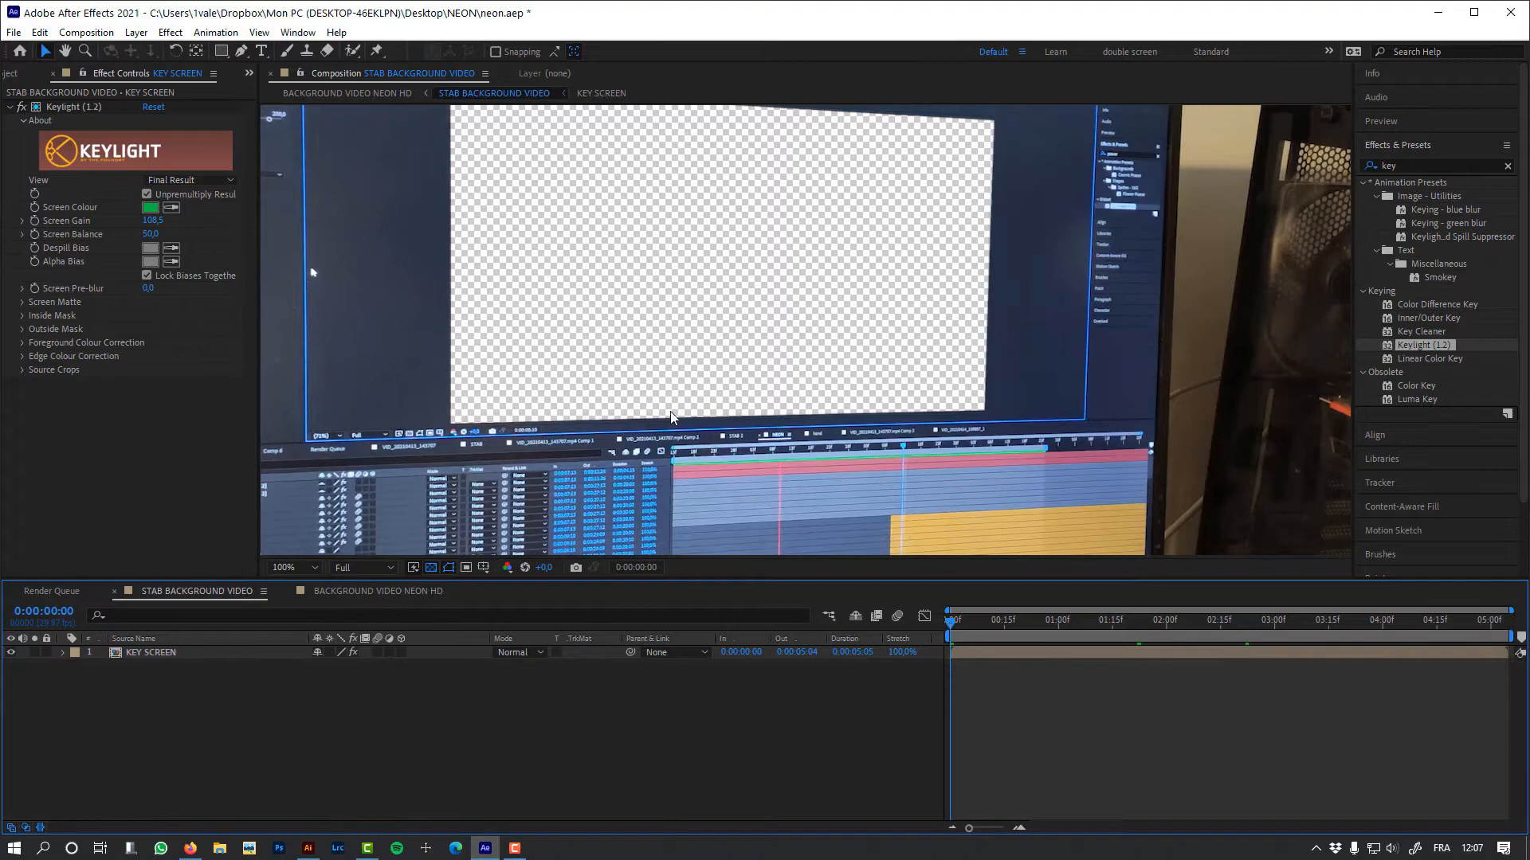
click(290, 566)
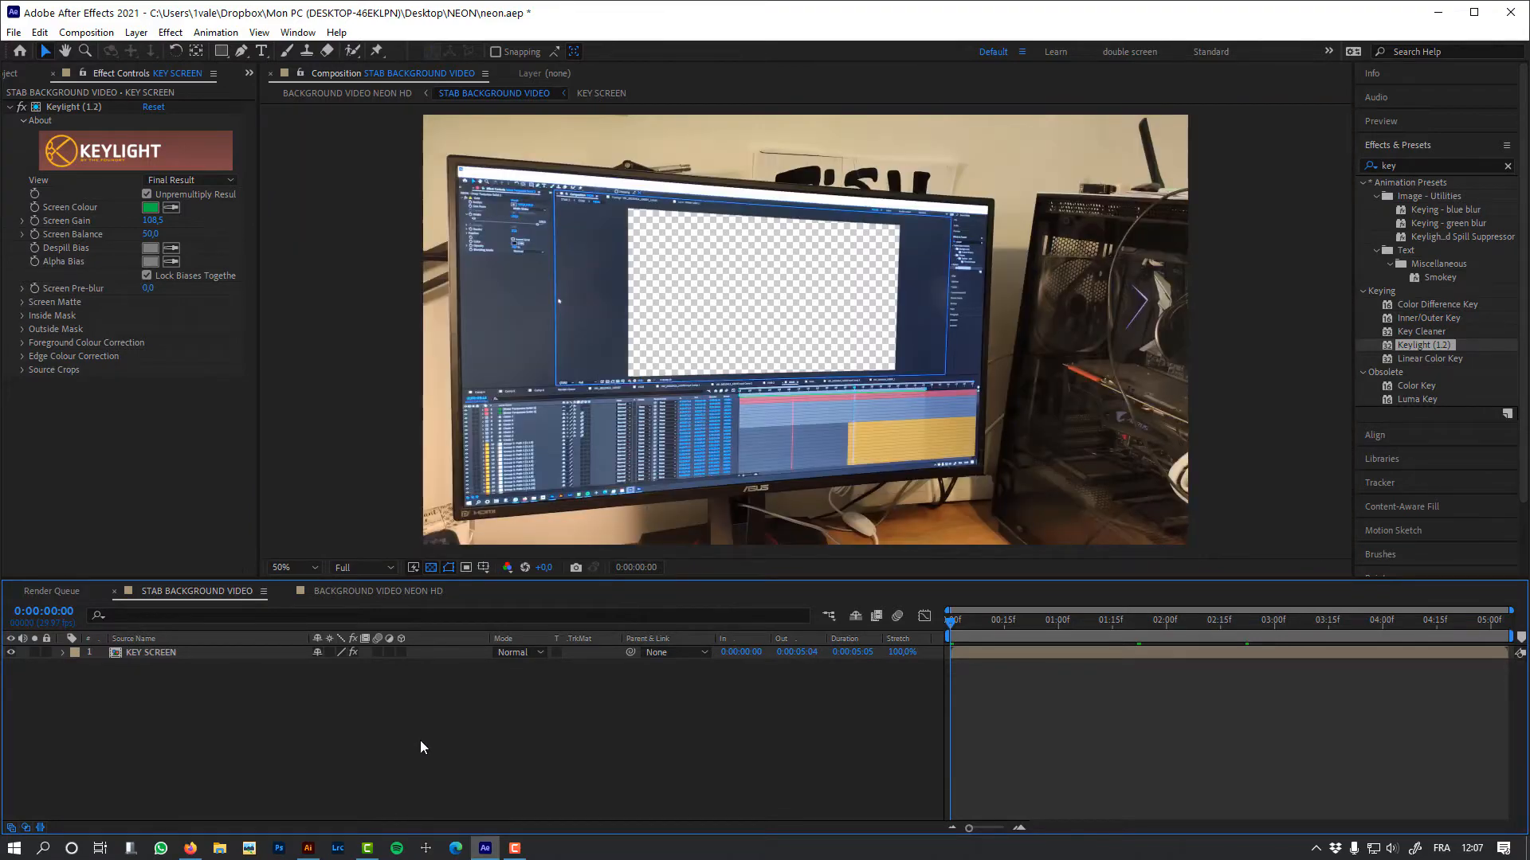
Add a black solid beneath KEY SCREEN within BACKGROUND VIDEO NEON HD.
key(ctrl+y)
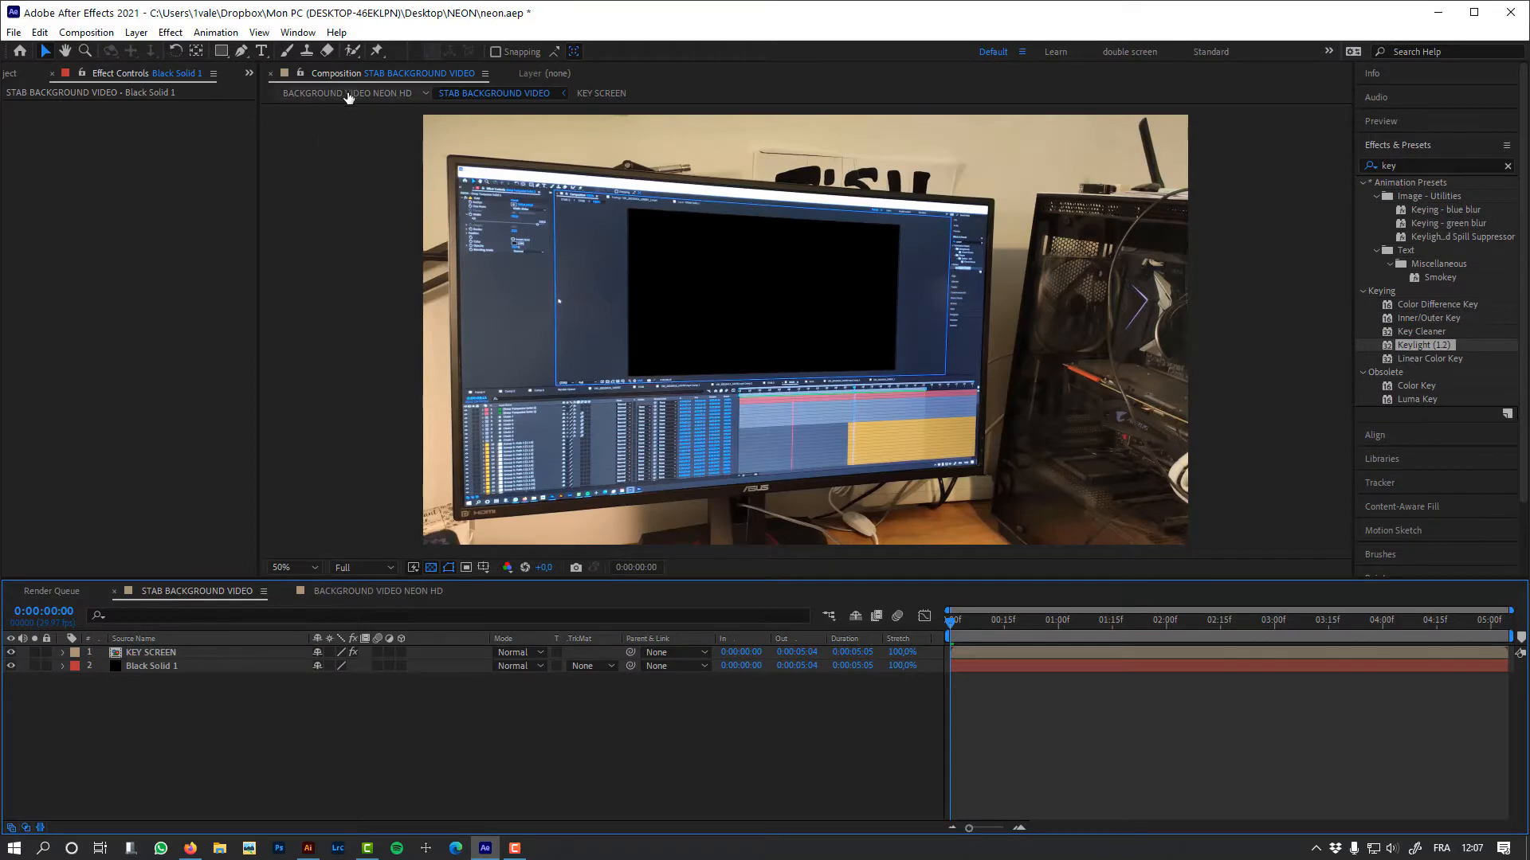
click(347, 93)
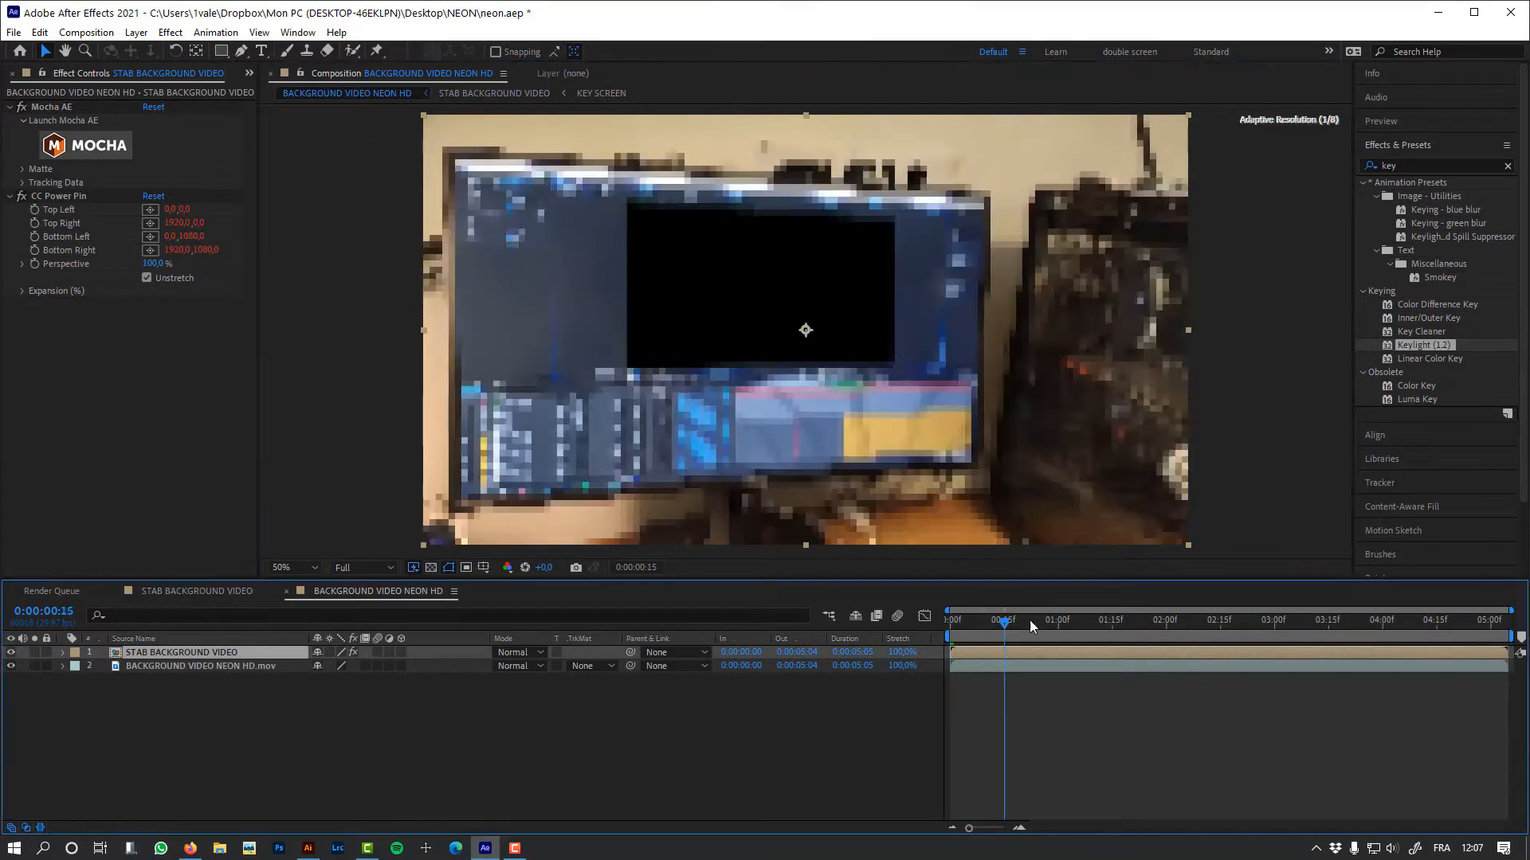
click(1217, 620)
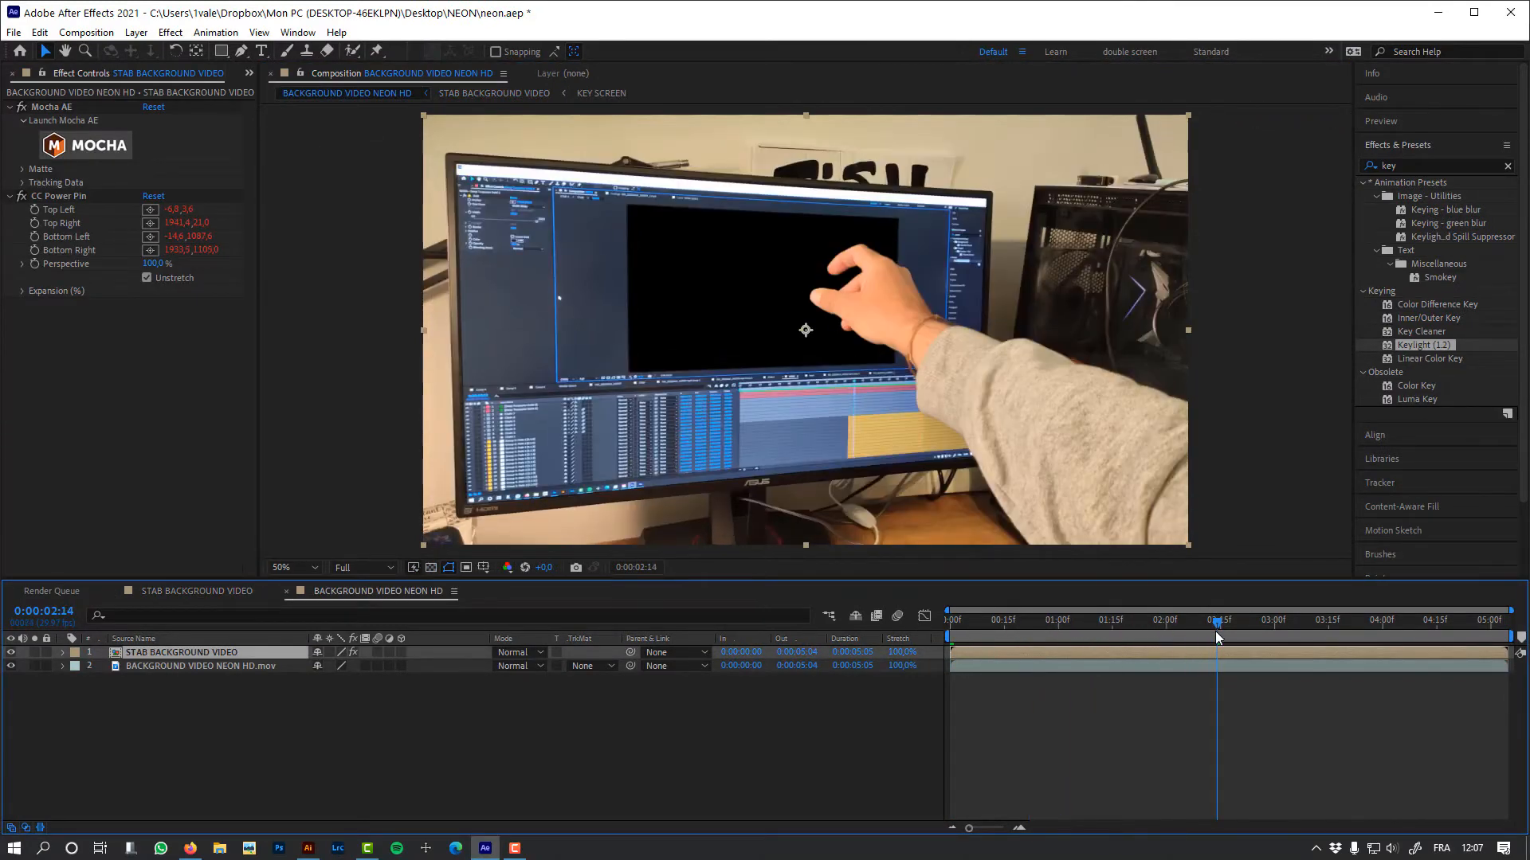
Paint N-E-O-N freehand in Illustrator and send the paths to After Effects via Overlord.
click(514, 847)
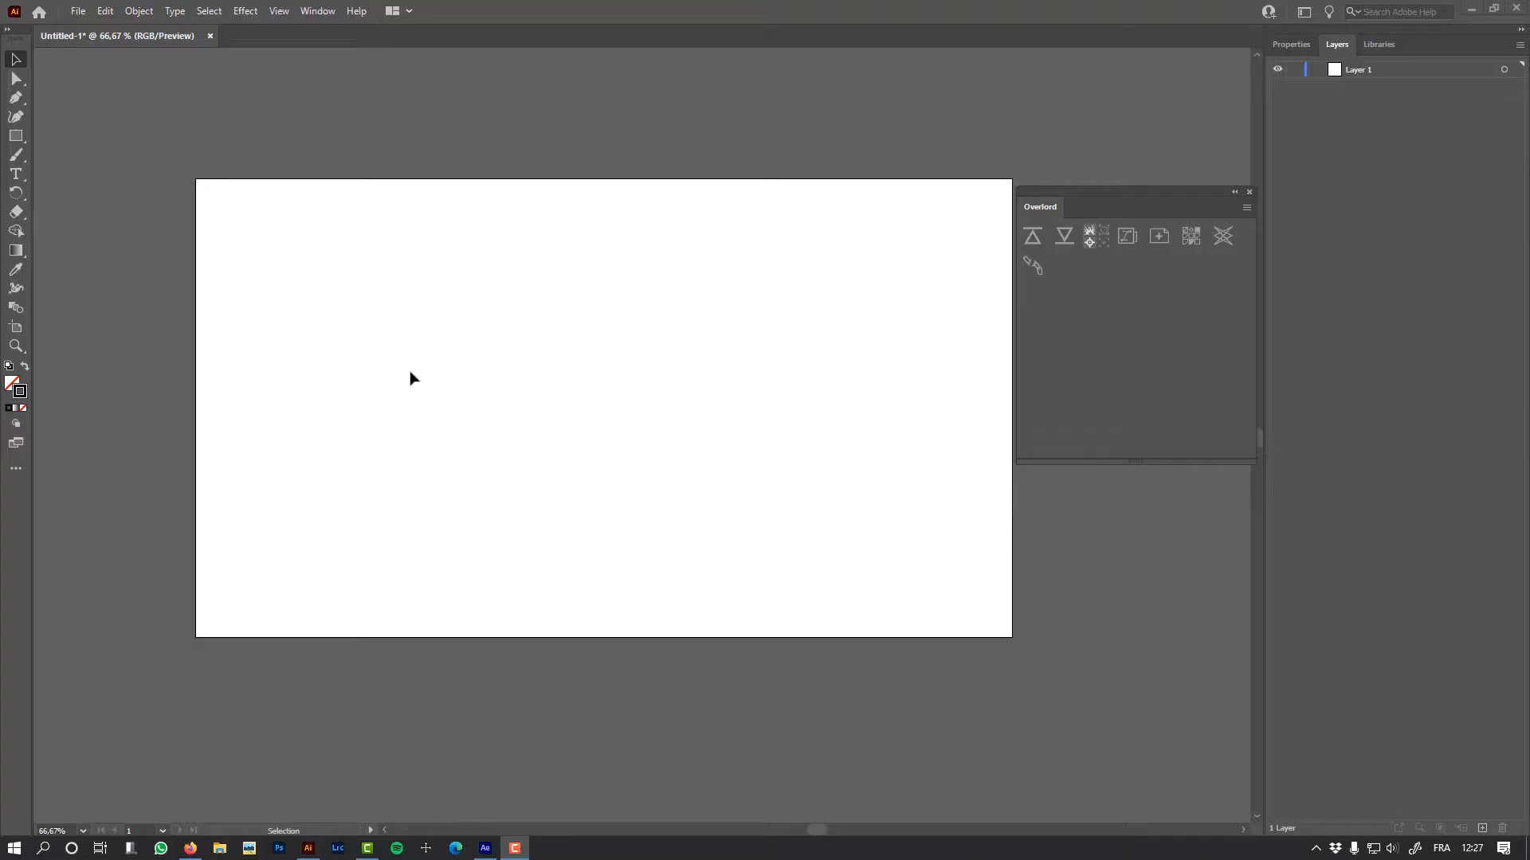
mouse_move(163, 363)
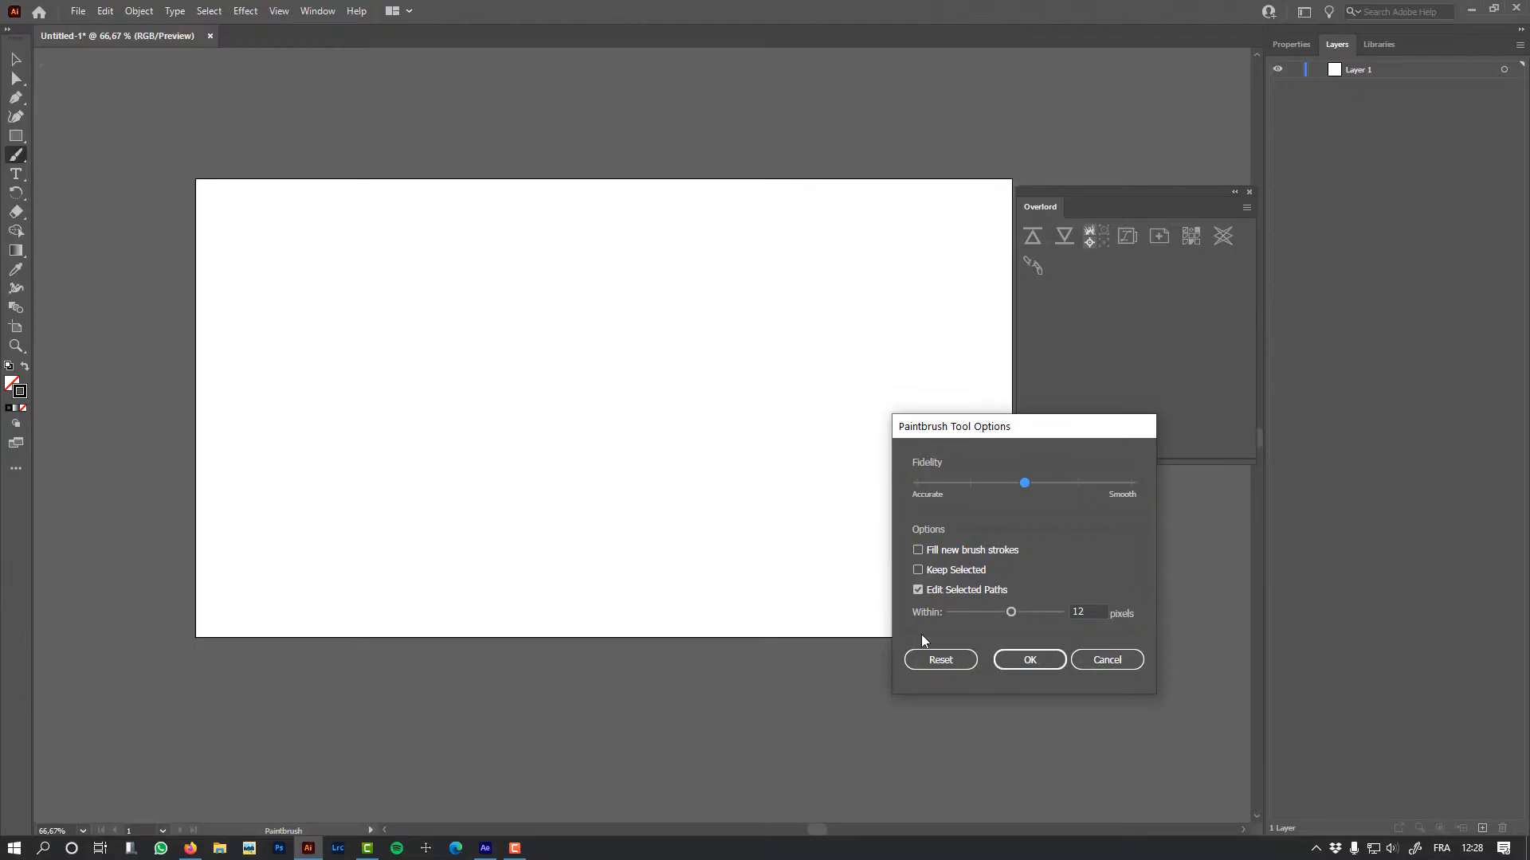
click(1029, 660)
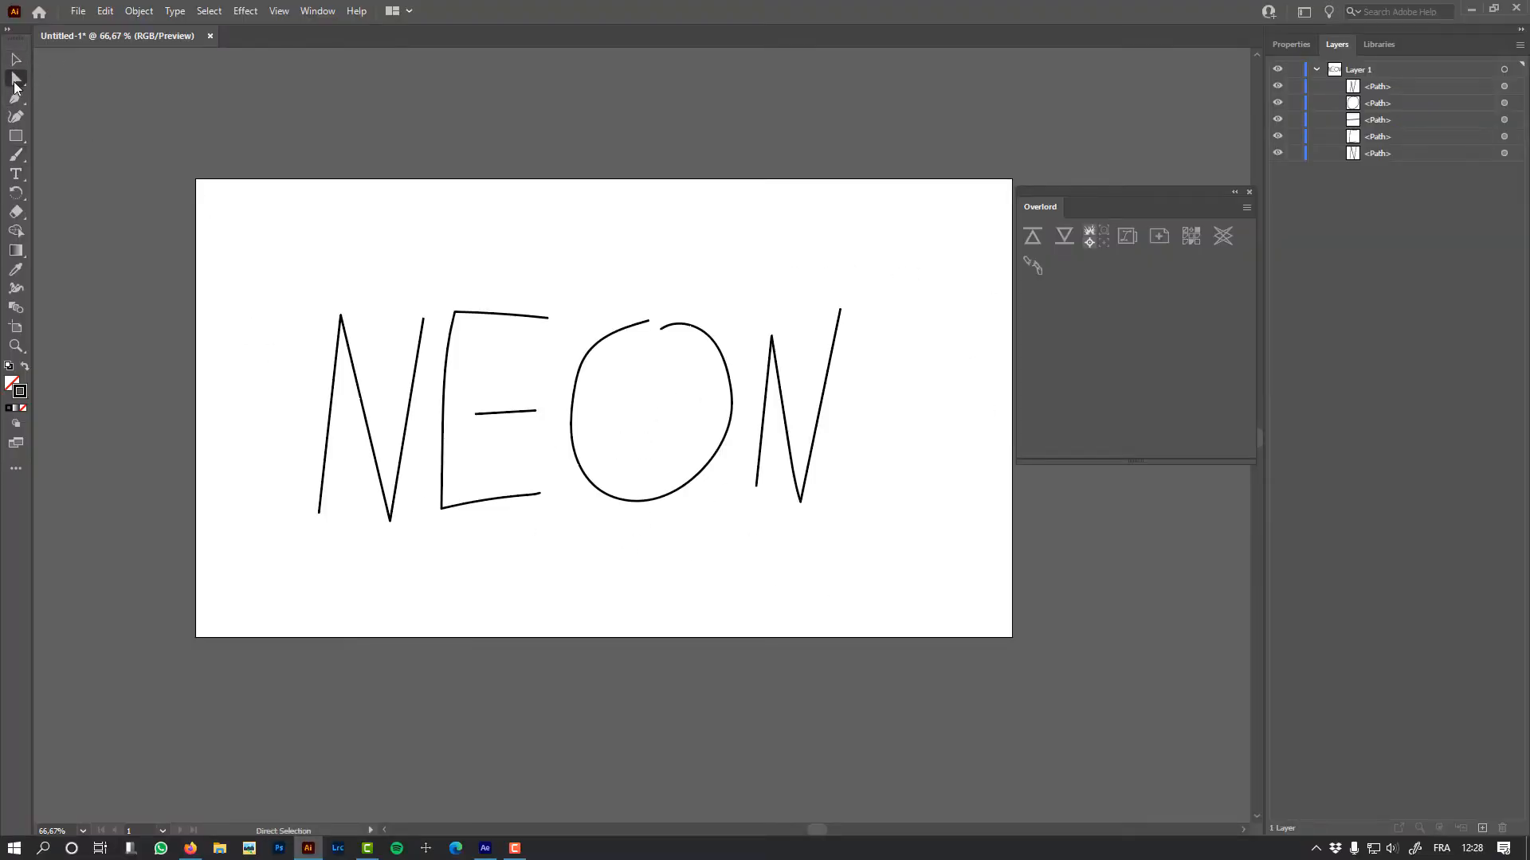
click(15, 60)
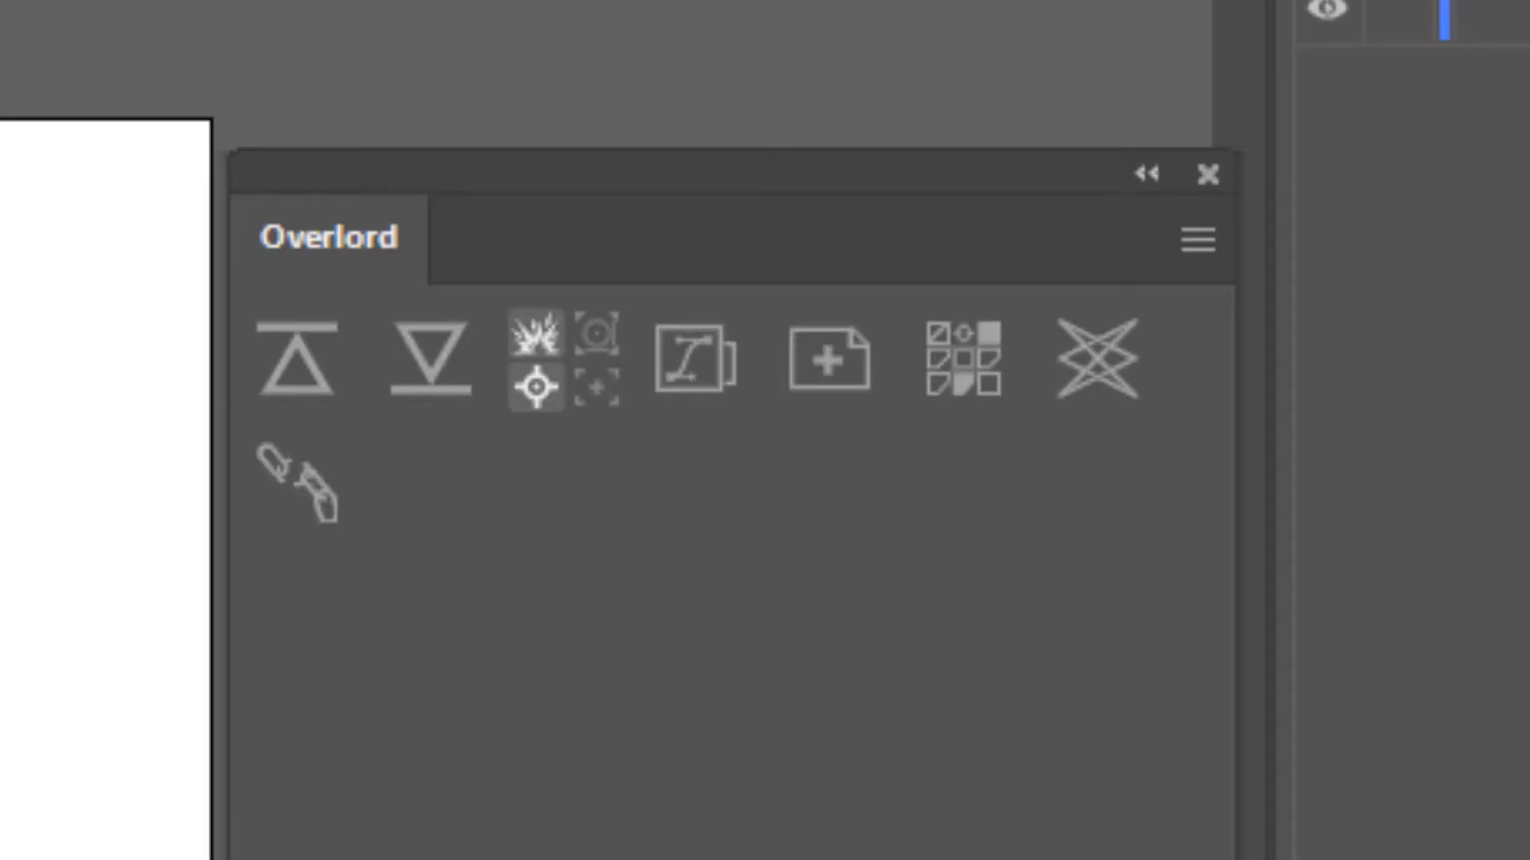
click(296, 360)
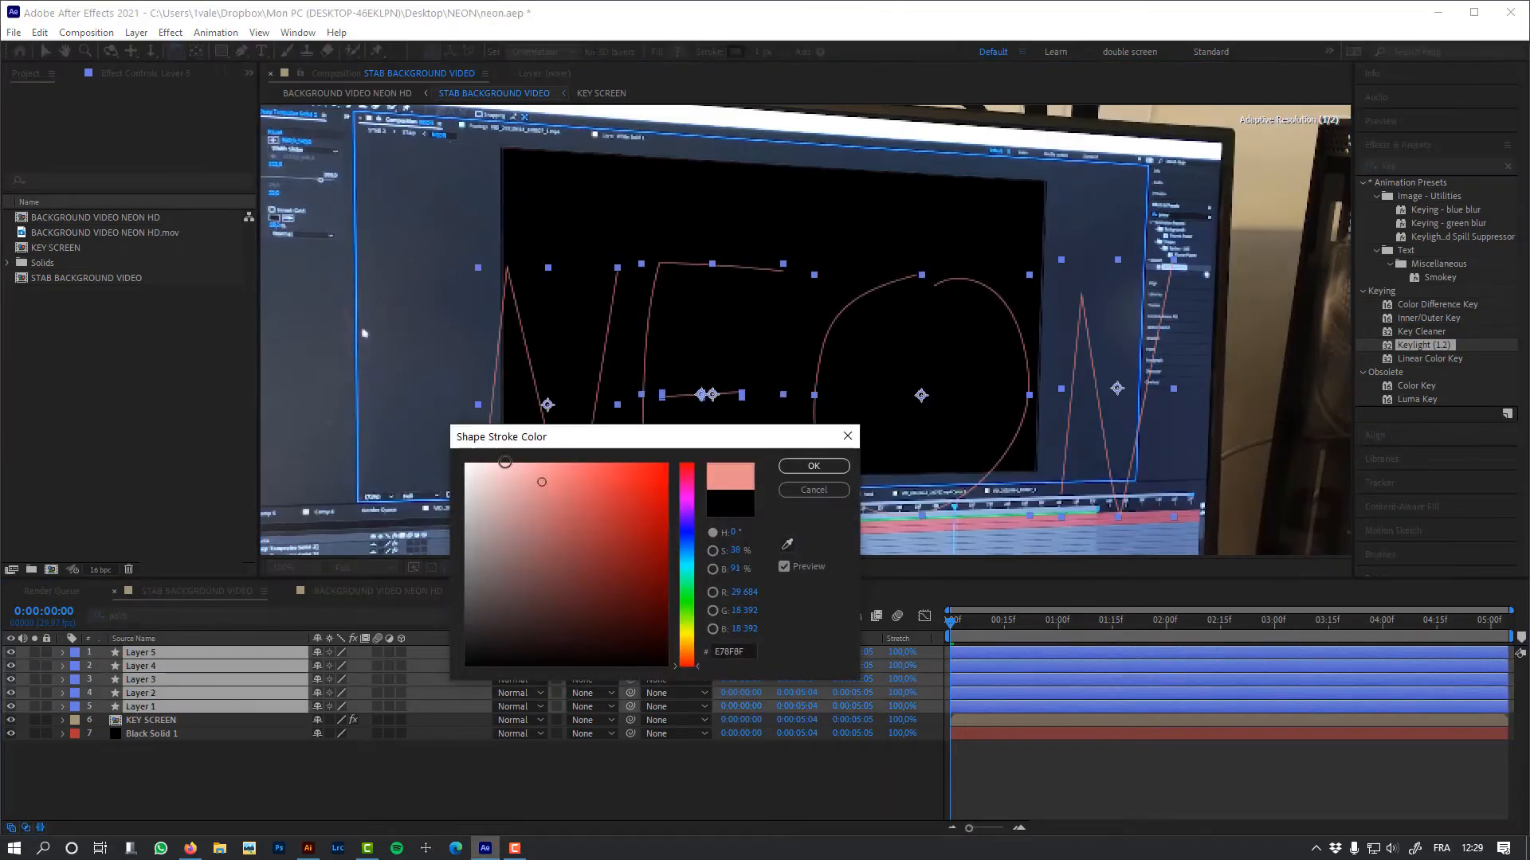
Give the NEON letter shape layers a white stroke.
click(813, 465)
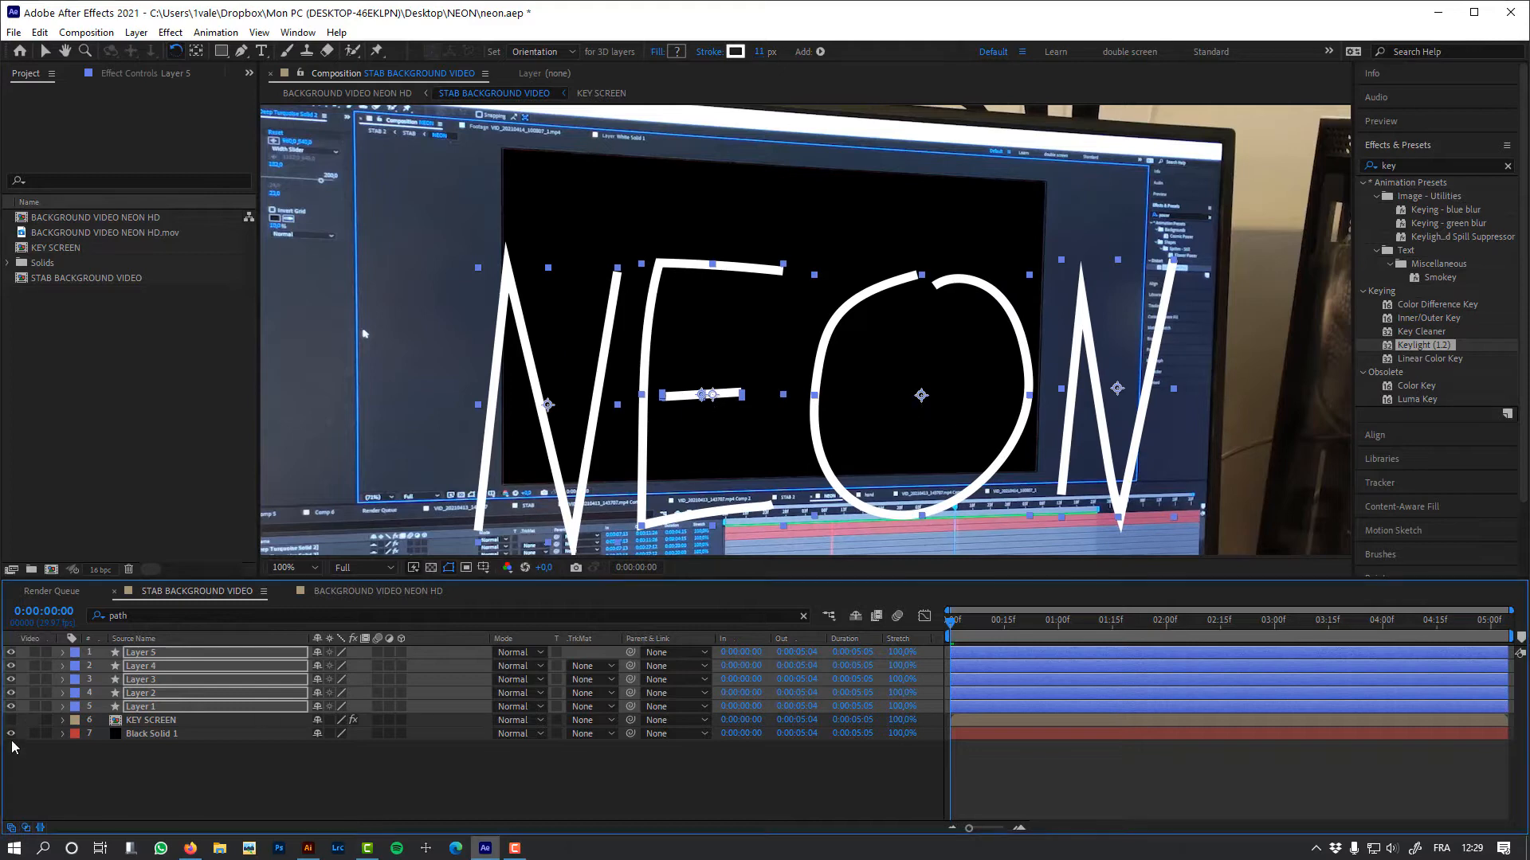
click(290, 566)
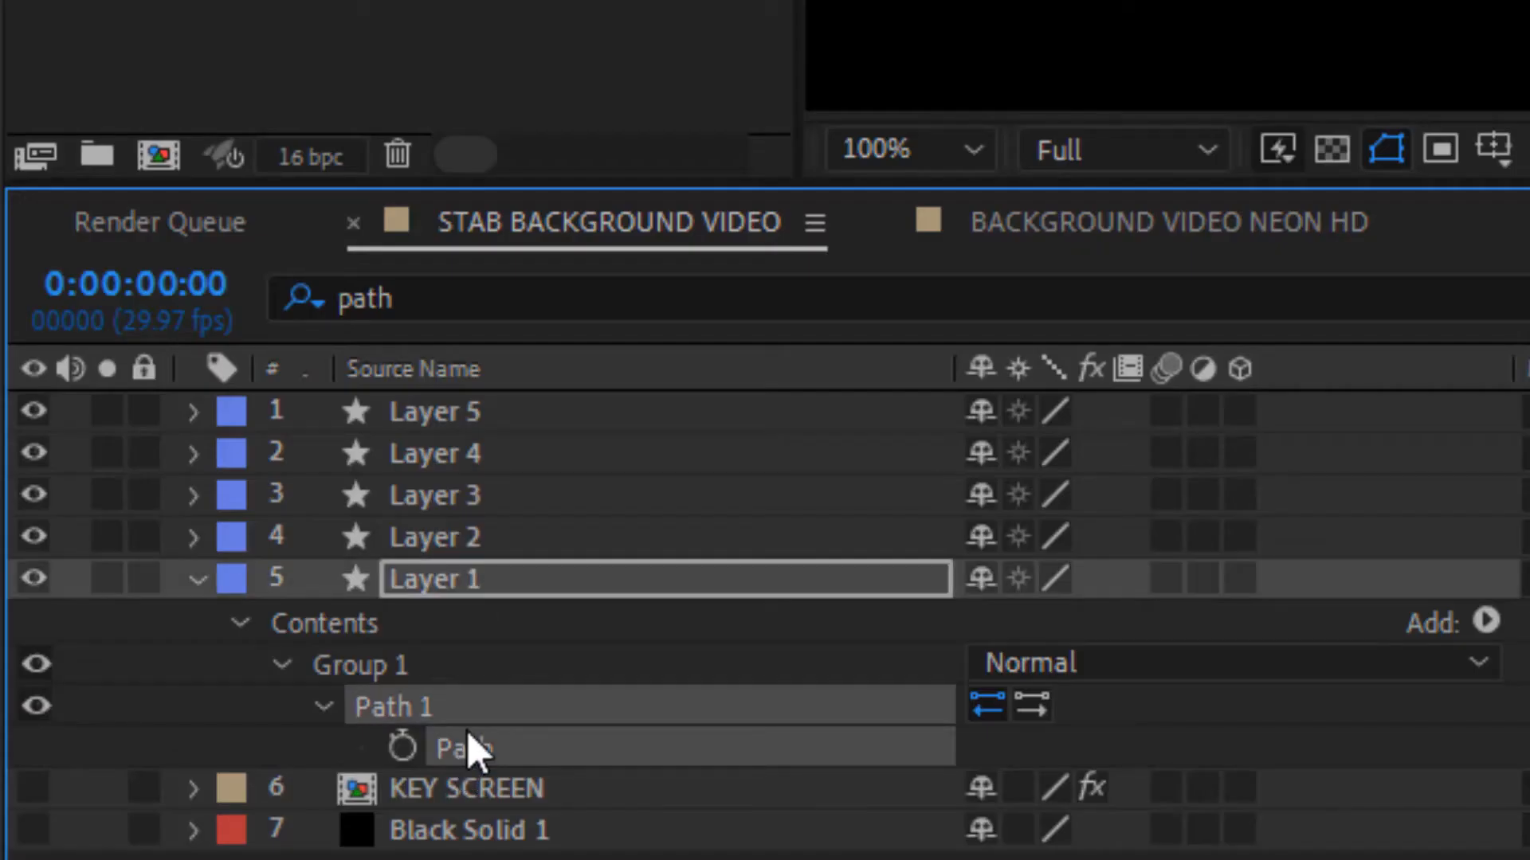
Select Layer 1's Path property with the letters shown over black.
click(420, 29)
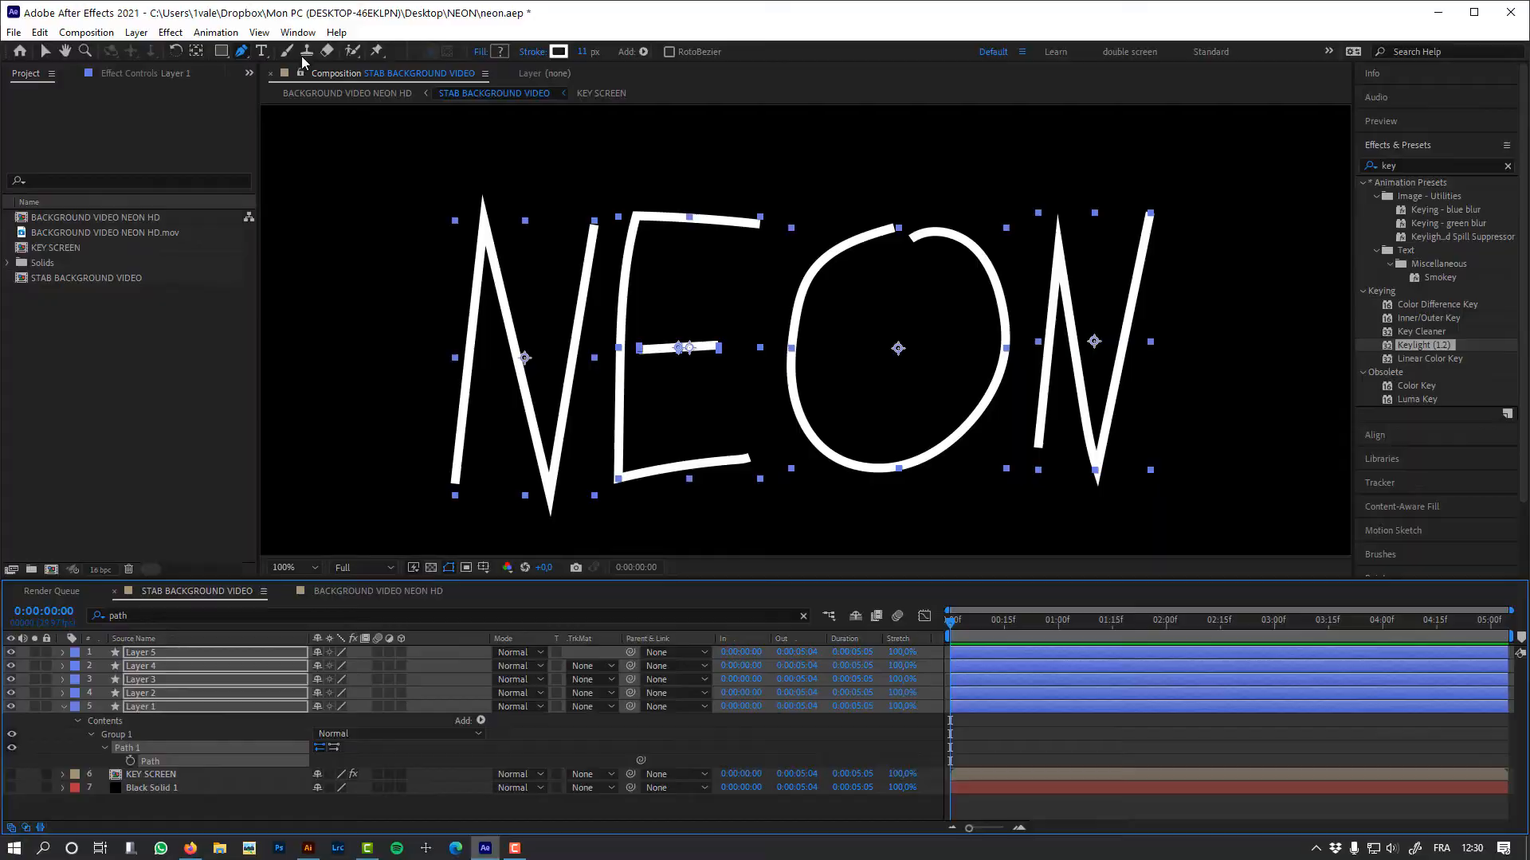
click(297, 32)
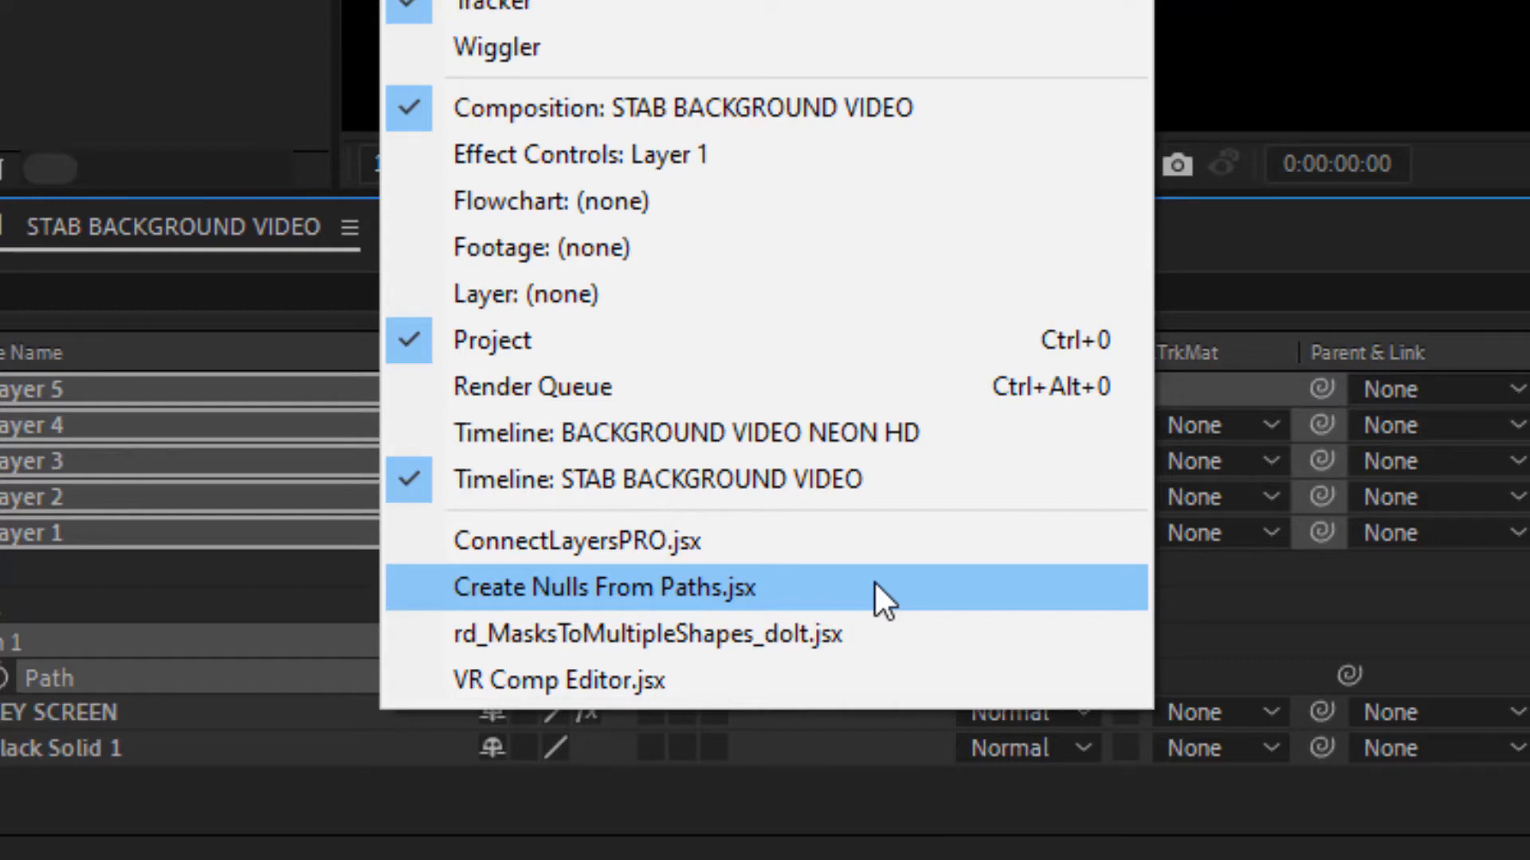
Run Create Nulls From Paths.jsx using Points Follow Nulls on the letter paths.
click(605, 587)
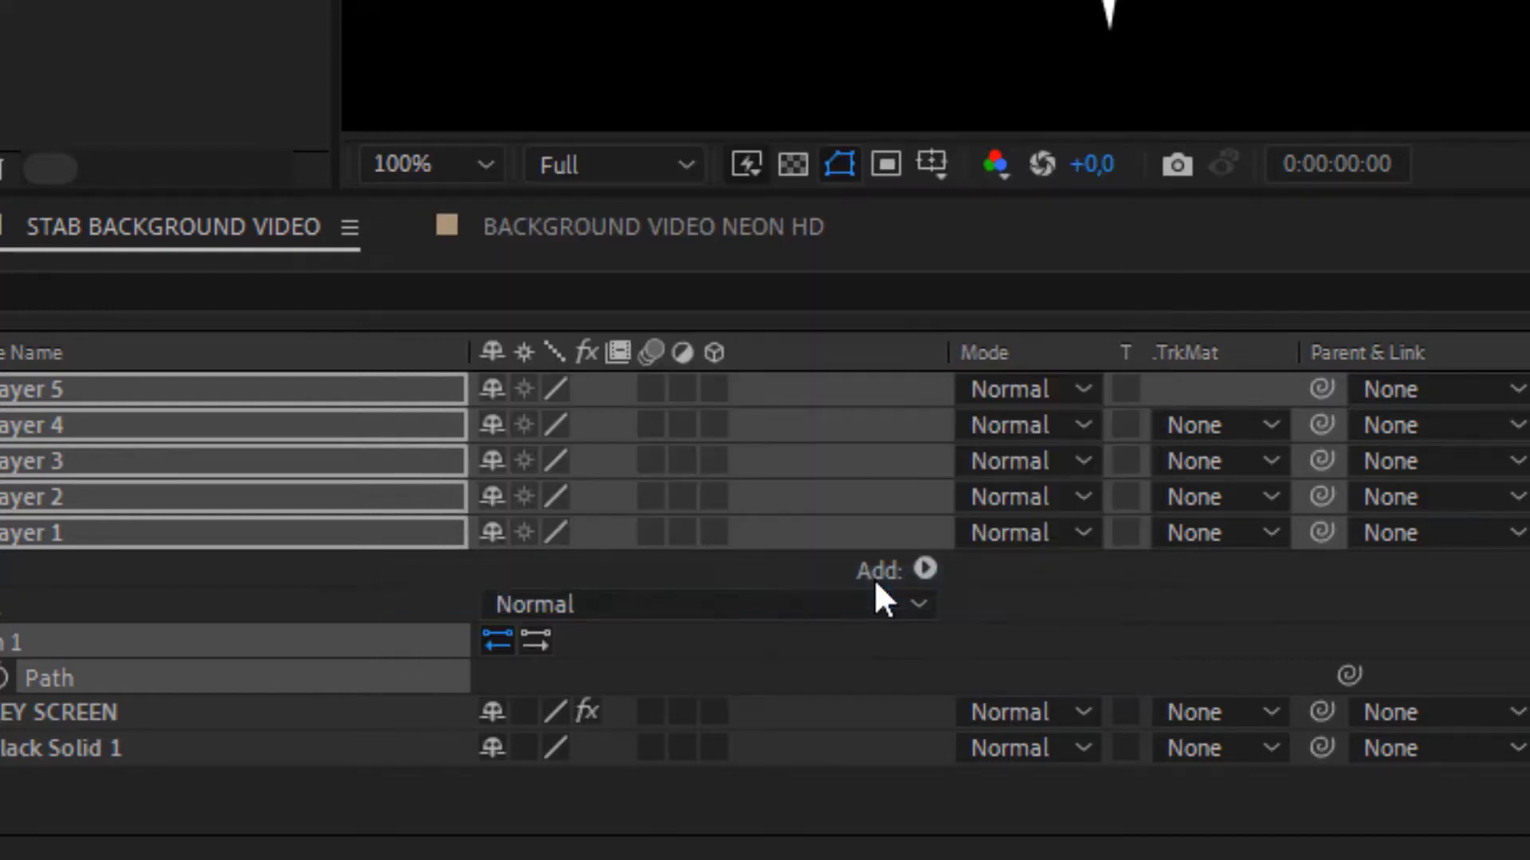
click(923, 569)
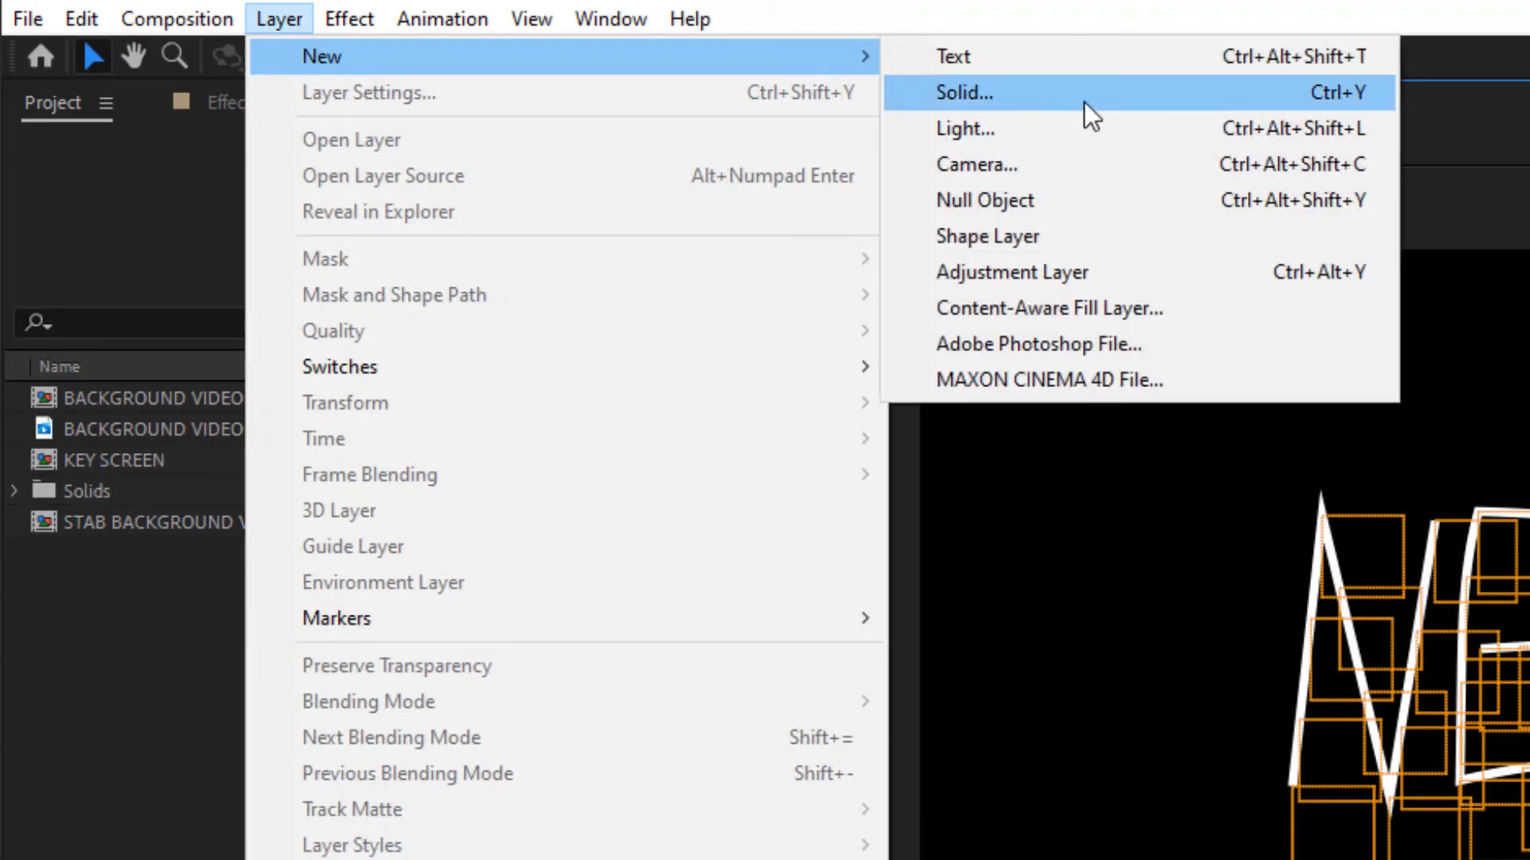
Create a red solid named CONTROL and select Null 55 to replace its source.
click(963, 92)
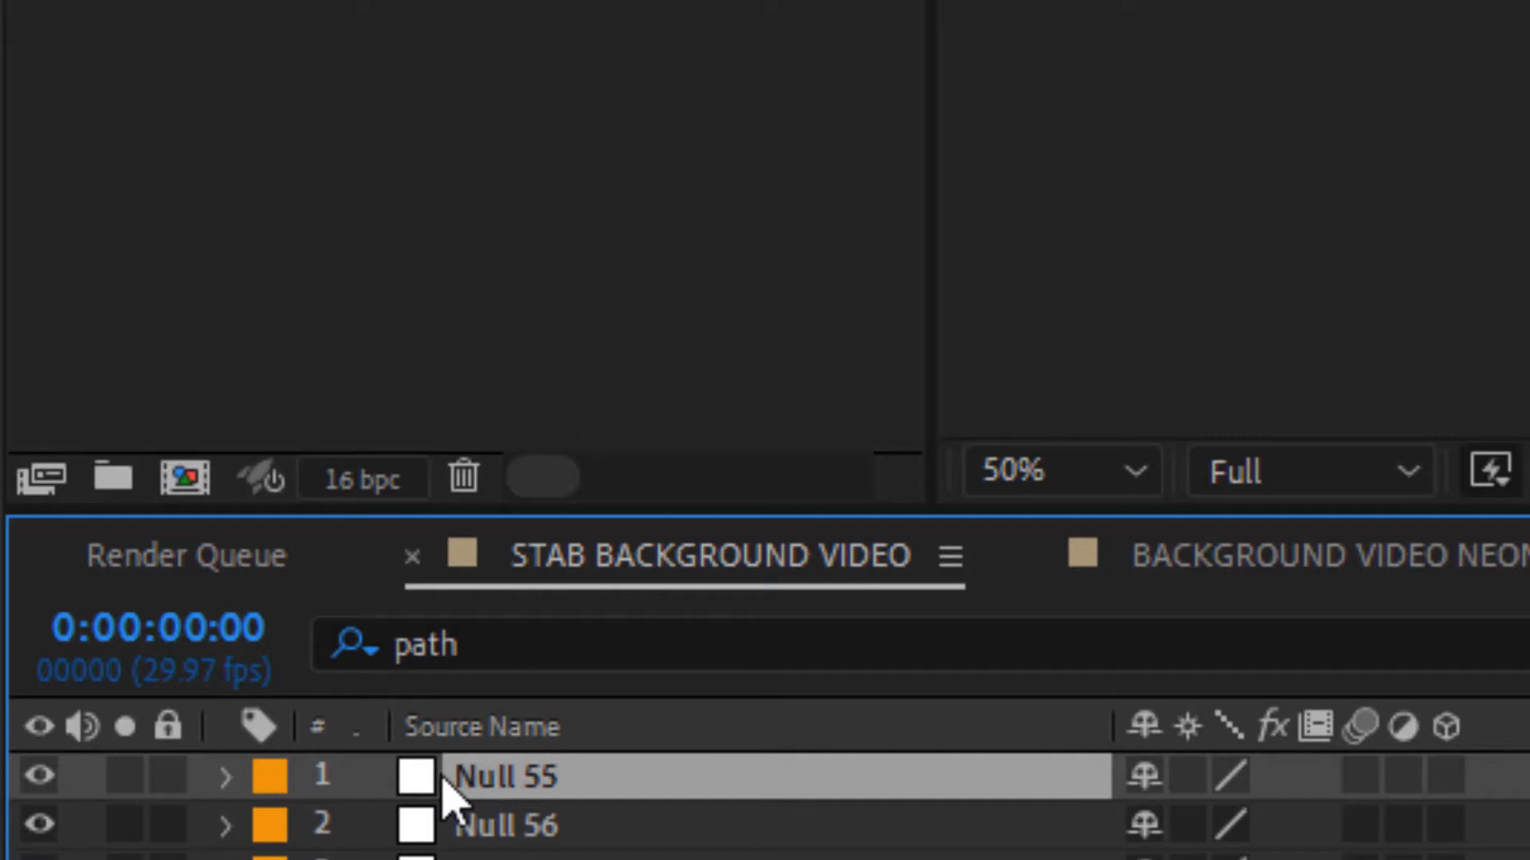
click(409, 776)
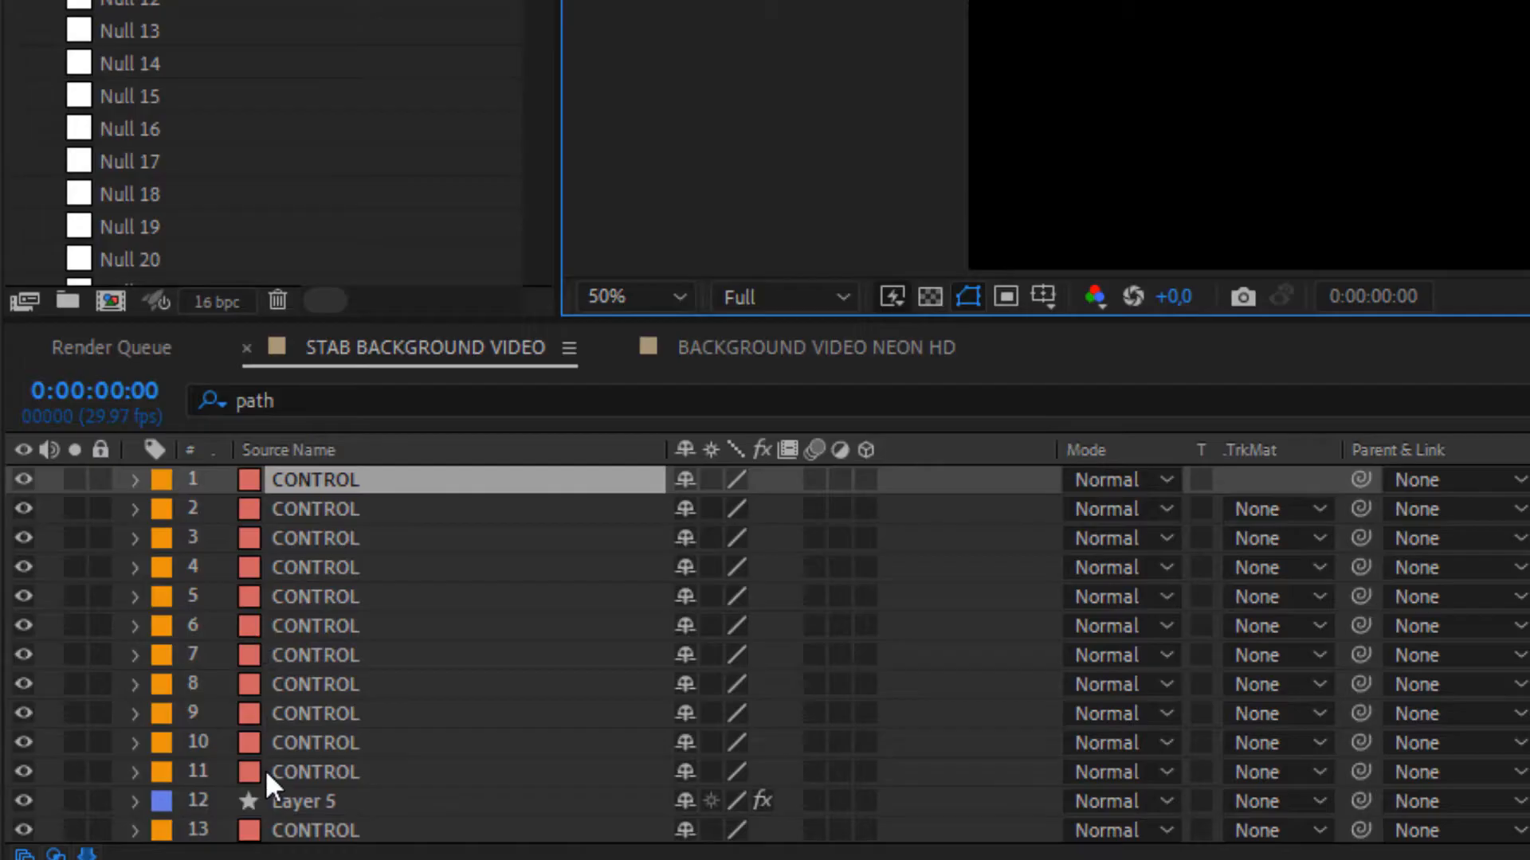
Remove the Layer 5 letter shape and select one letter's CONTROL nulls.
click(302, 801)
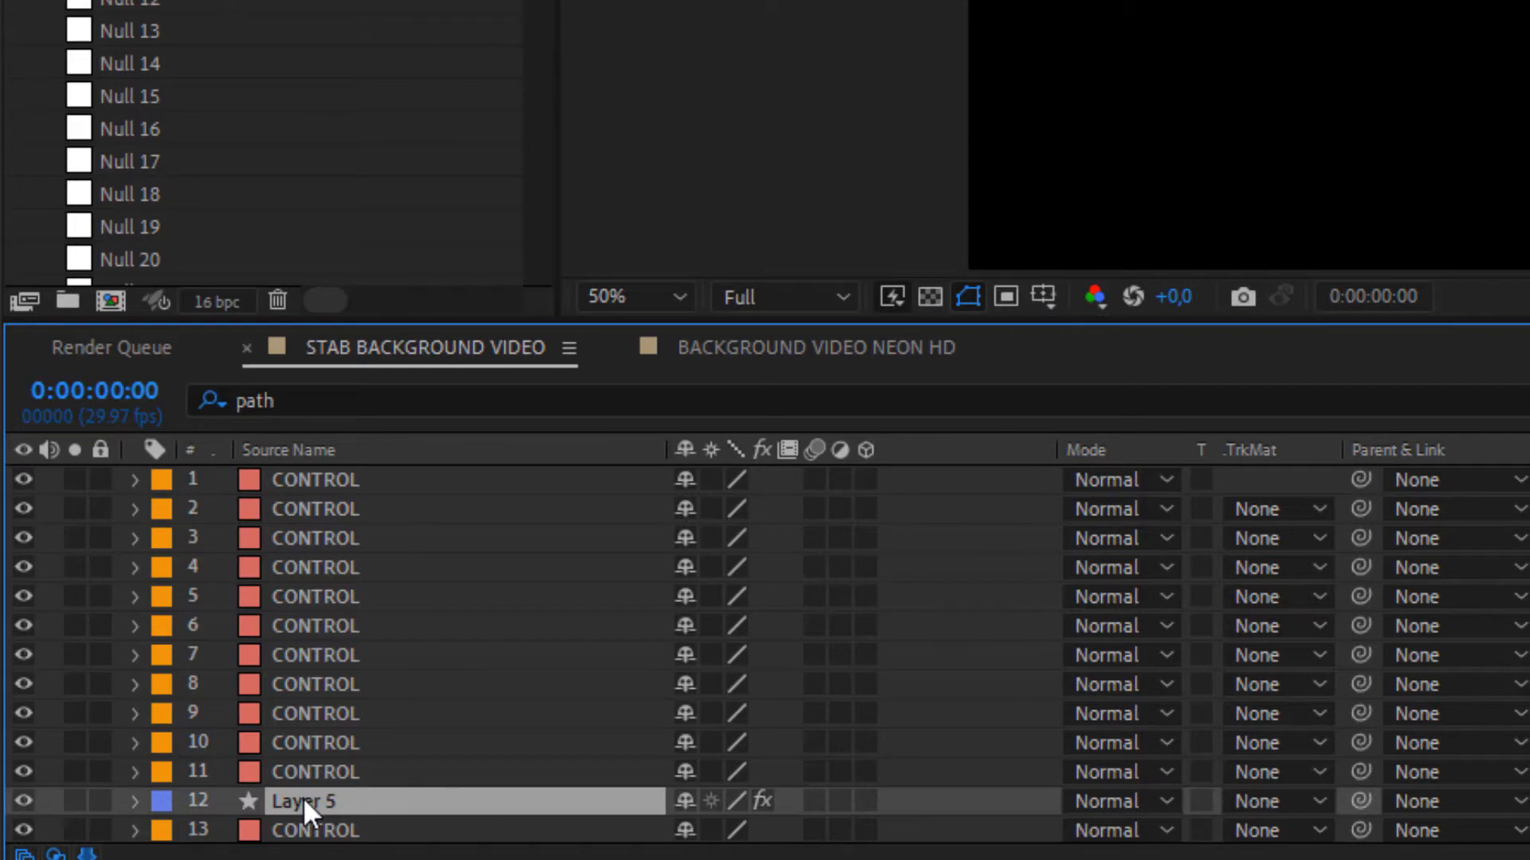
right_click(173, 801)
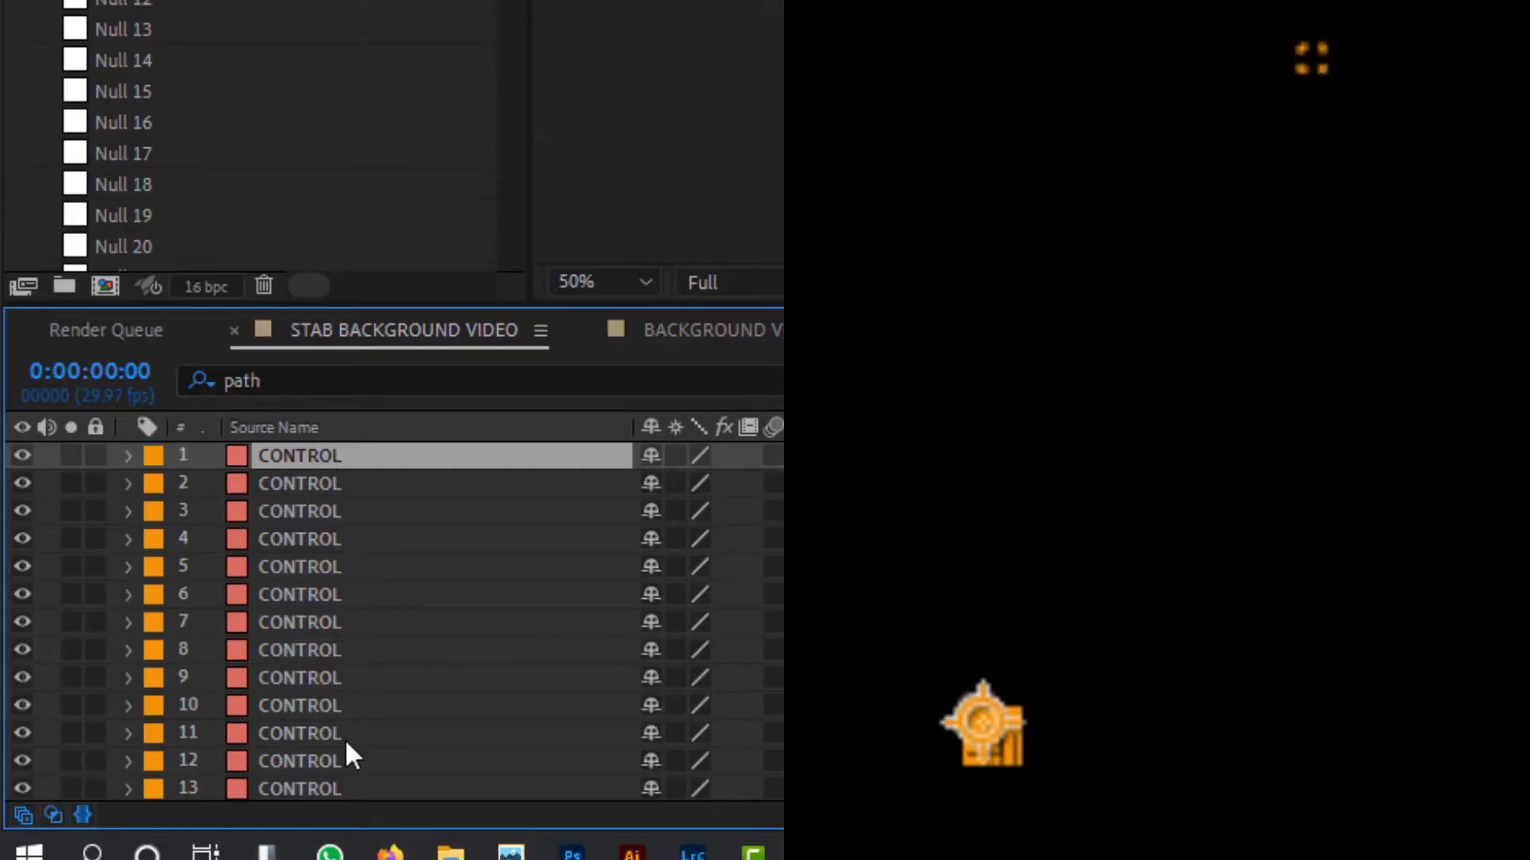
click(299, 733)
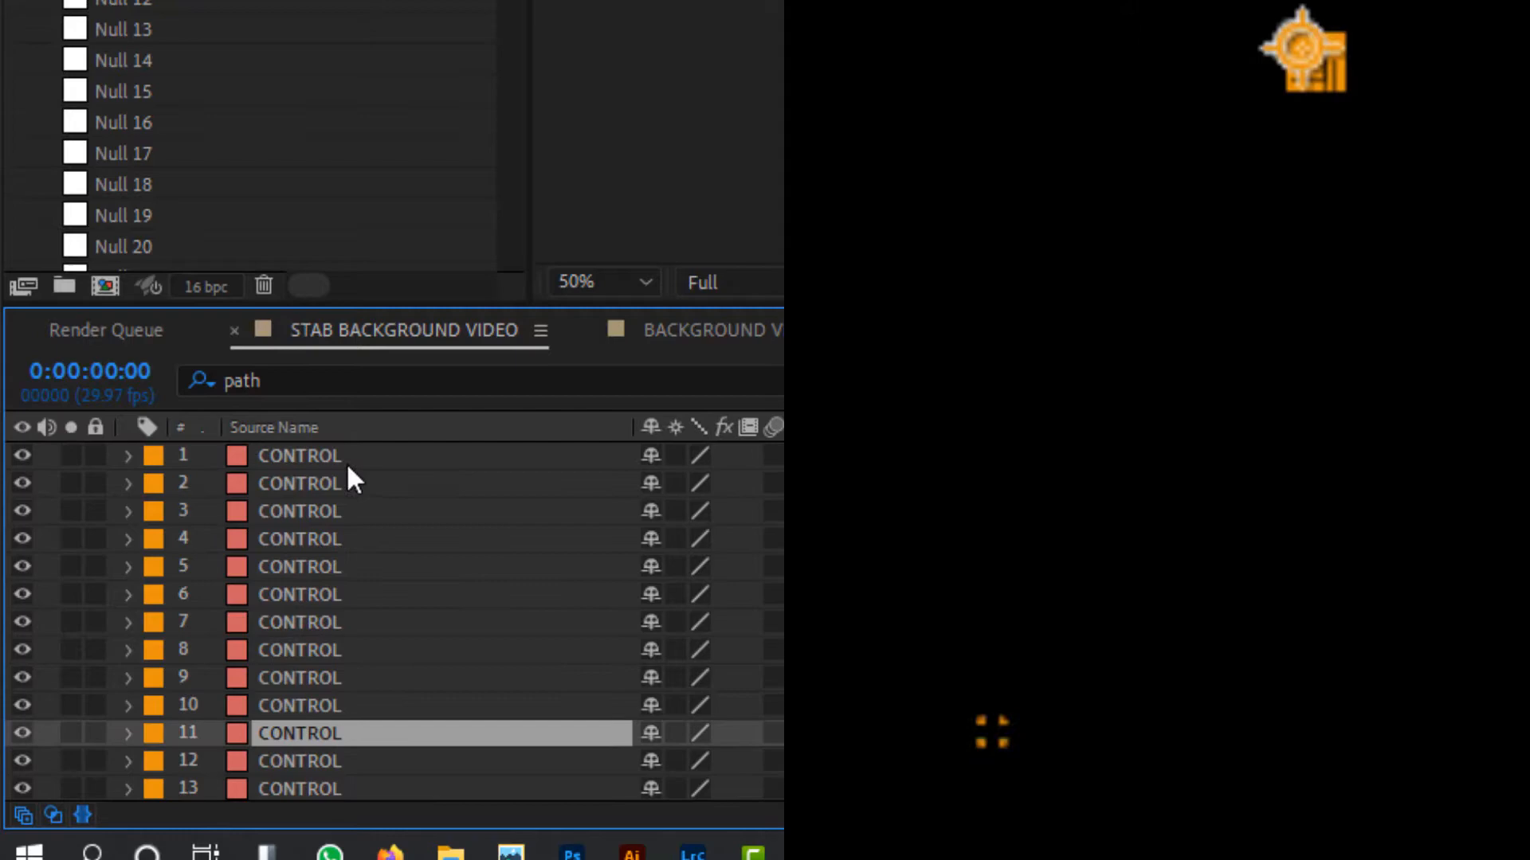
click(475, 30)
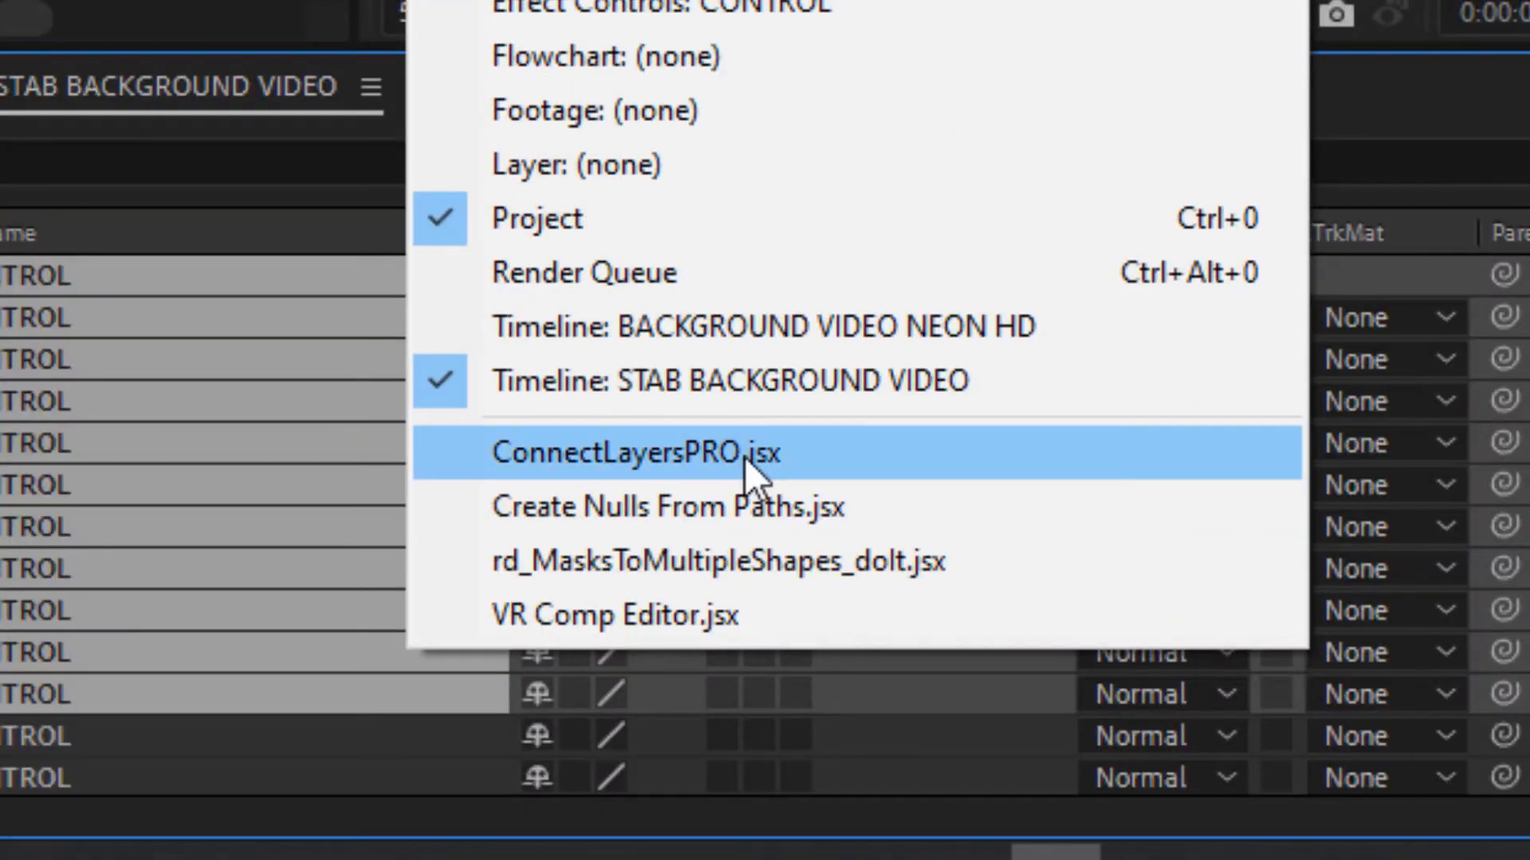
Use ConnectLayersPRO to chain each letter's CONTROL nulls, then enable Curve smoothing.
click(634, 452)
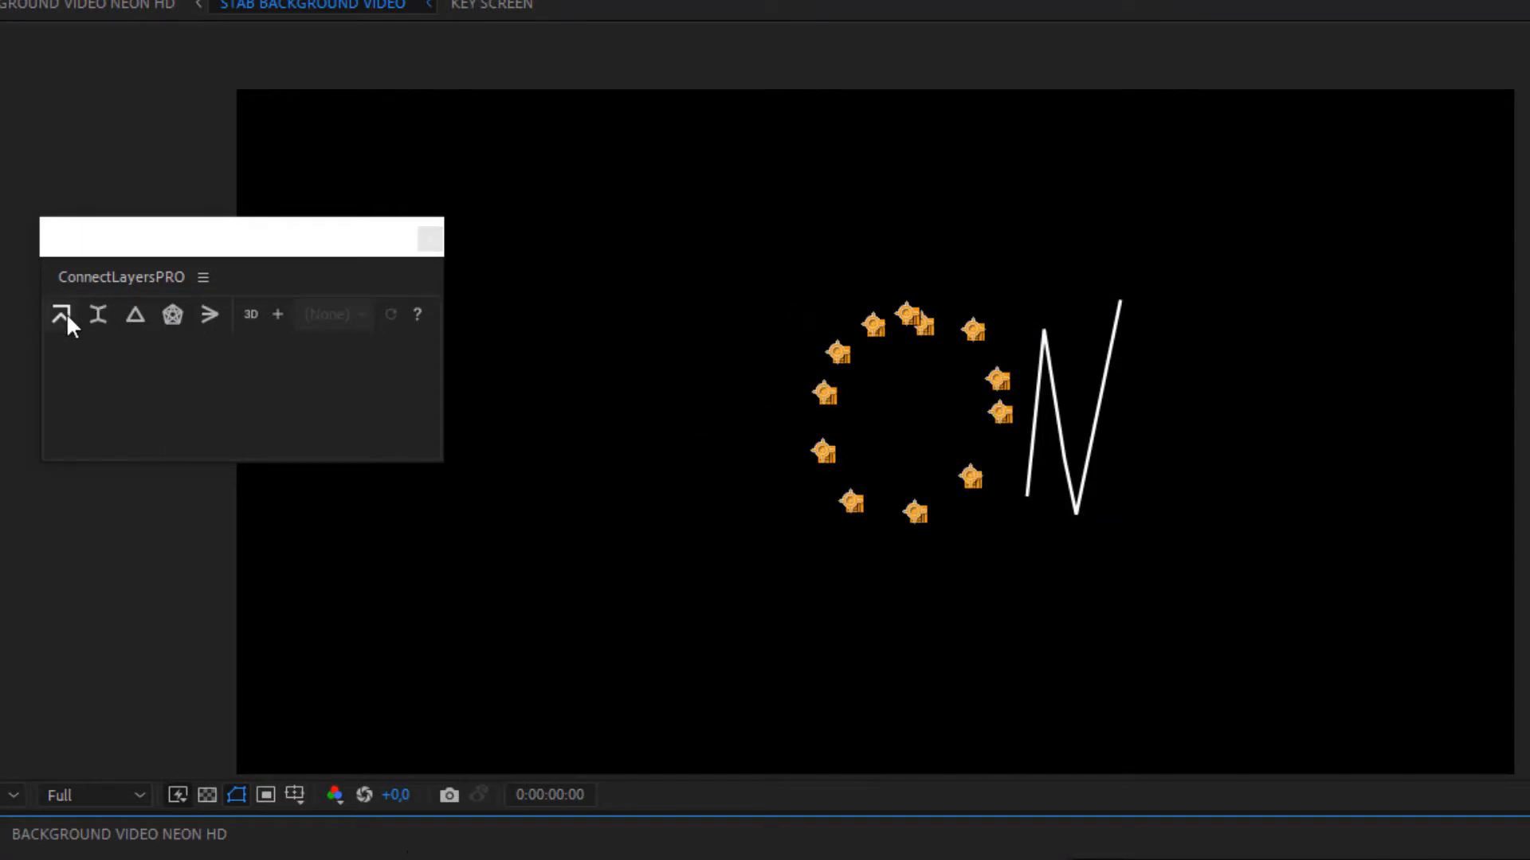
click(61, 314)
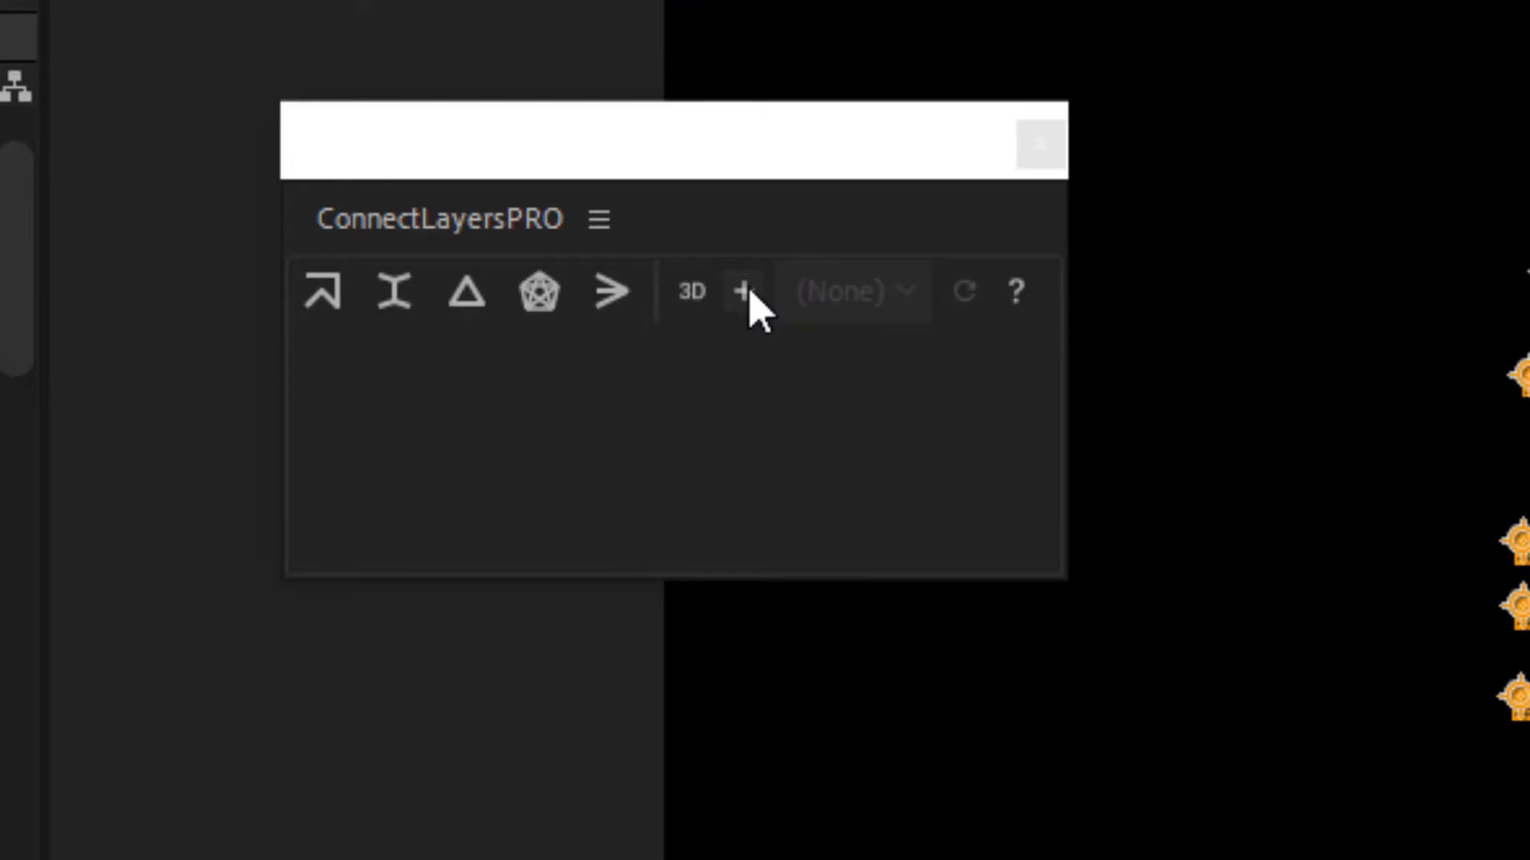
click(742, 292)
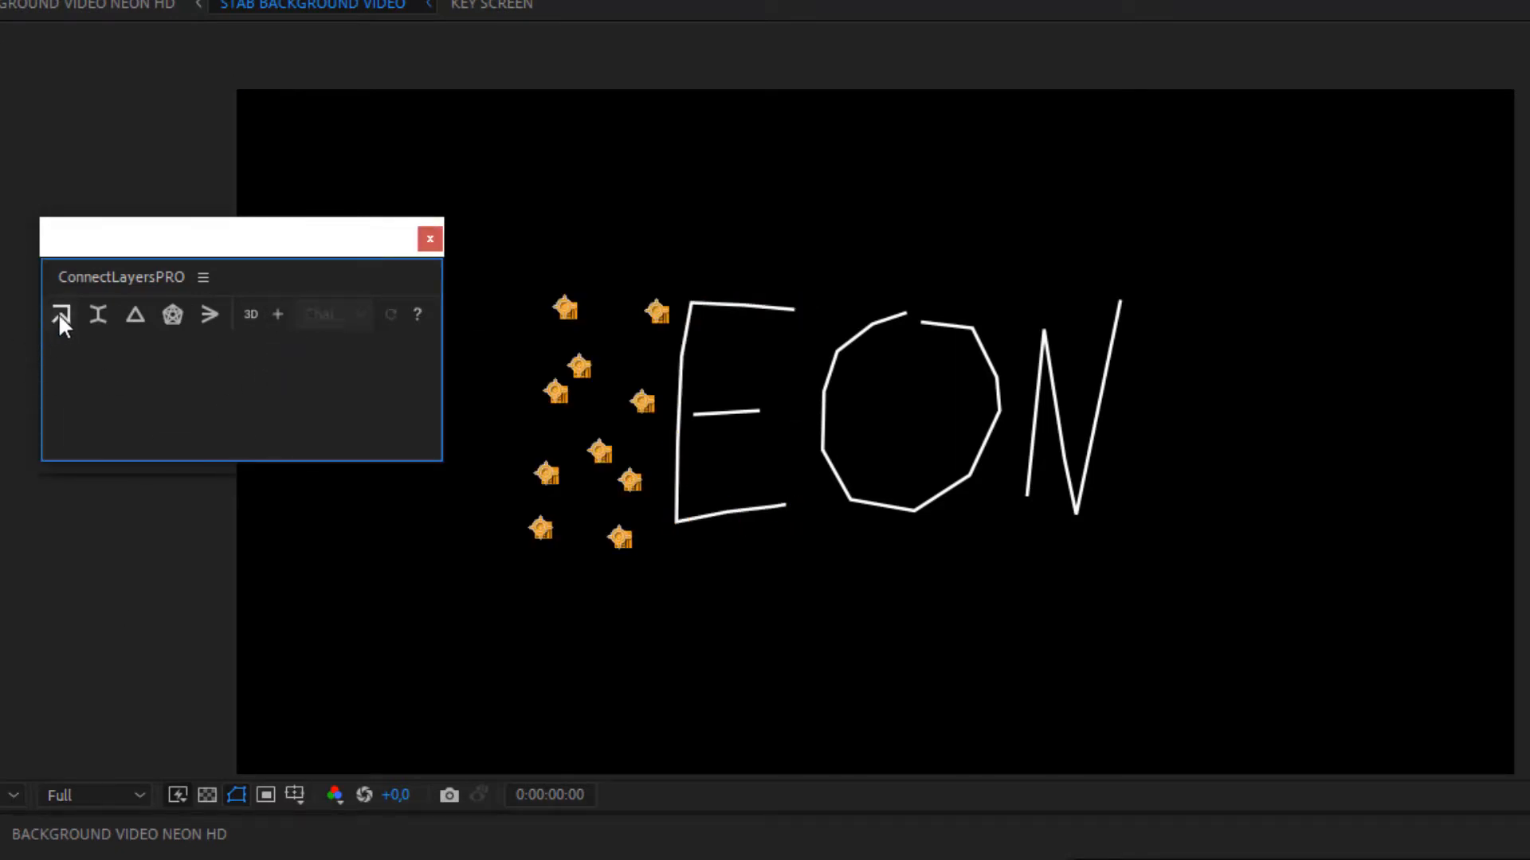
click(61, 314)
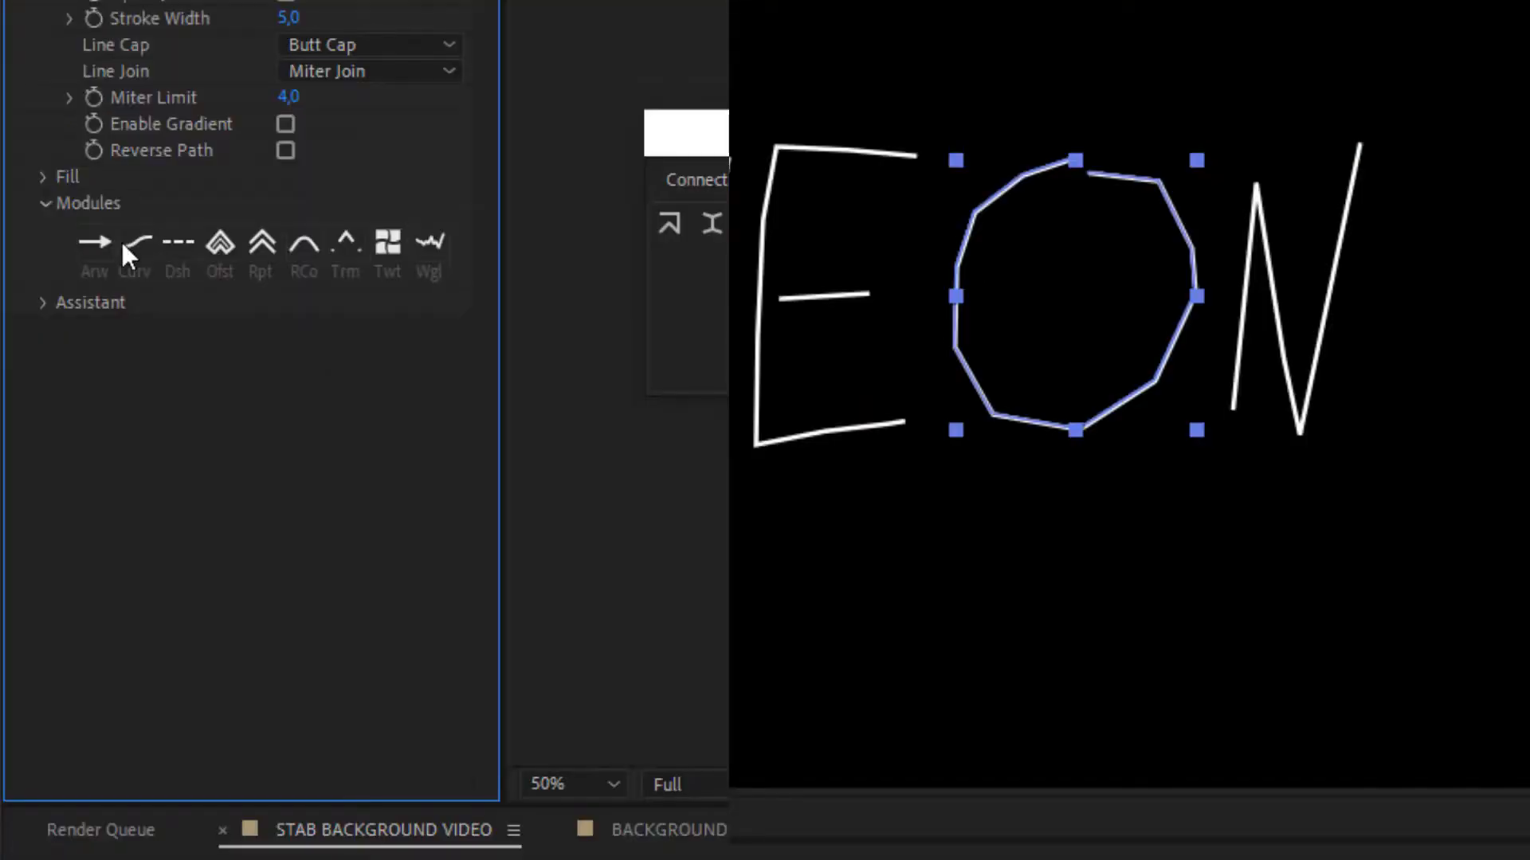
click(135, 242)
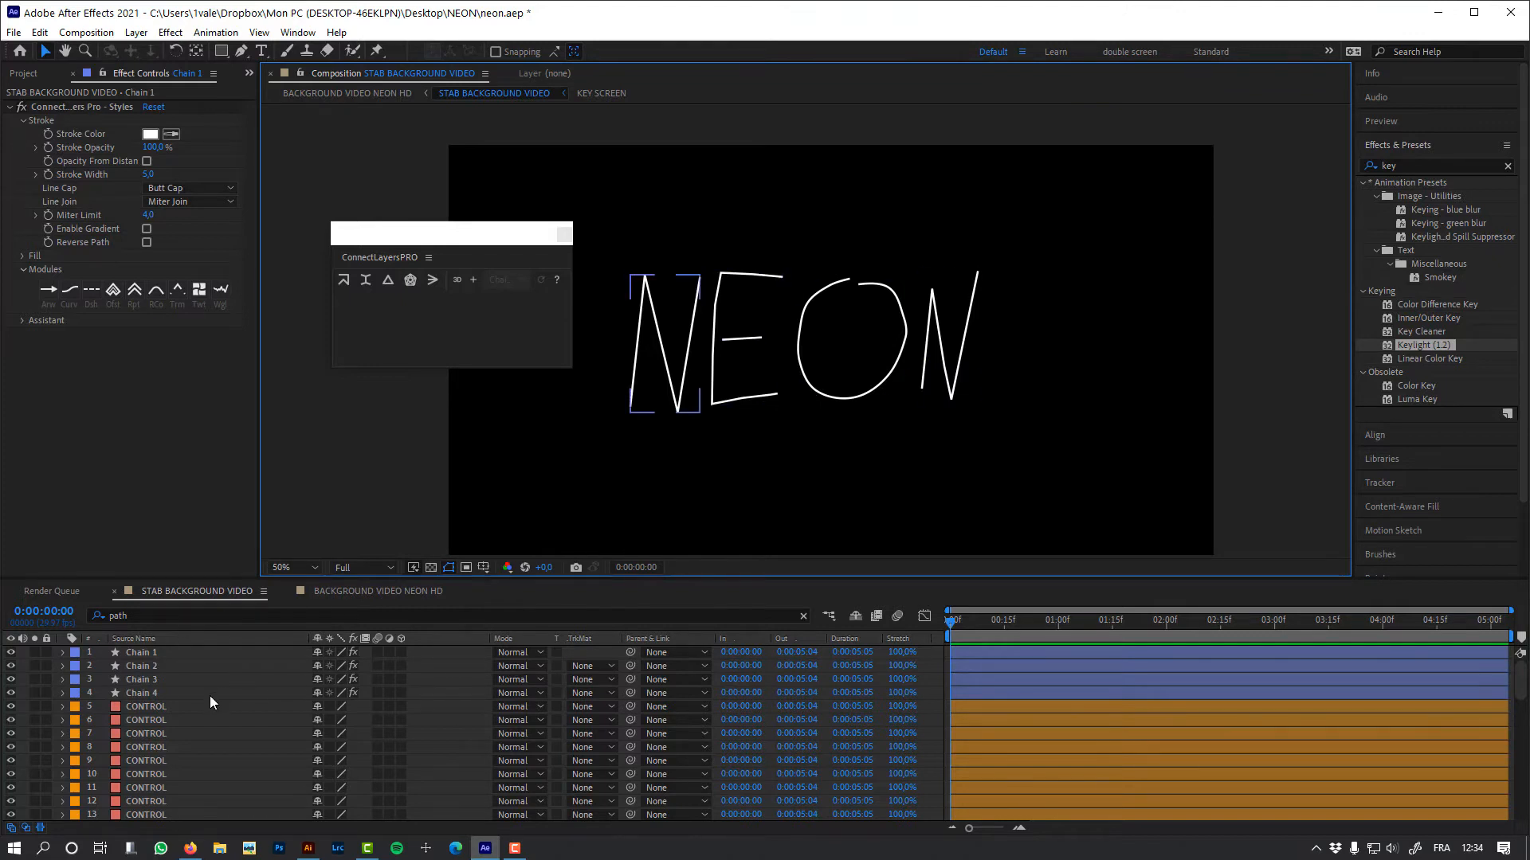
Re-enable the monitor footage, add a new null, and parent the CONTROL nulls to Null 101.
scroll(down, 3)
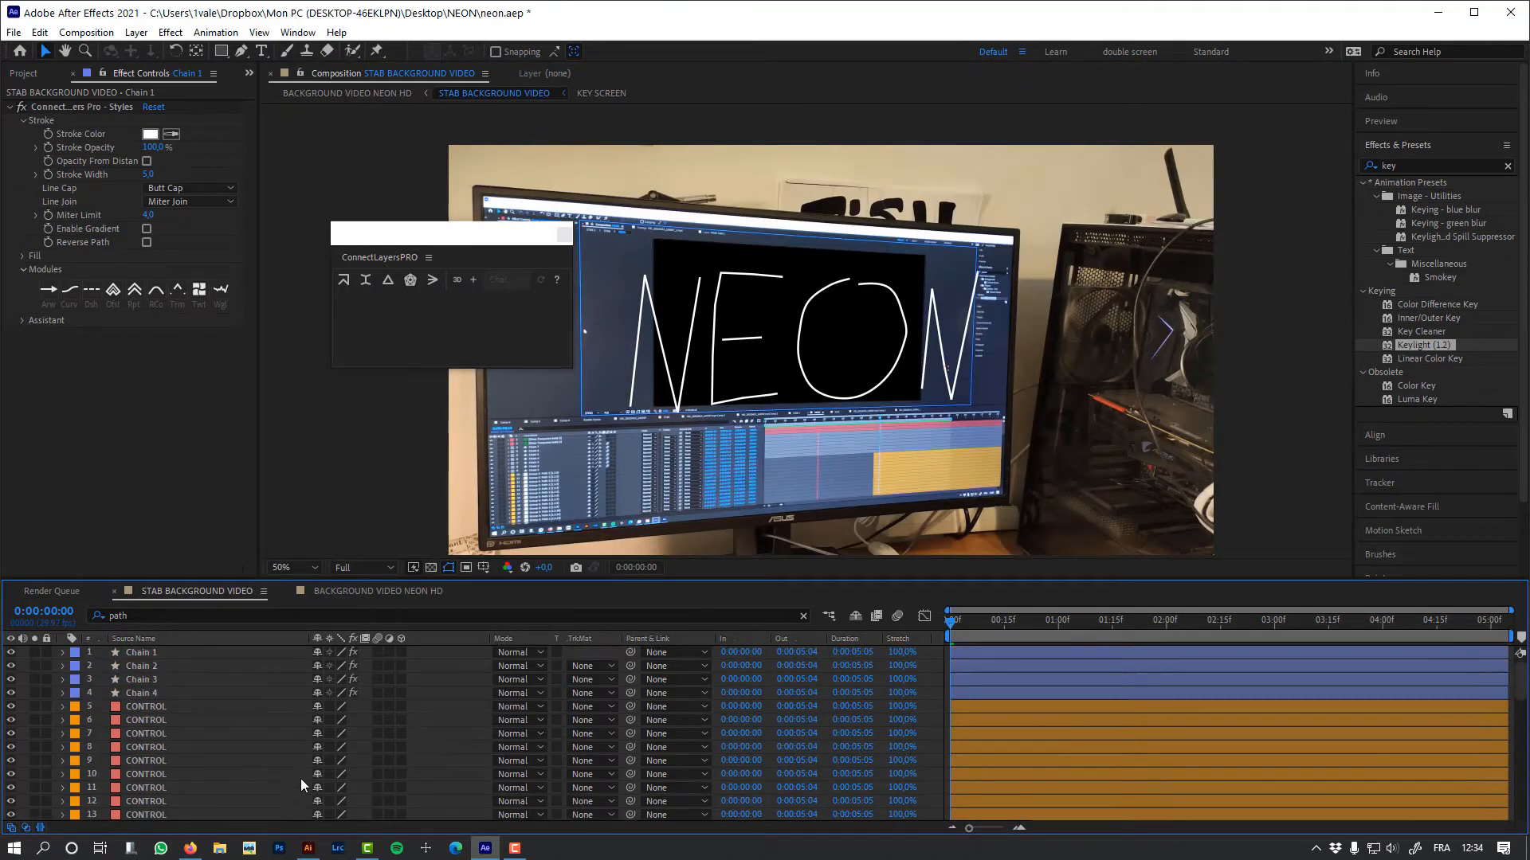
click(1259, 620)
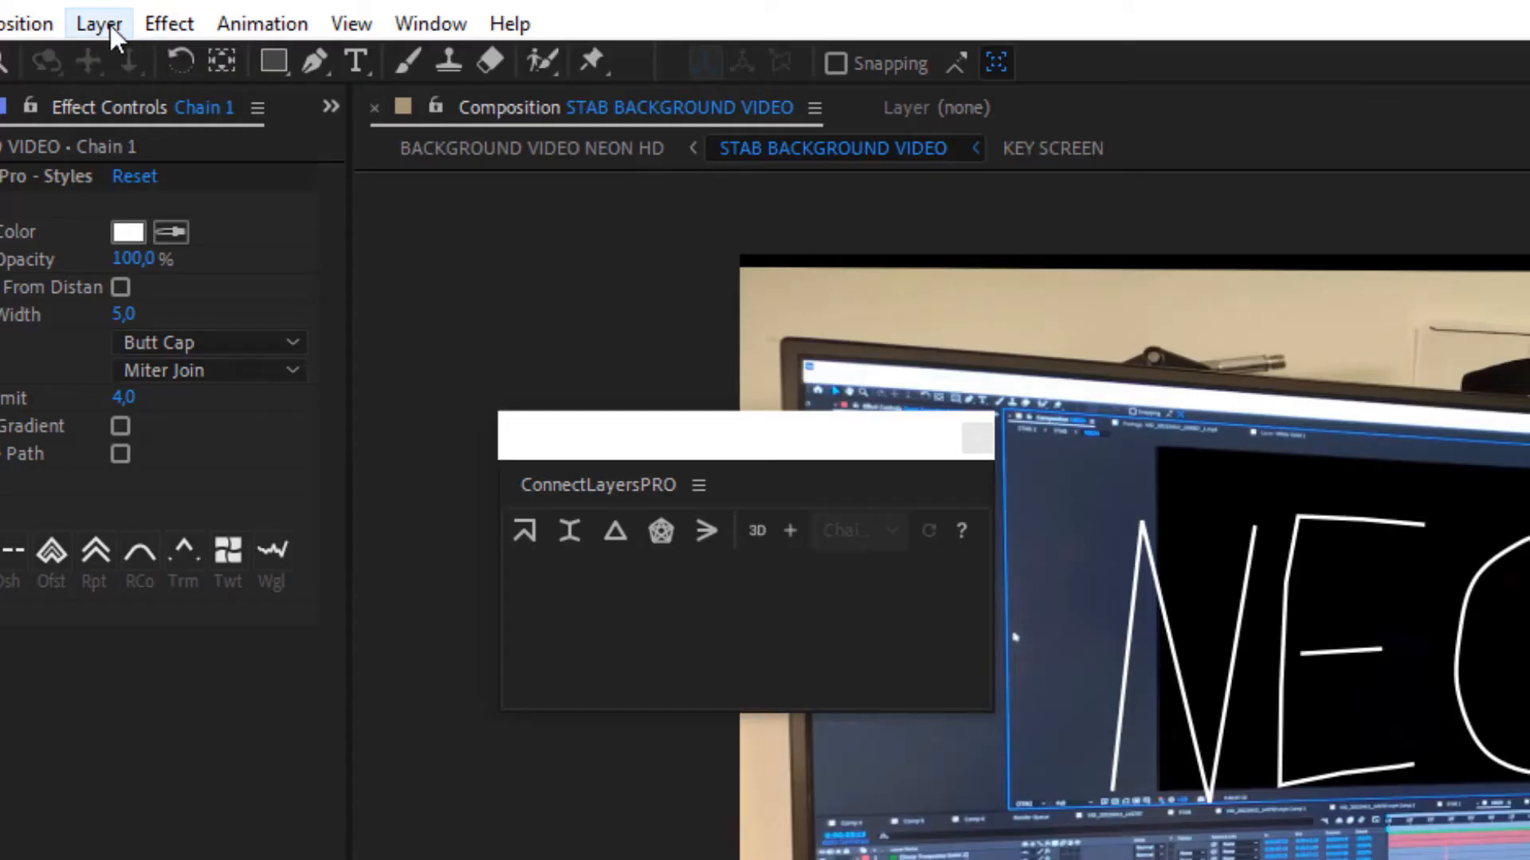
click(97, 22)
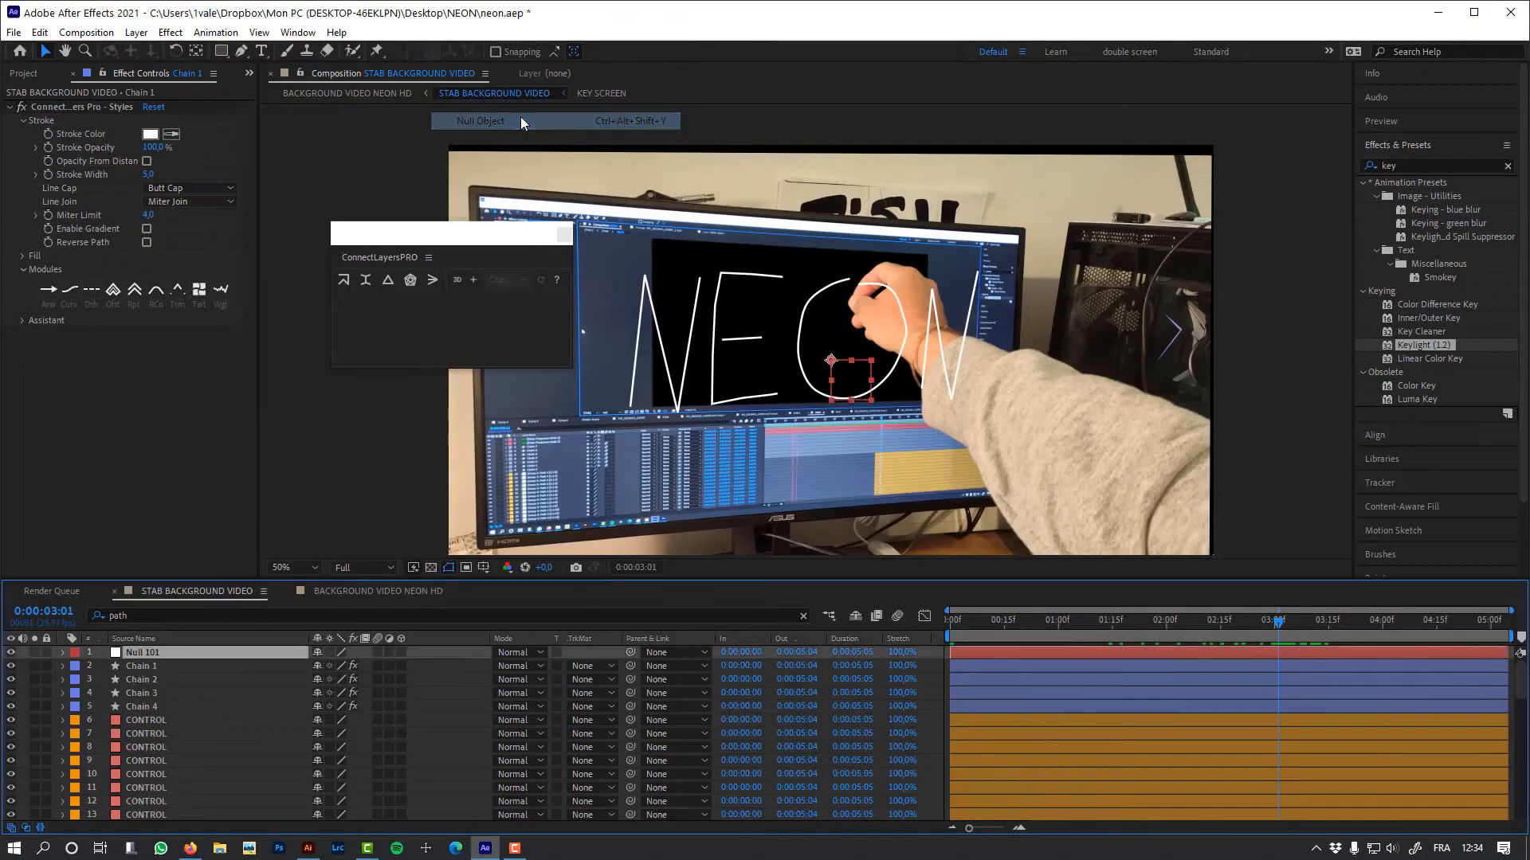
click(479, 120)
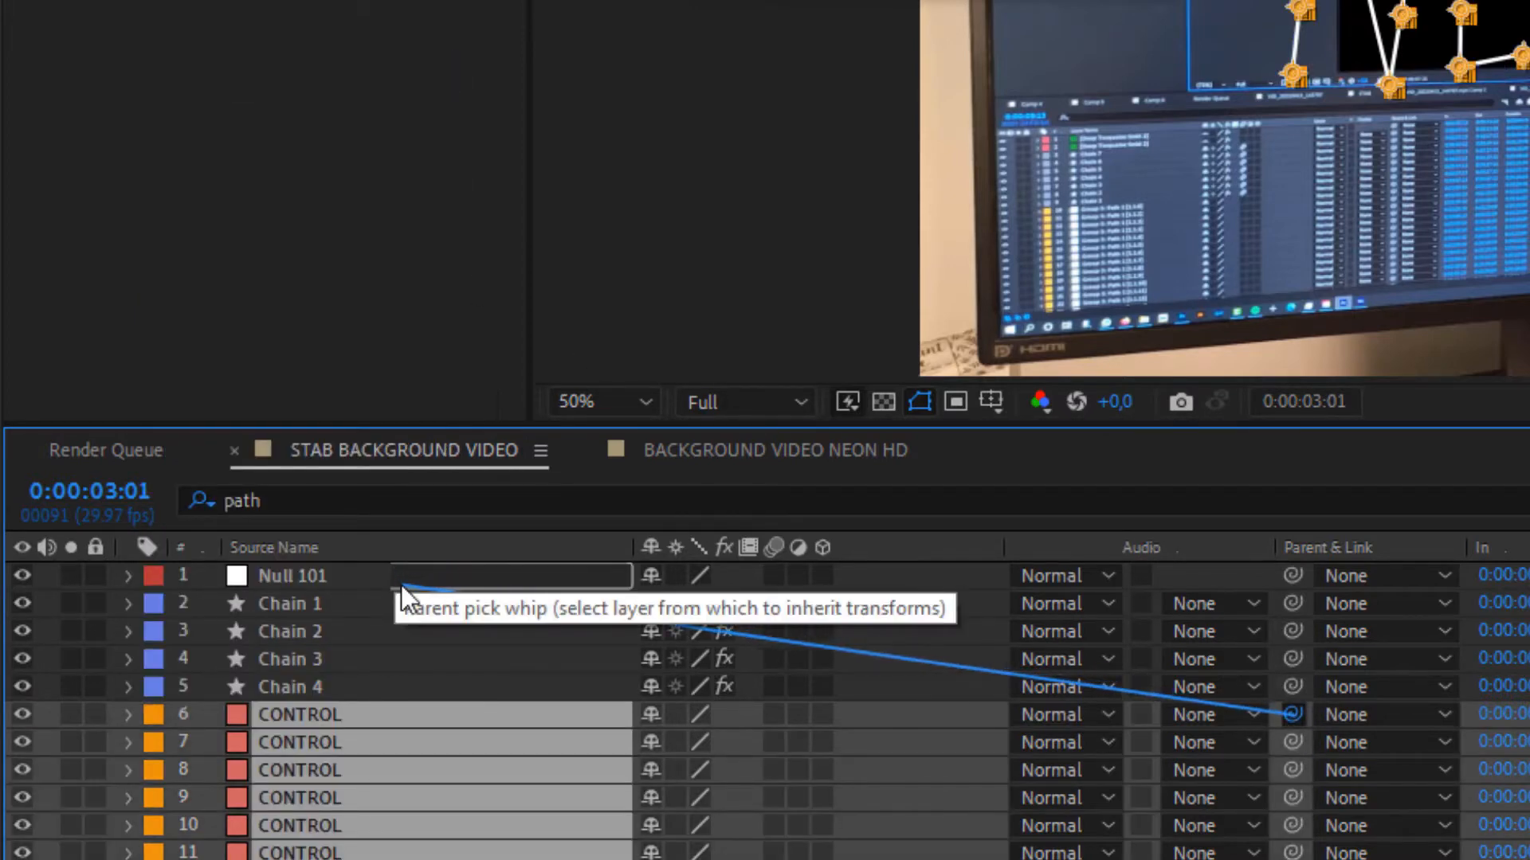
drag(1290, 714, 292, 576)
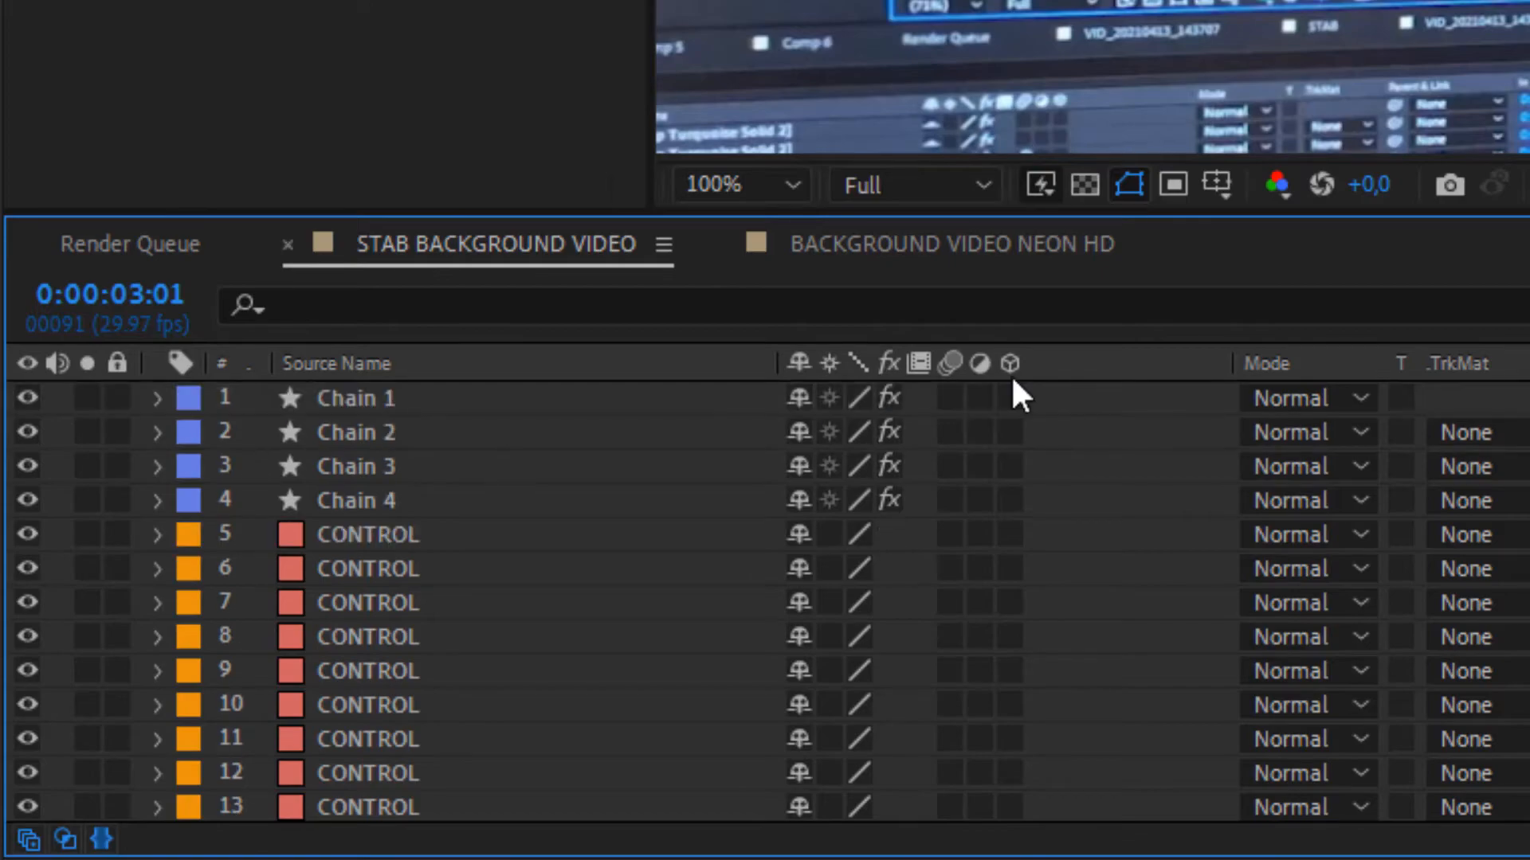
Rename layer 5 to HAND and give its Position a loopOut("continue") expression.
click(86, 31)
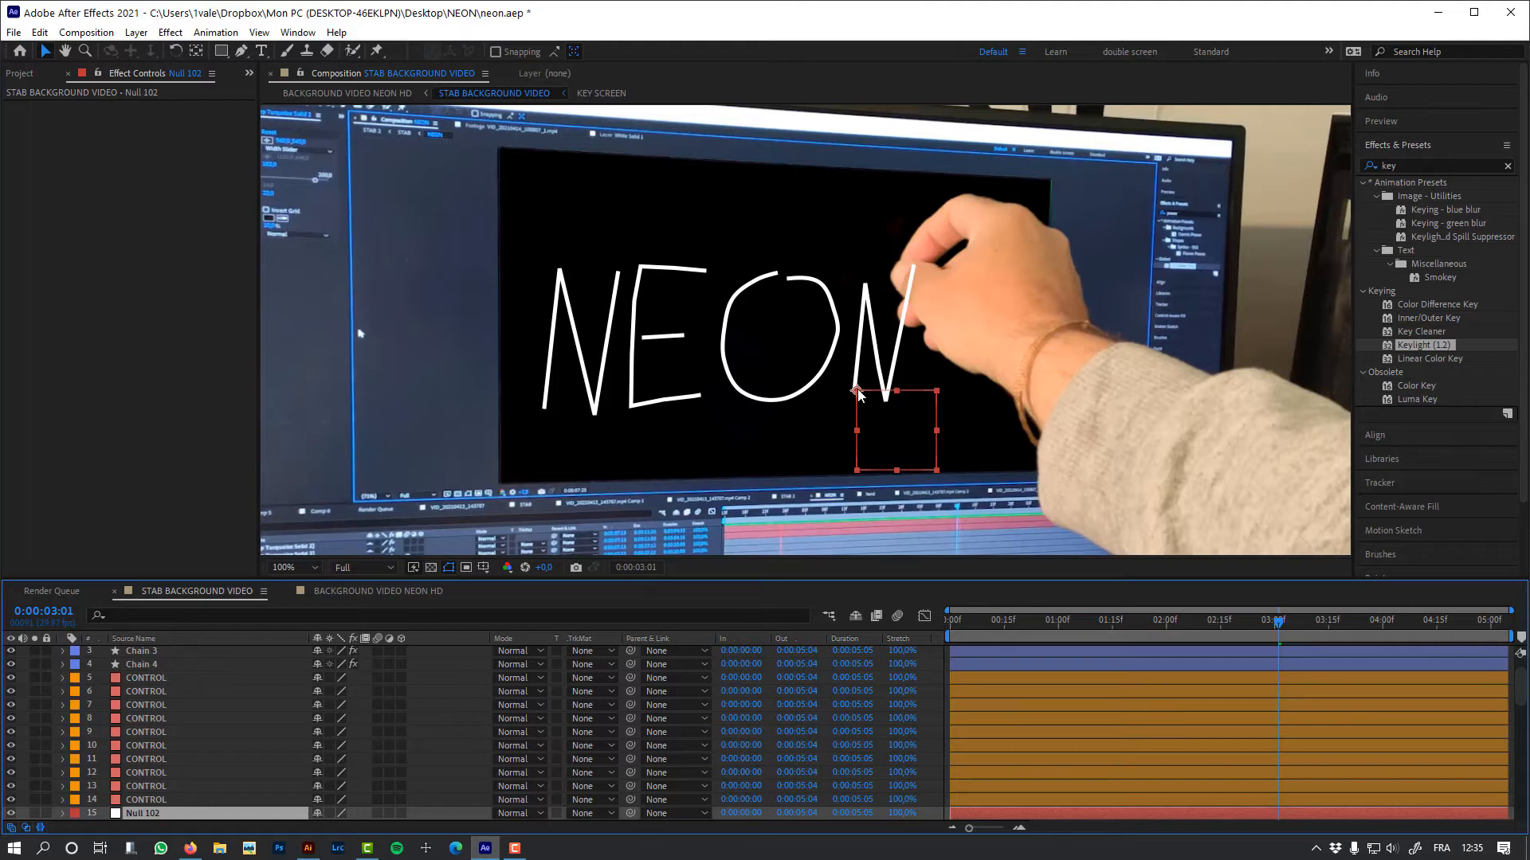
drag(893, 429, 921, 308)
text(H)
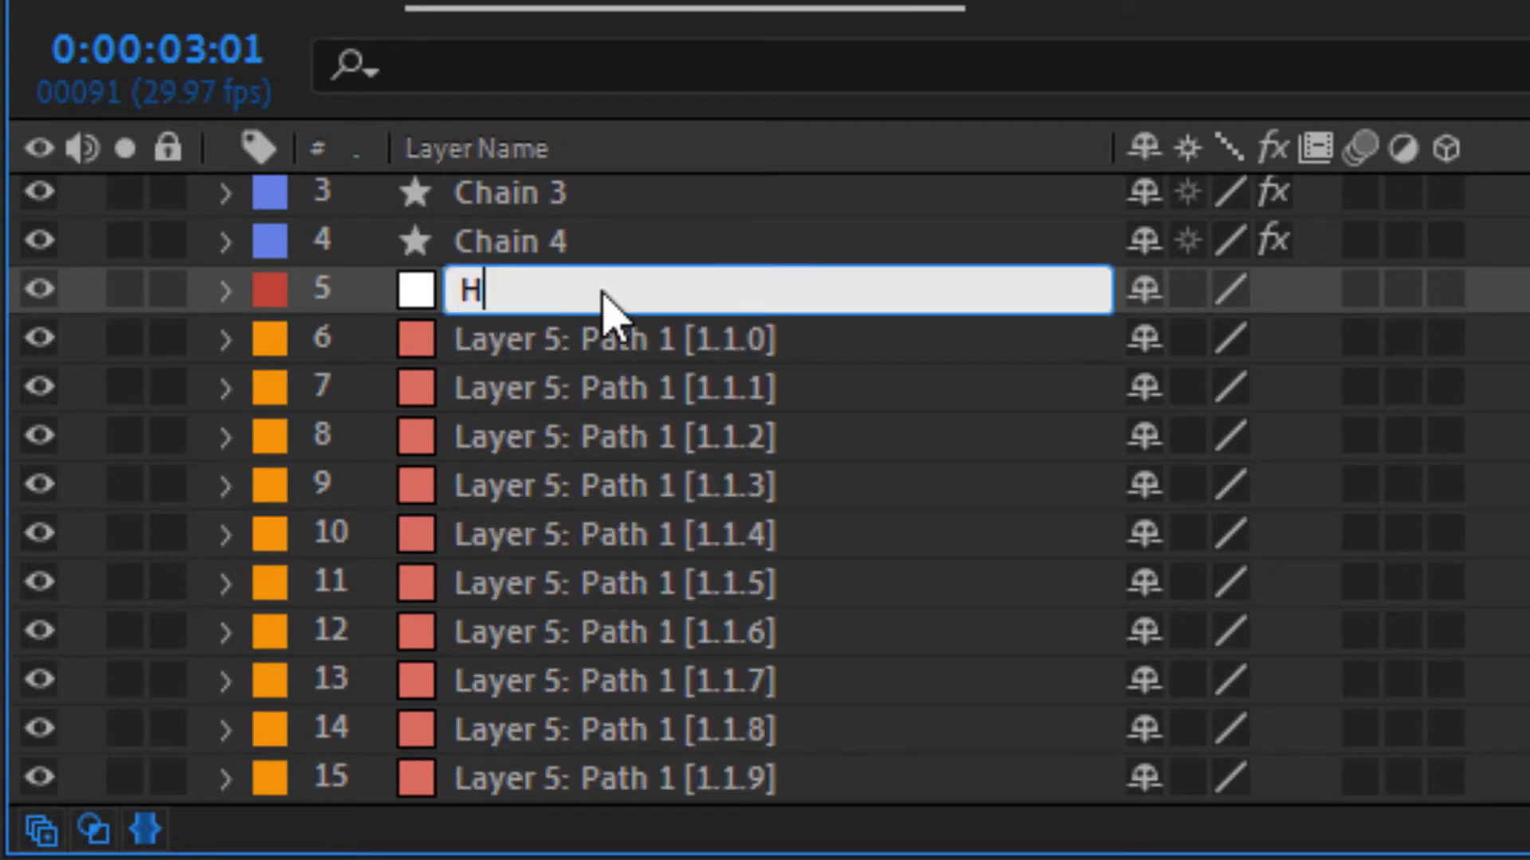
text(AND)
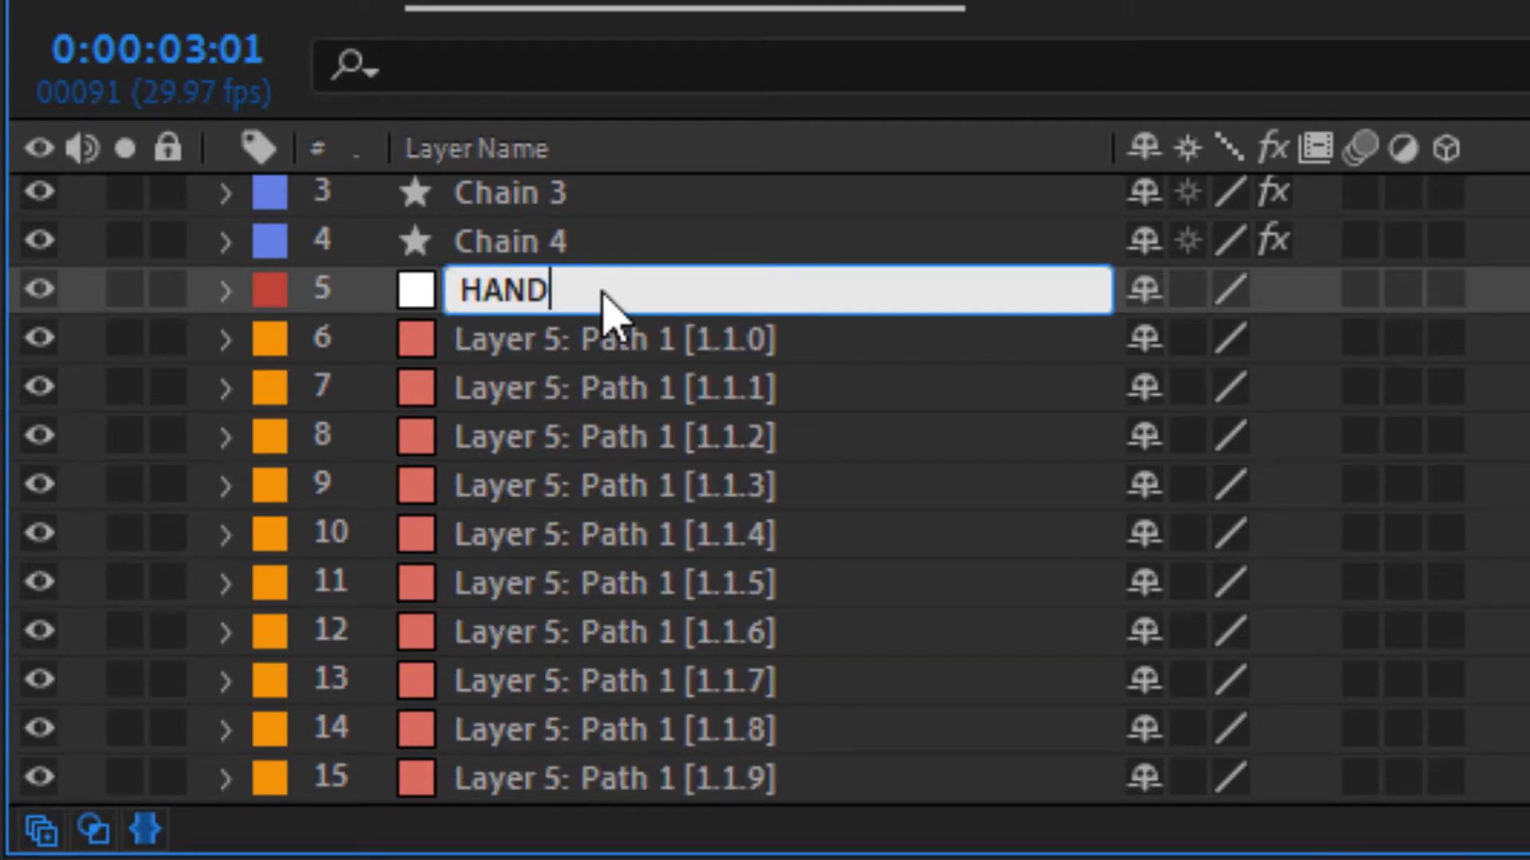
key(Enter)
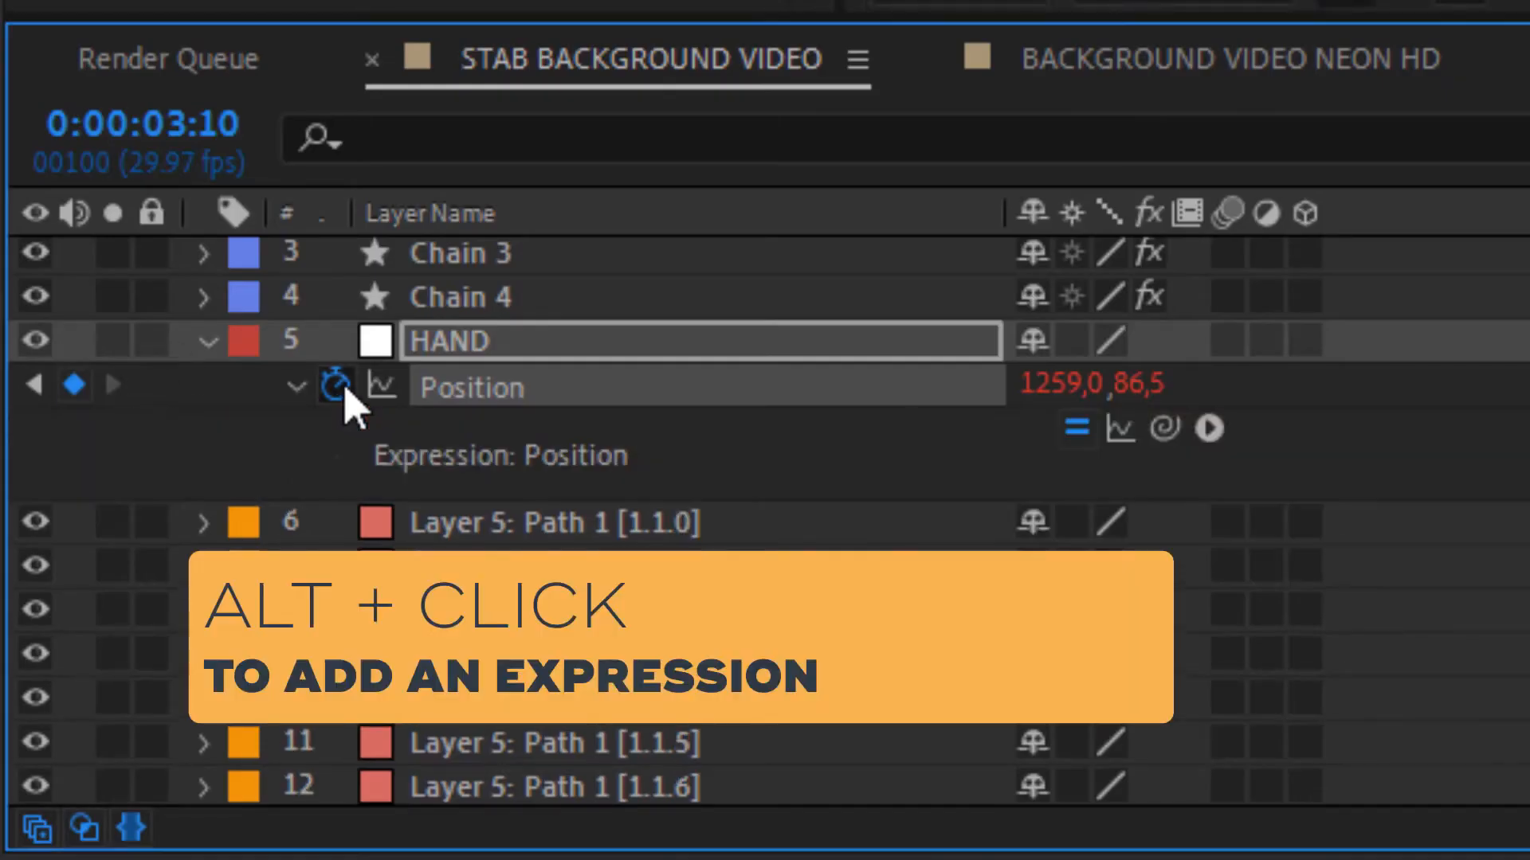
text(loopOut()
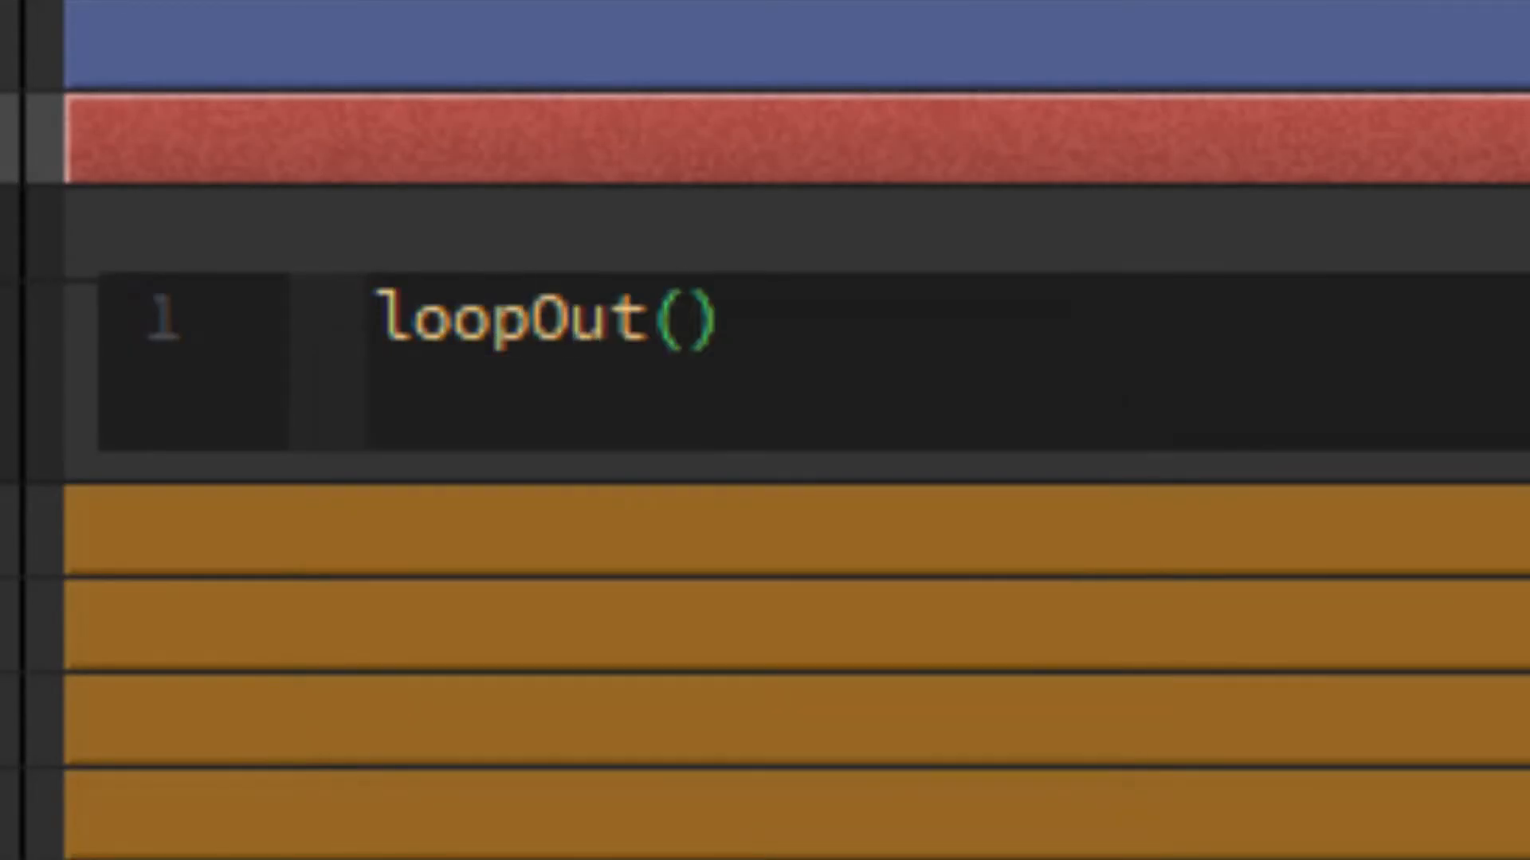
text("conti")
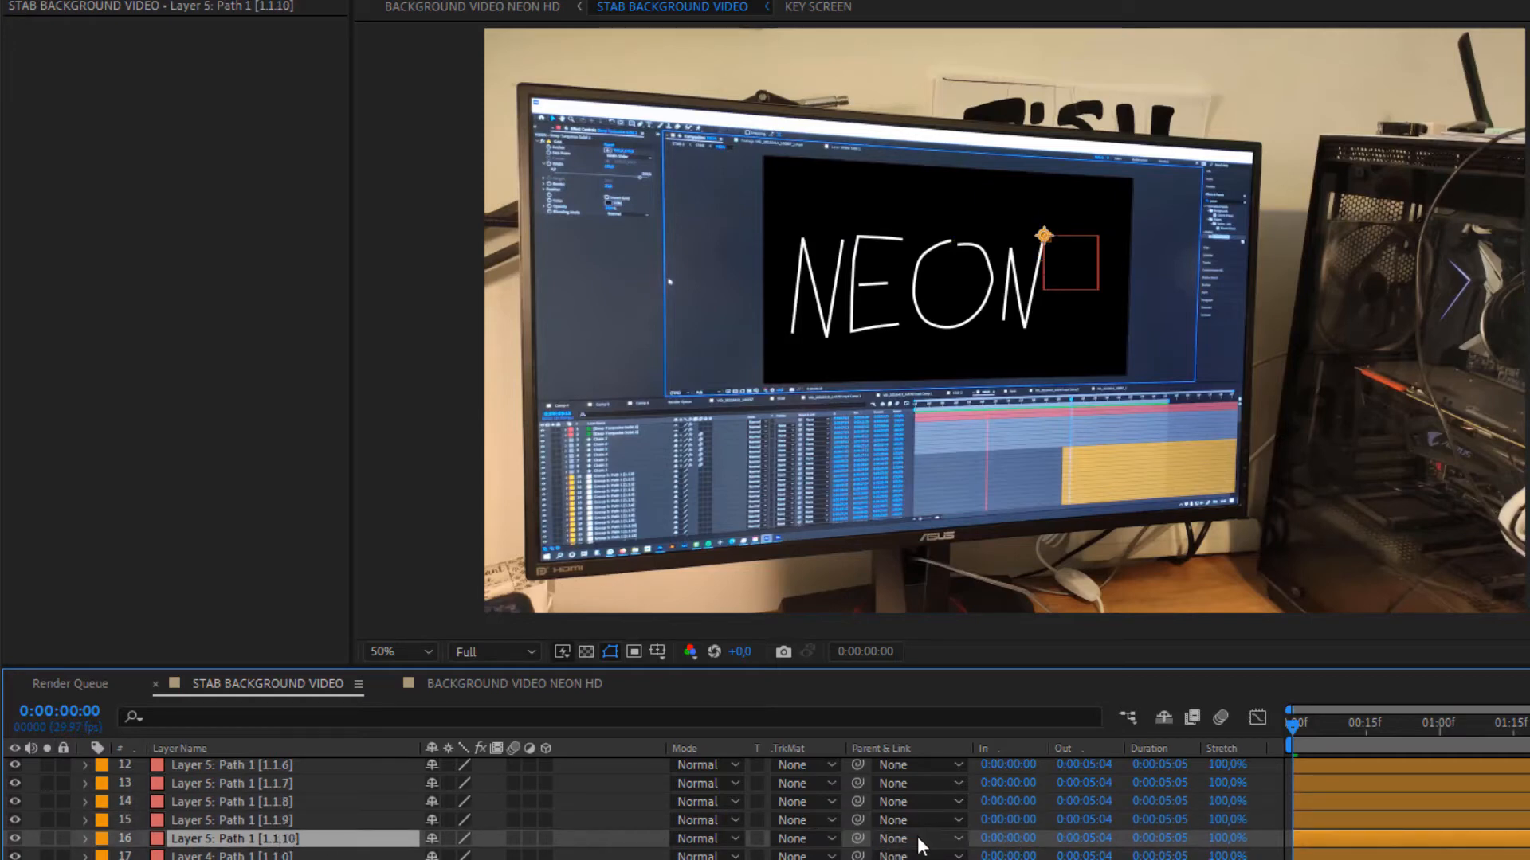
Set layer 16's Parent & Link to 5. HAND.
click(917, 838)
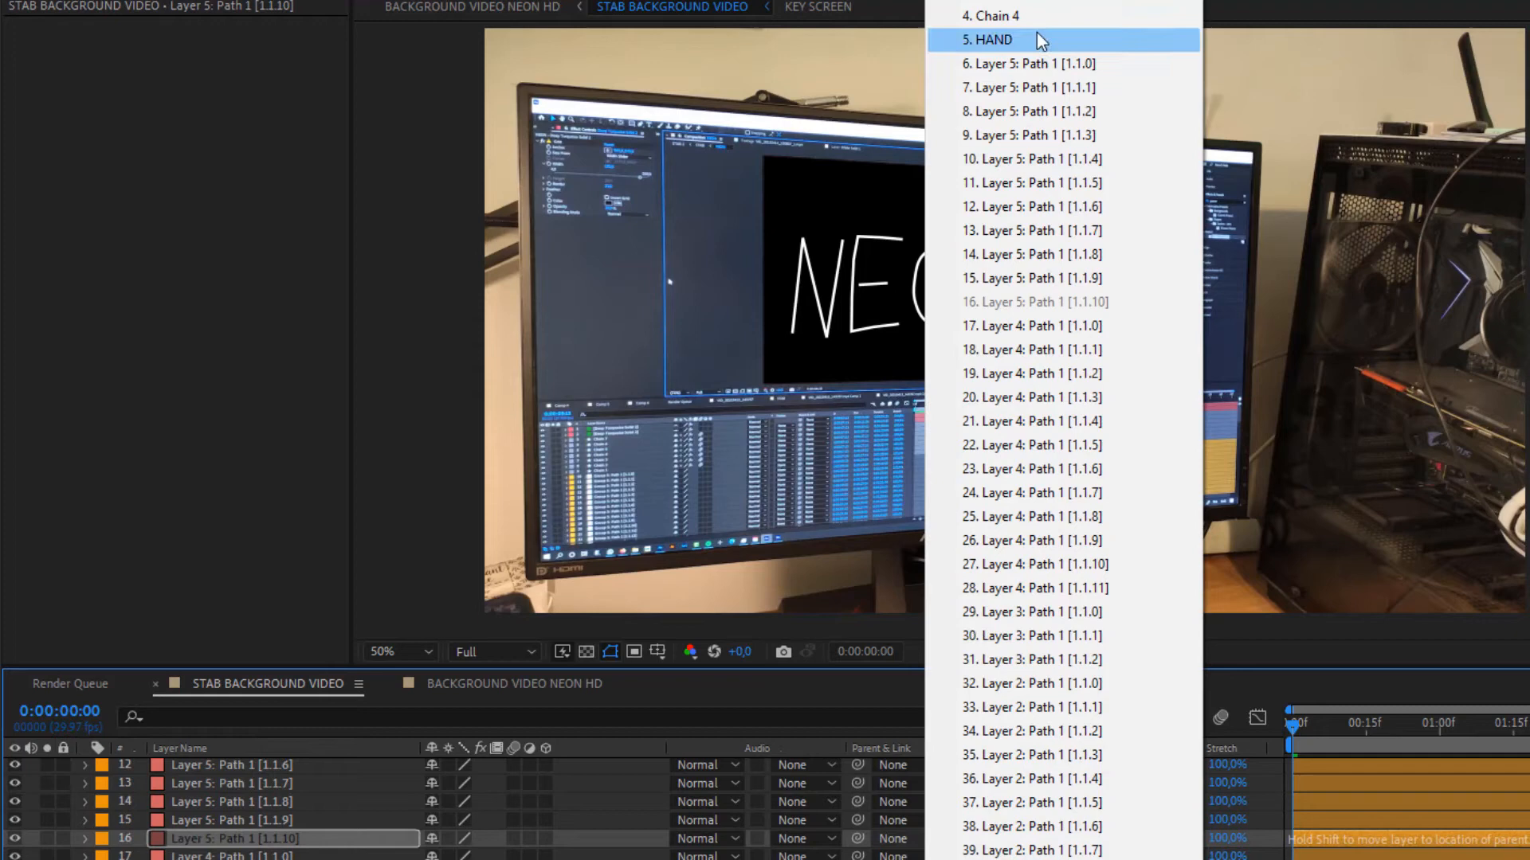
click(990, 40)
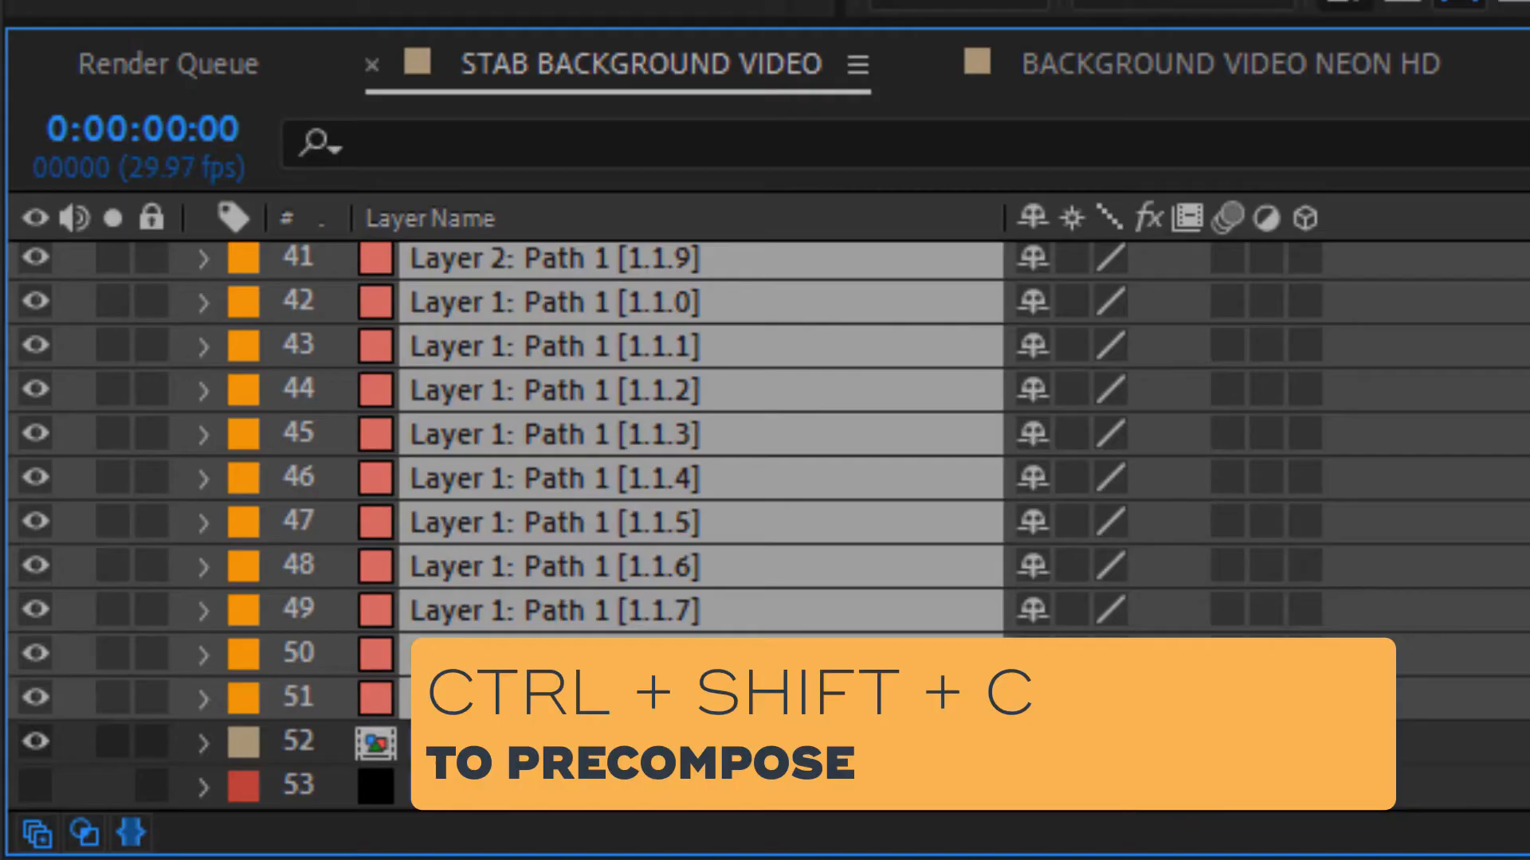
Precompose the selected chain and path layers into a composition named NEON.
key(ctrl+shift+c)
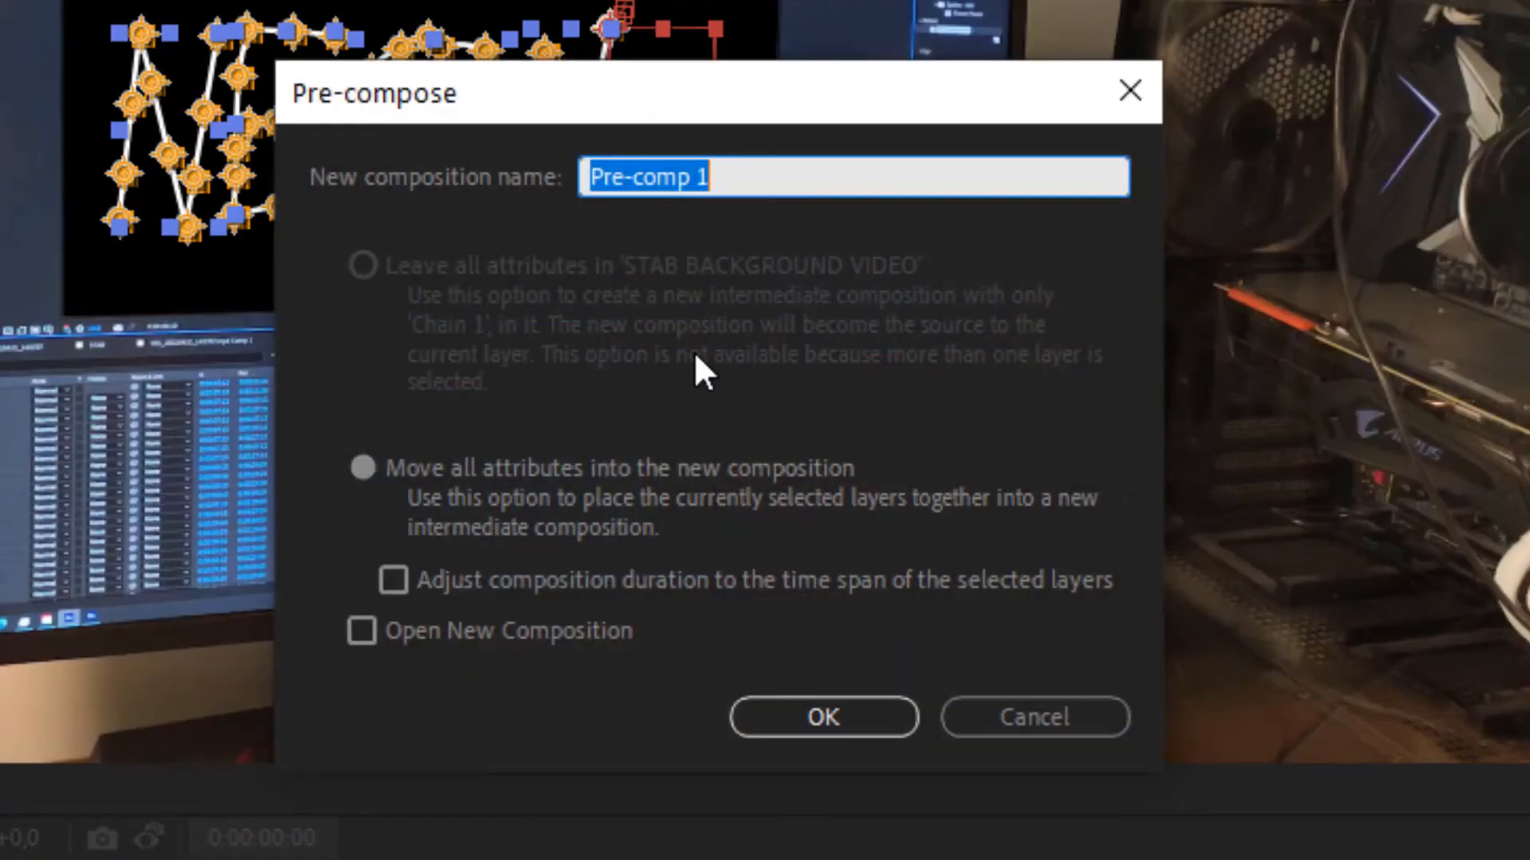
text(NEON)
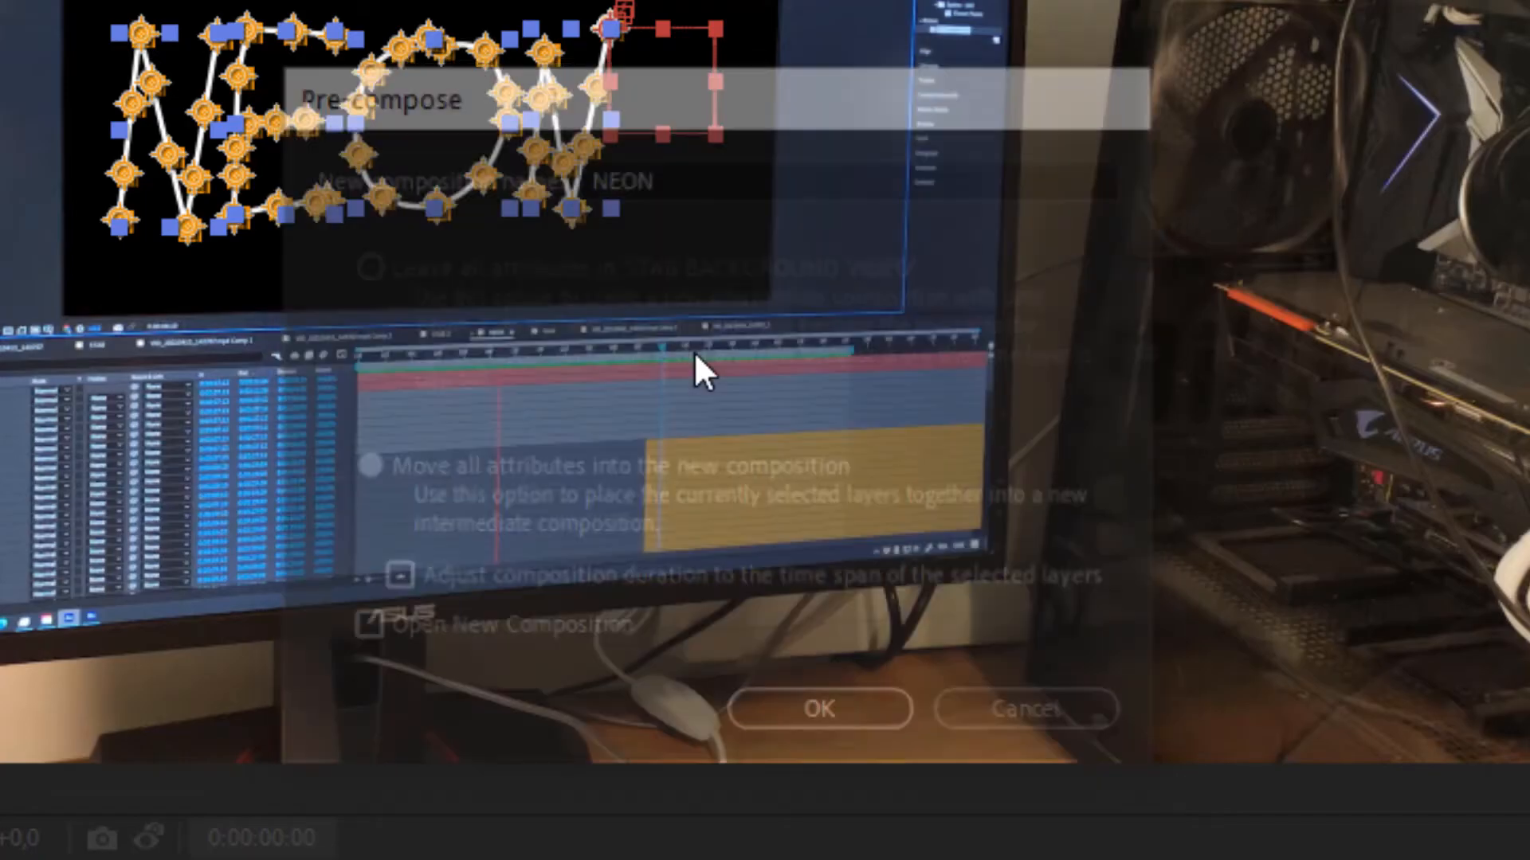
click(817, 707)
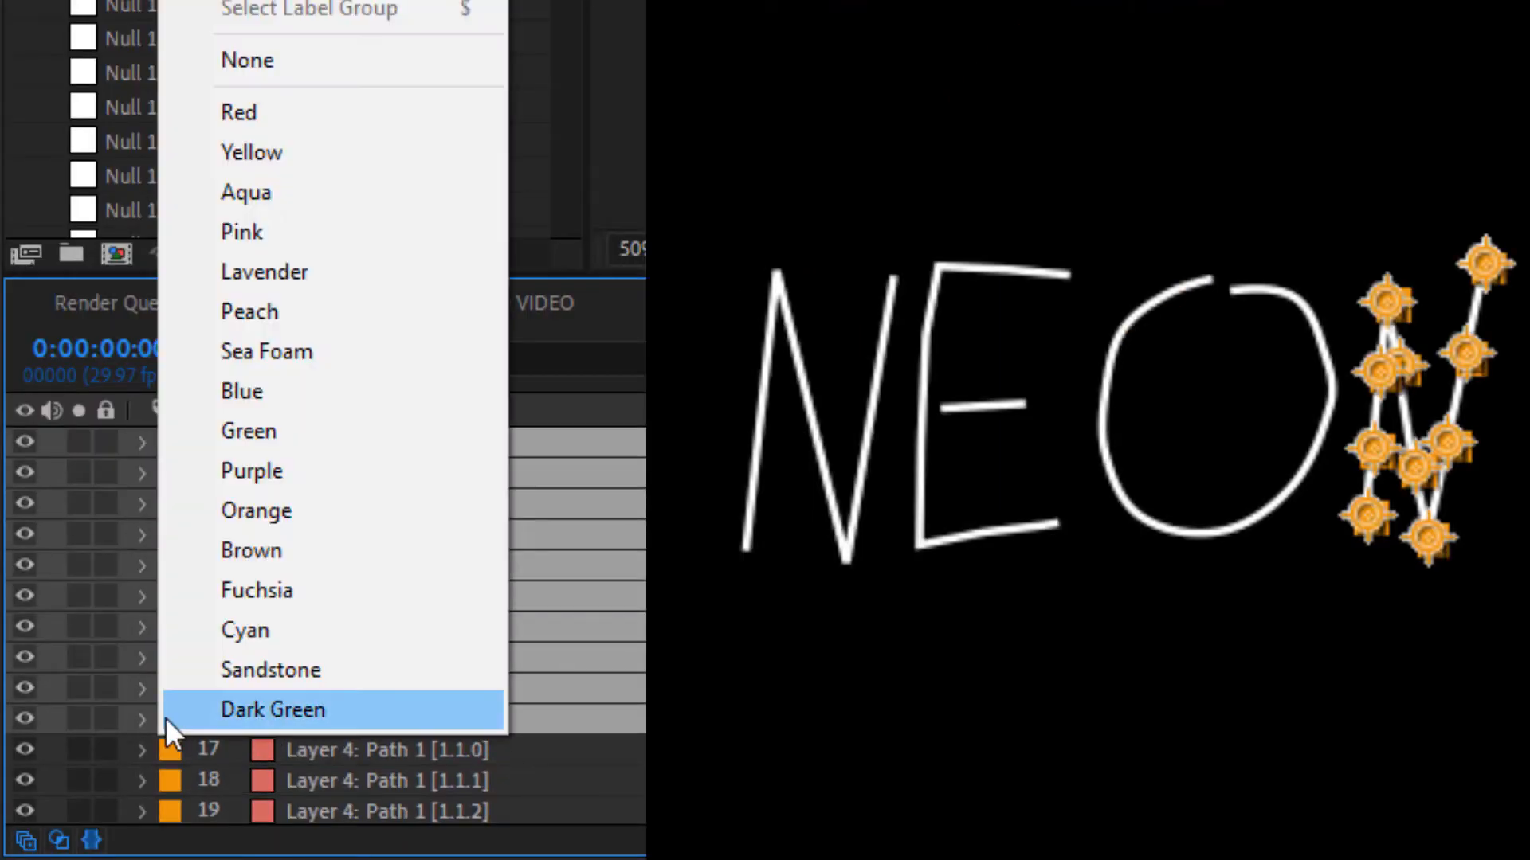
Assign each letter's layers a distinct label colour, Lavender for the first N.
click(273, 709)
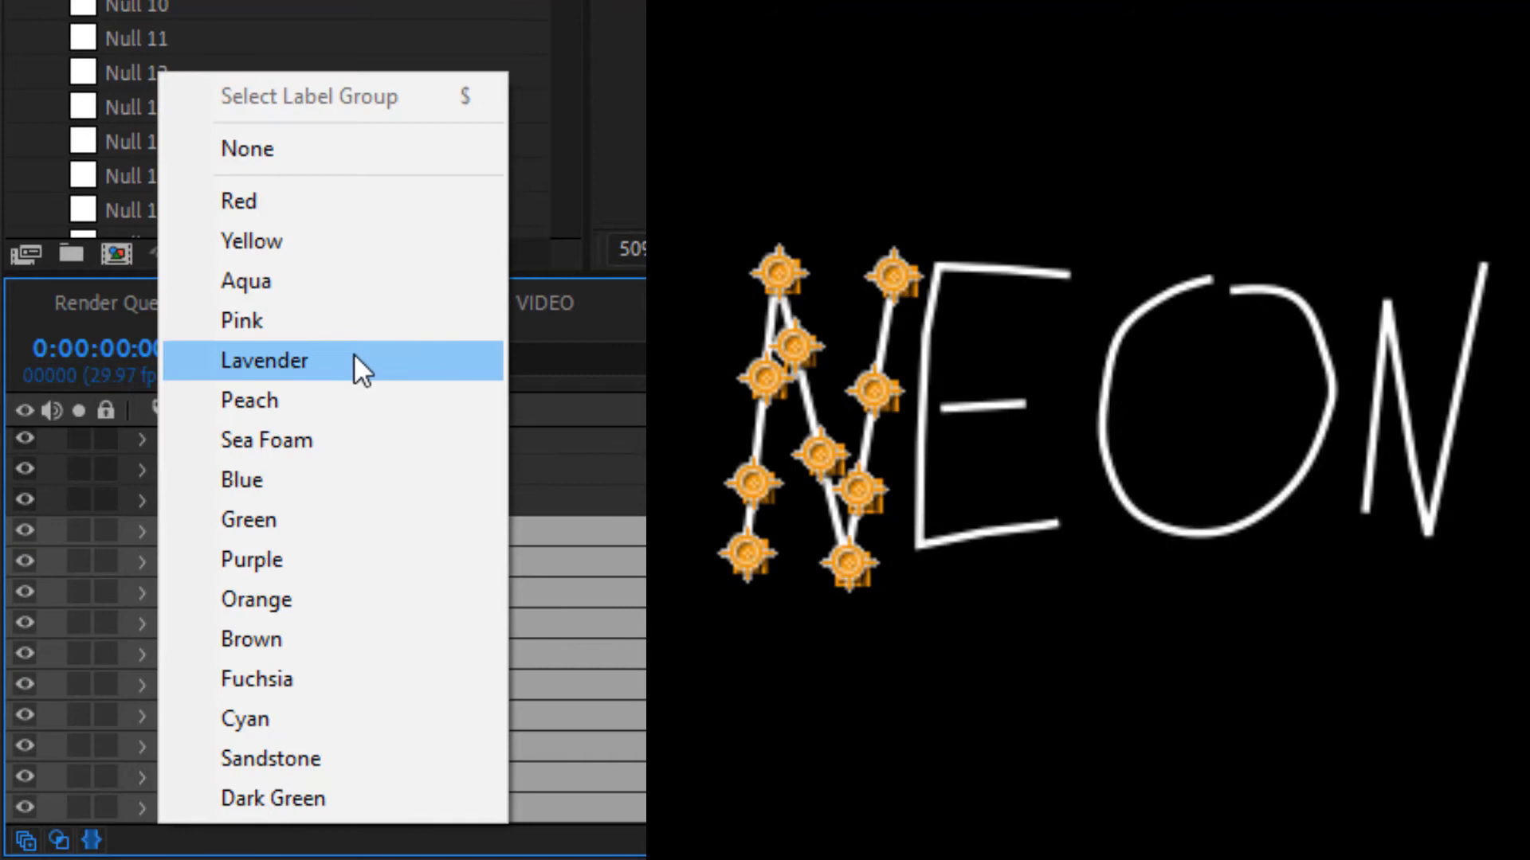
click(264, 360)
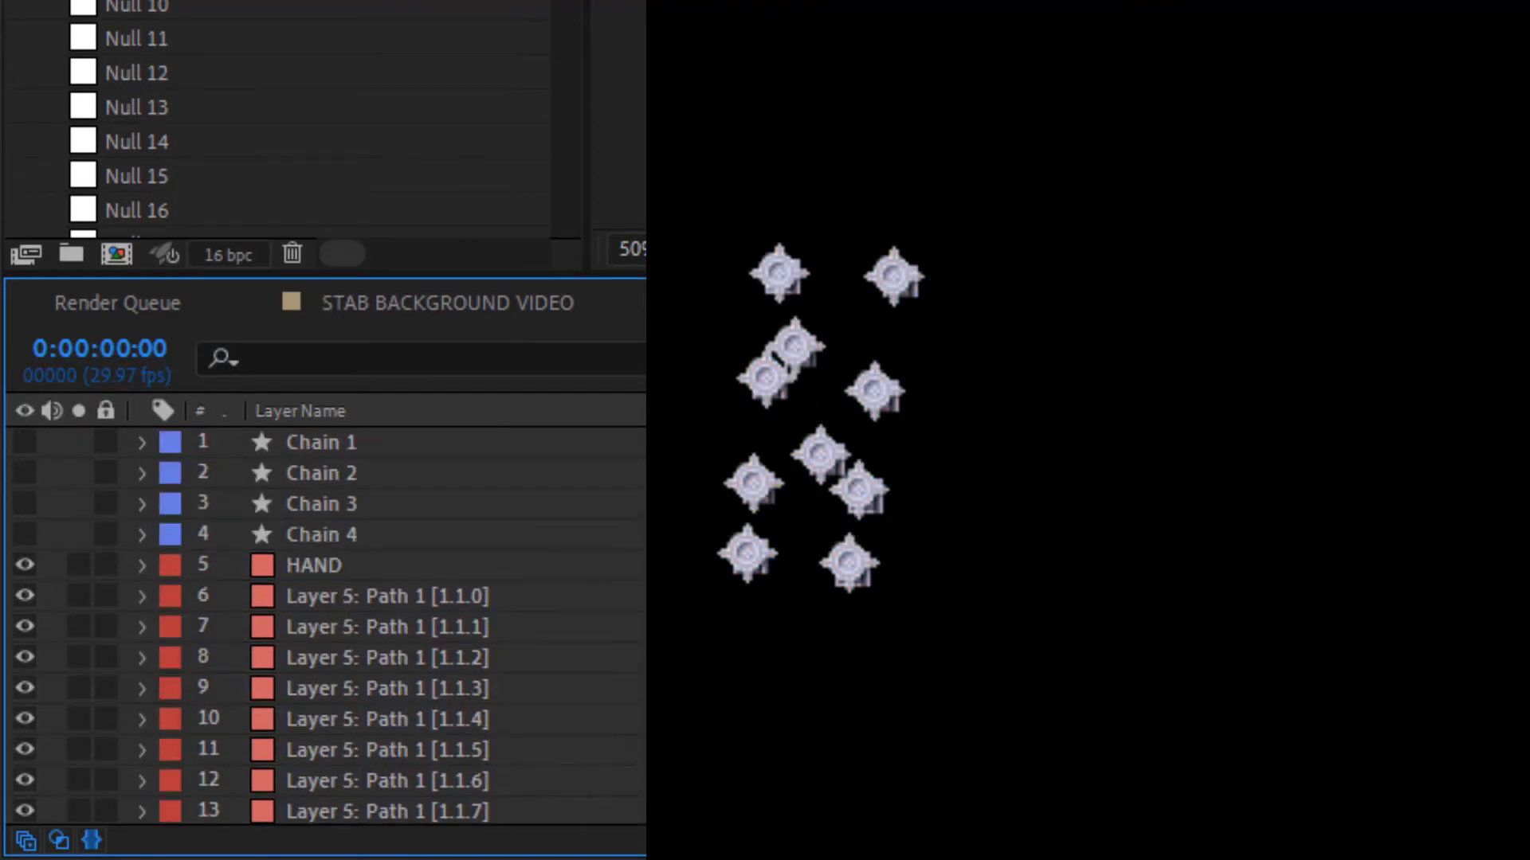
click(168, 19)
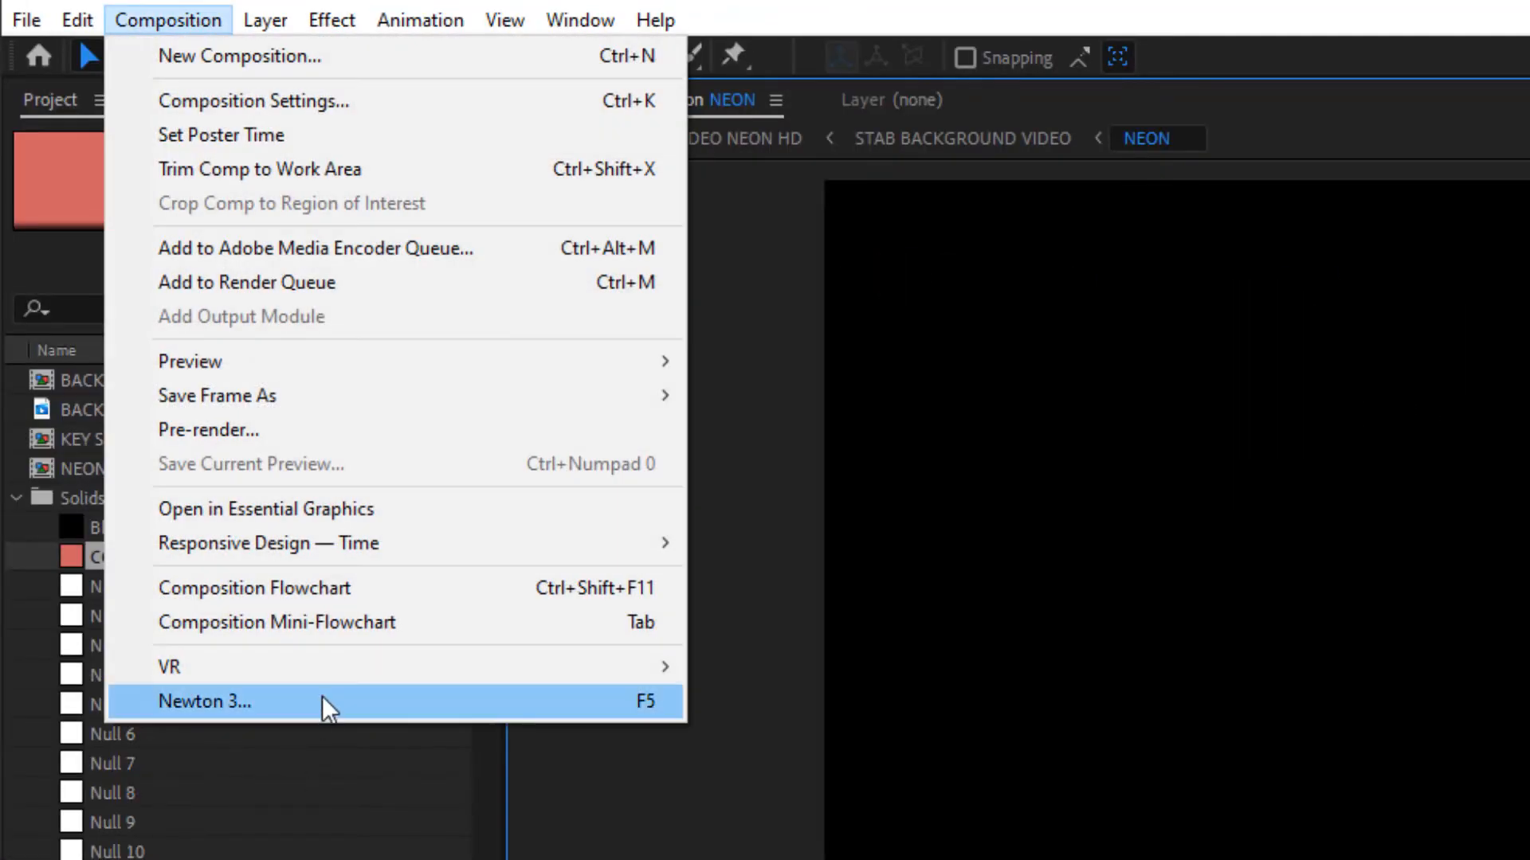
Launch Newton 3 on NEON and link each letter's bodies with distance joints.
click(204, 701)
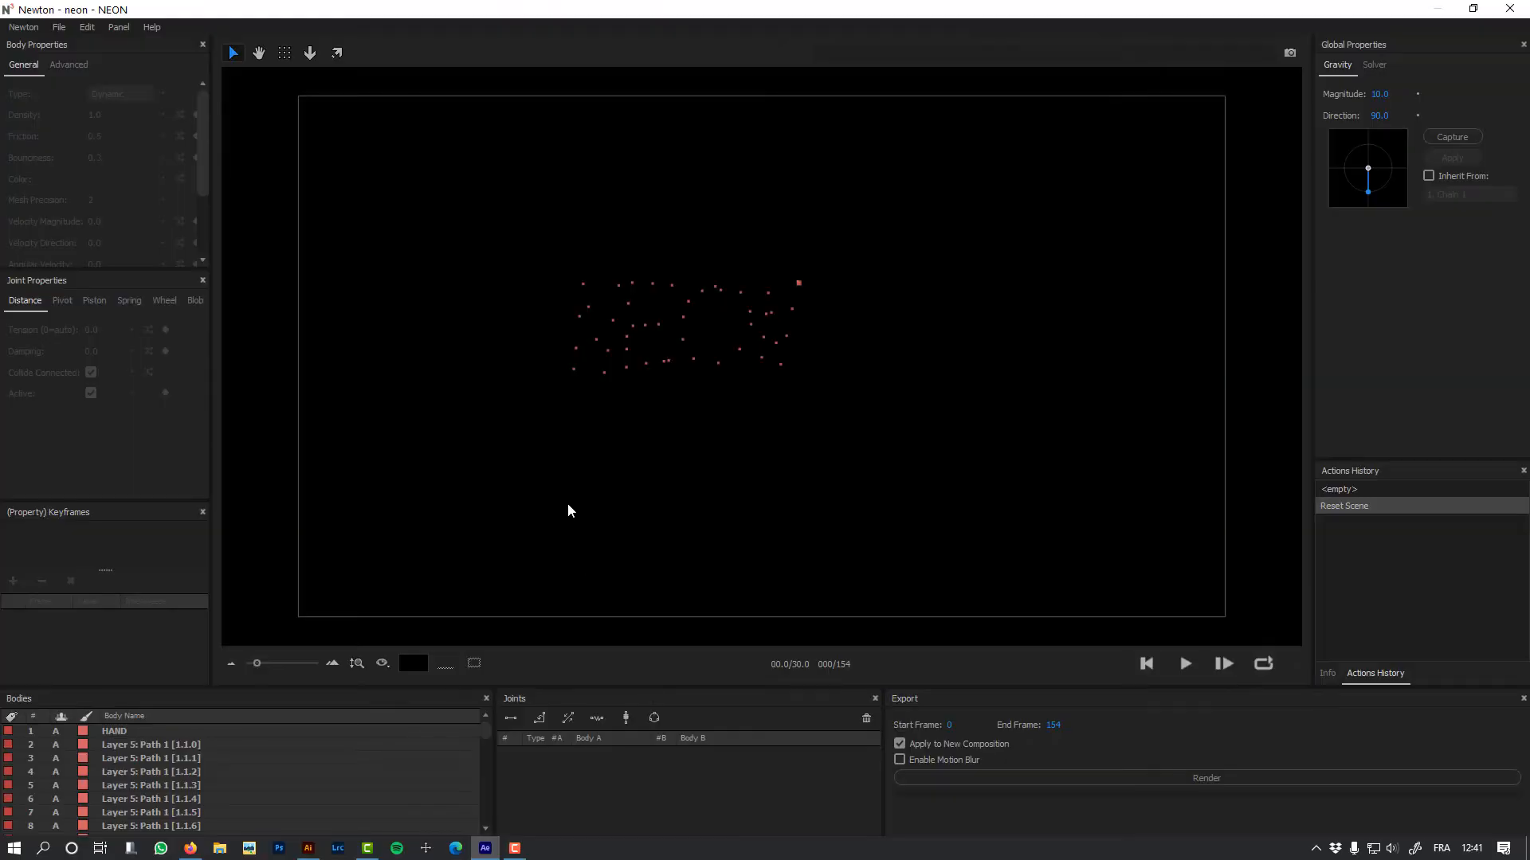
scroll(down, 3)
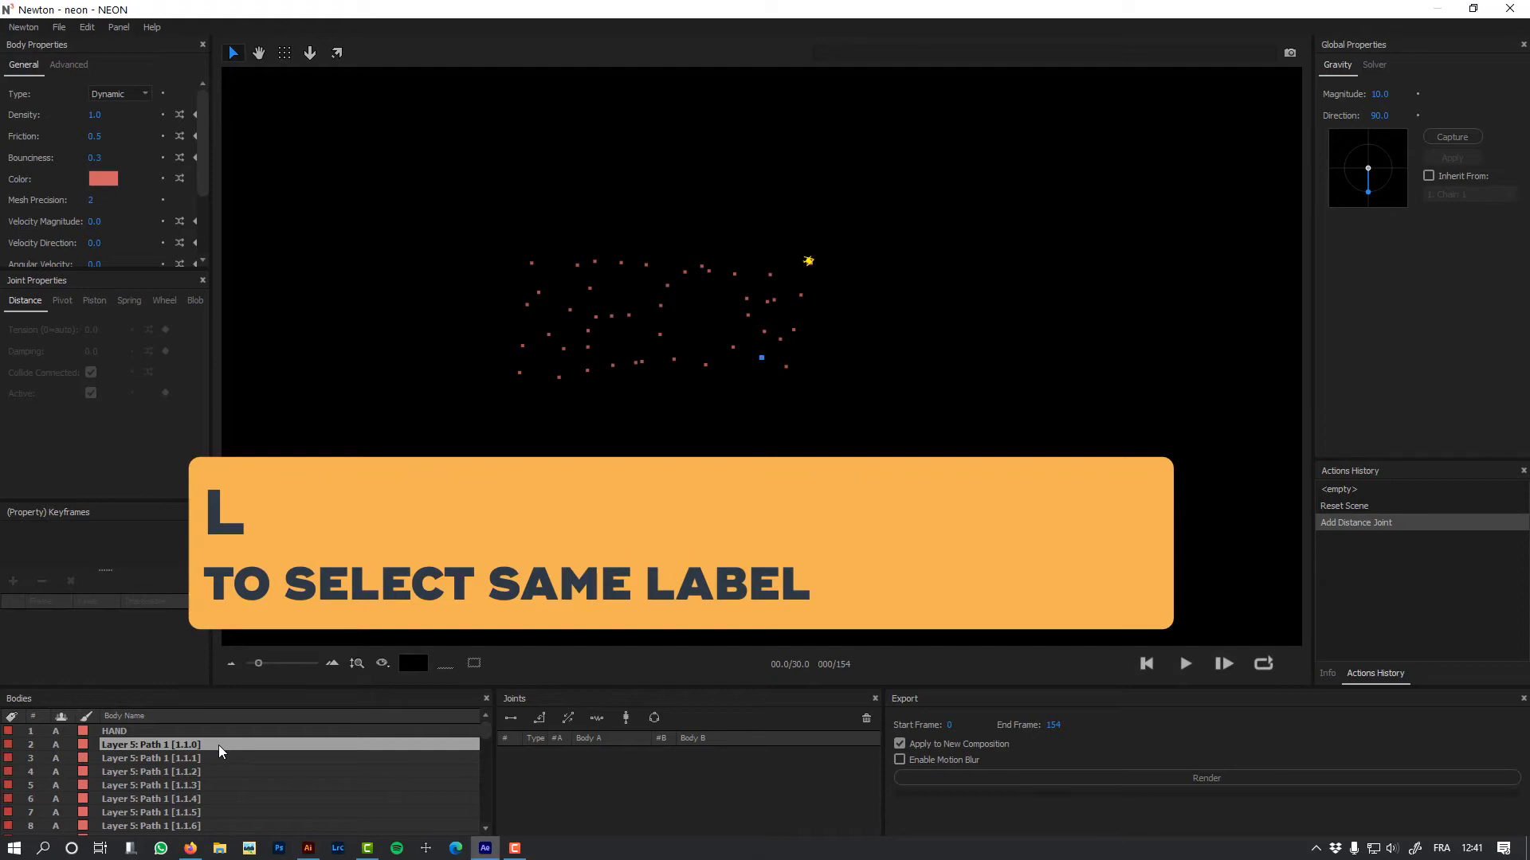
click(510, 721)
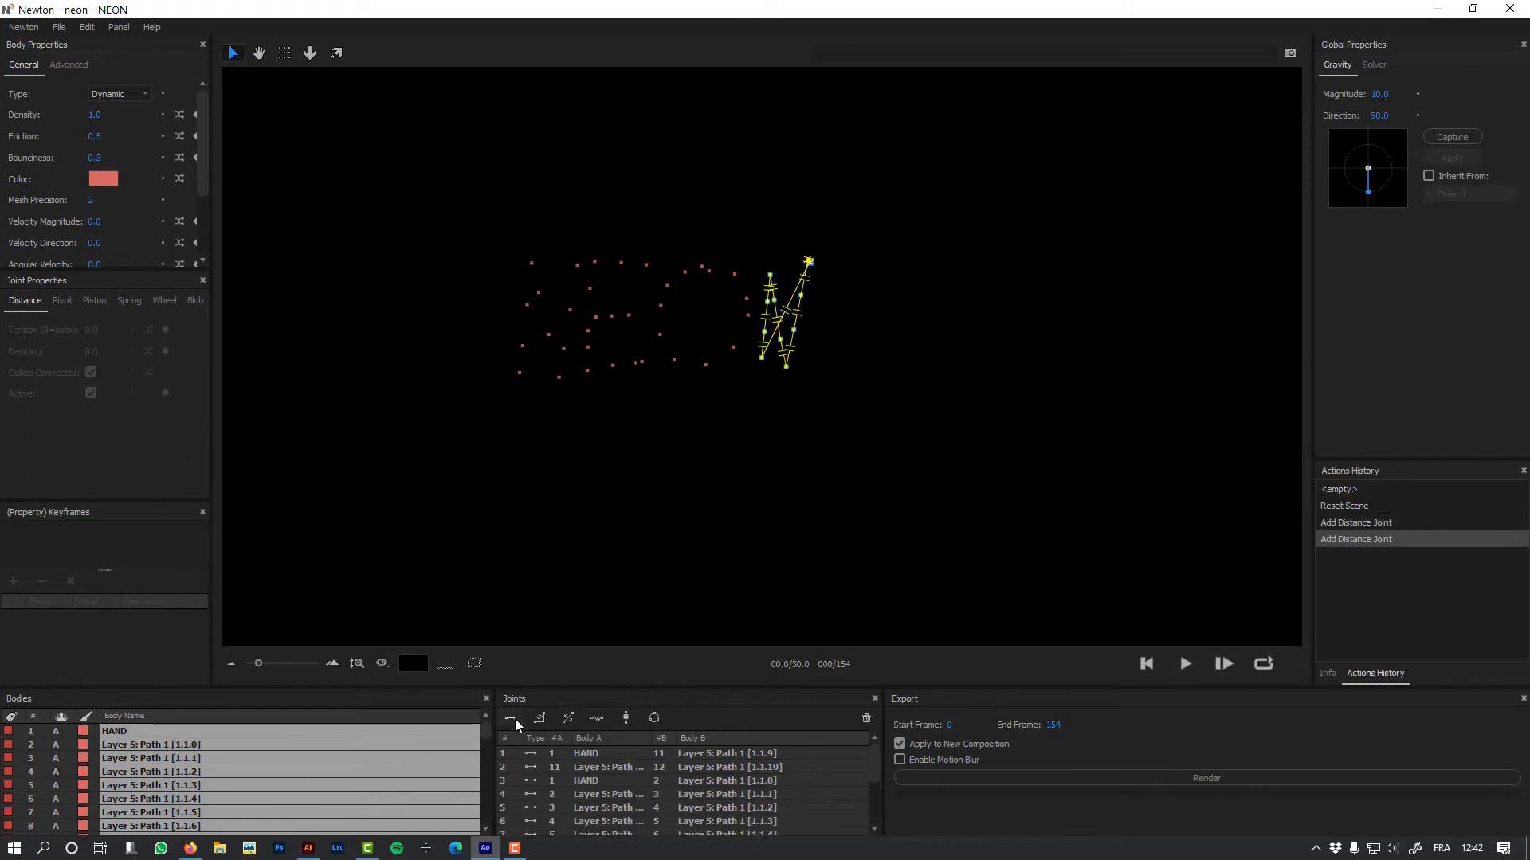
mouse_move(627, 761)
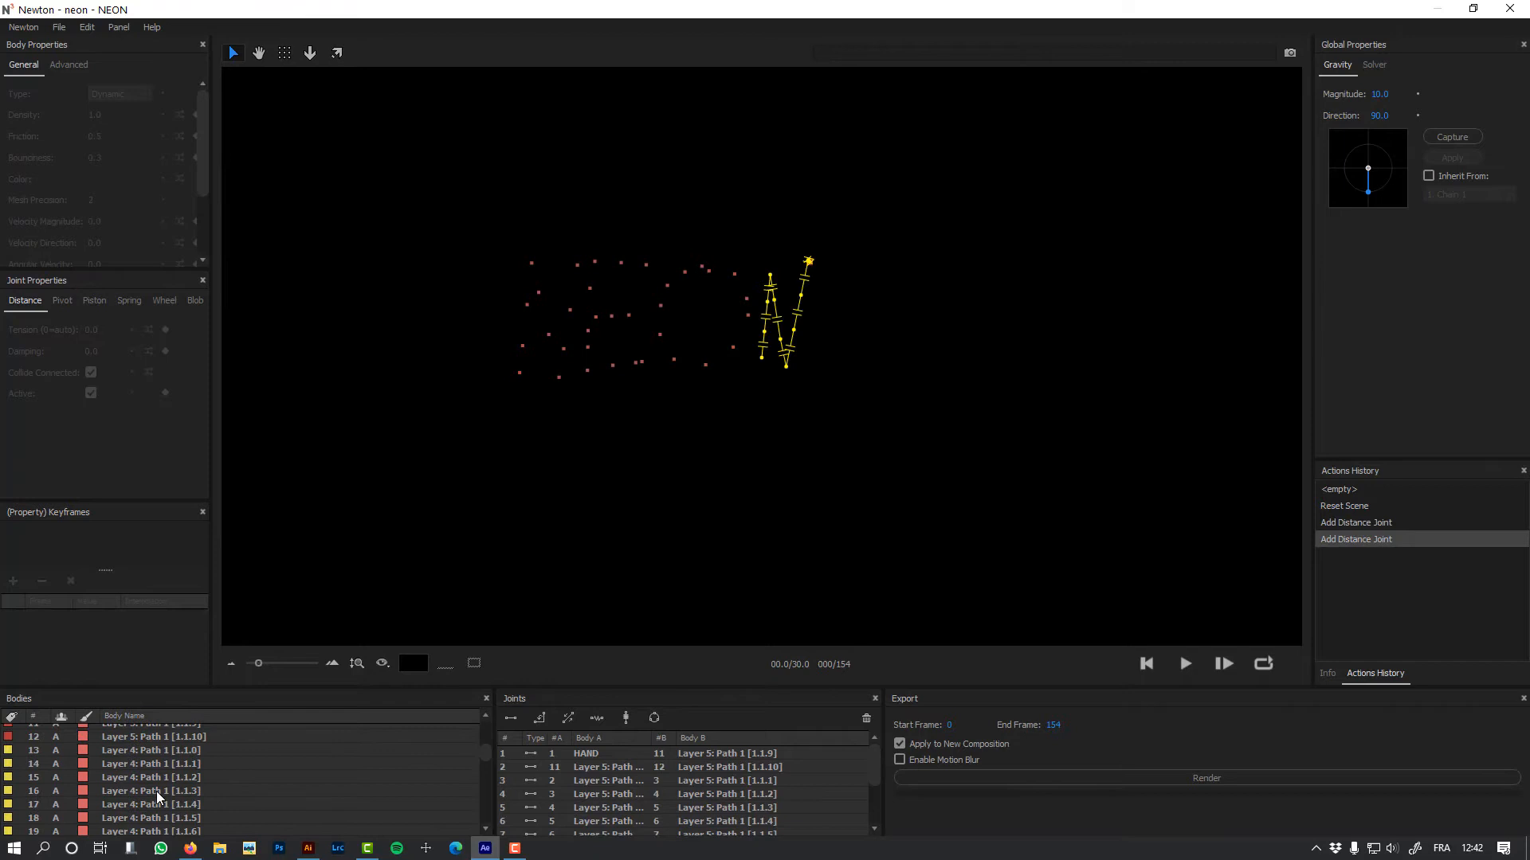
click(509, 718)
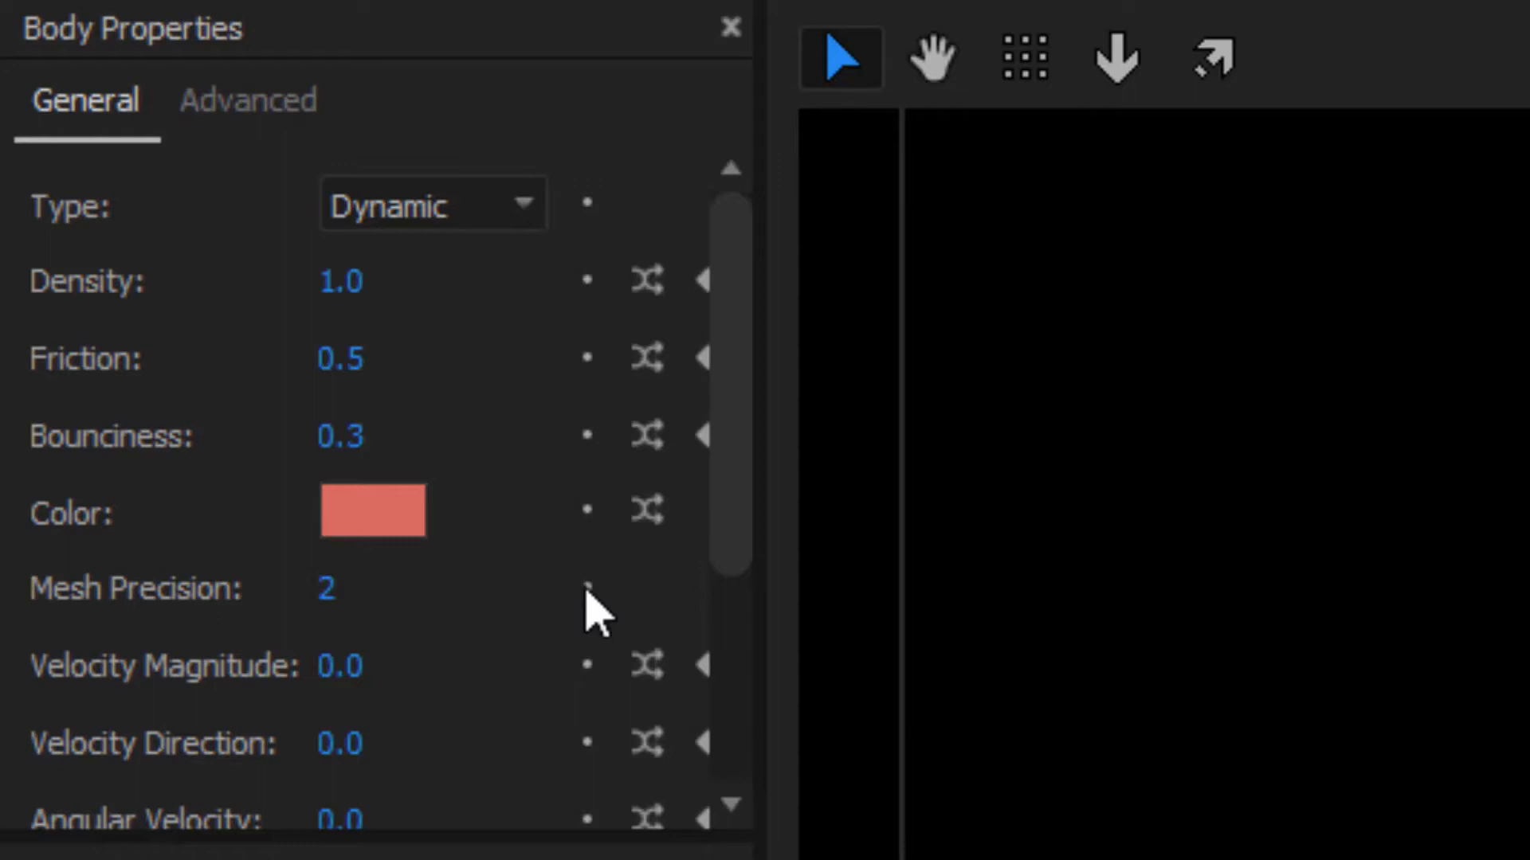
Uncheck group A under Collide With in the advanced body properties.
click(247, 99)
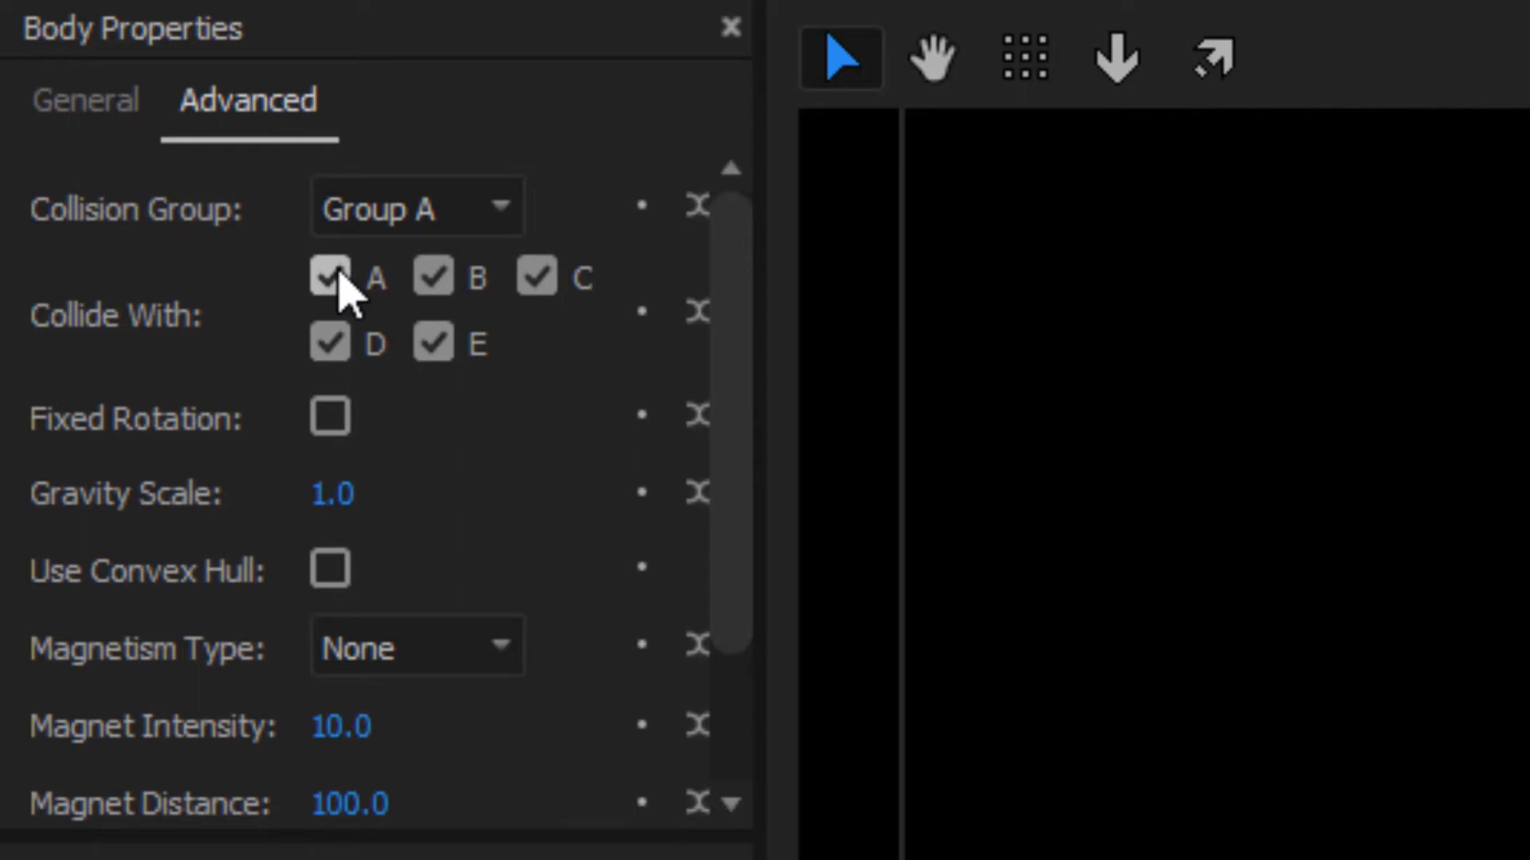
click(86, 100)
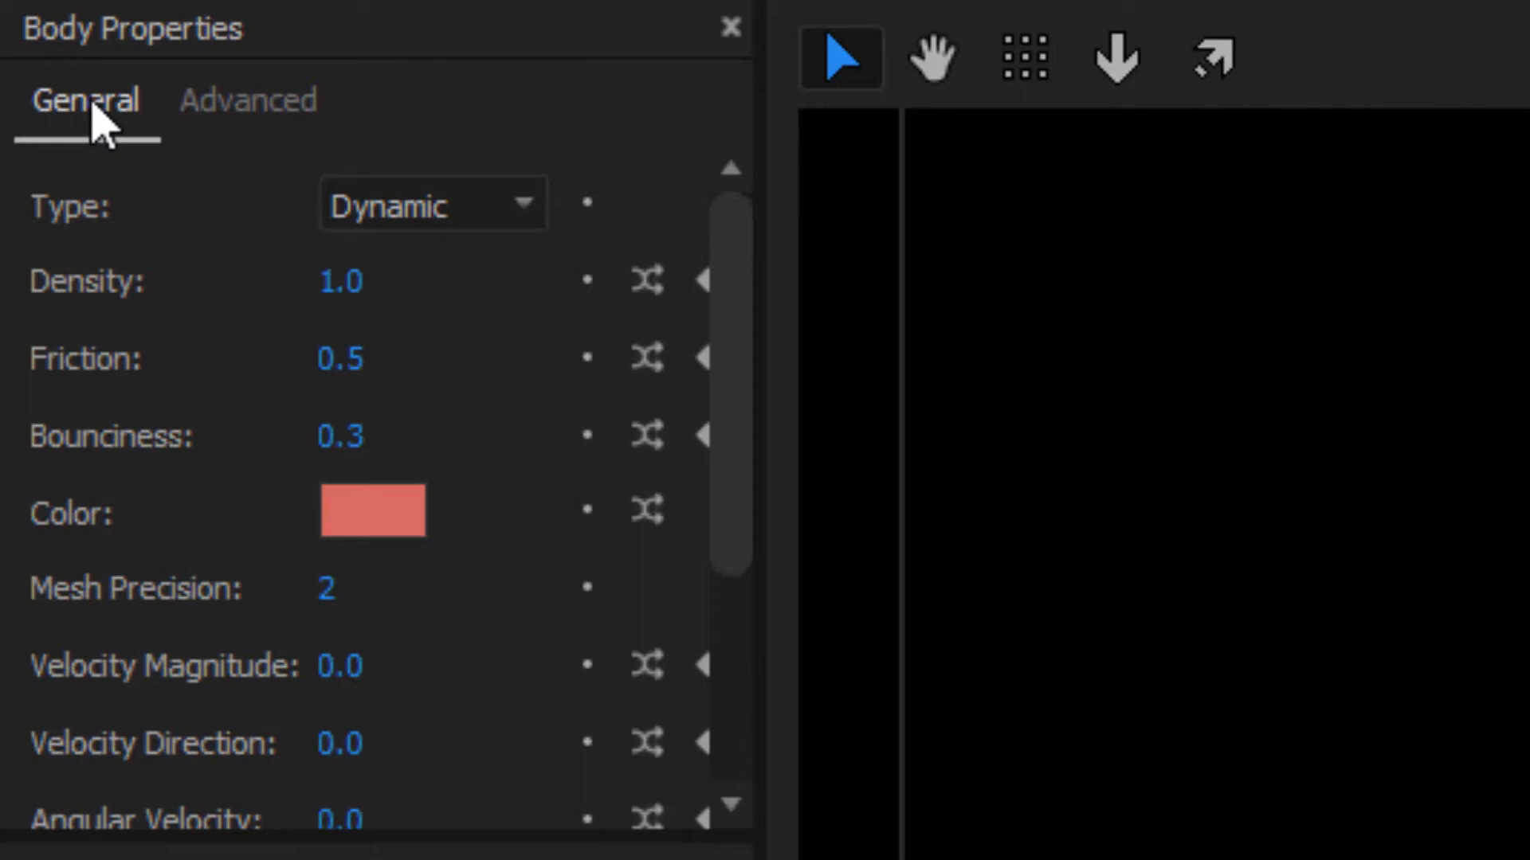
mouse_move(429, 210)
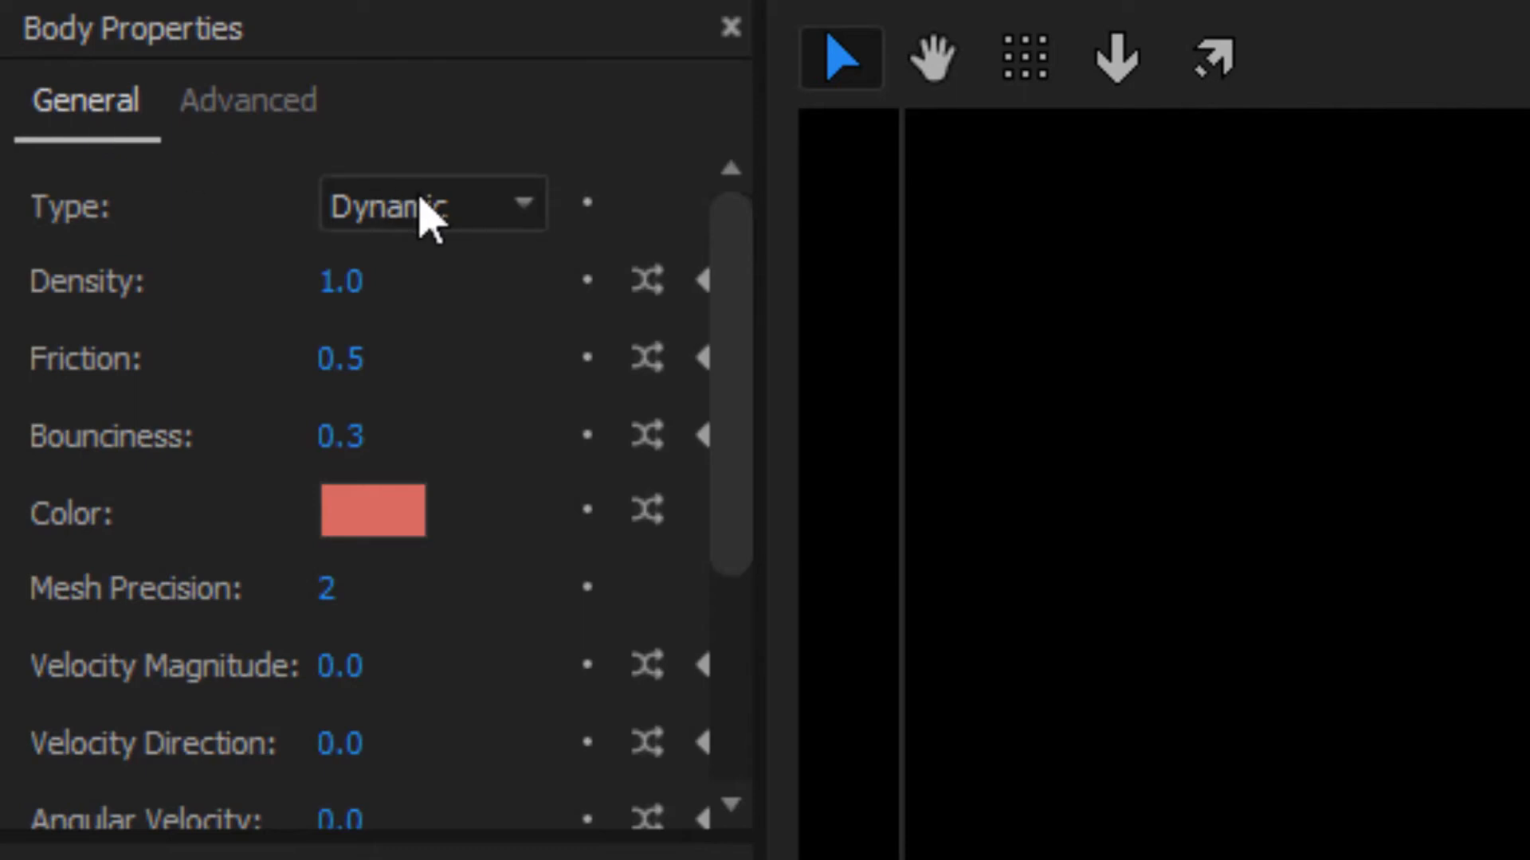
Switch the selected letter path bodies' Type to Dormant and HAND's Type to Kinematic.
click(434, 205)
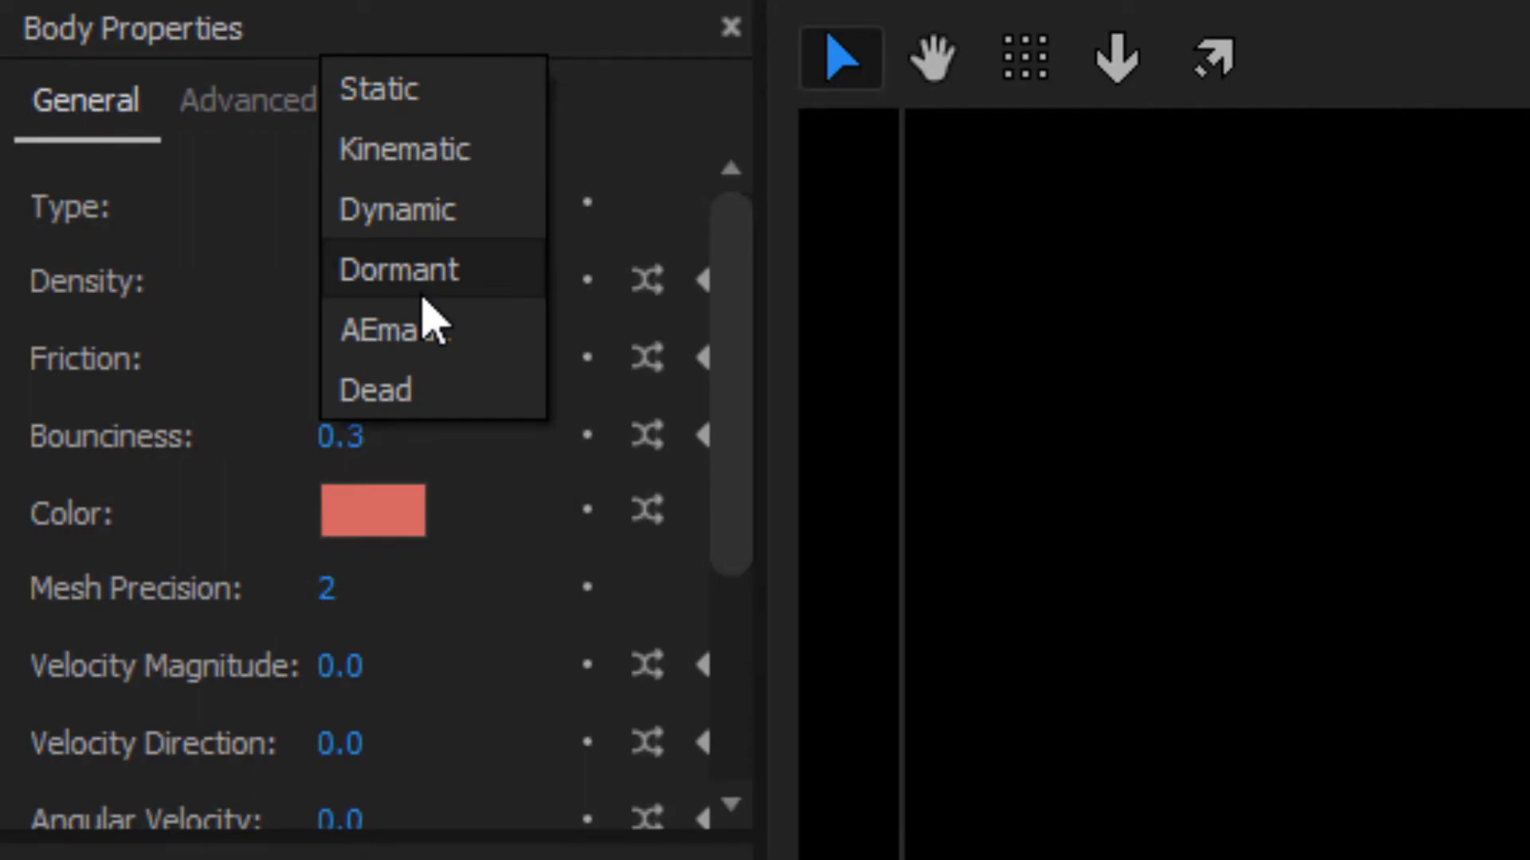
click(396, 269)
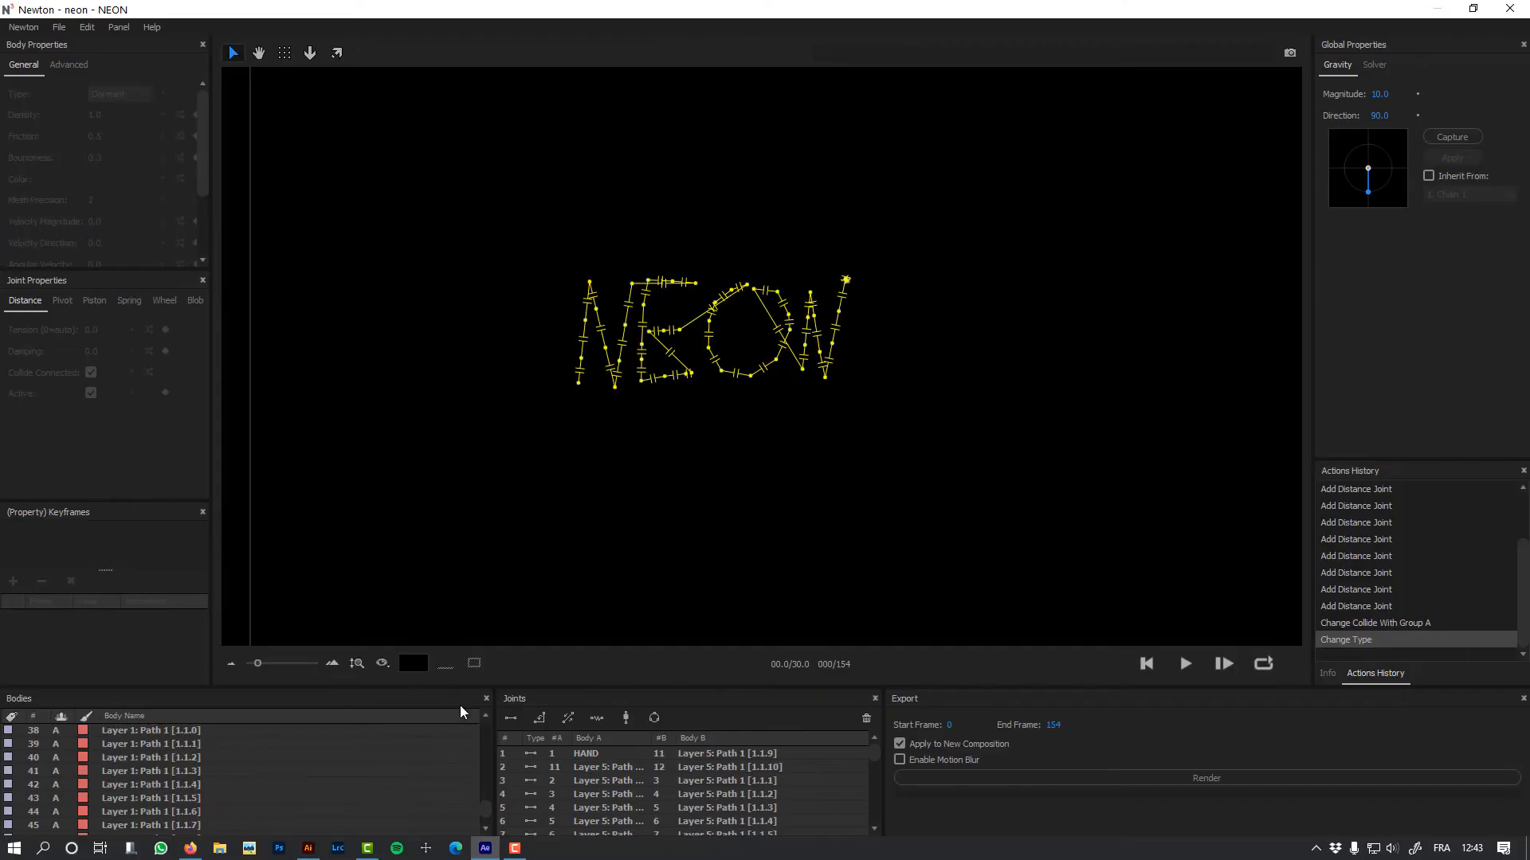
scroll(up, 3)
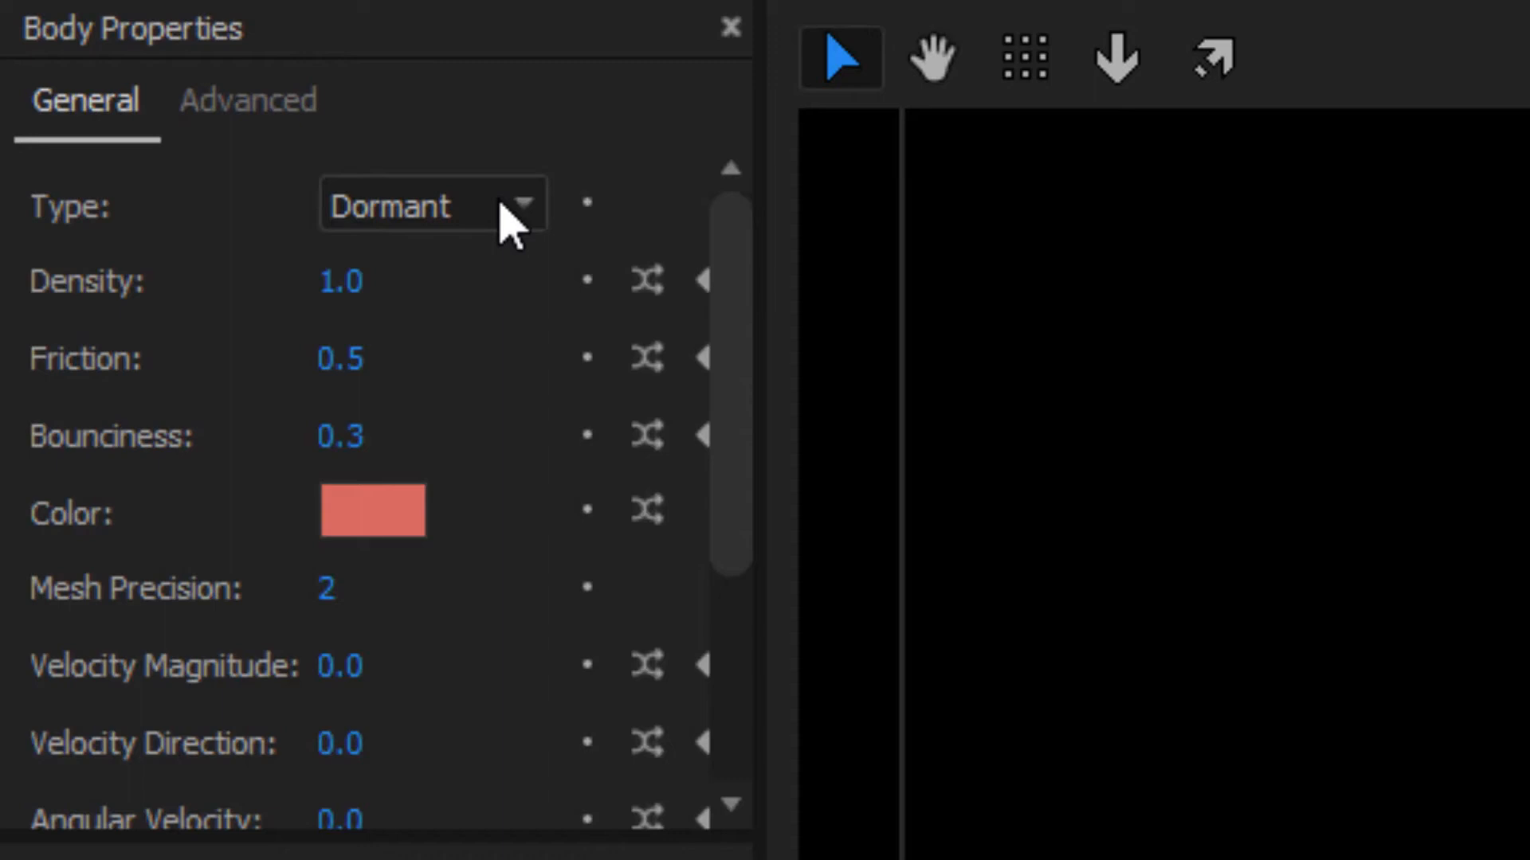
click(431, 205)
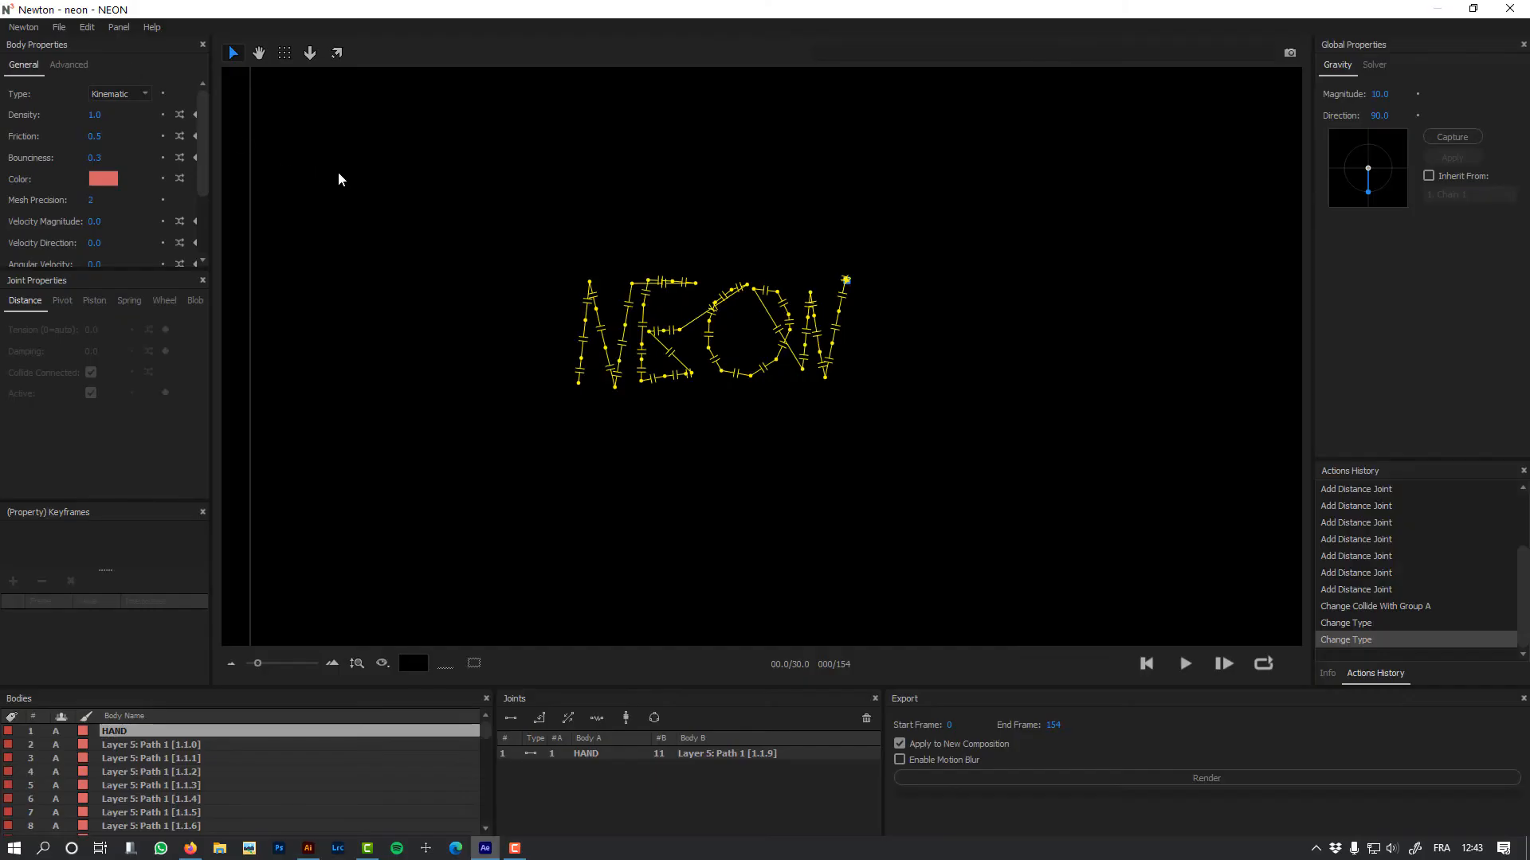
Raise Solver sub-steps to 9, preview the simulation, and render it to After Effects.
click(1374, 65)
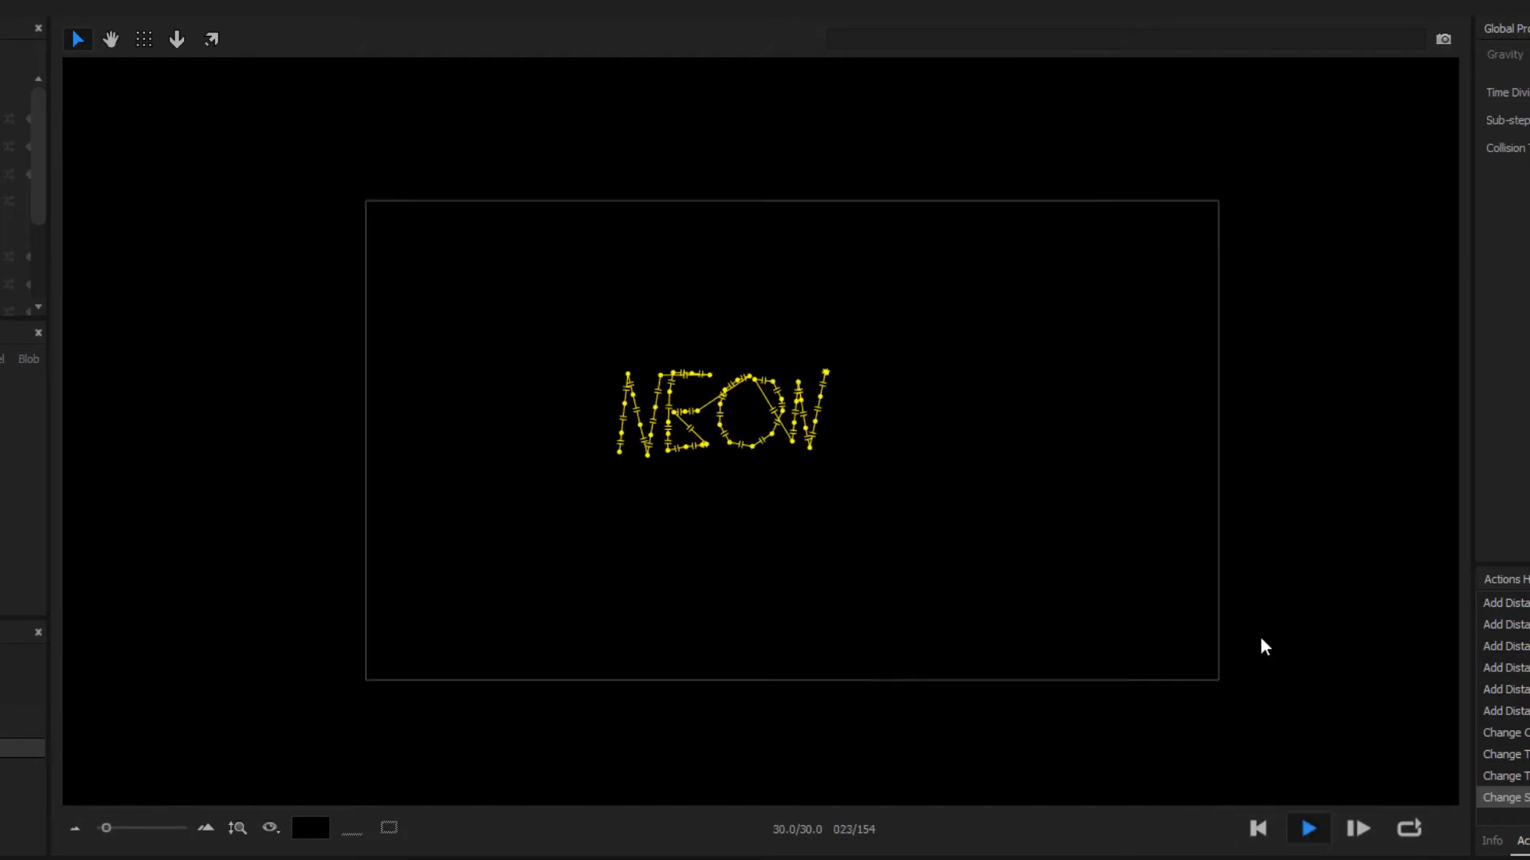
click(1307, 830)
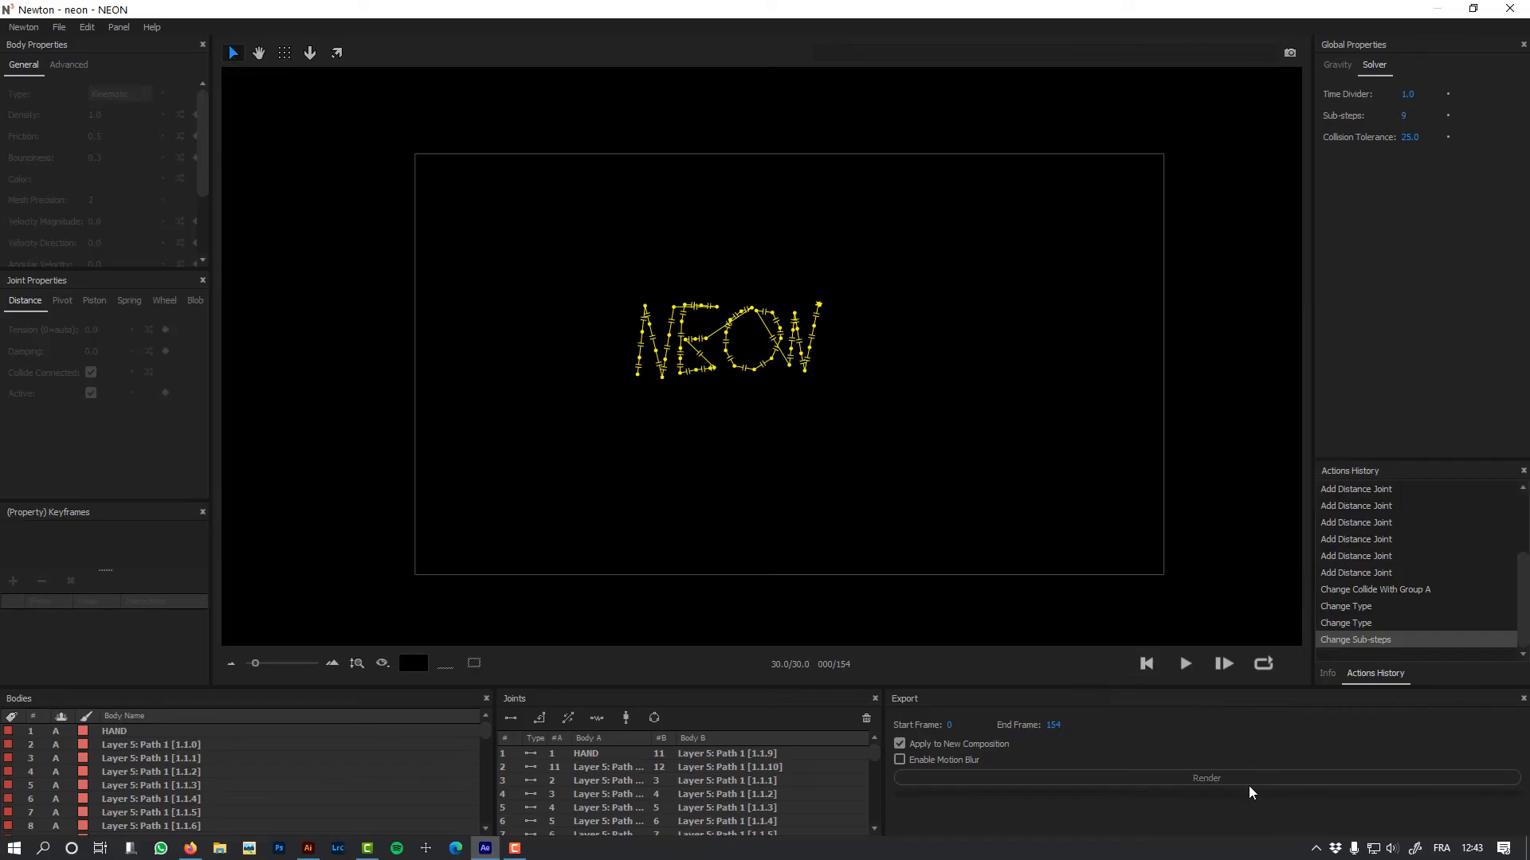
click(1184, 663)
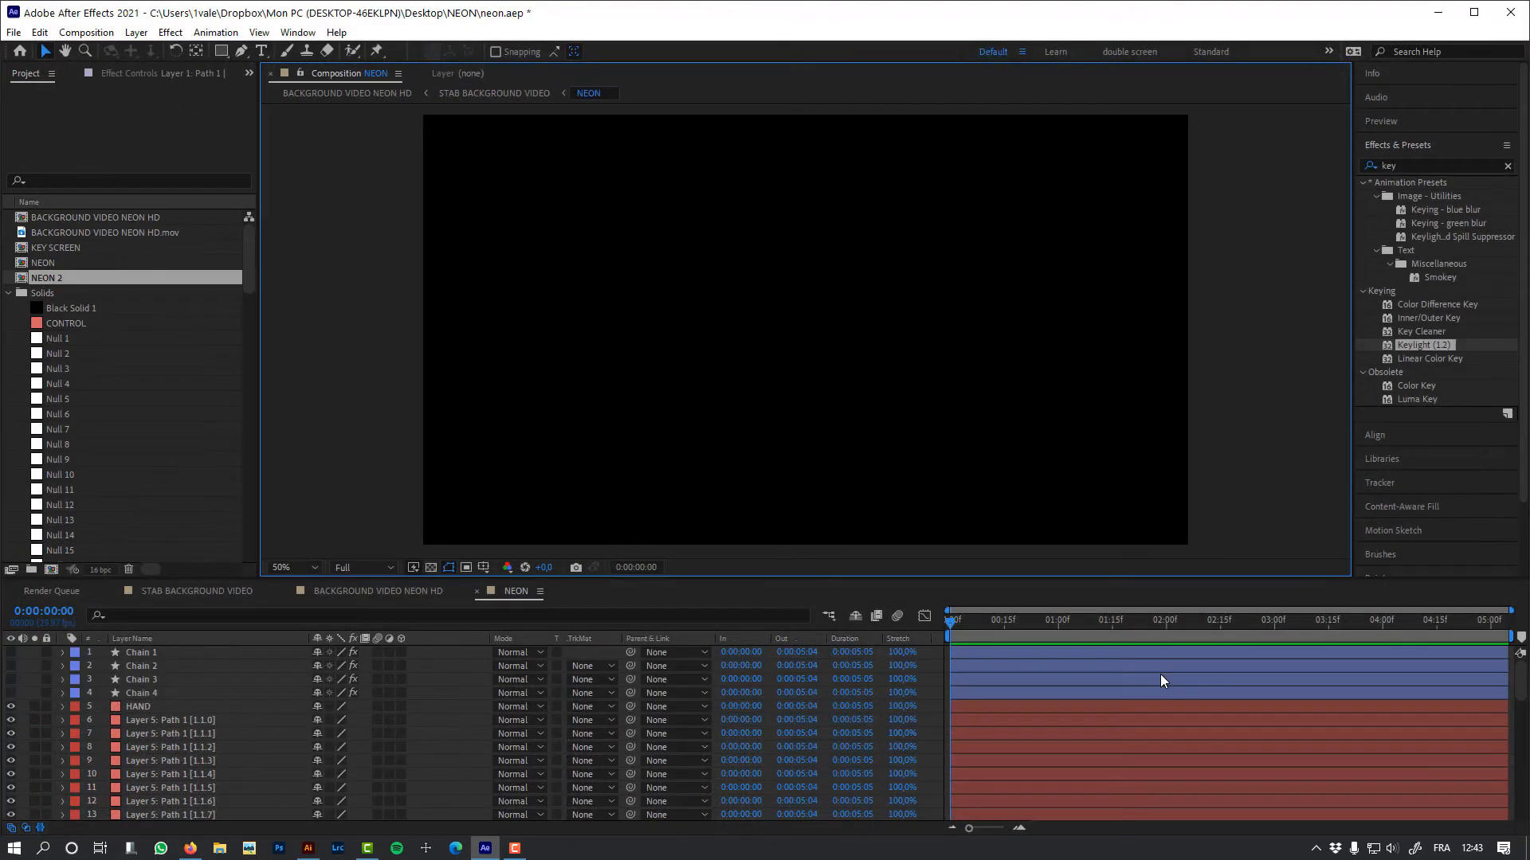
Open the rendered NEON 2 composition and return to 0:00 to show the white letters.
click(46, 277)
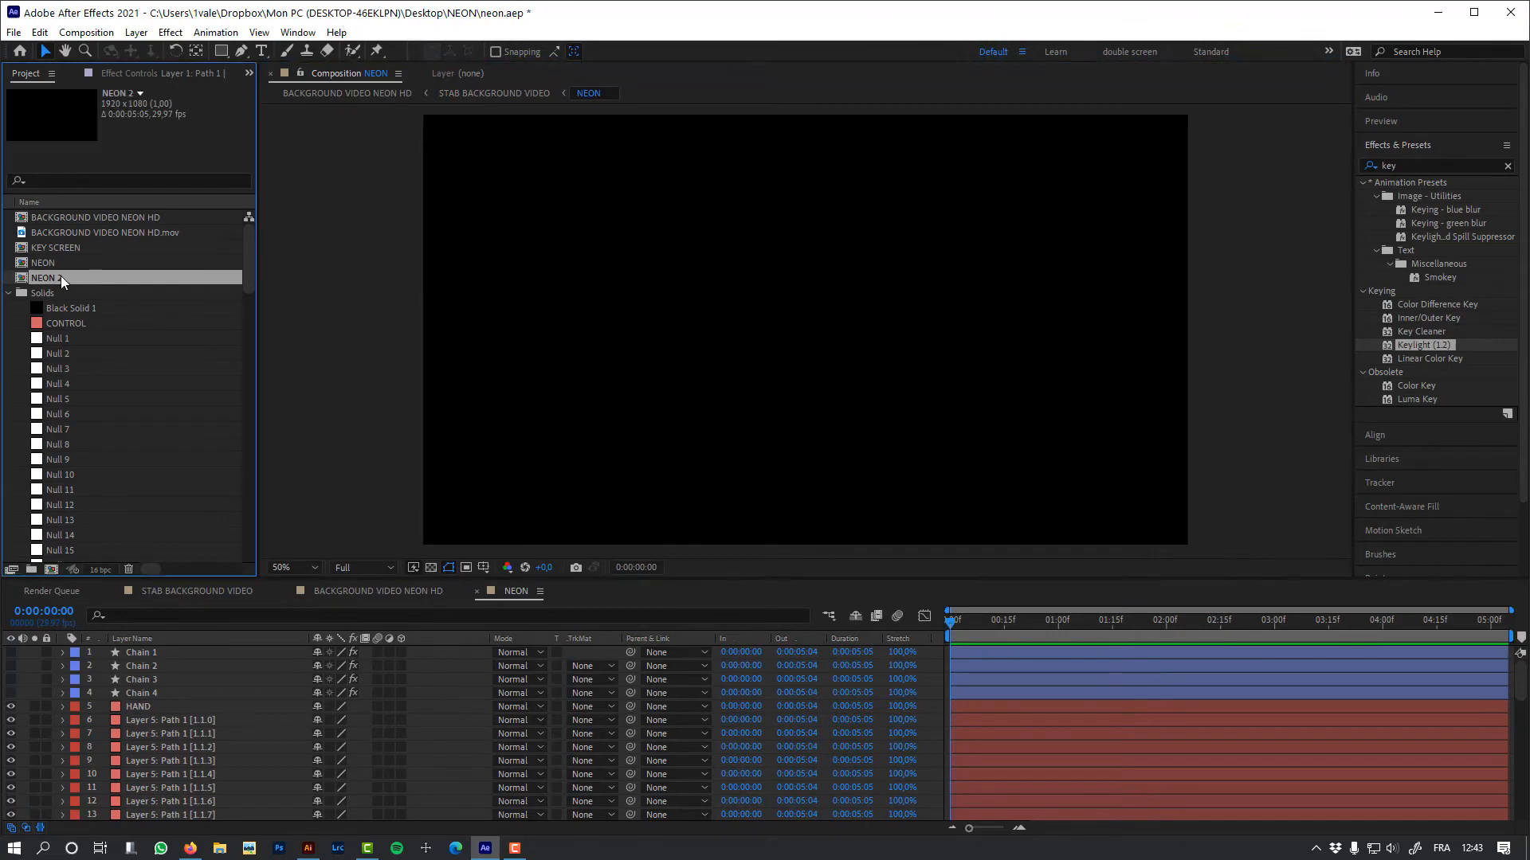
click(9, 293)
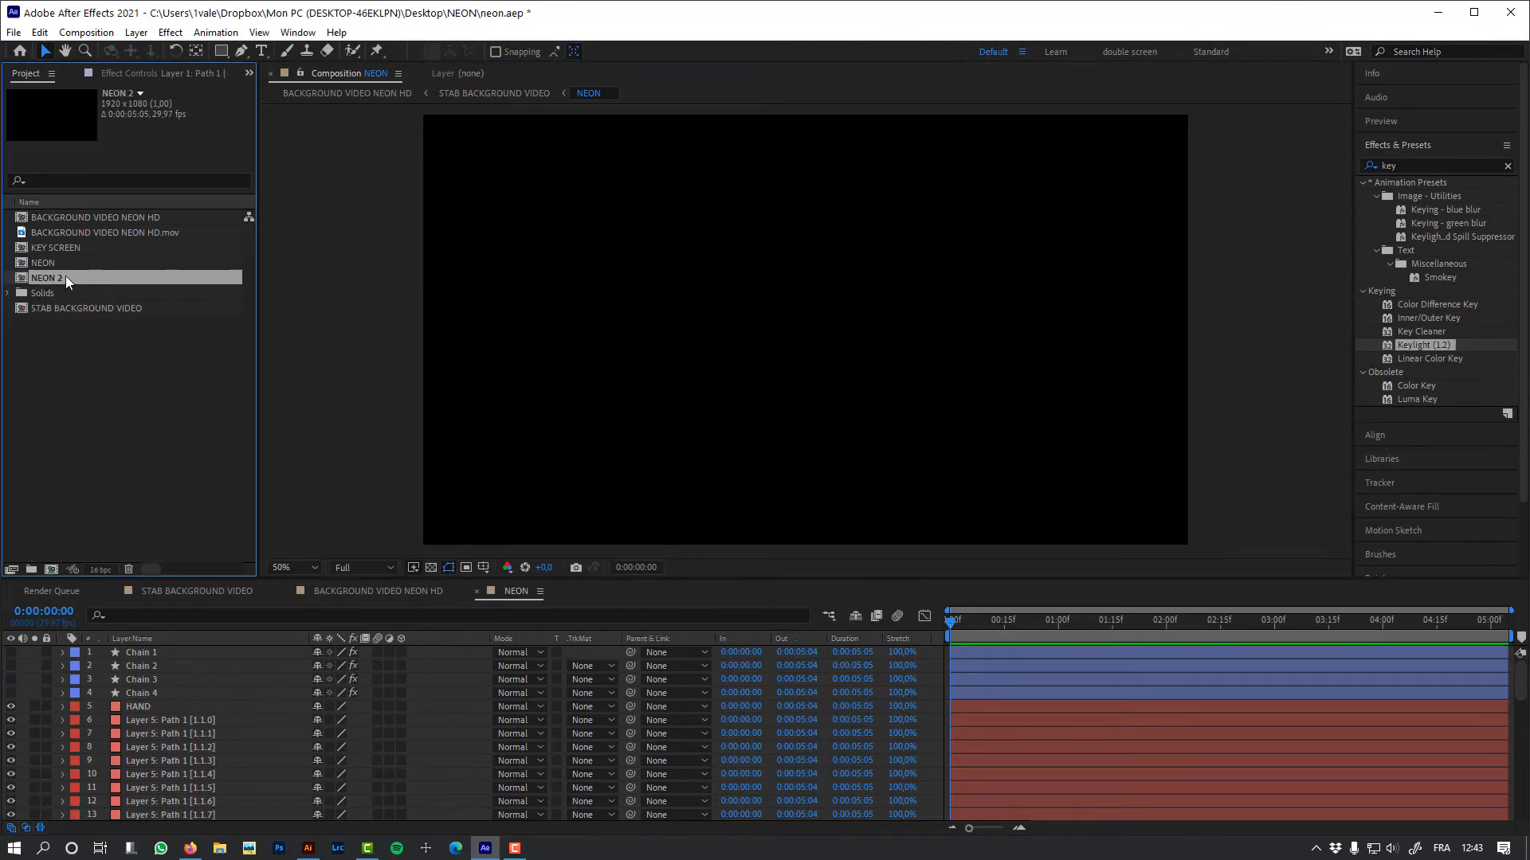
double_click(47, 277)
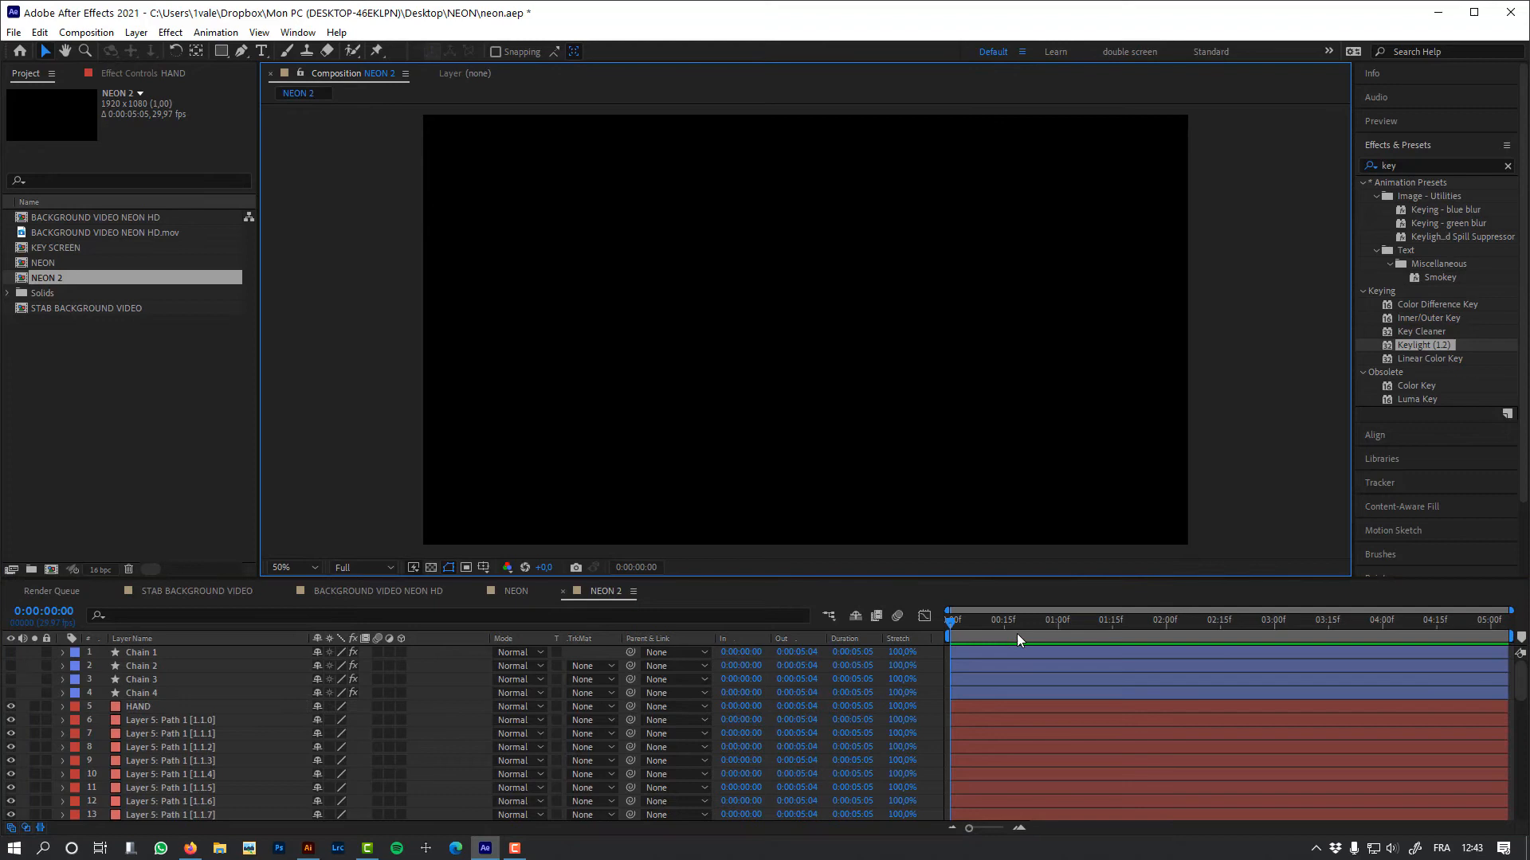
click(1190, 619)
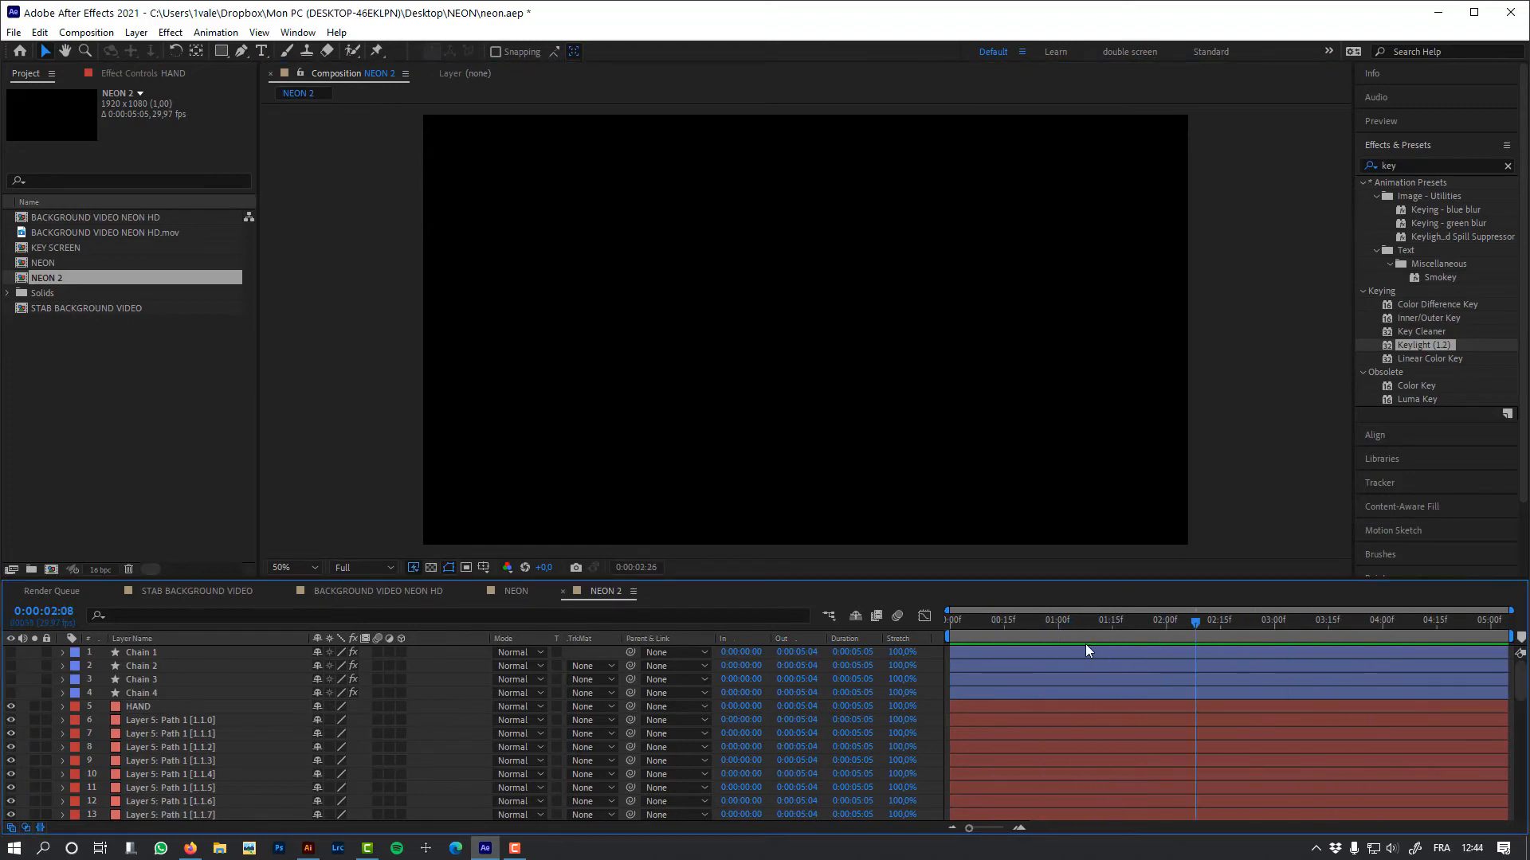
click(947, 620)
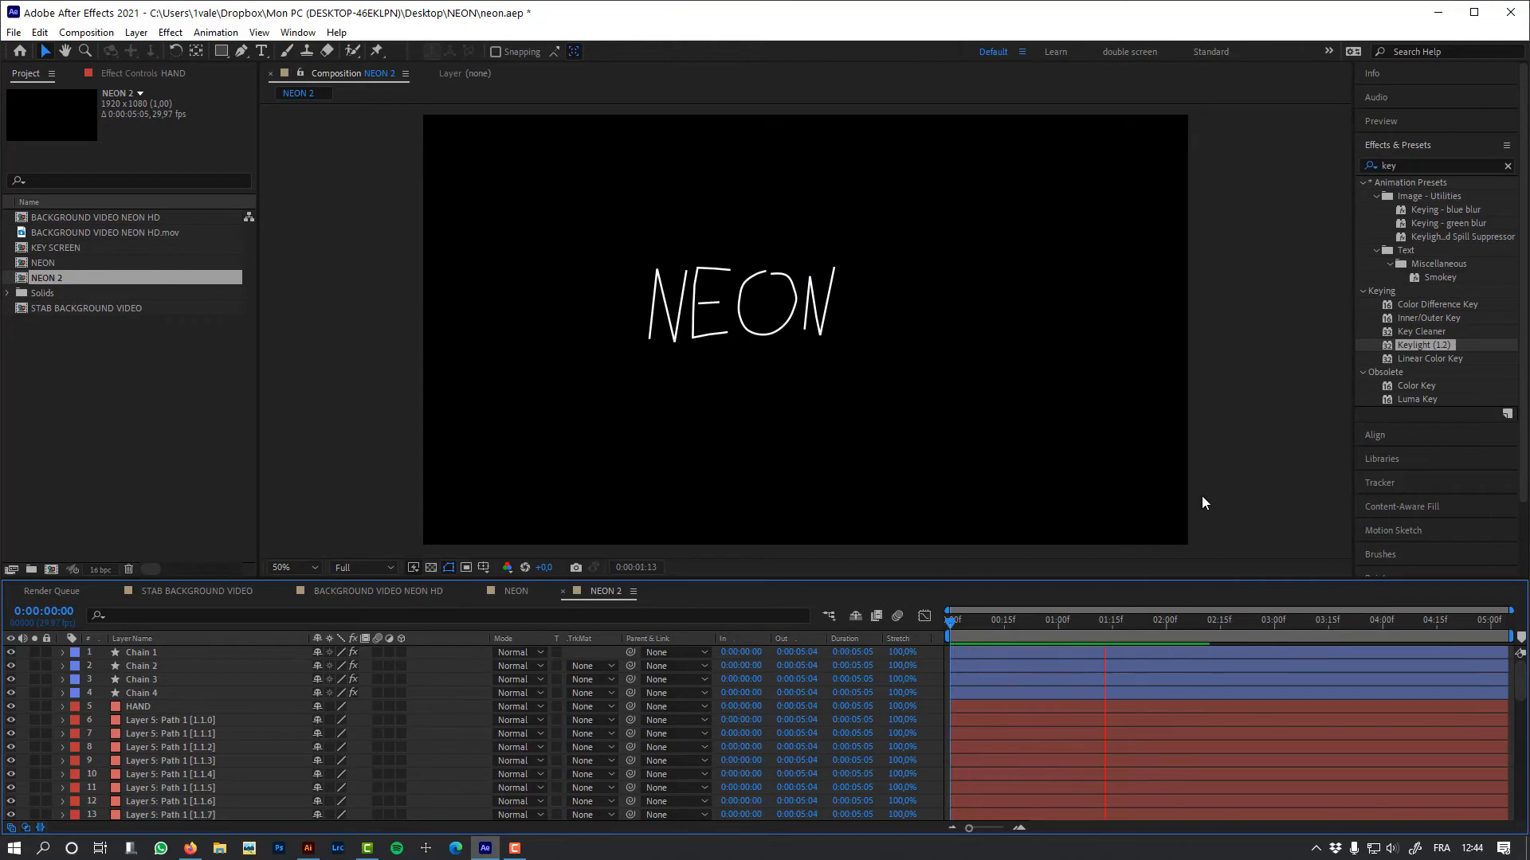
click(1420, 620)
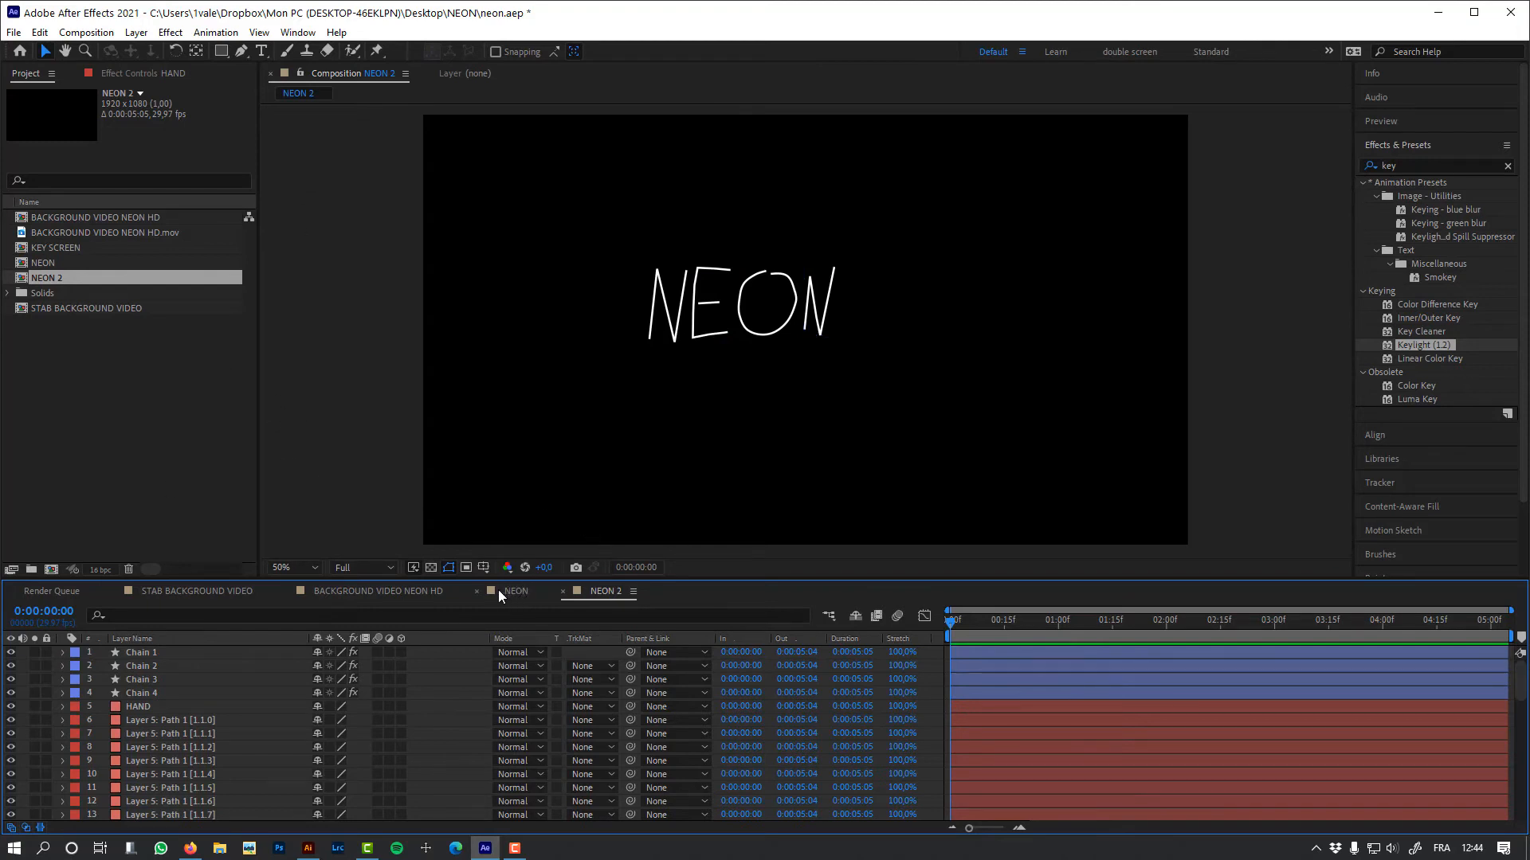
Open BACKGROUND VIDEO NEON HD and expand its Mocha AE tracking data.
click(517, 590)
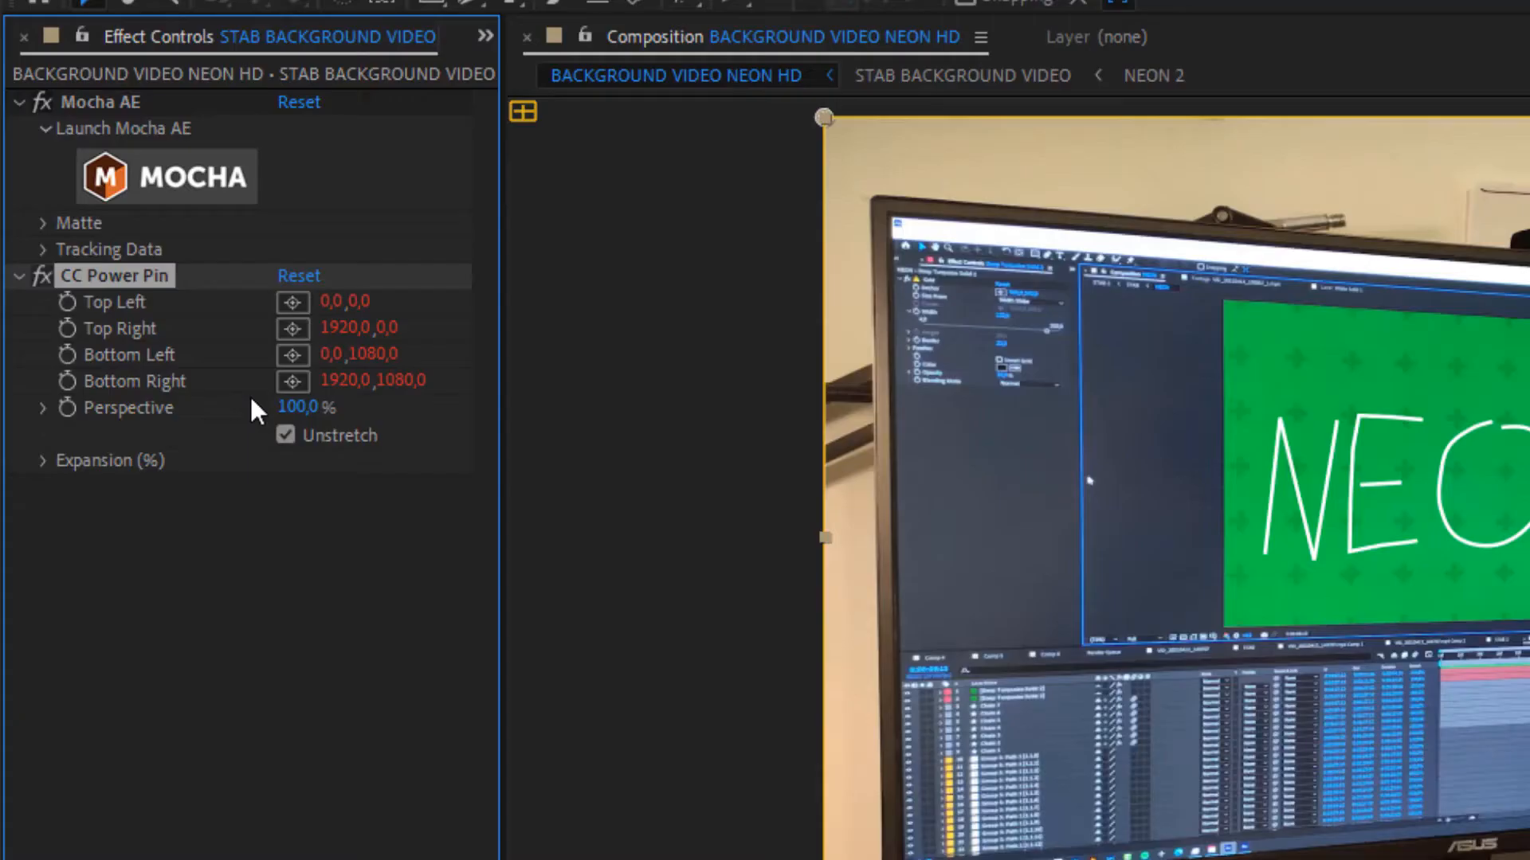
click(45, 249)
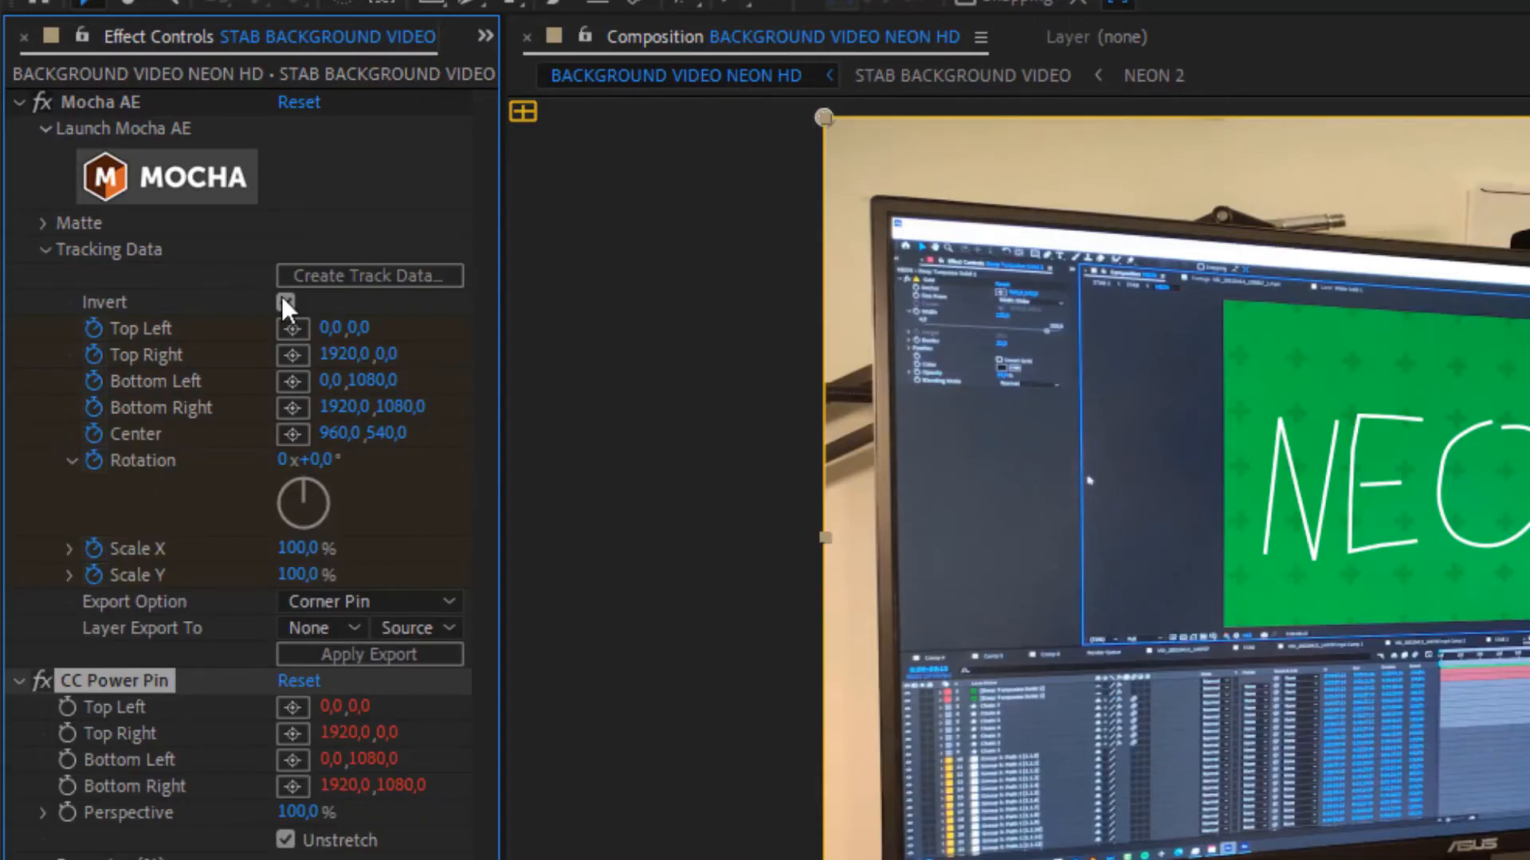
scroll(down, 3)
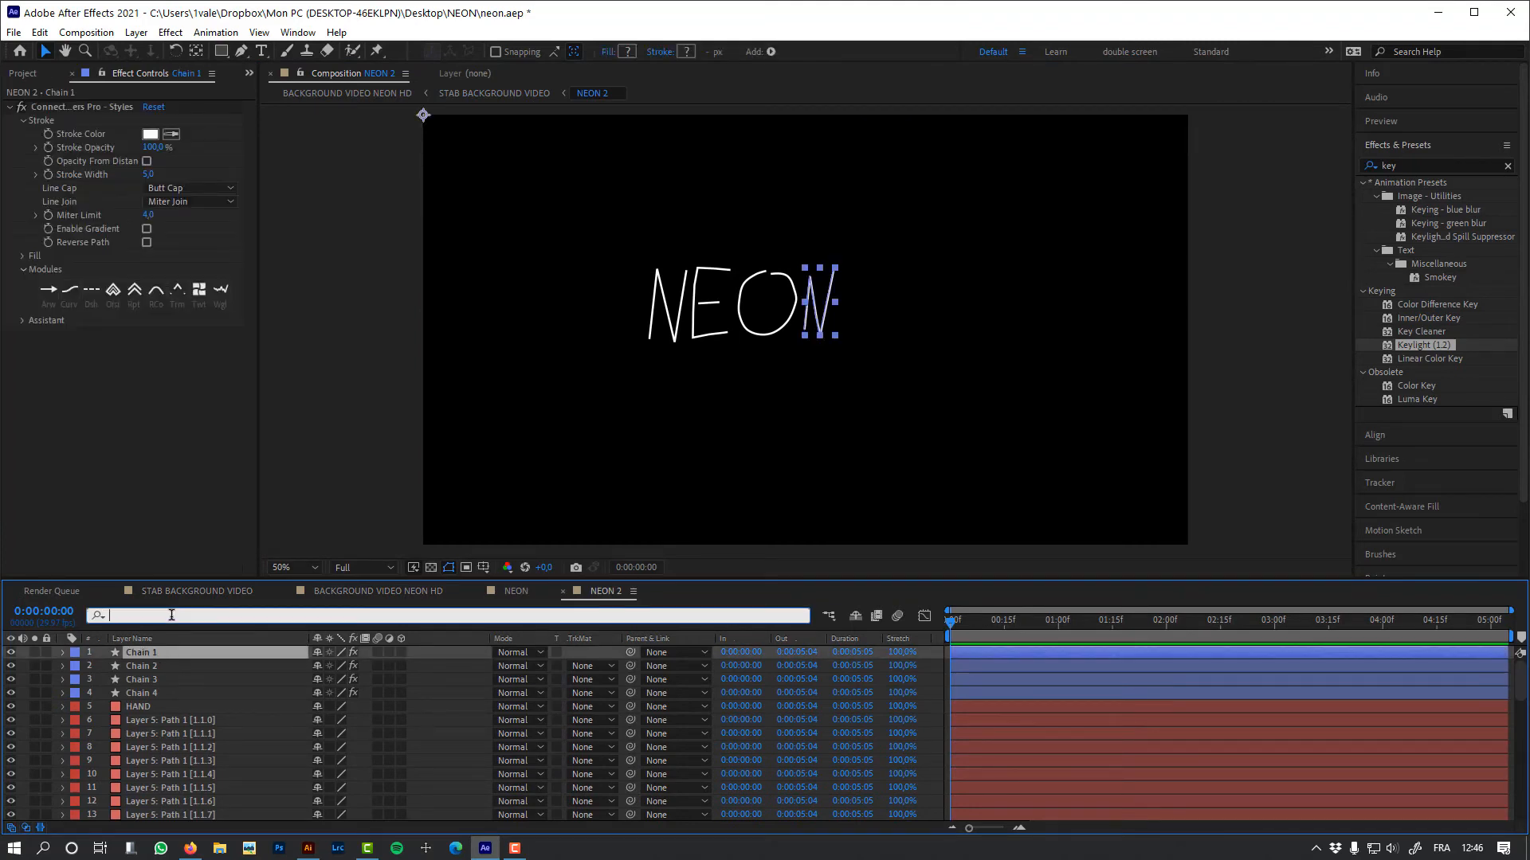
Select every chain's stroke properties and set width 15, round caps and round joins.
text(stro)
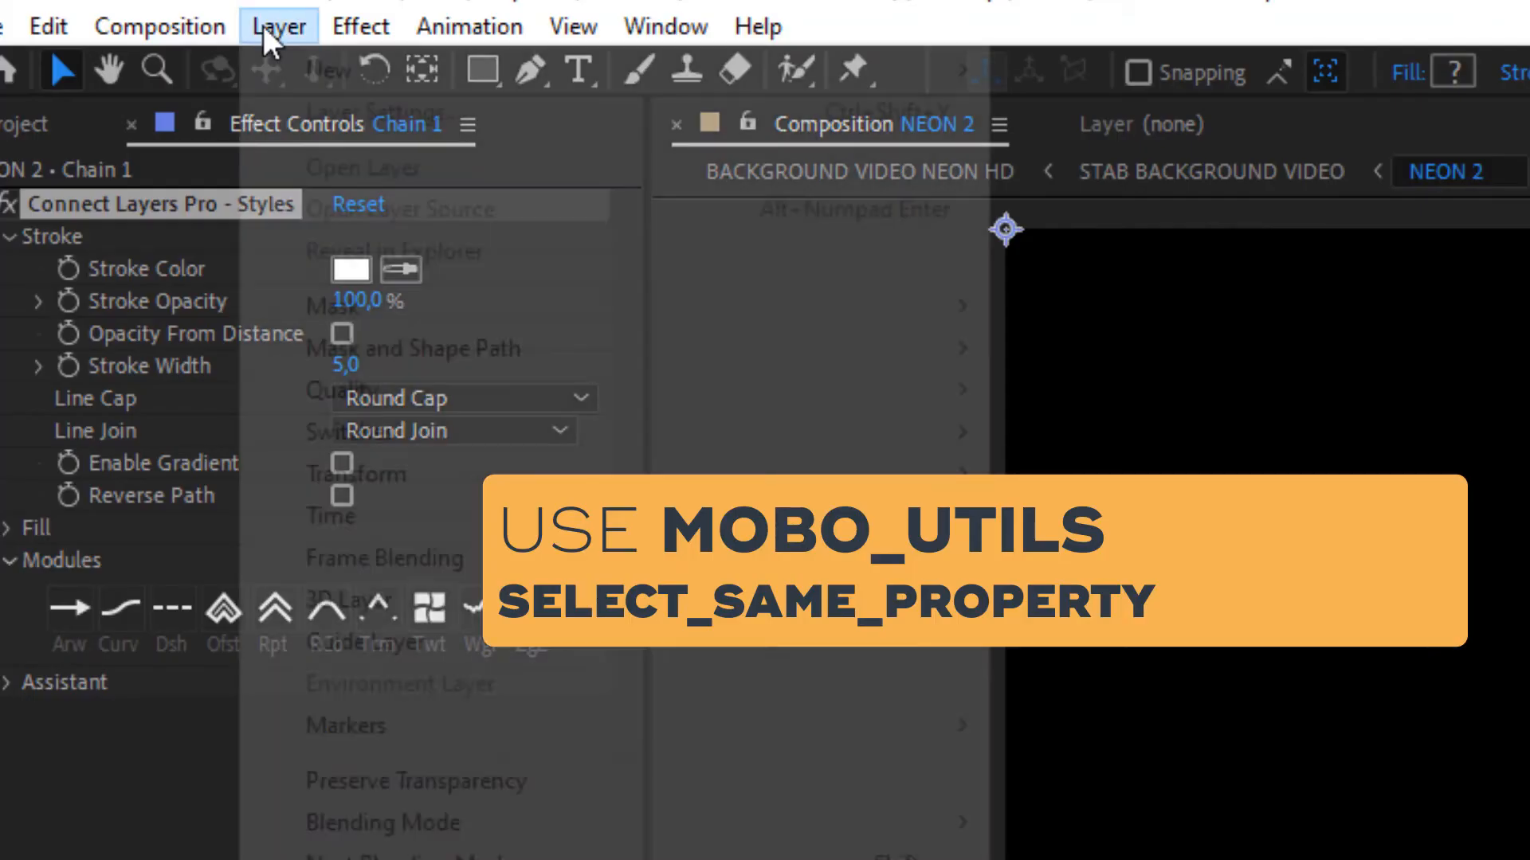
click(278, 25)
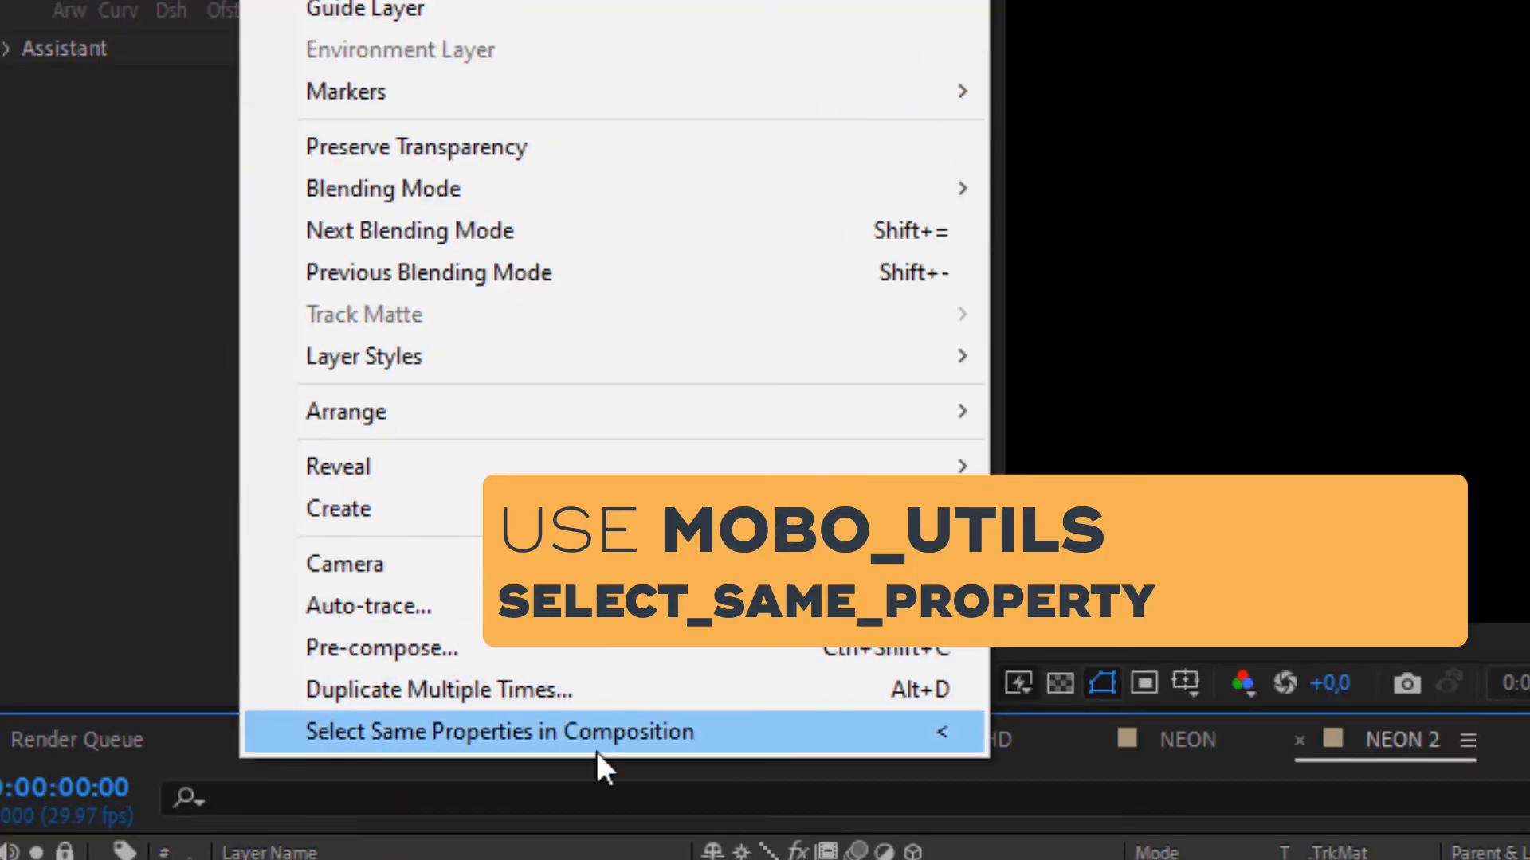
click(498, 732)
text(stro)
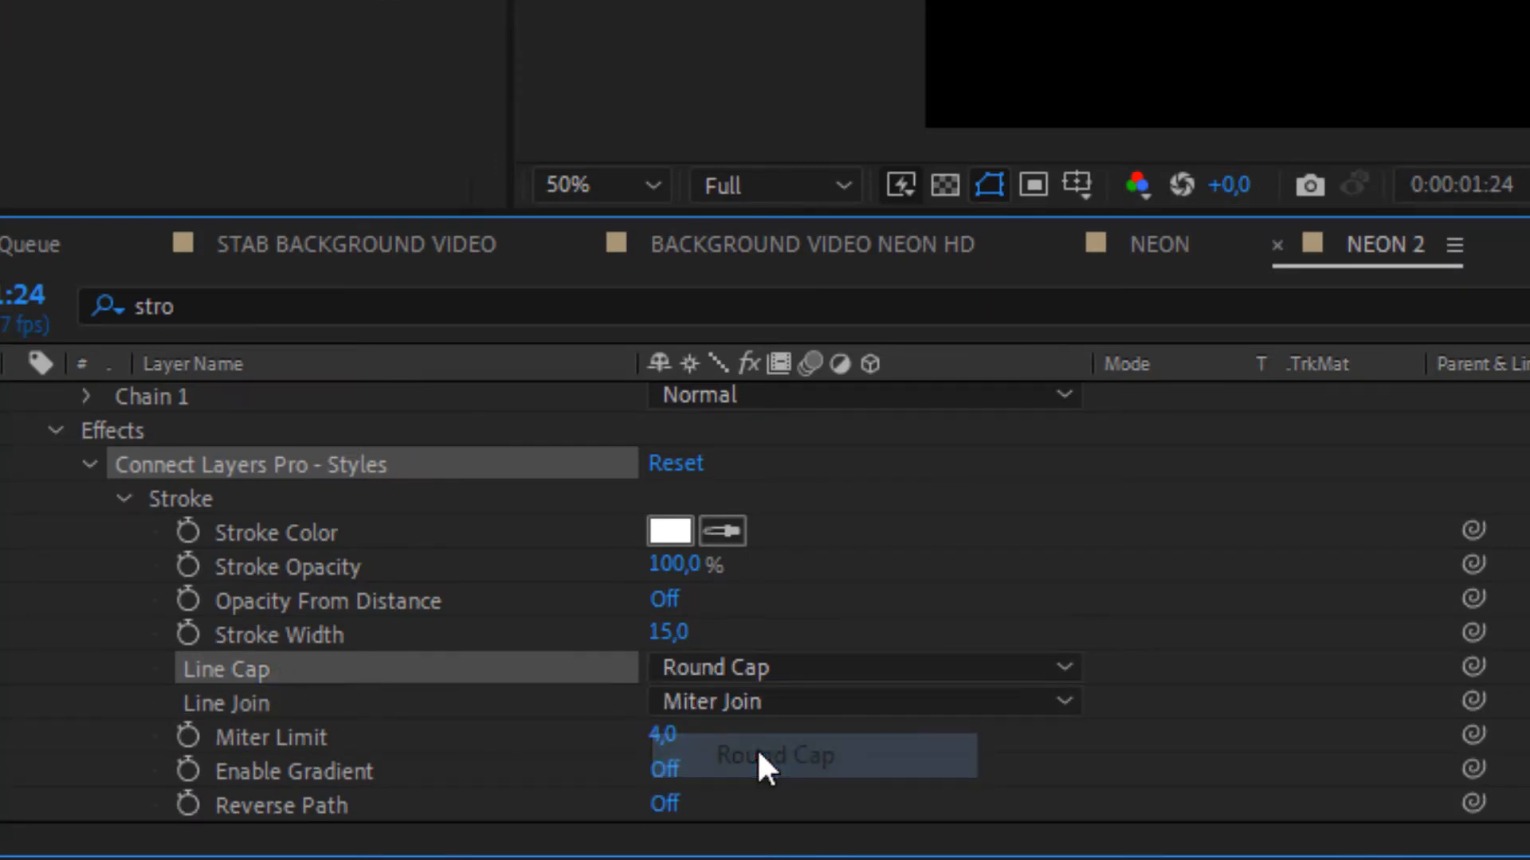
click(862, 701)
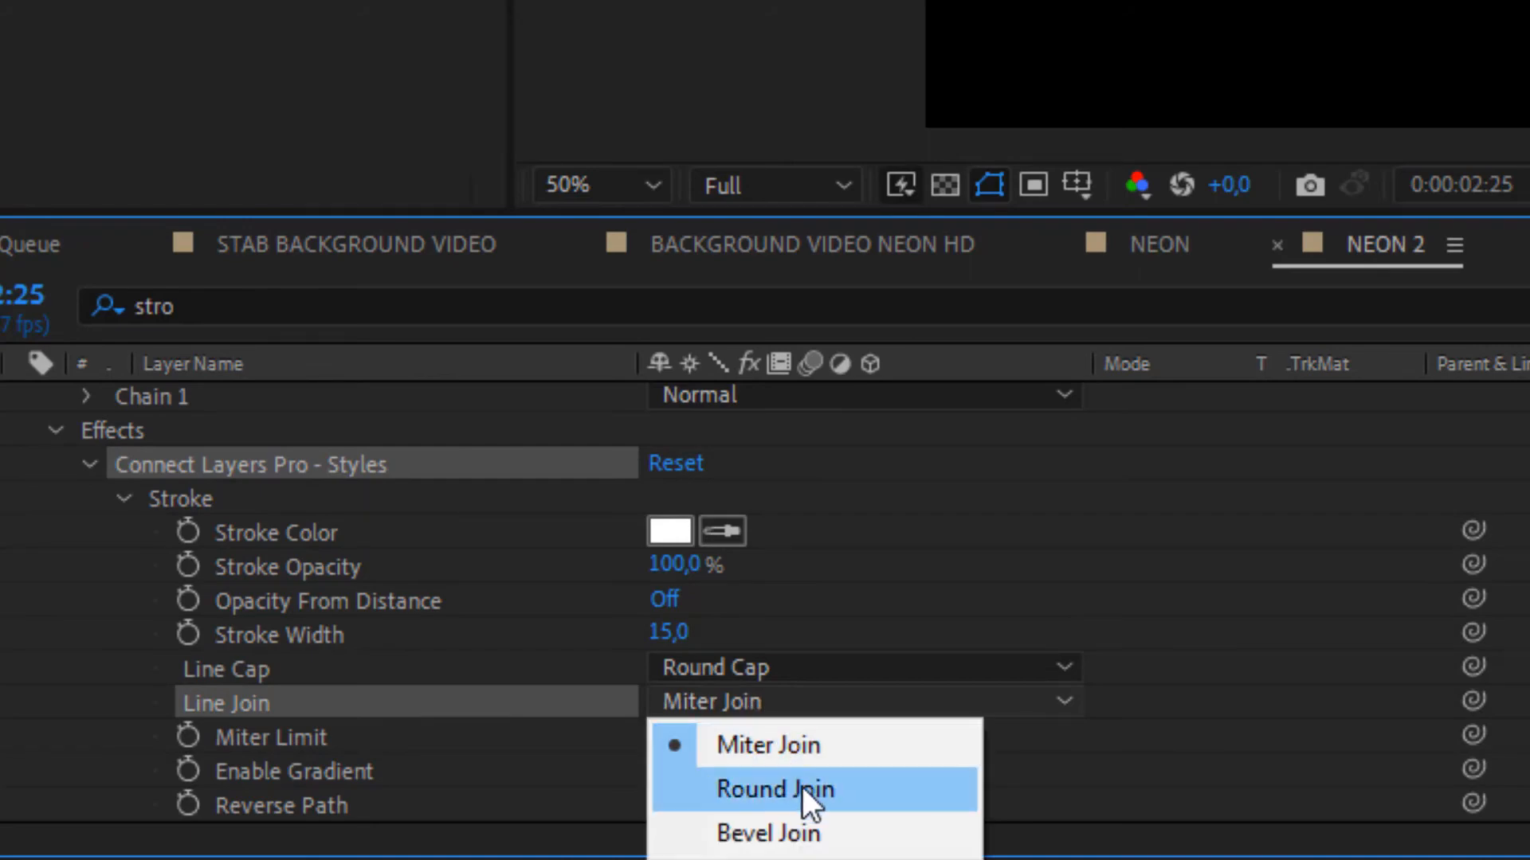
click(775, 790)
text(h)
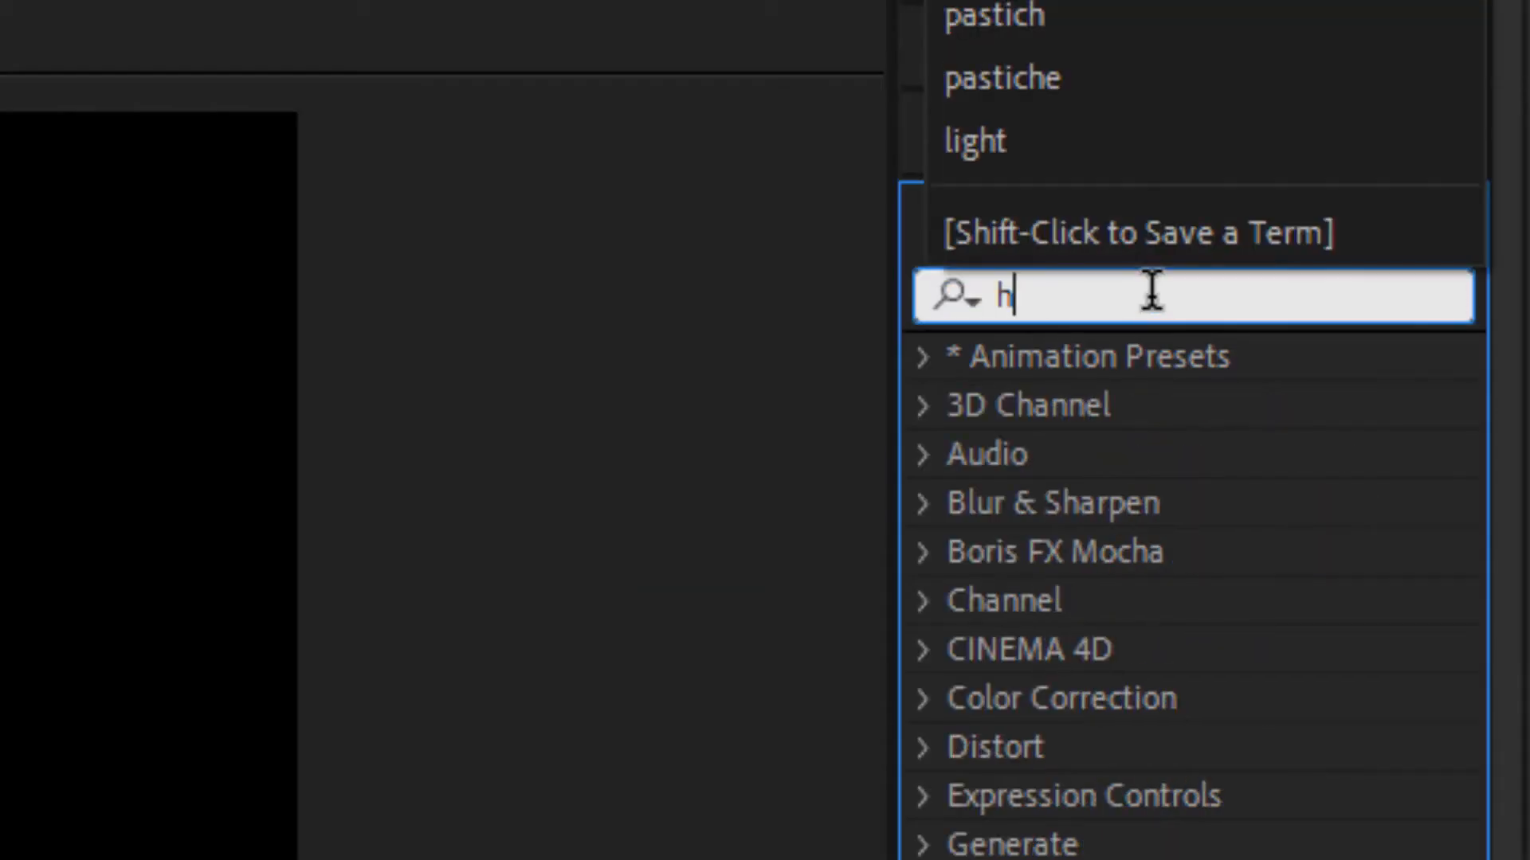
Add colorized Hue/Saturation to Chain 1: saturation 100, lightness −50, hue keyed 0x to 1x.
text(ue)
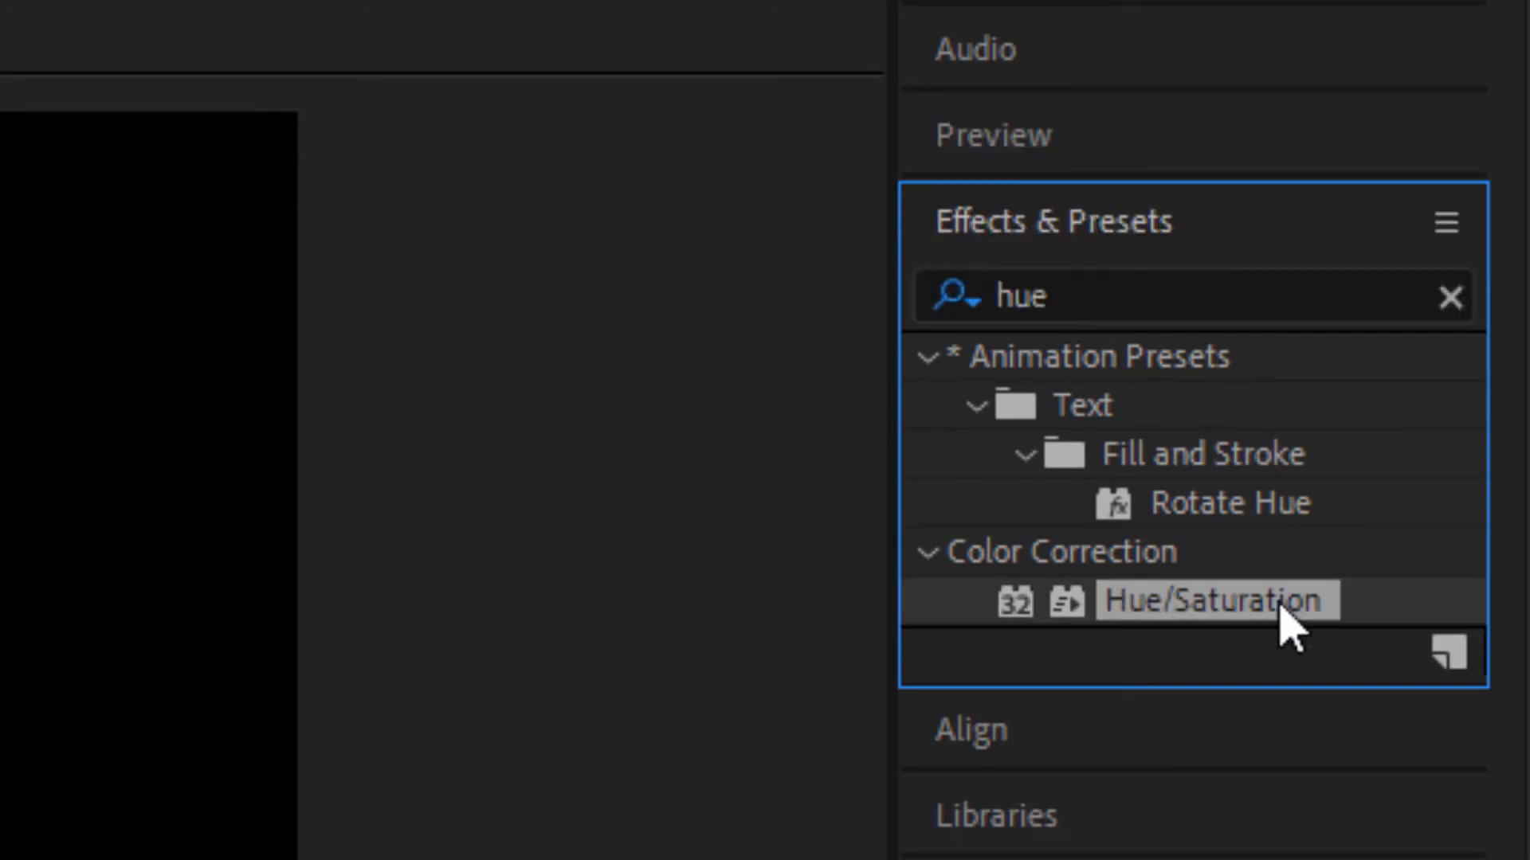
double_click(1214, 599)
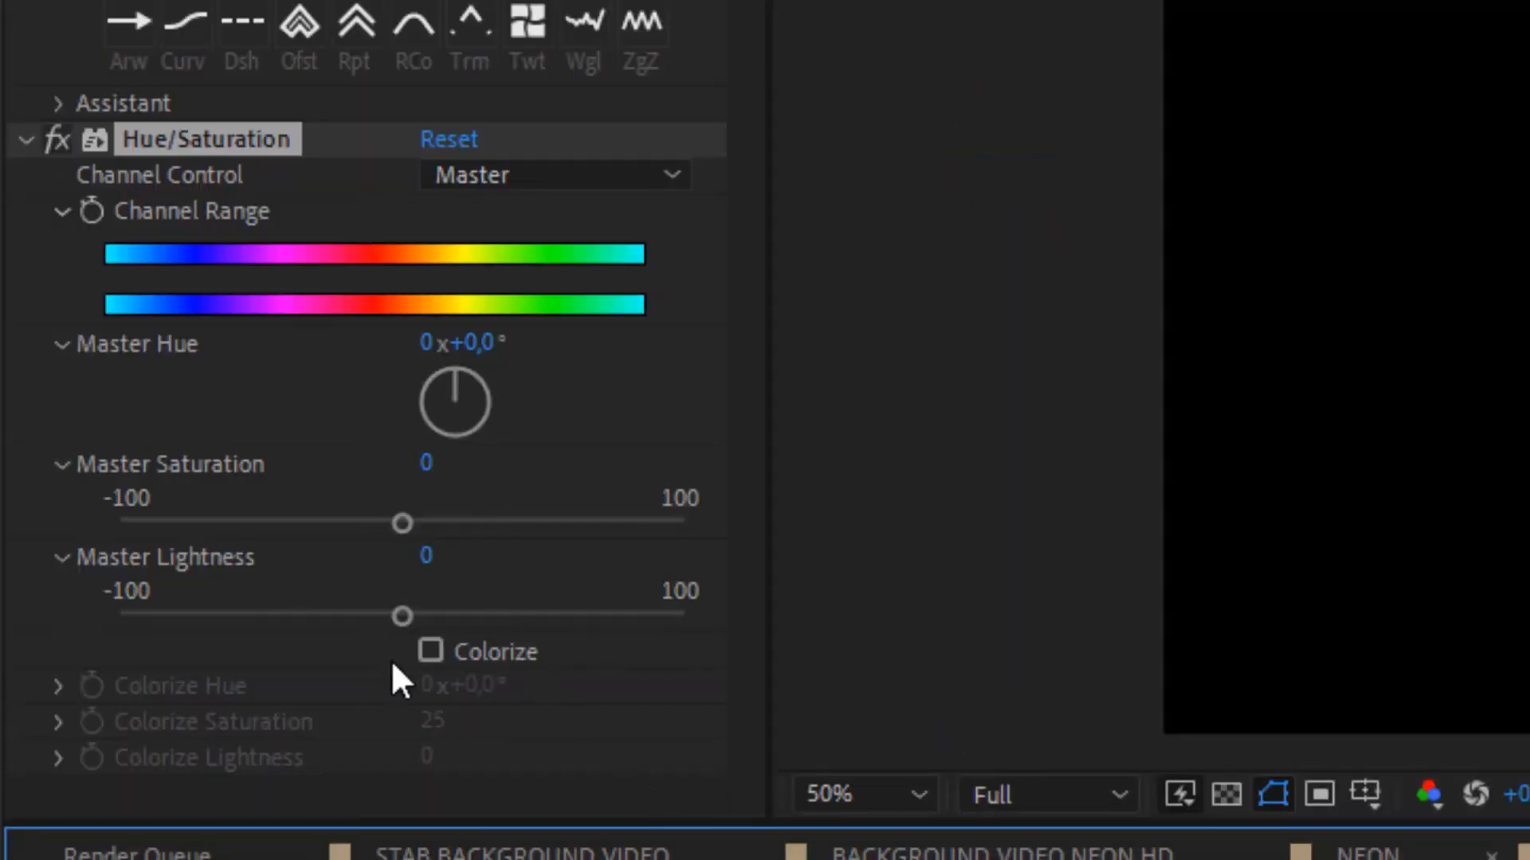
click(430, 651)
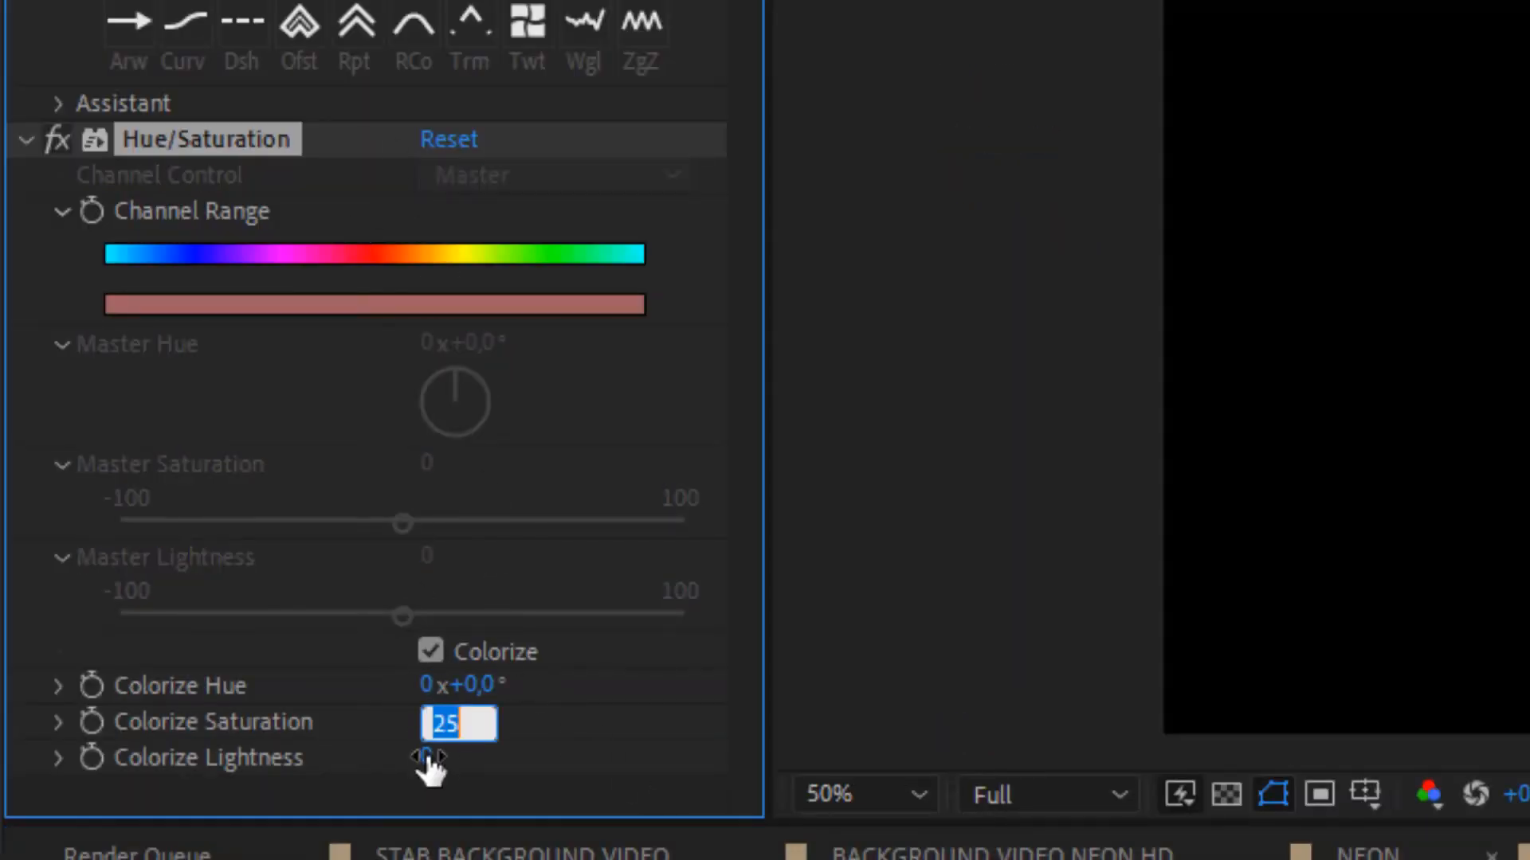
click(459, 758)
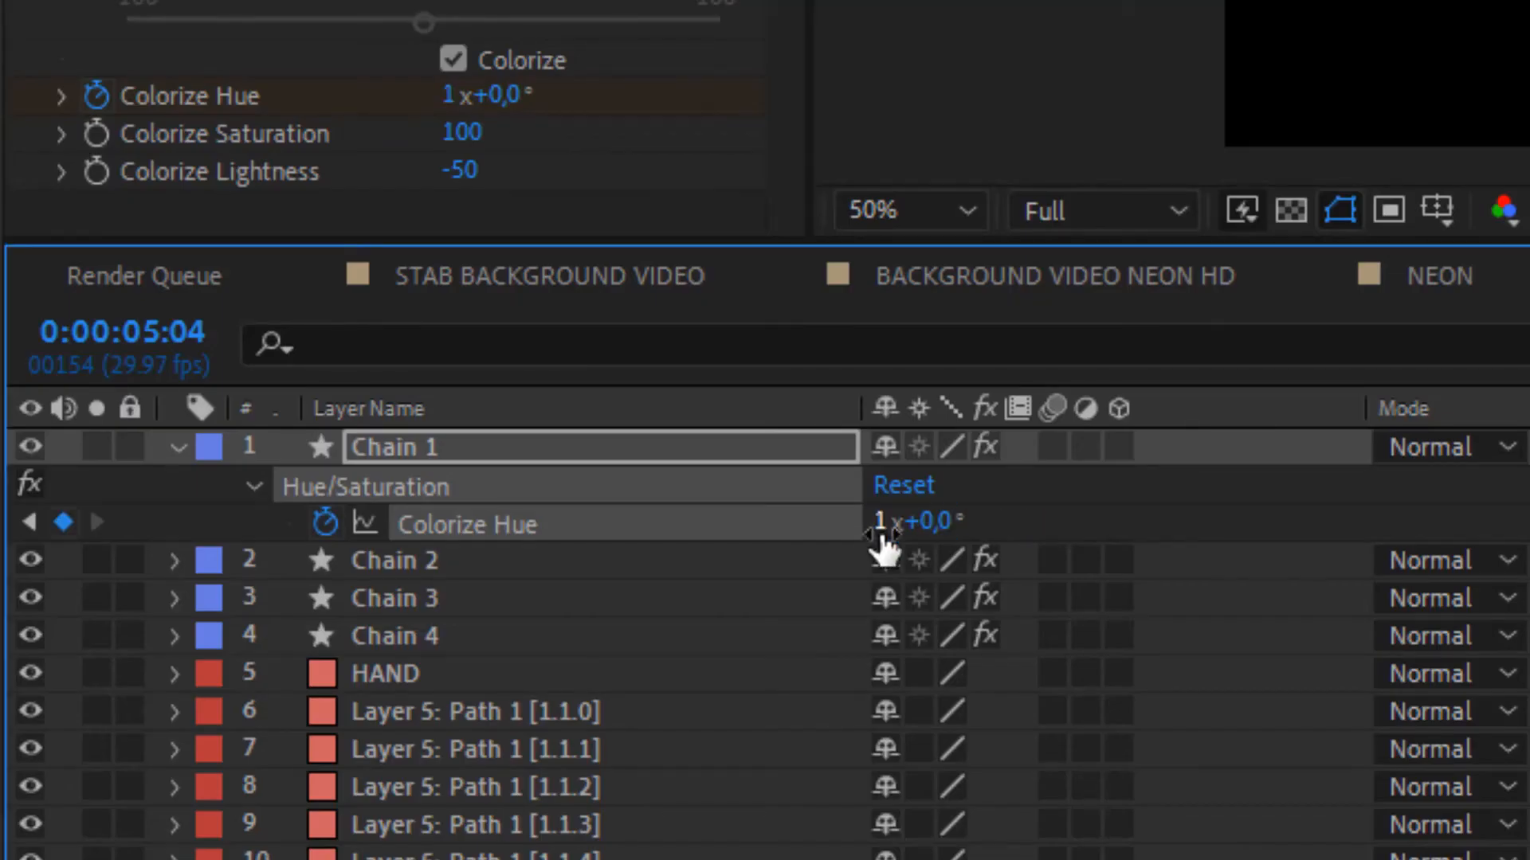
text(loo)
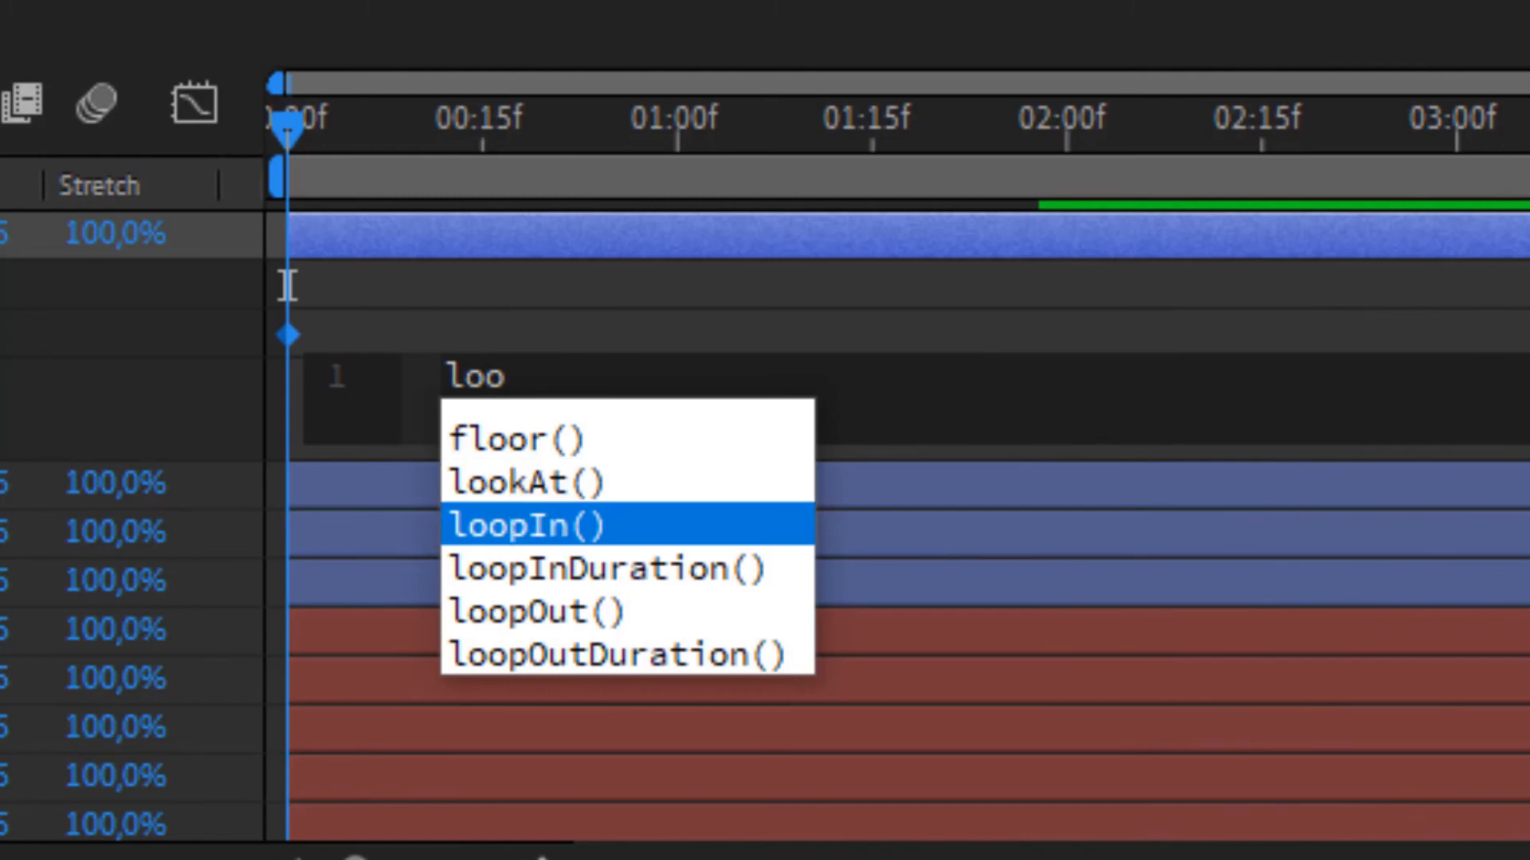
Loop each chain's hue with loopOut("continue") using staggered hues, then open STAB BACKGROUND VIDEO.
click(530, 612)
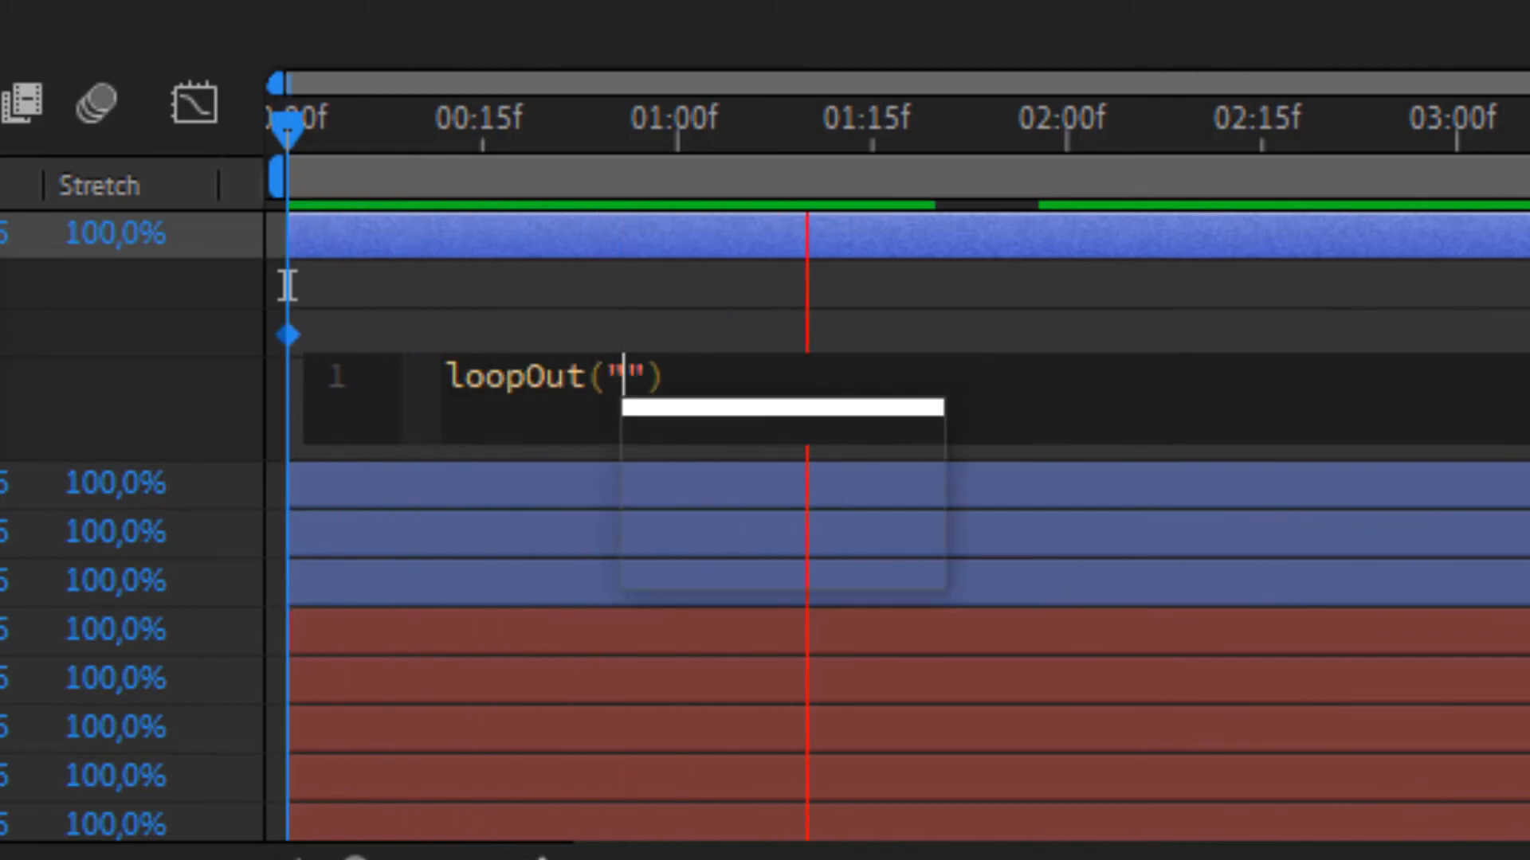
text(continue)
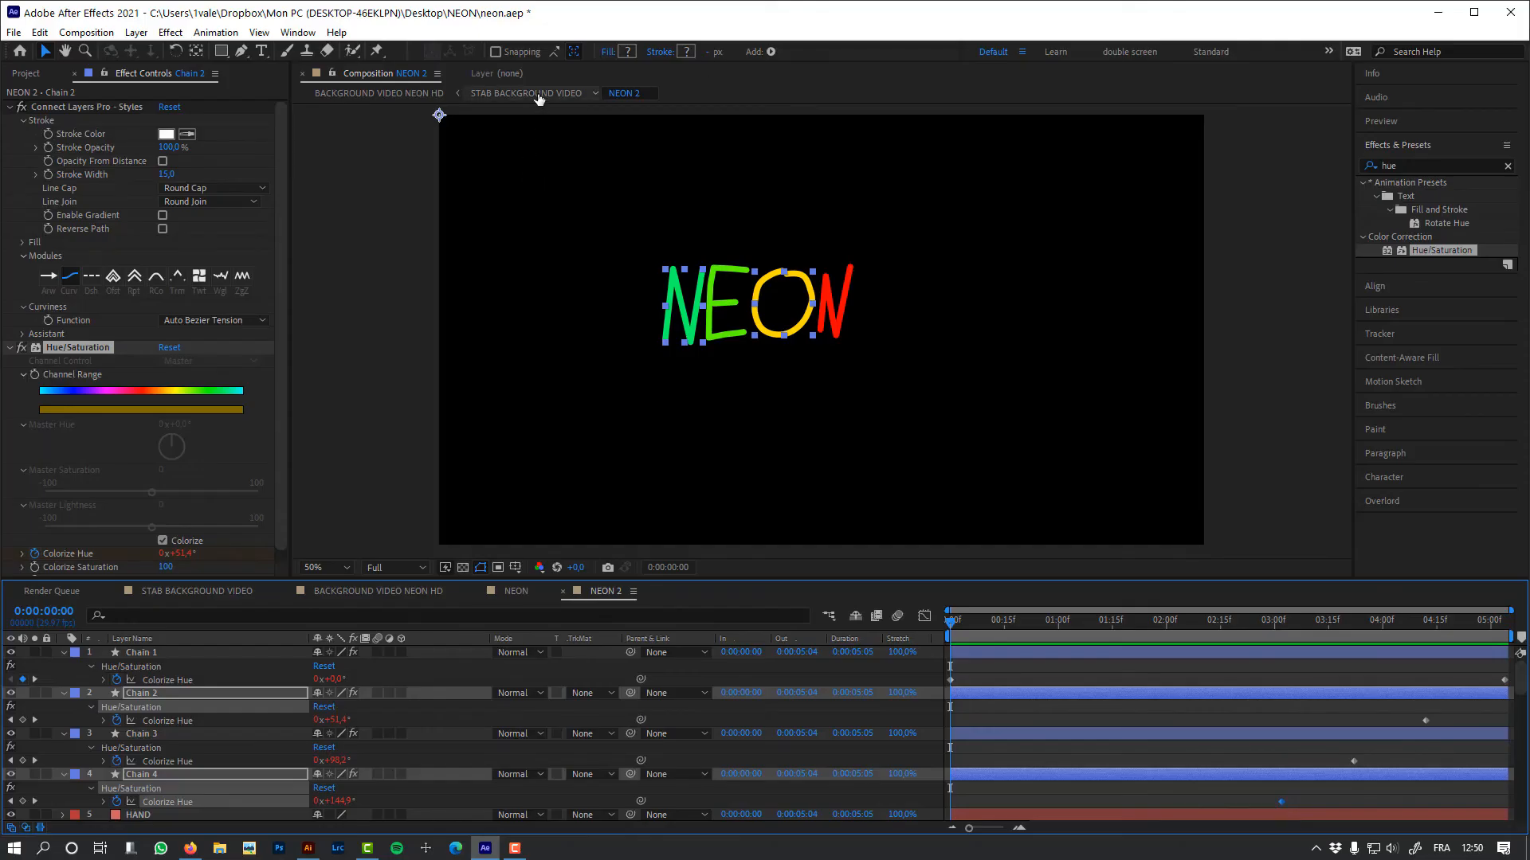
click(527, 92)
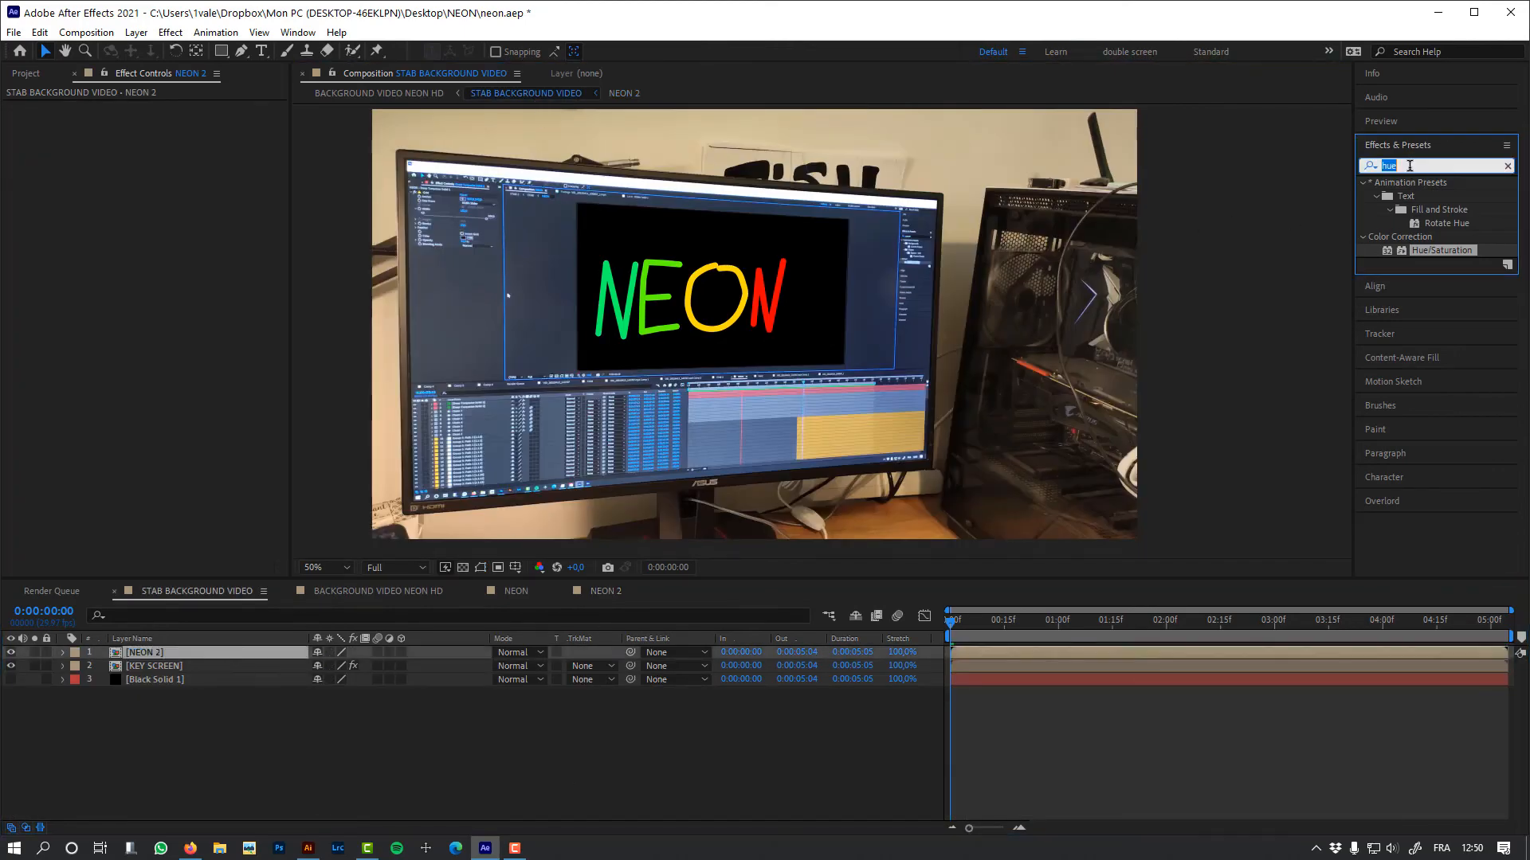
Apply Deep Glow to a duplicate NEON 2 layer blended in Add mode.
text(deep)
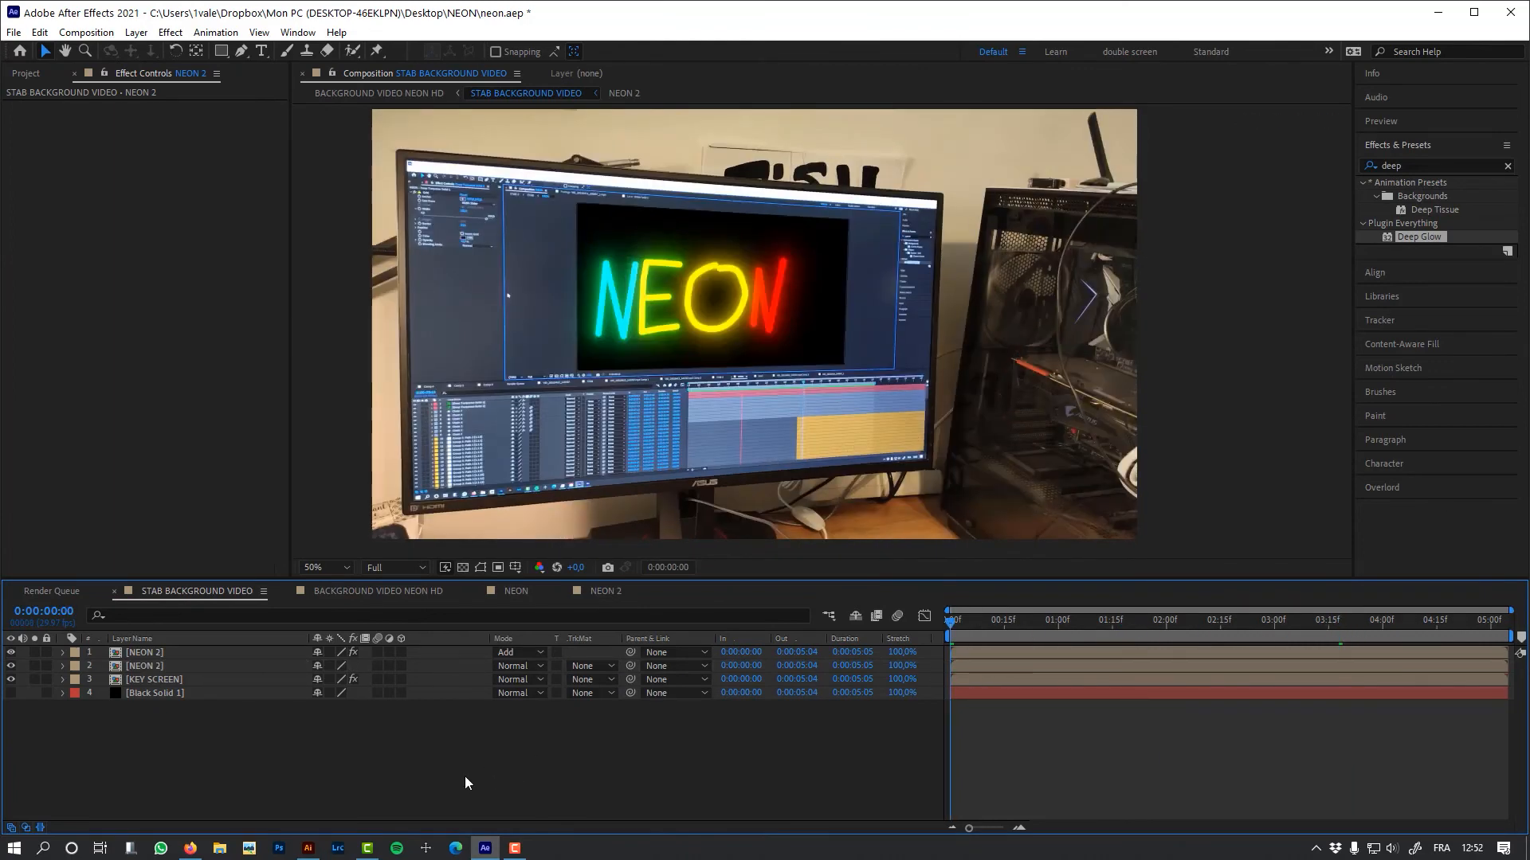
click(153, 679)
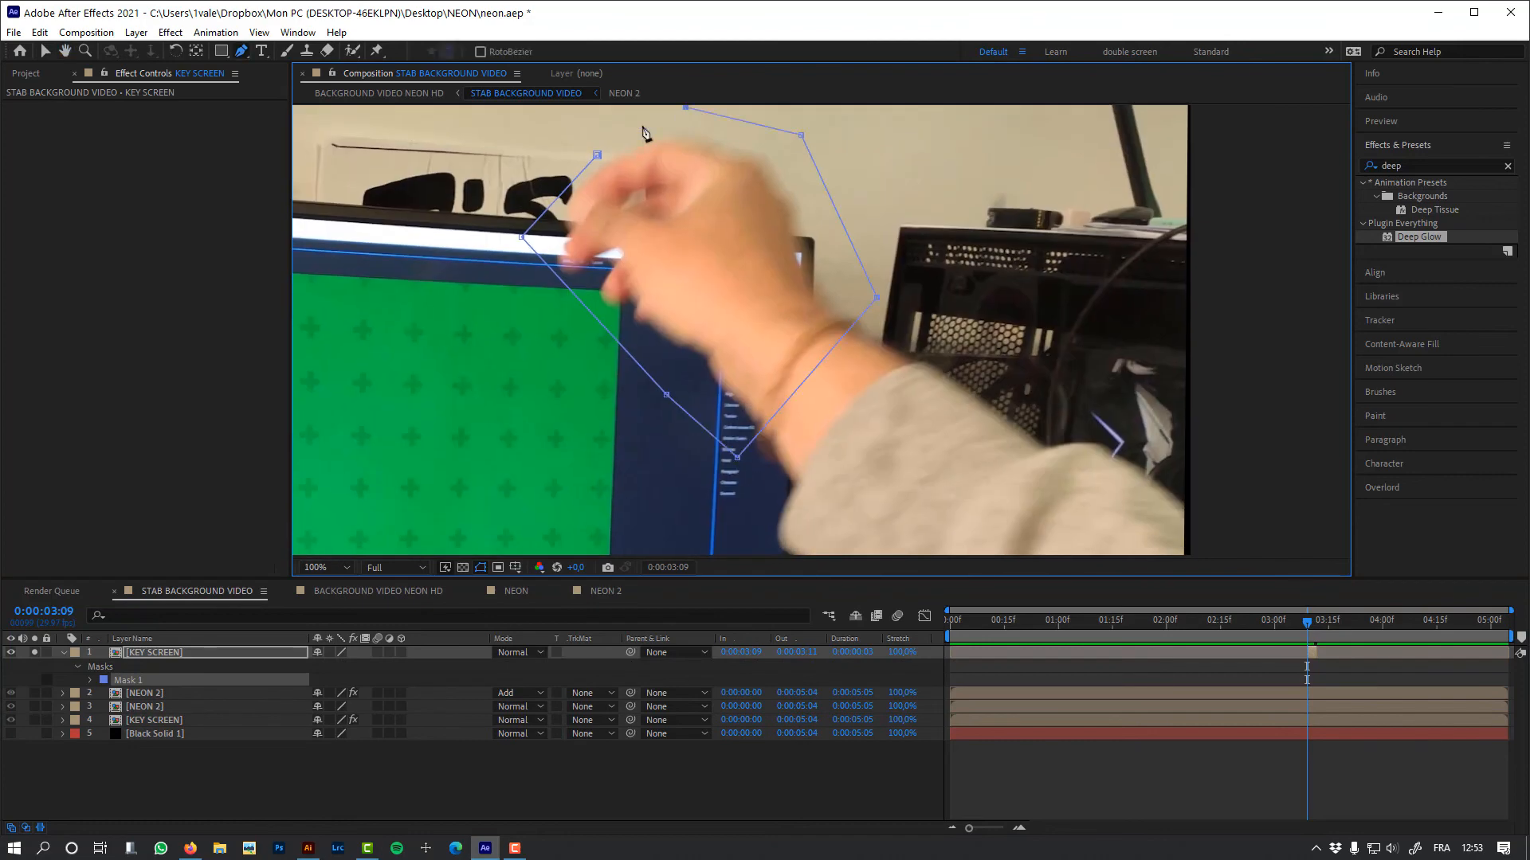
Draw a Pen mask around the hand on the KEY SCREEN copy trimmed to 3:09–3:11.
click(88, 679)
text(refin)
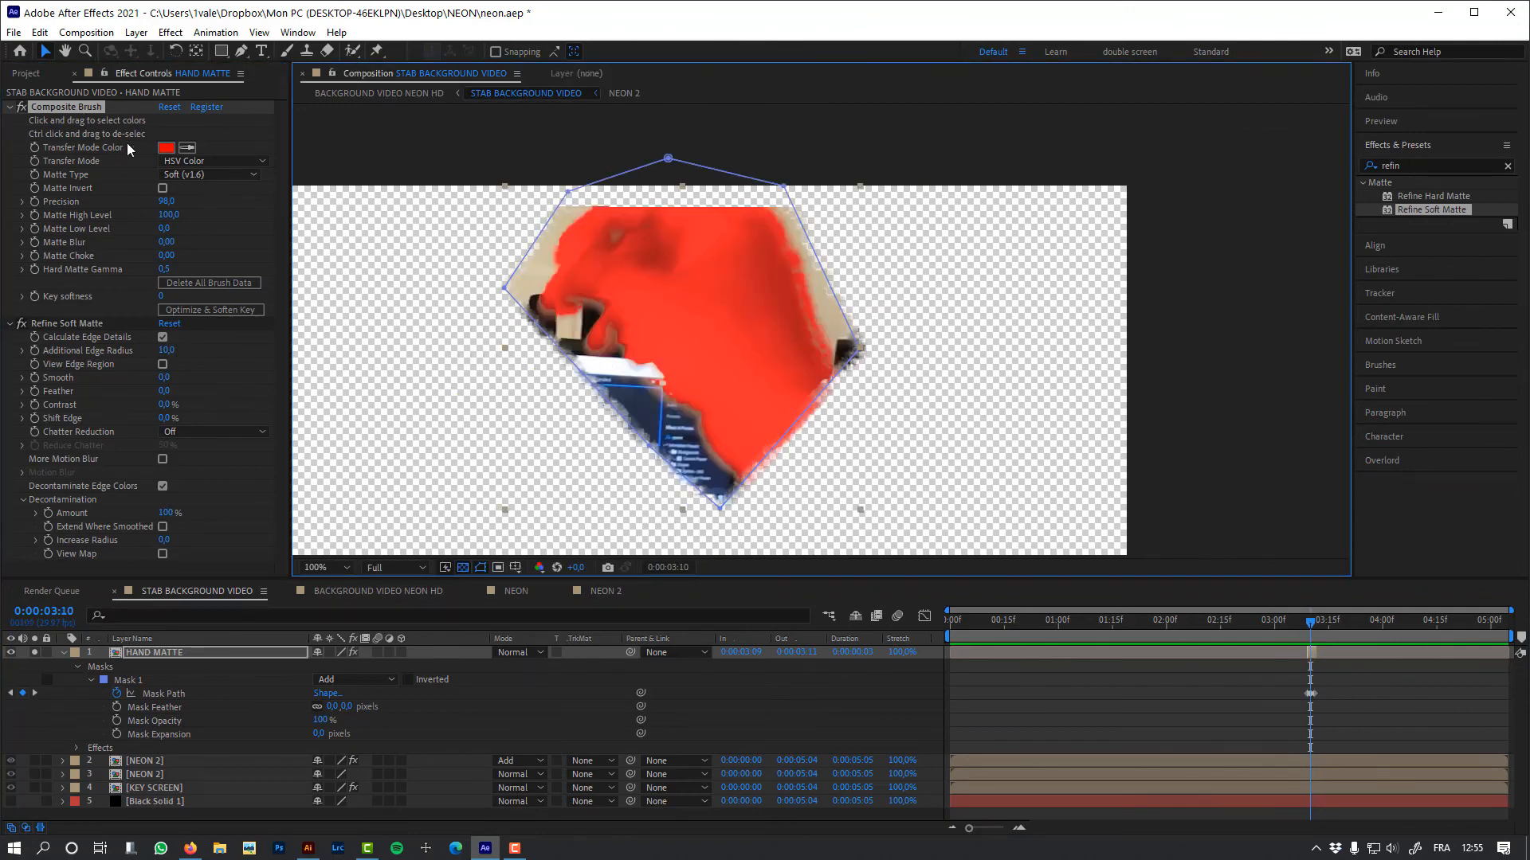
Refine the HAND MATTE with Composite Brush and Refine Soft Matte, checking another frame.
click(209, 160)
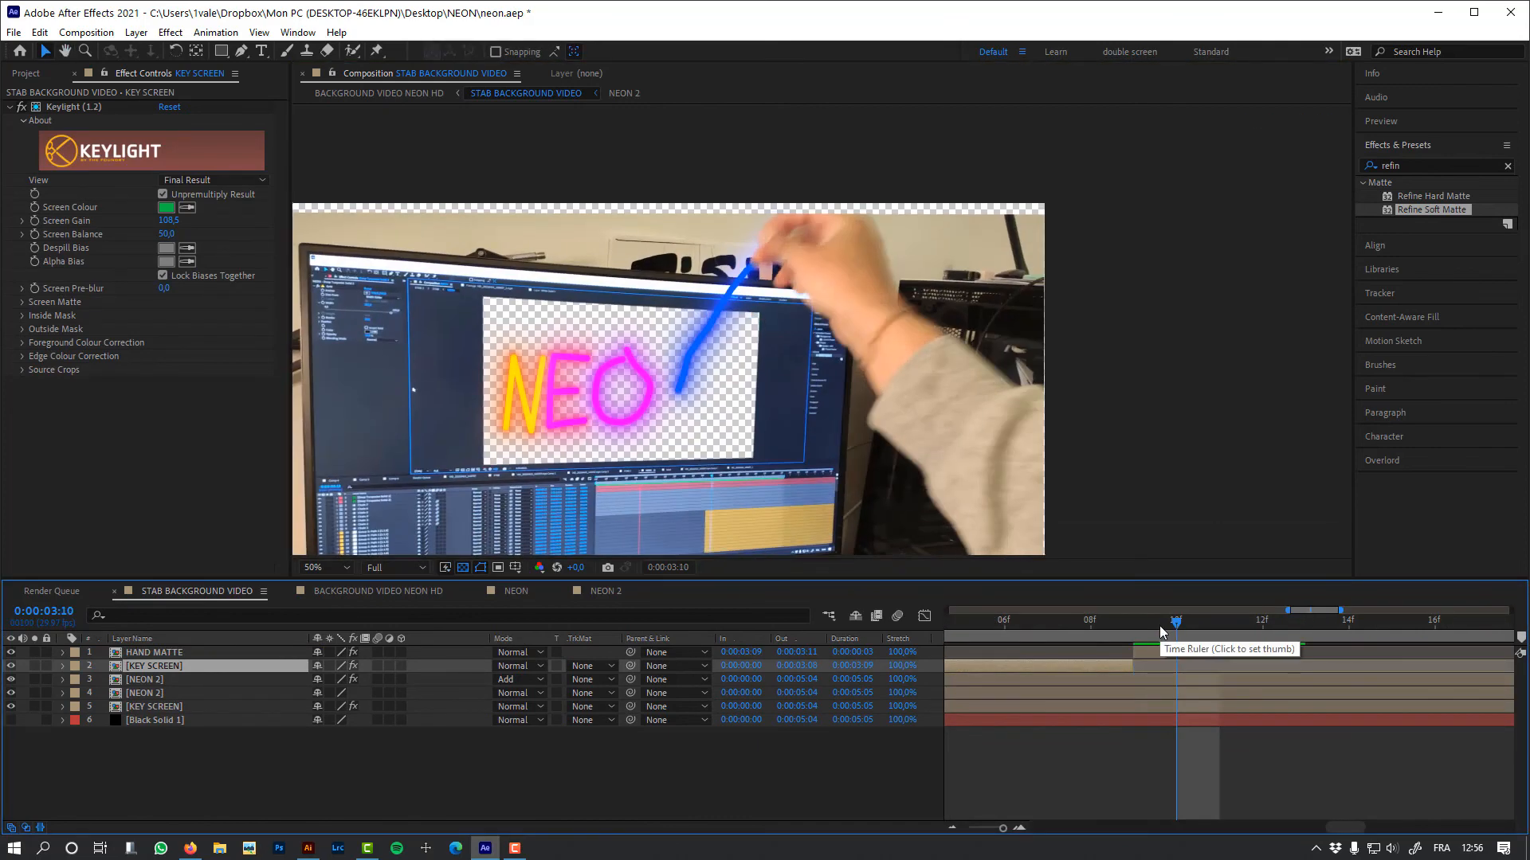
click(1217, 621)
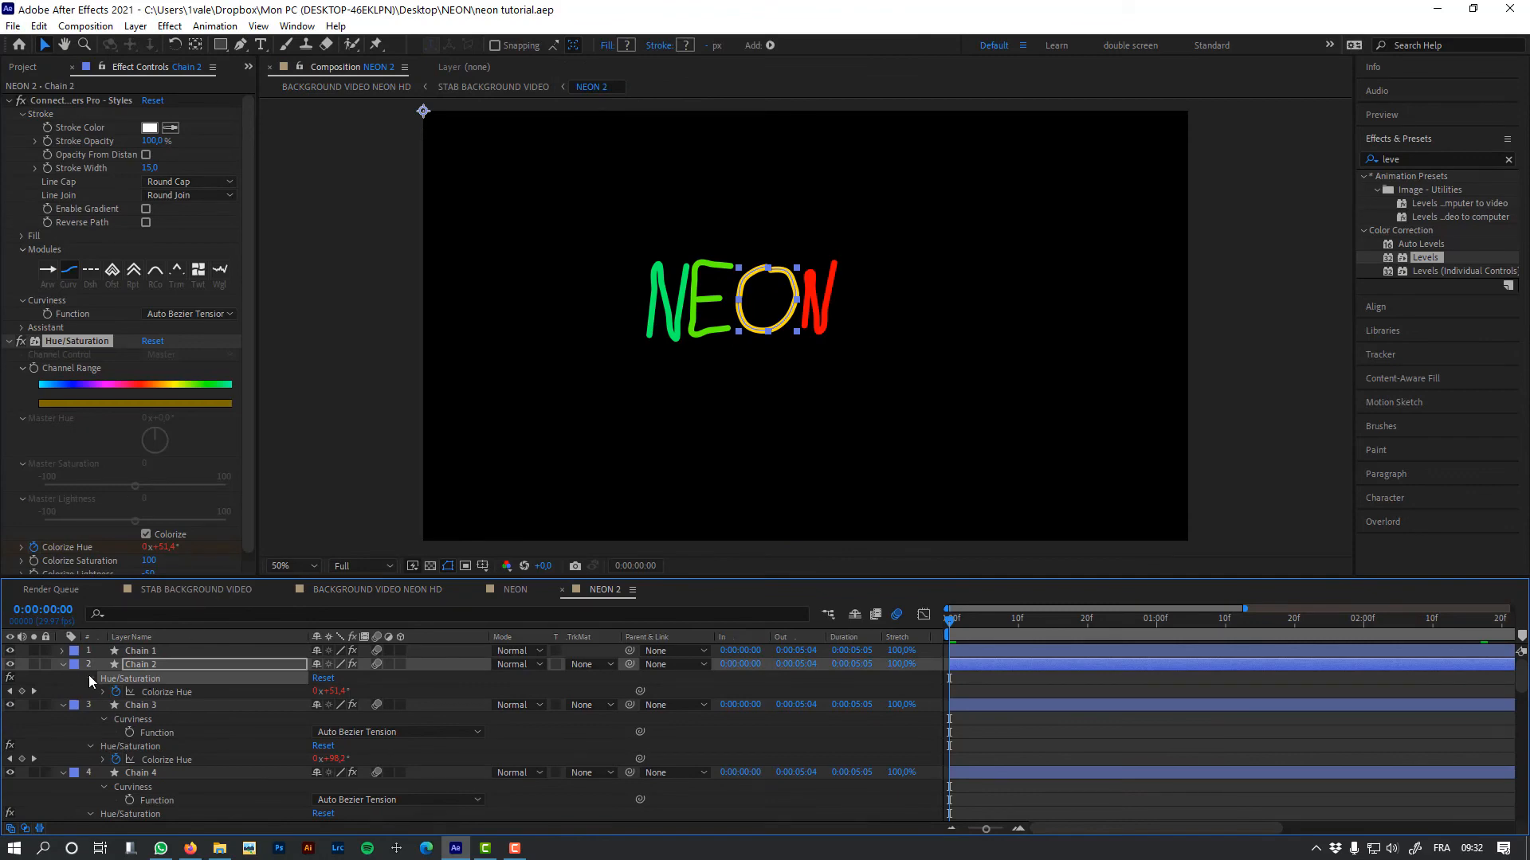
Set Chain 2's colorize saturation to 45, then scrub BACKGROUND VIDEO NEON HD to preview.
click(493, 86)
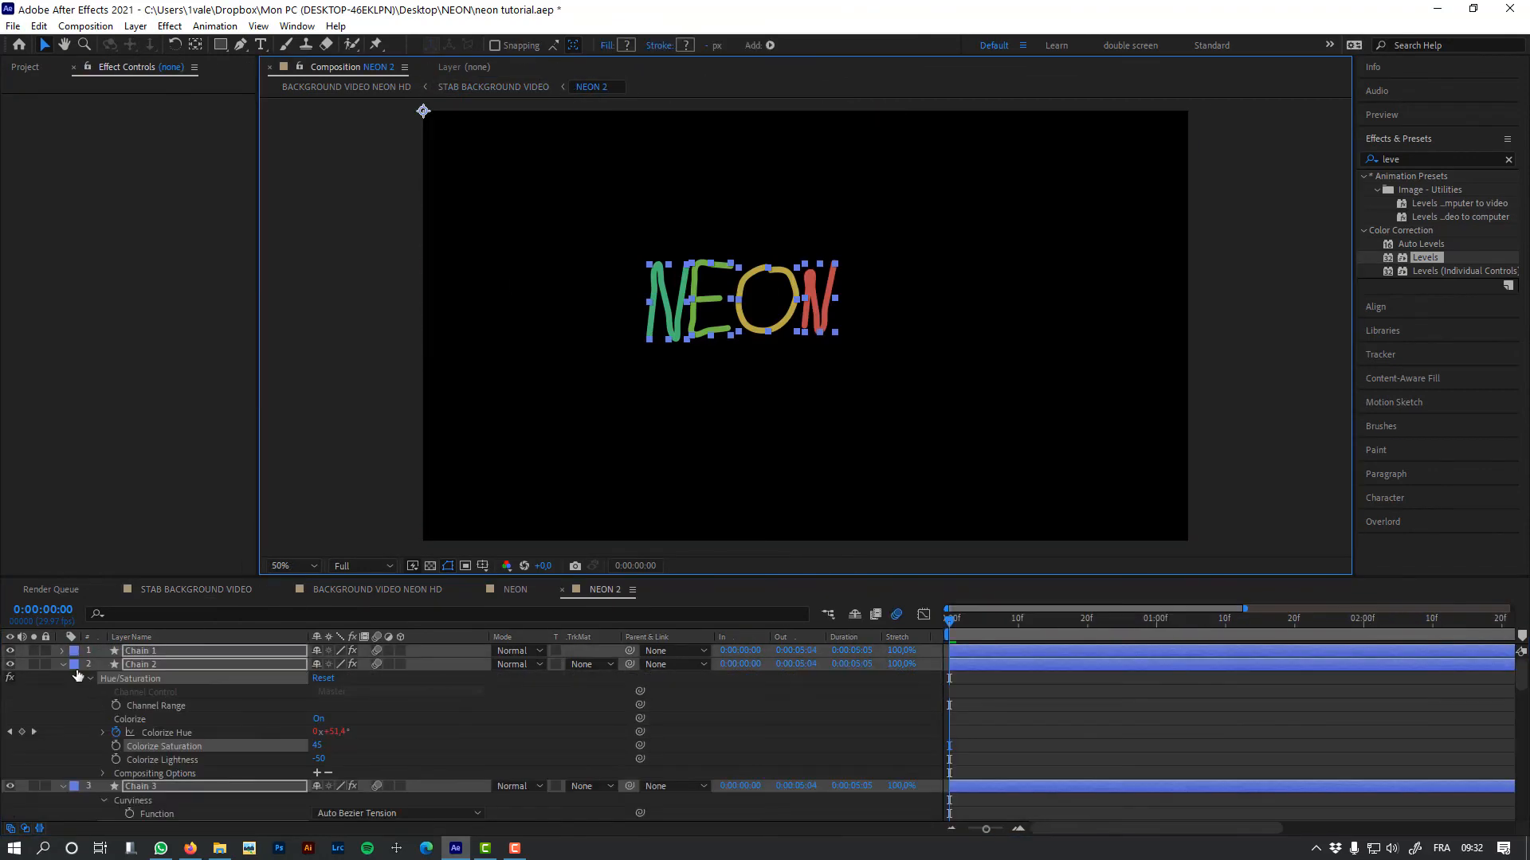
click(140, 665)
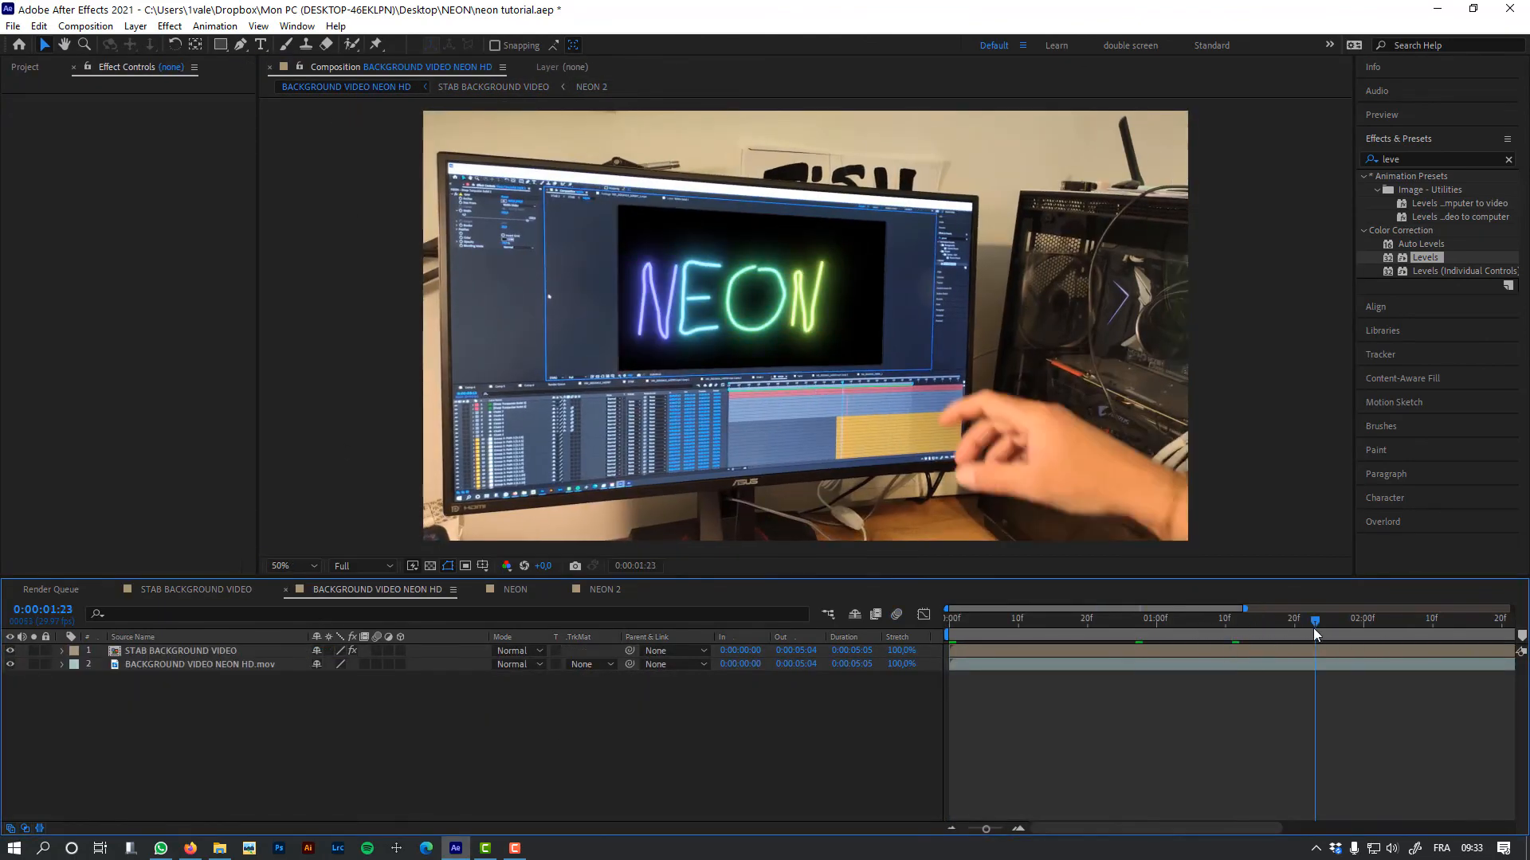
drag(1315, 617, 1286, 618)
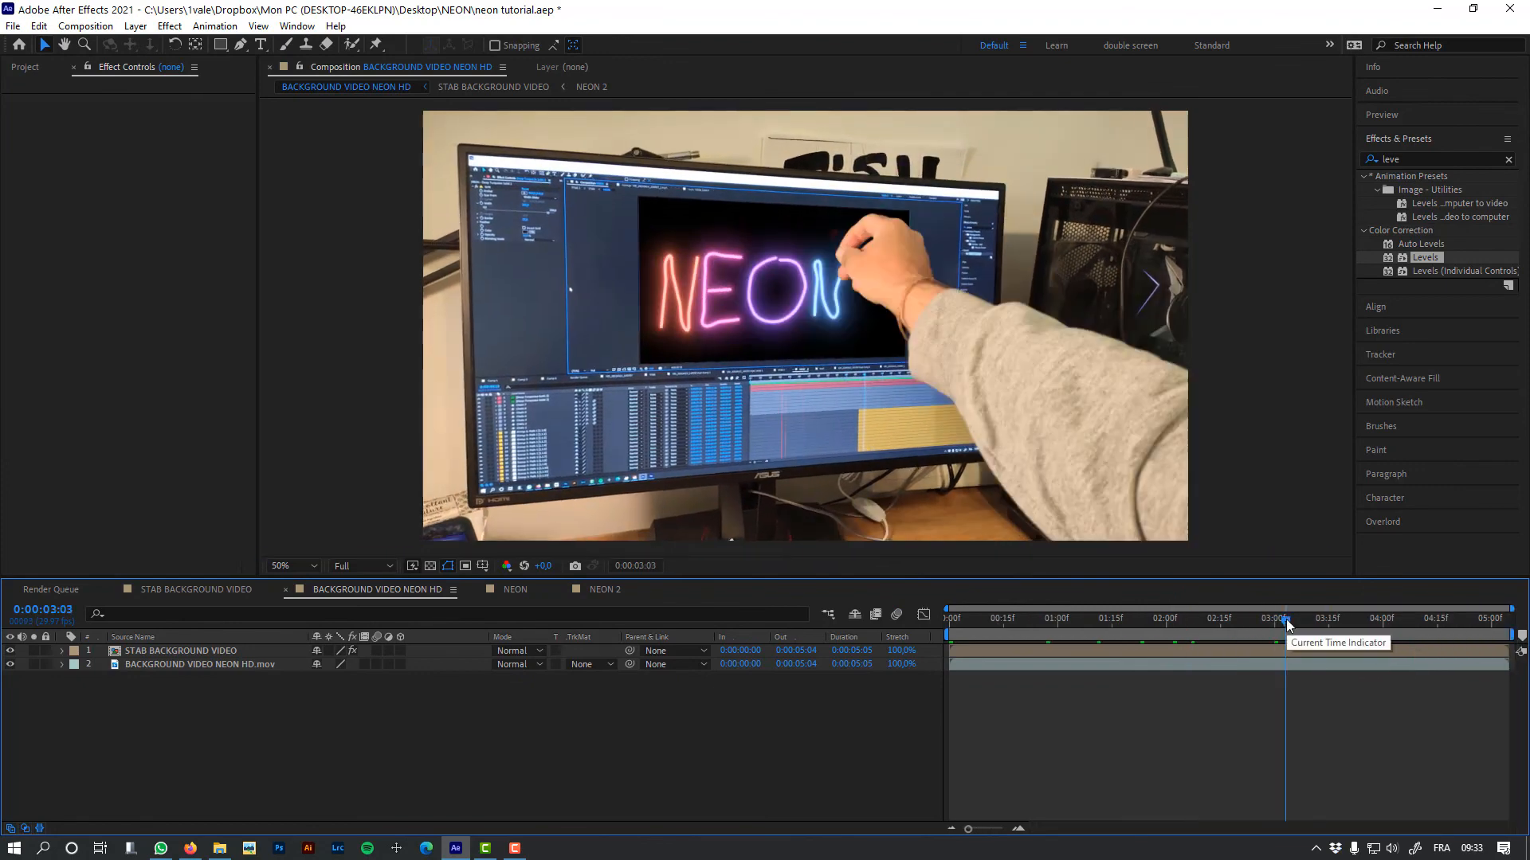